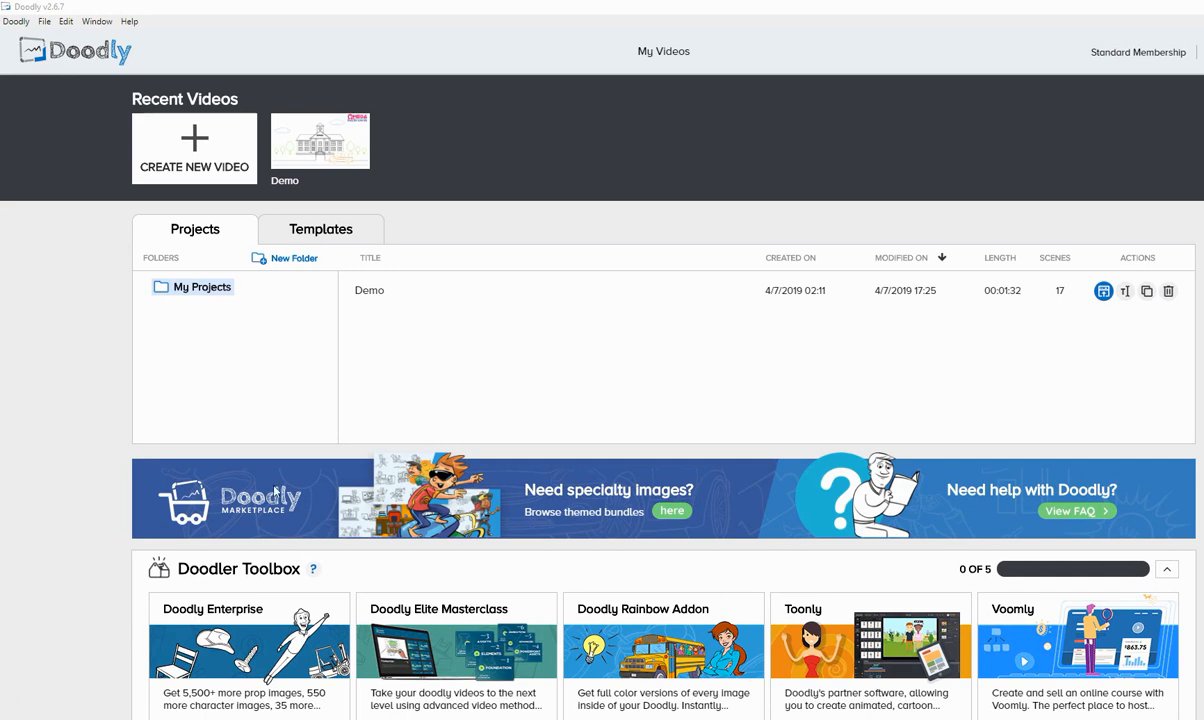
pyautogui.moveTo(366, 322)
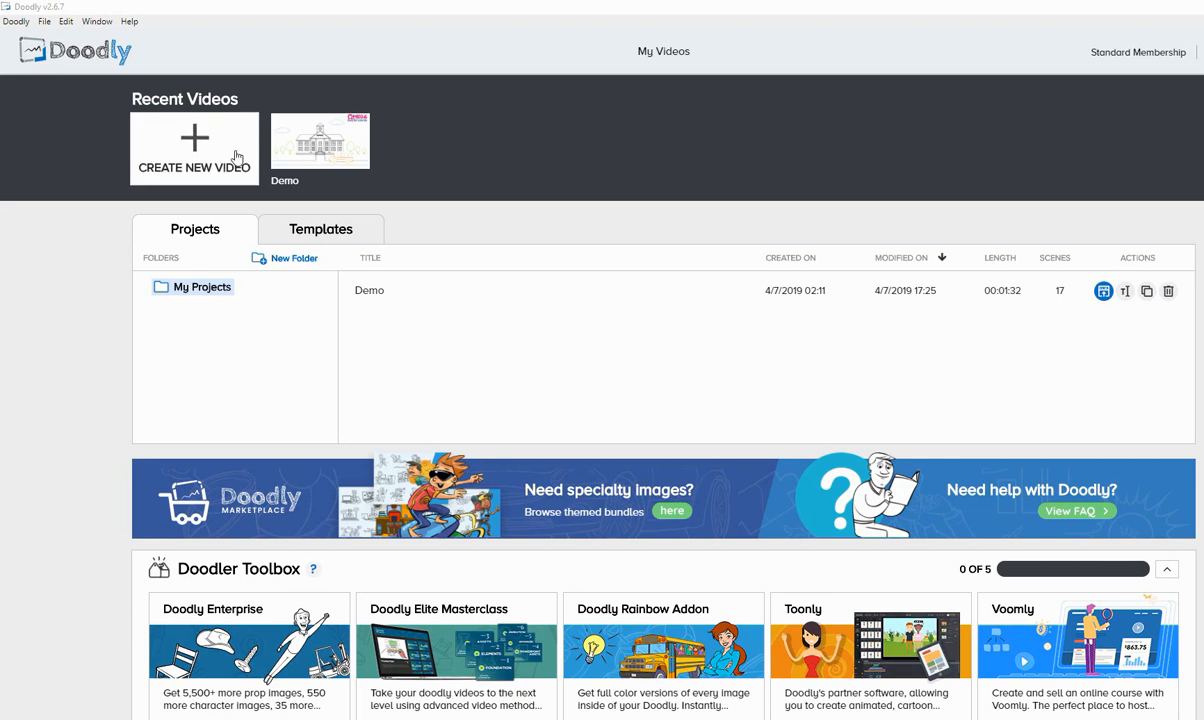
# Browse the available video templates, then return to the projects list
pyautogui.scroll(-3)
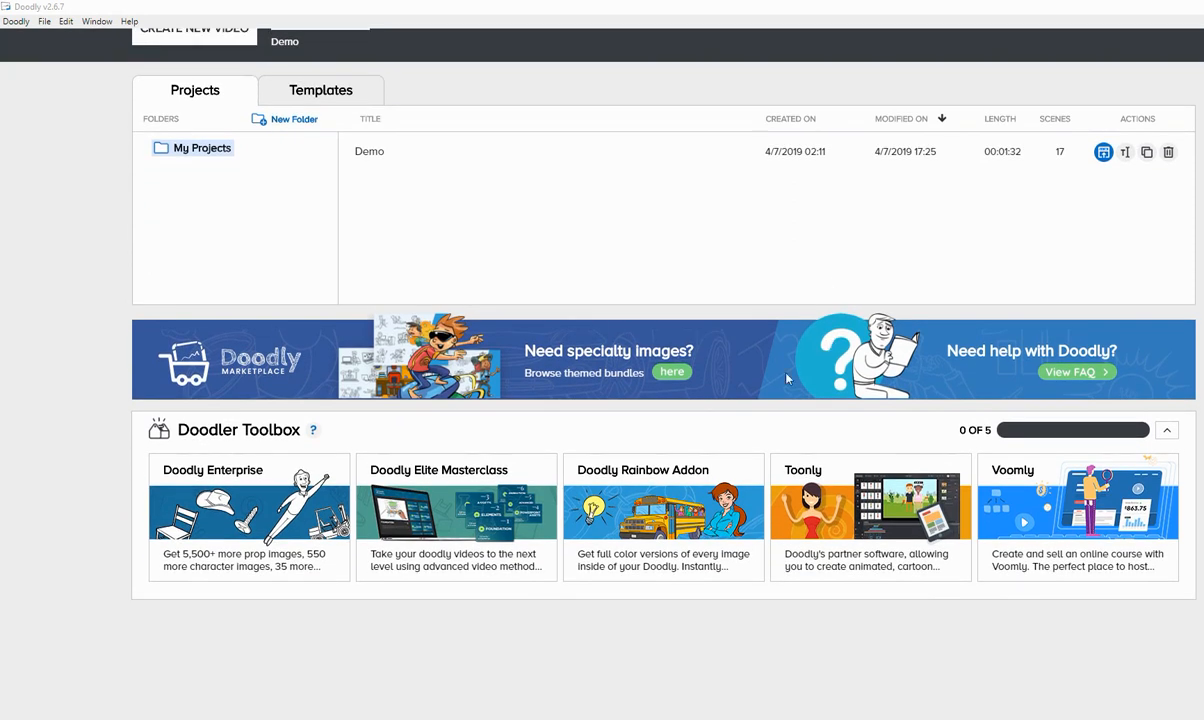
pyautogui.click(320, 90)
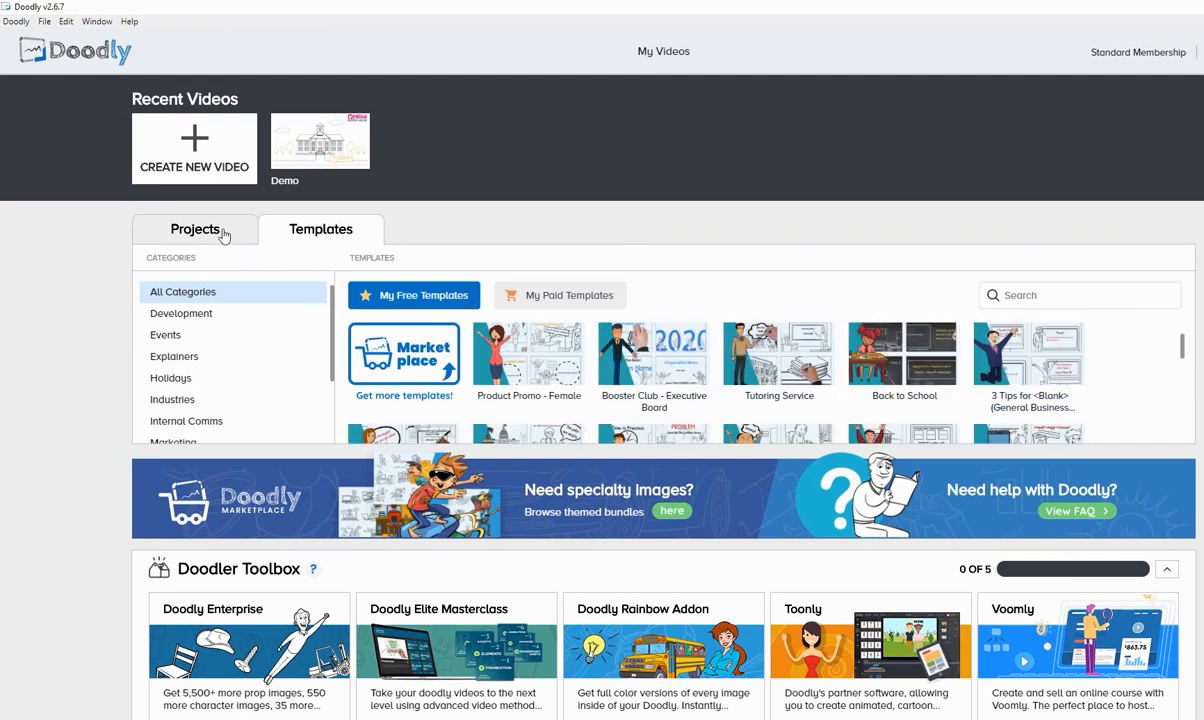
pyautogui.click(194, 229)
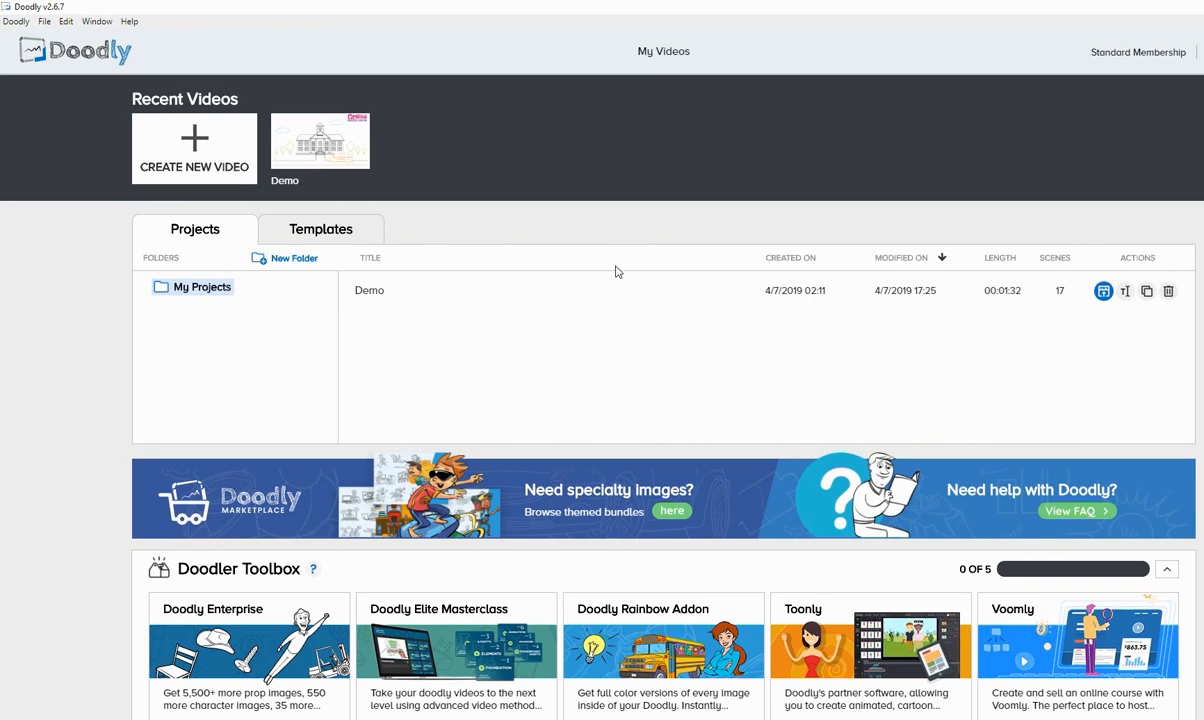
pyautogui.scroll(-3)
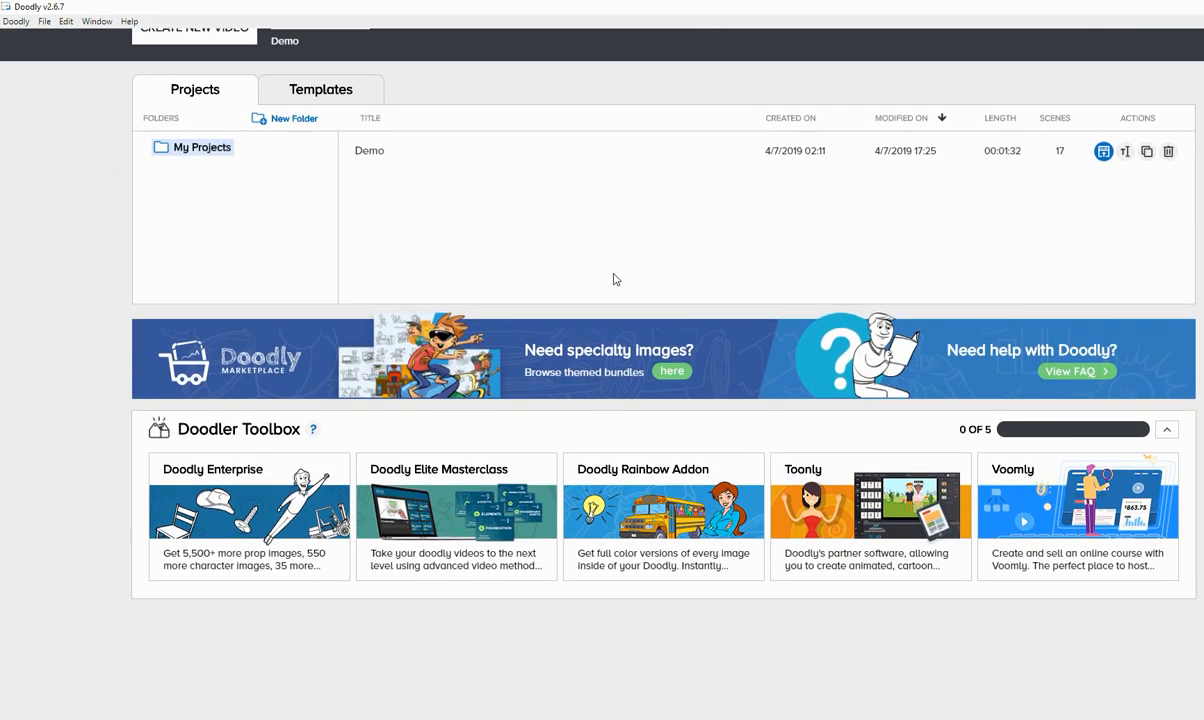
pyautogui.moveTo(1095, 535)
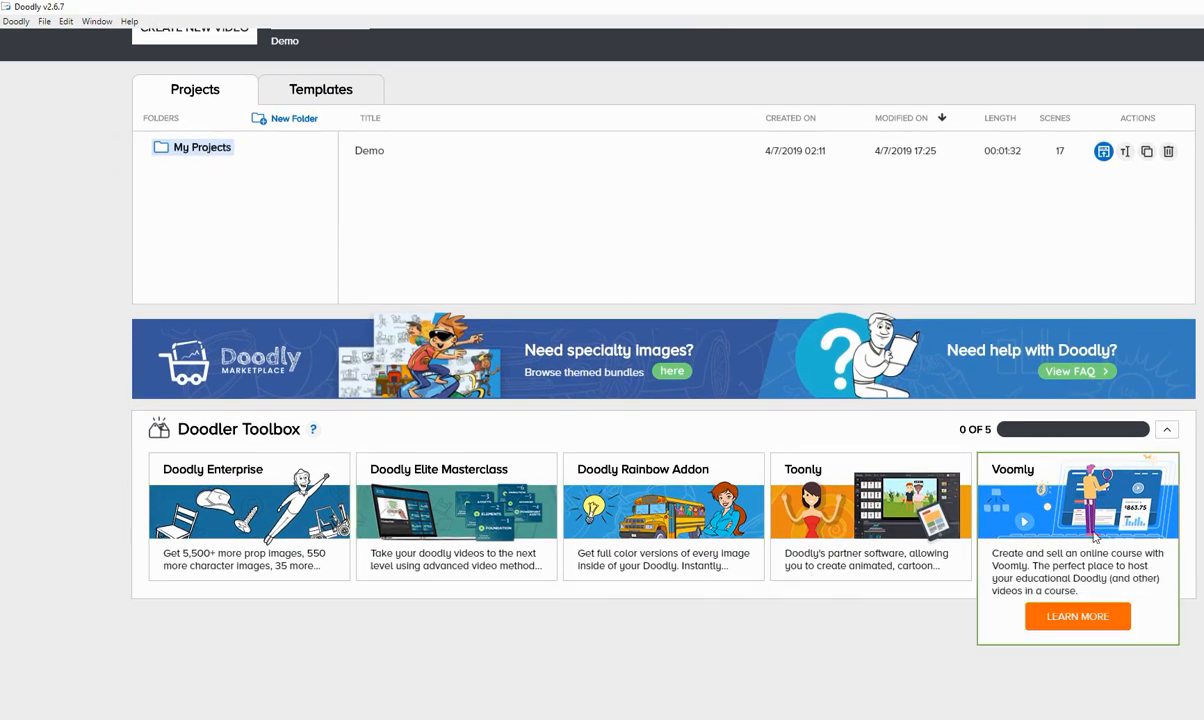
pyautogui.moveTo(456, 505)
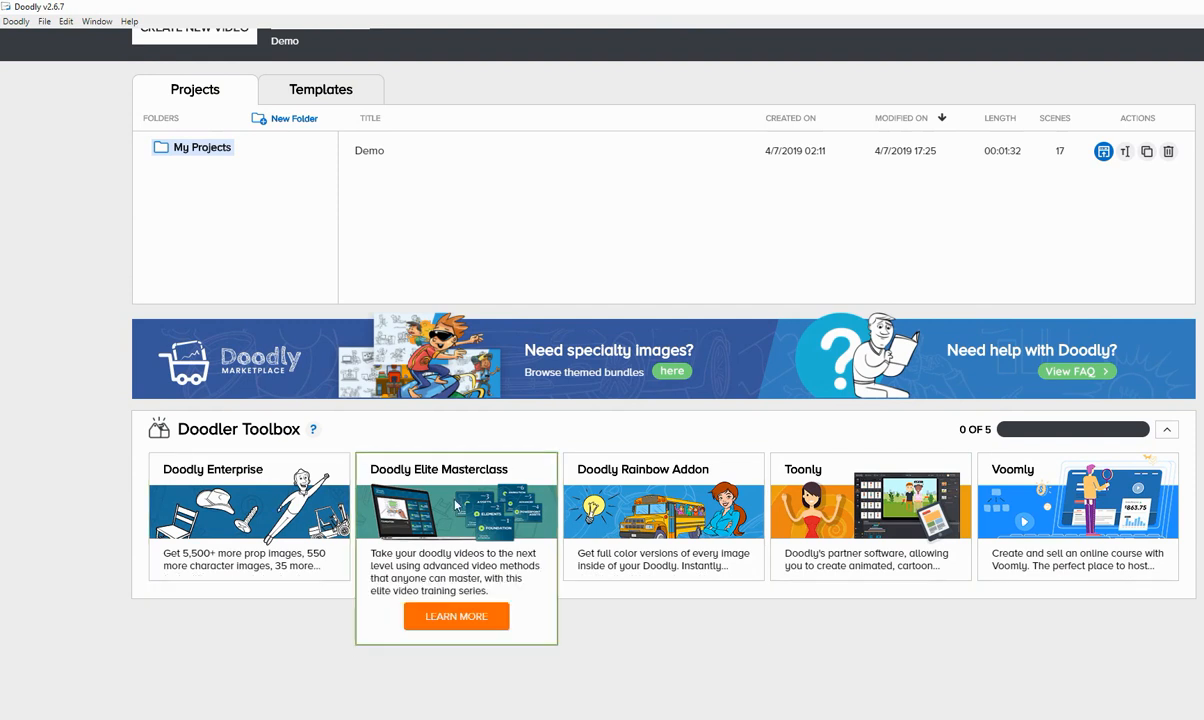
pyautogui.moveTo(782, 415)
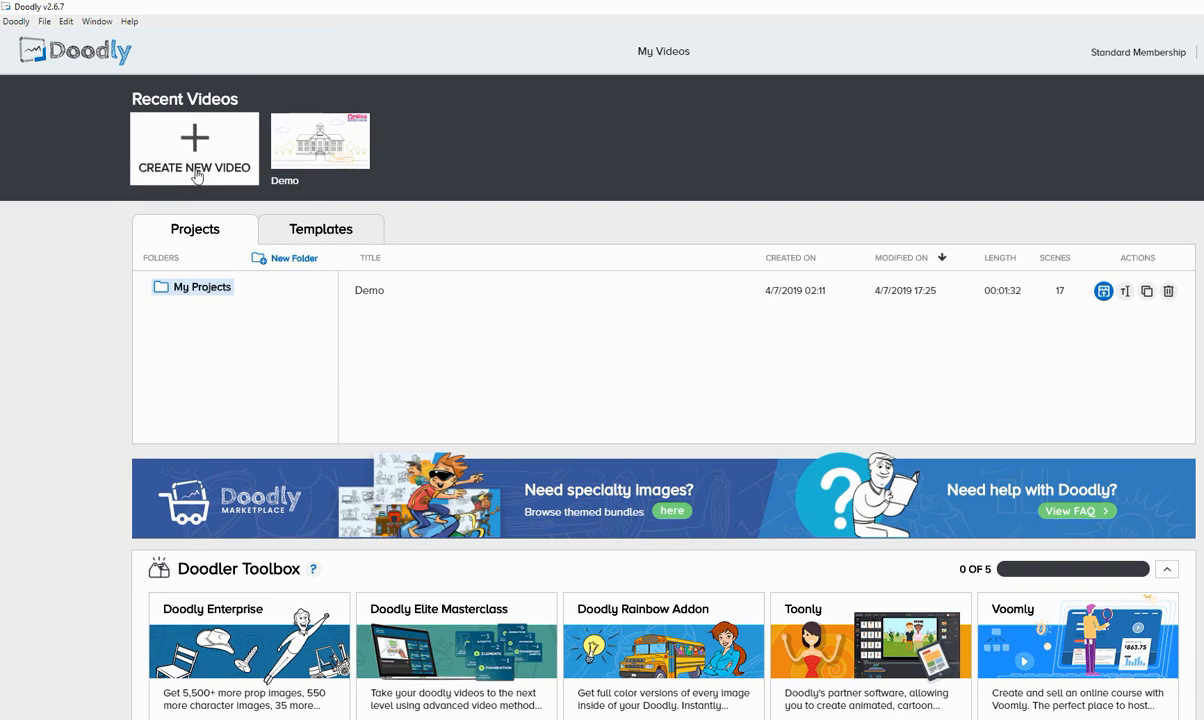
# Start a new whiteboard video titled 'Digital Nomad Institute Test Video'
pyautogui.click(194, 148)
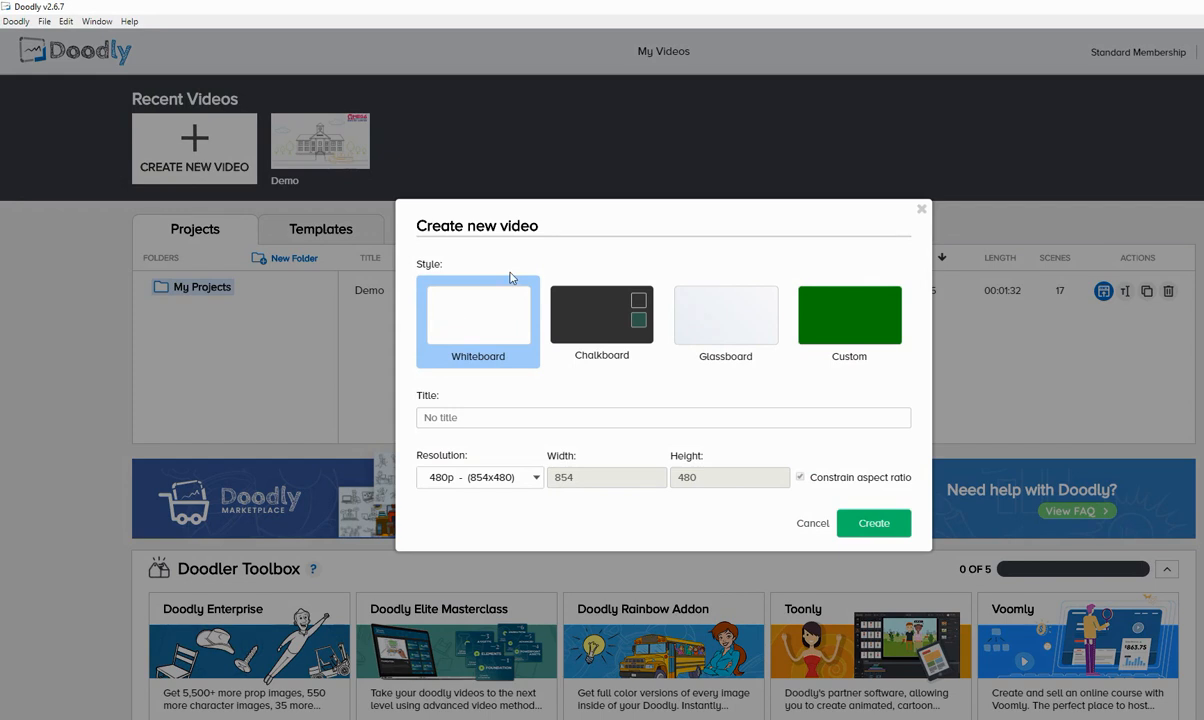
pyautogui.moveTo(505, 318)
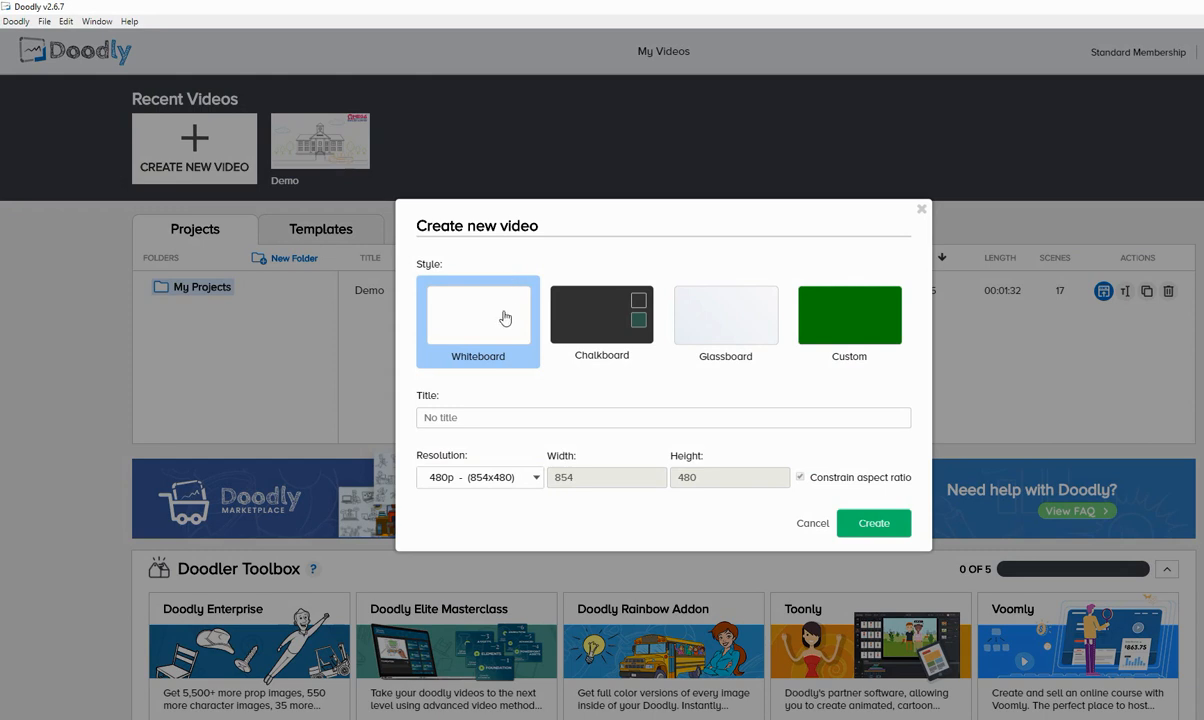
pyautogui.moveTo(610, 335)
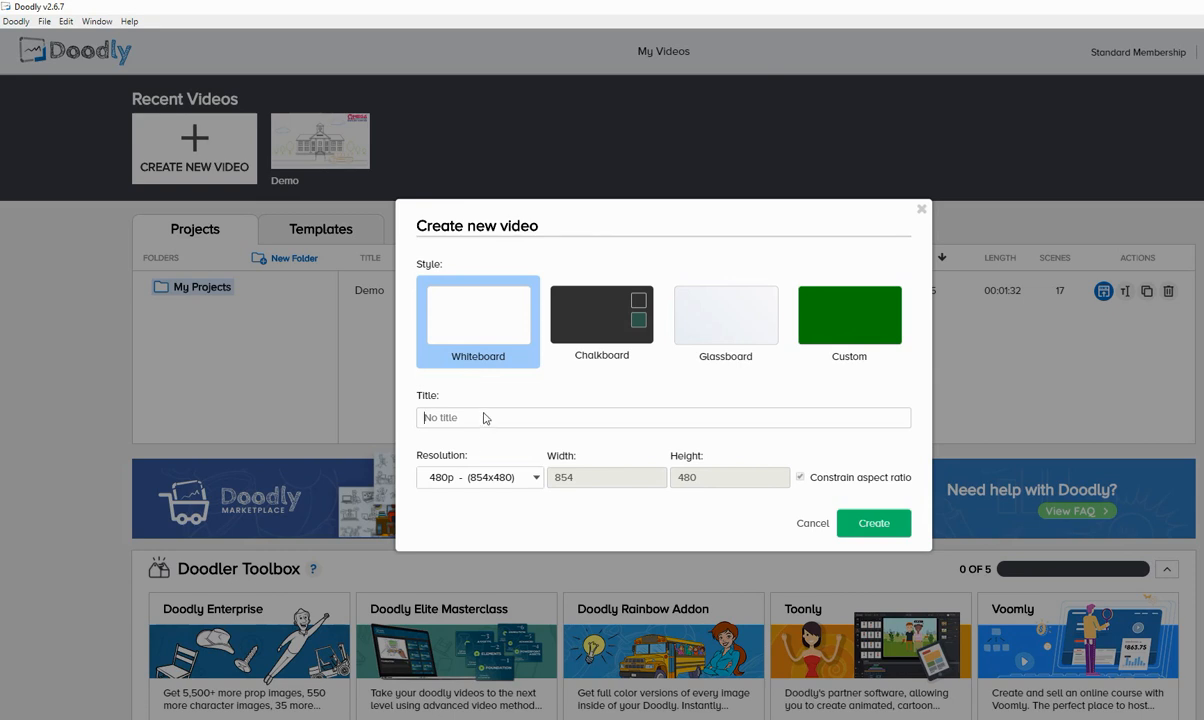
pyautogui.write('T')
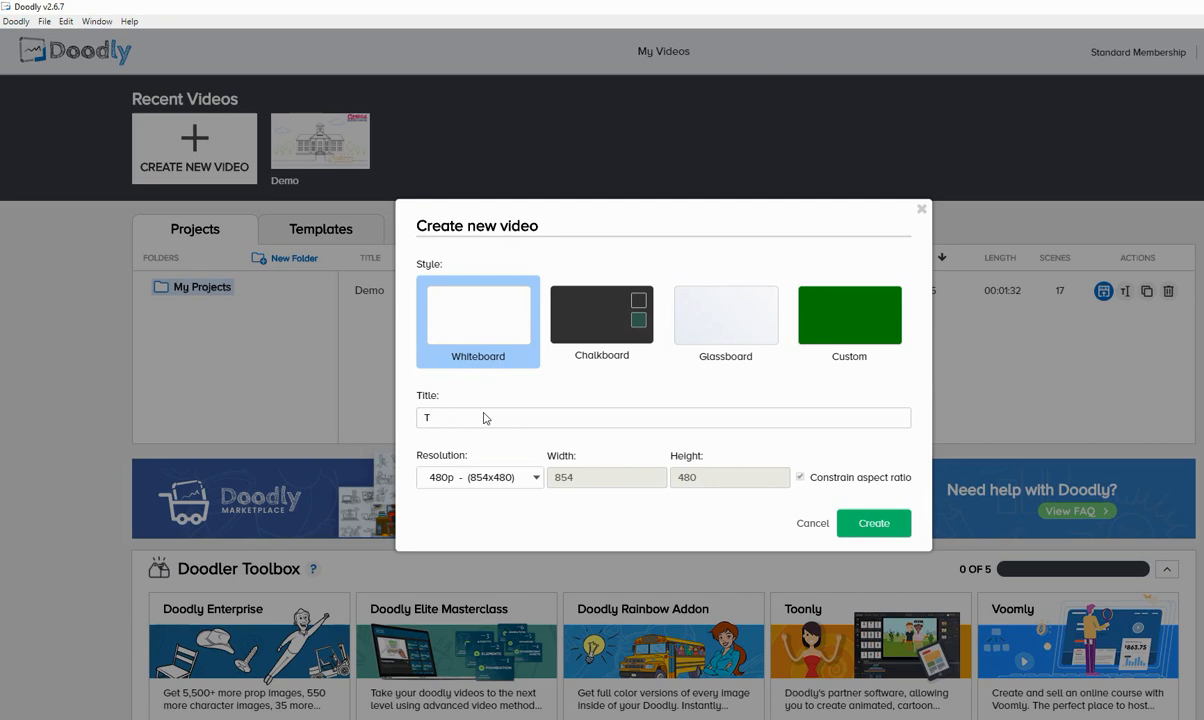
pyautogui.write('Digital')
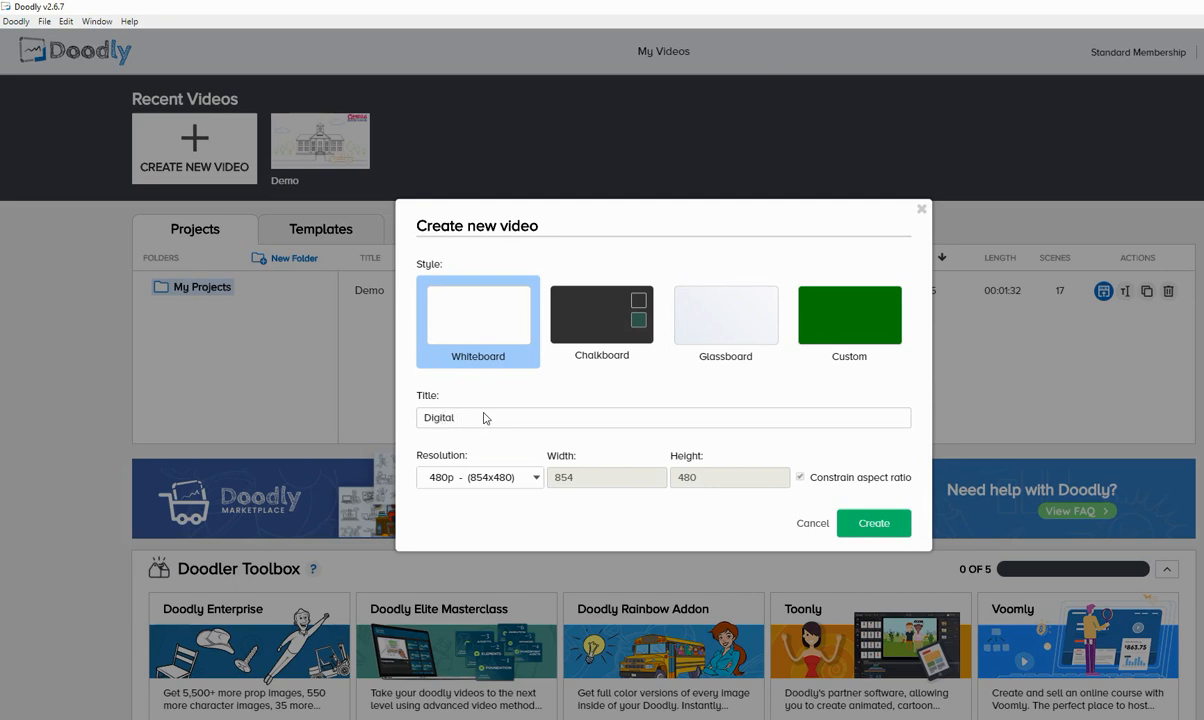
pyautogui.write('Nomad')
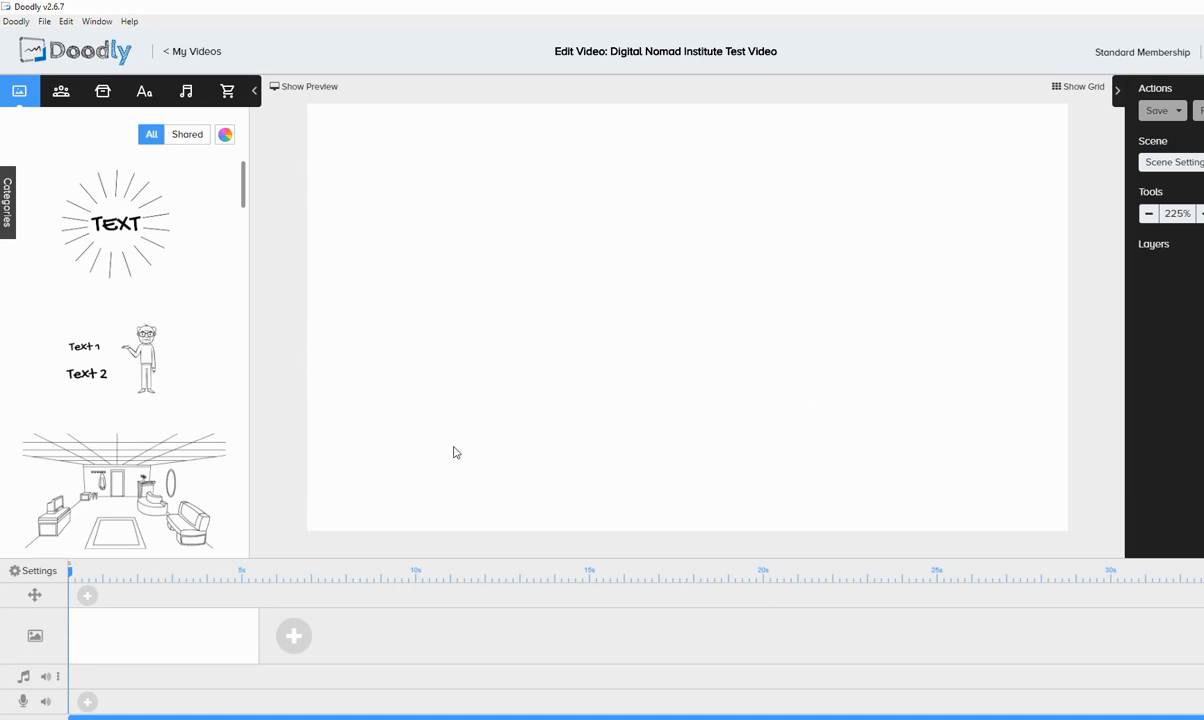
pyautogui.moveTo(284, 626)
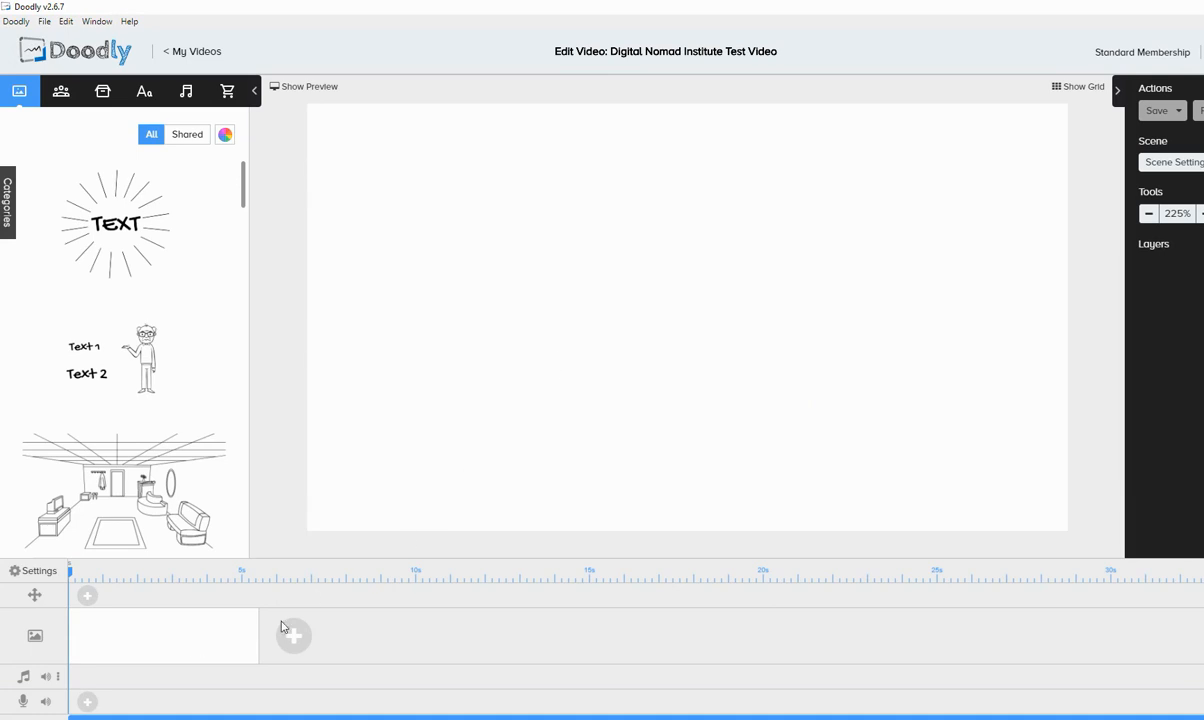
pyautogui.moveTo(85, 676)
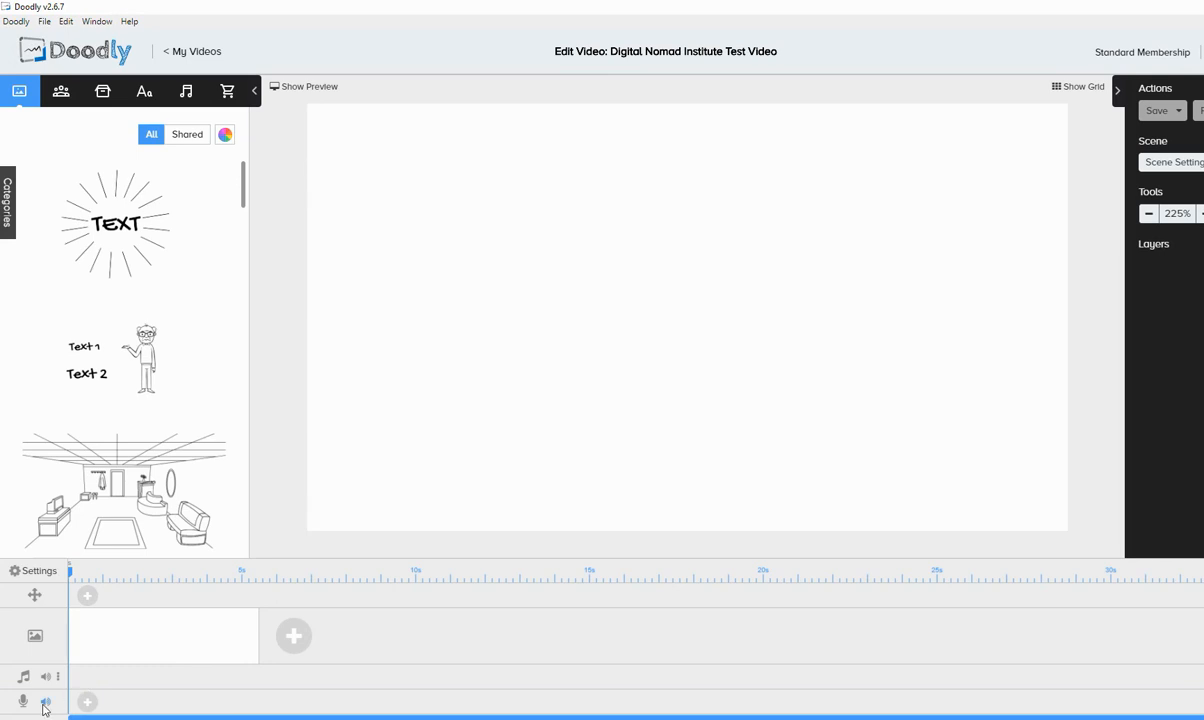
pyautogui.moveTo(113, 637)
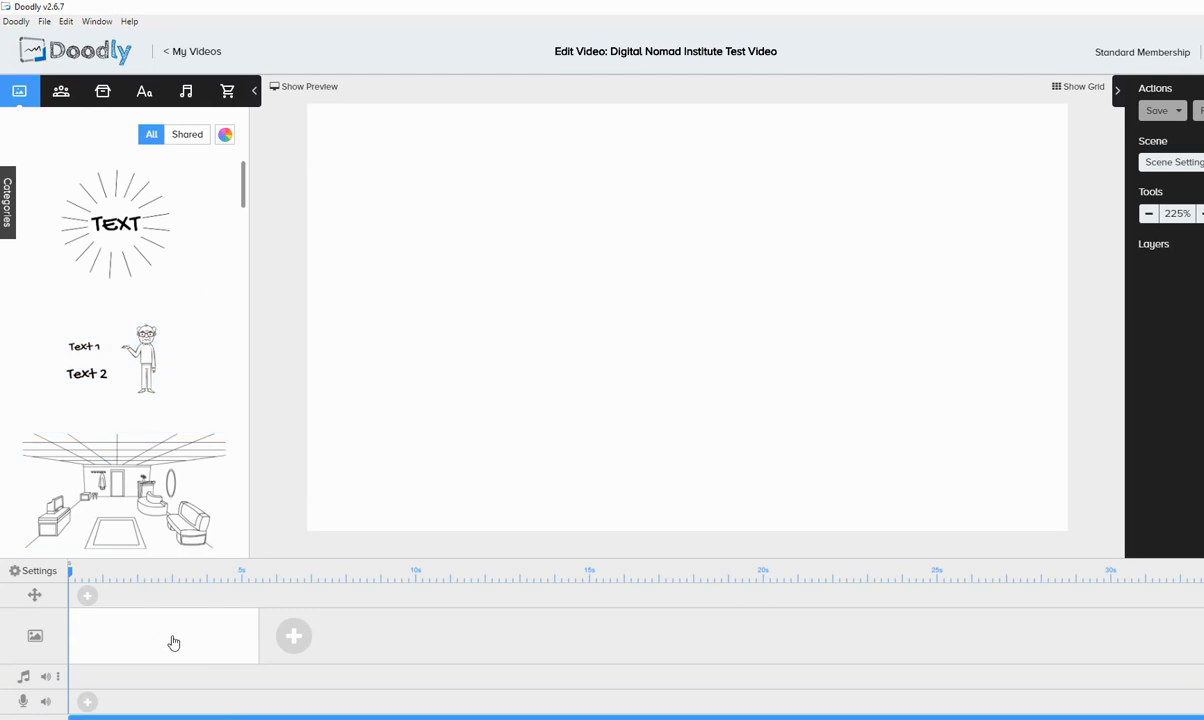
# Scroll through the Images library beside the blank first scene
pyautogui.scroll(-3)
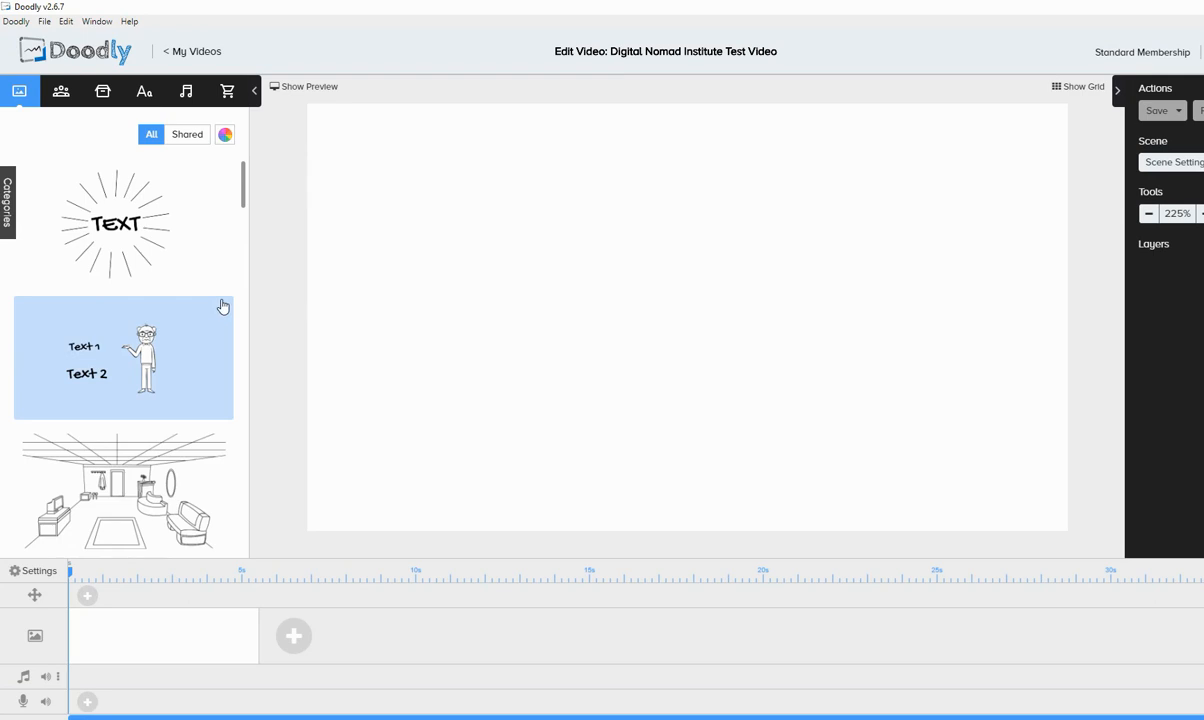
pyautogui.scroll(-3)
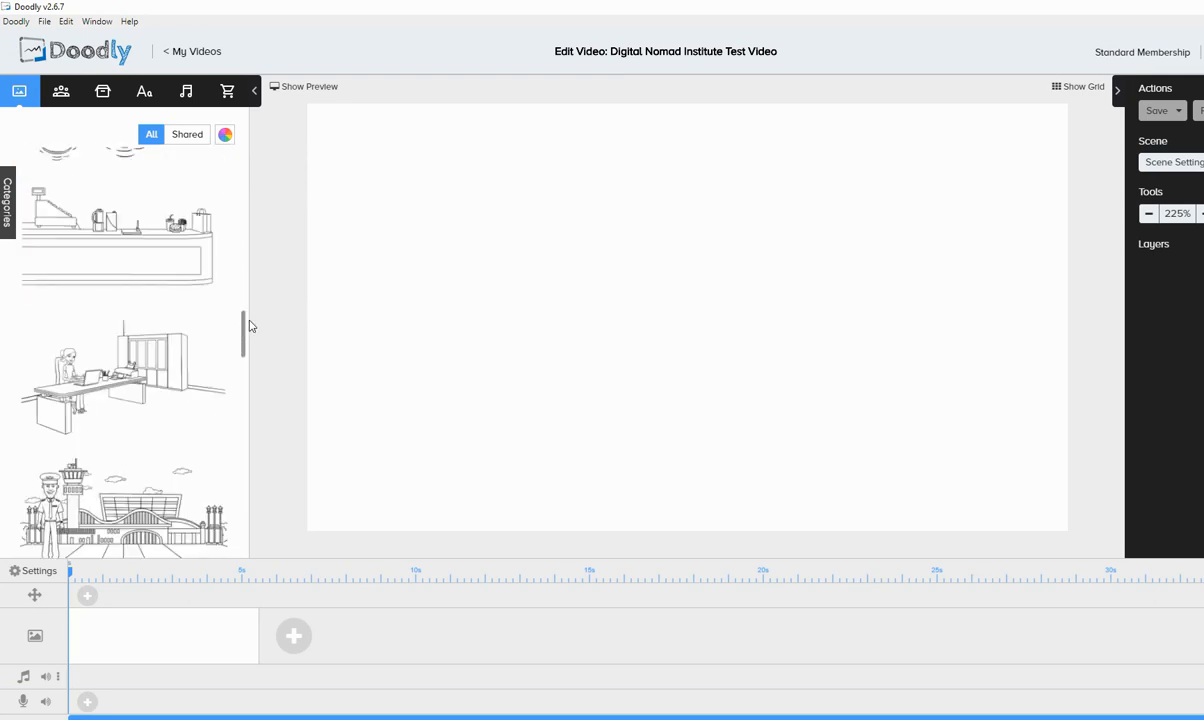
pyautogui.scroll(-3)
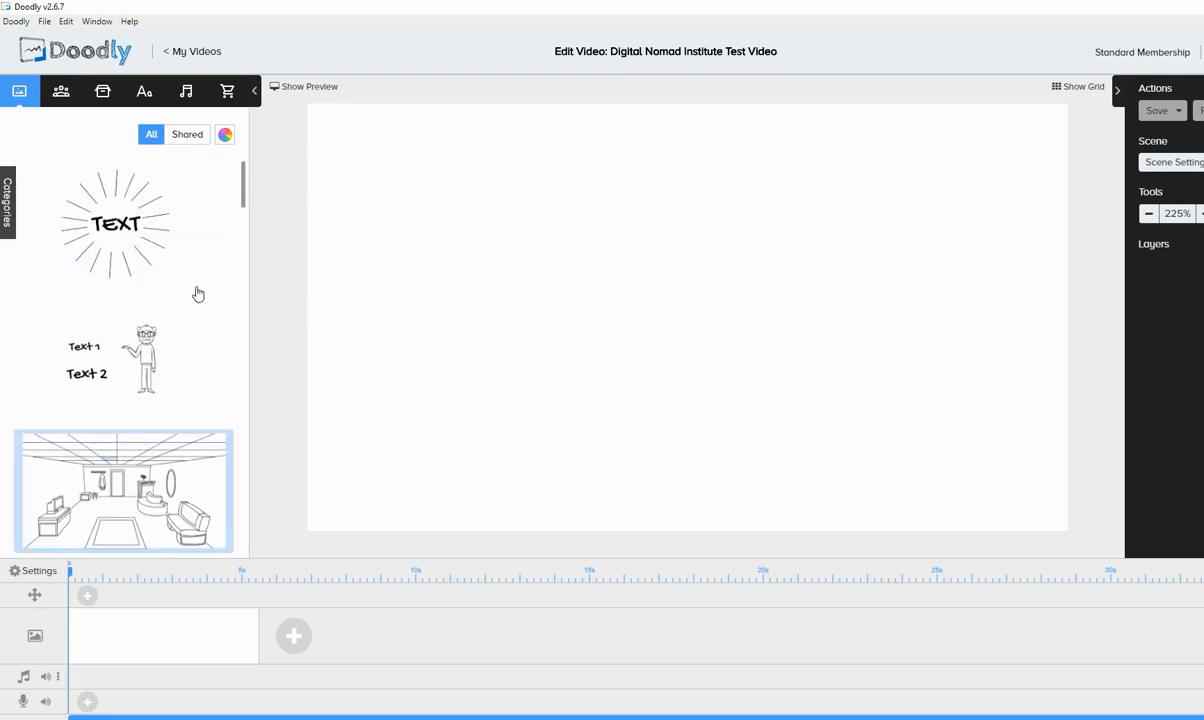
# Add the starburst TEXT drawing and change its word to 'Hello'
pyautogui.click(116, 223)
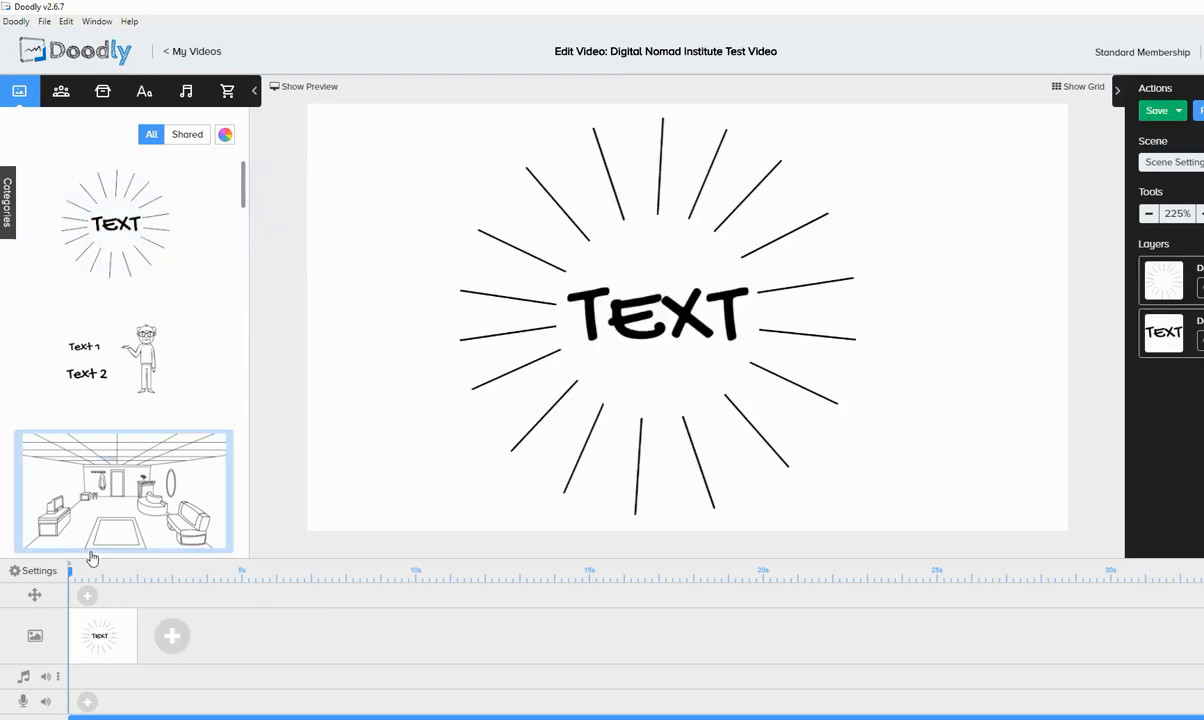
pyautogui.moveTo(172, 634)
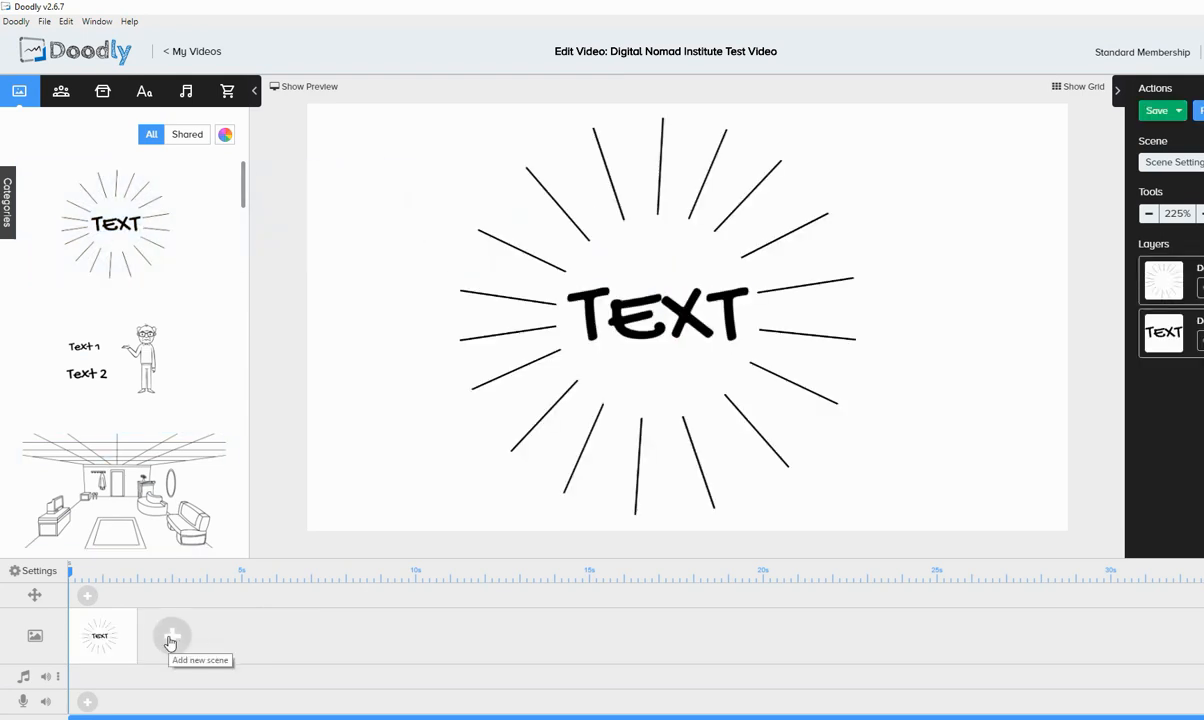
pyautogui.click(648, 320)
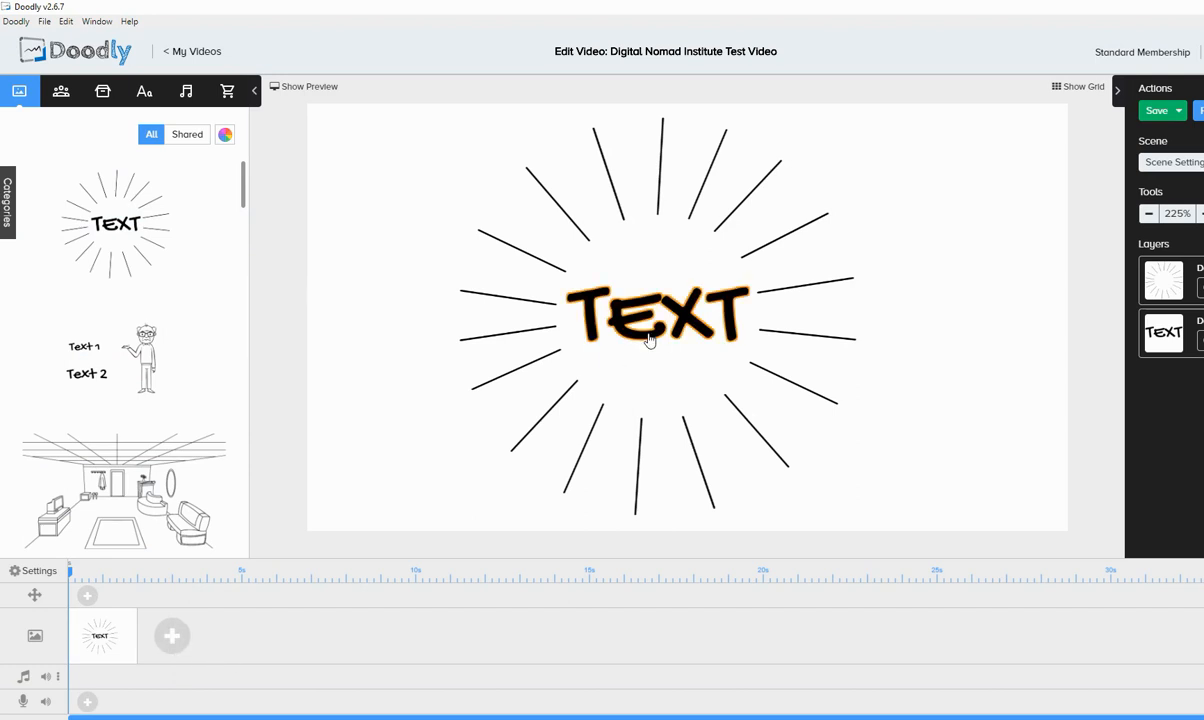
pyautogui.click(650, 335)
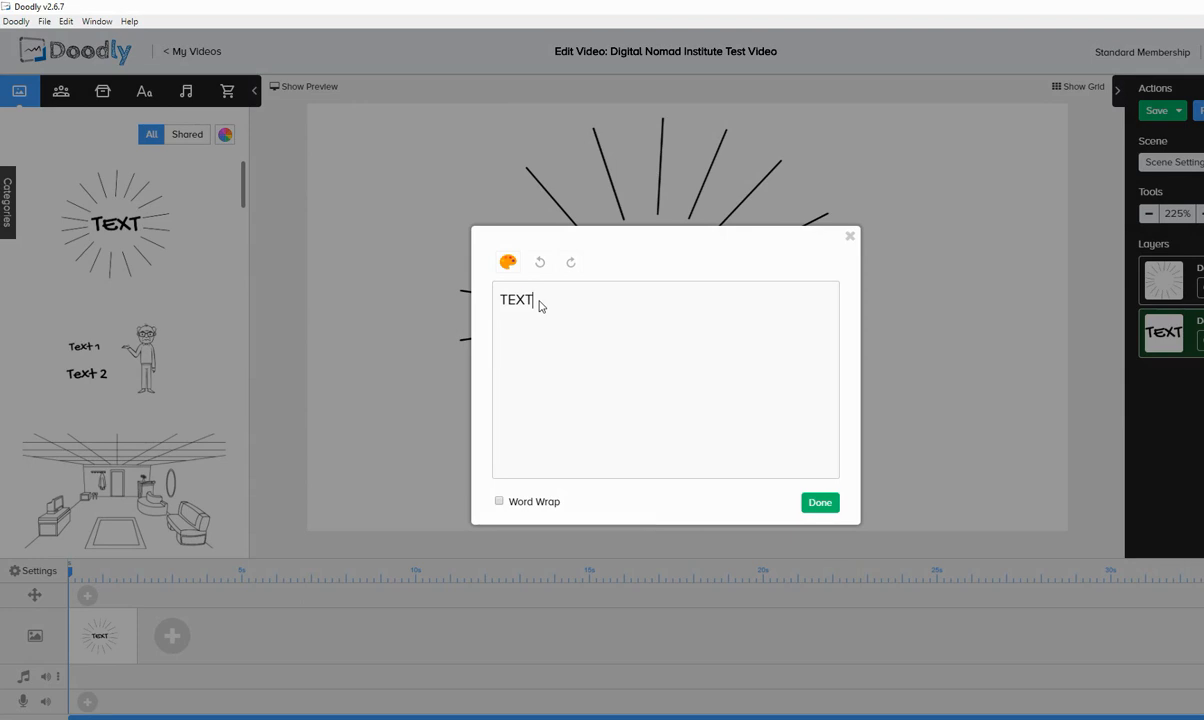
pyautogui.press('ctrl+a')
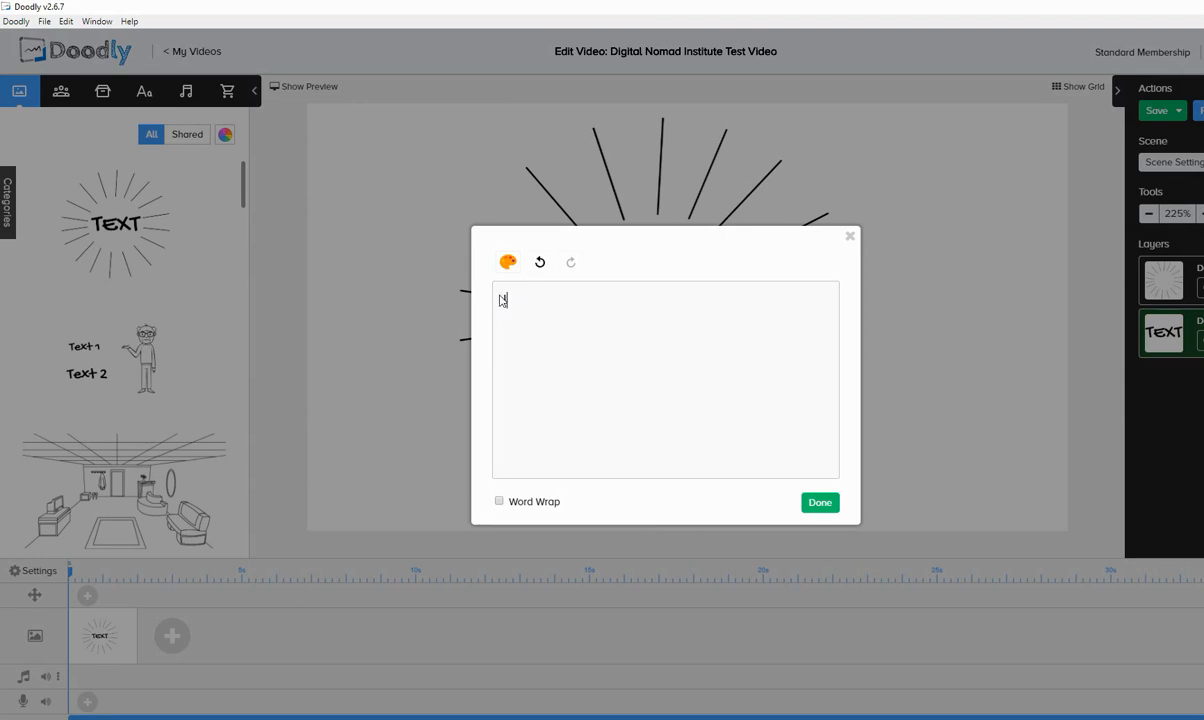
pyautogui.write('Hello')
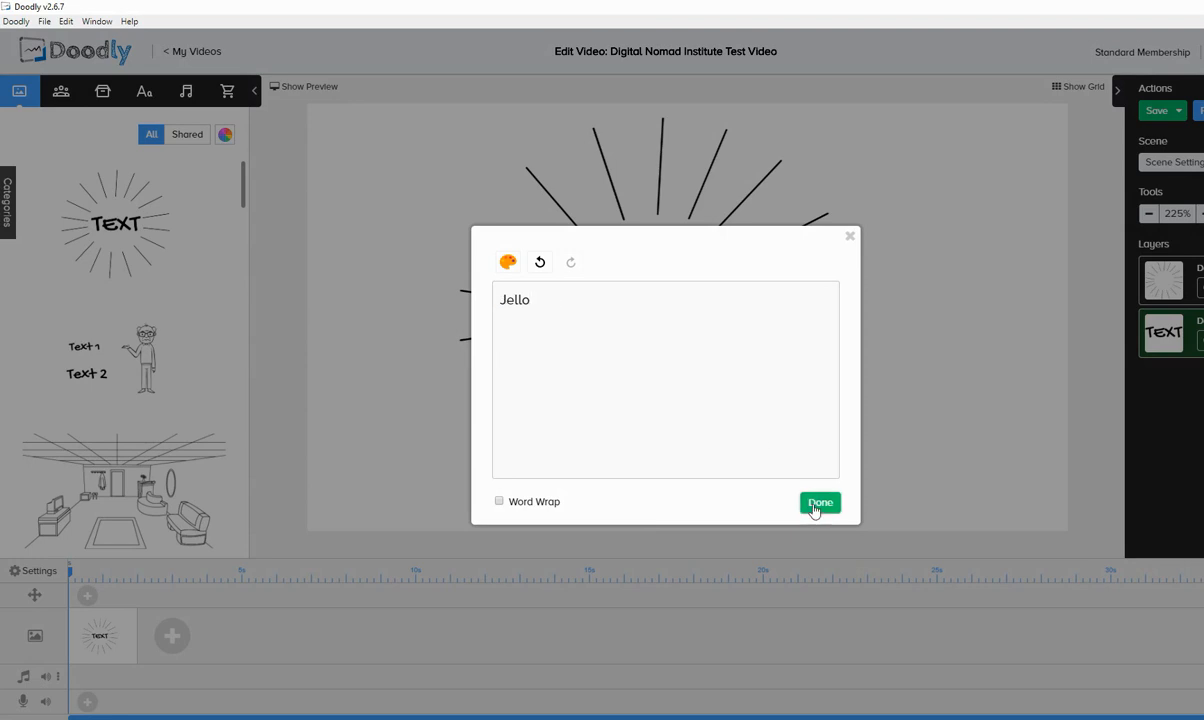
pyautogui.click(819, 503)
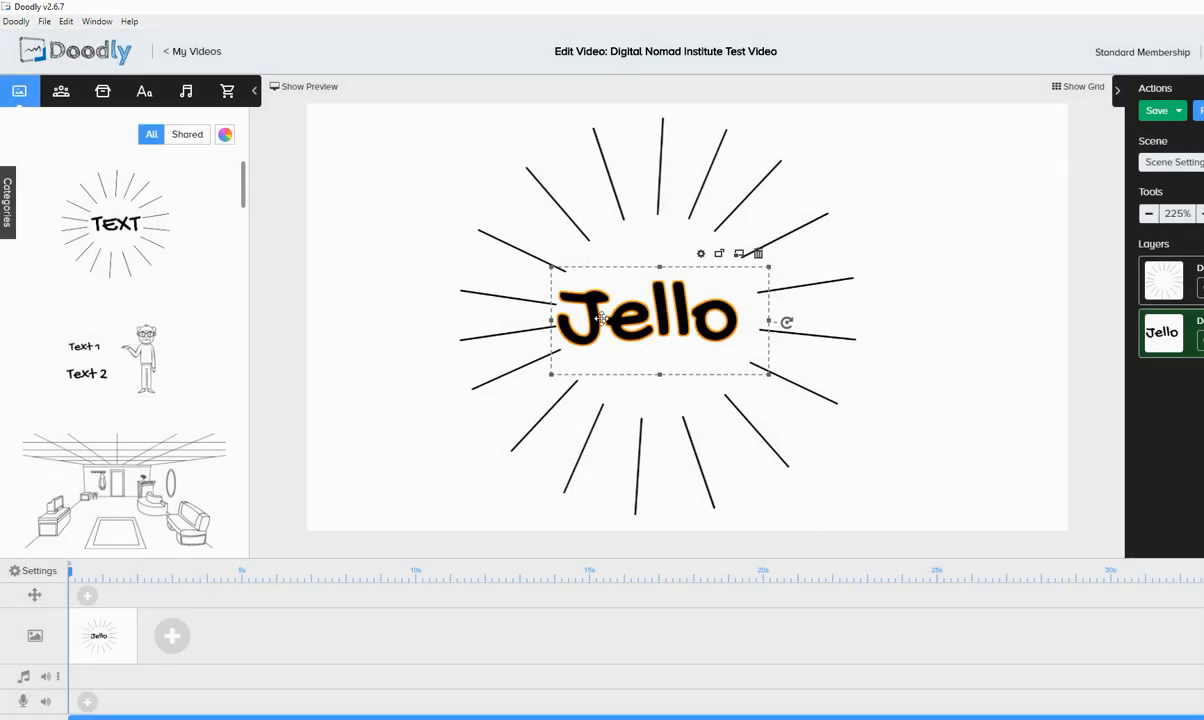
pyautogui.doubleClick(643, 318)
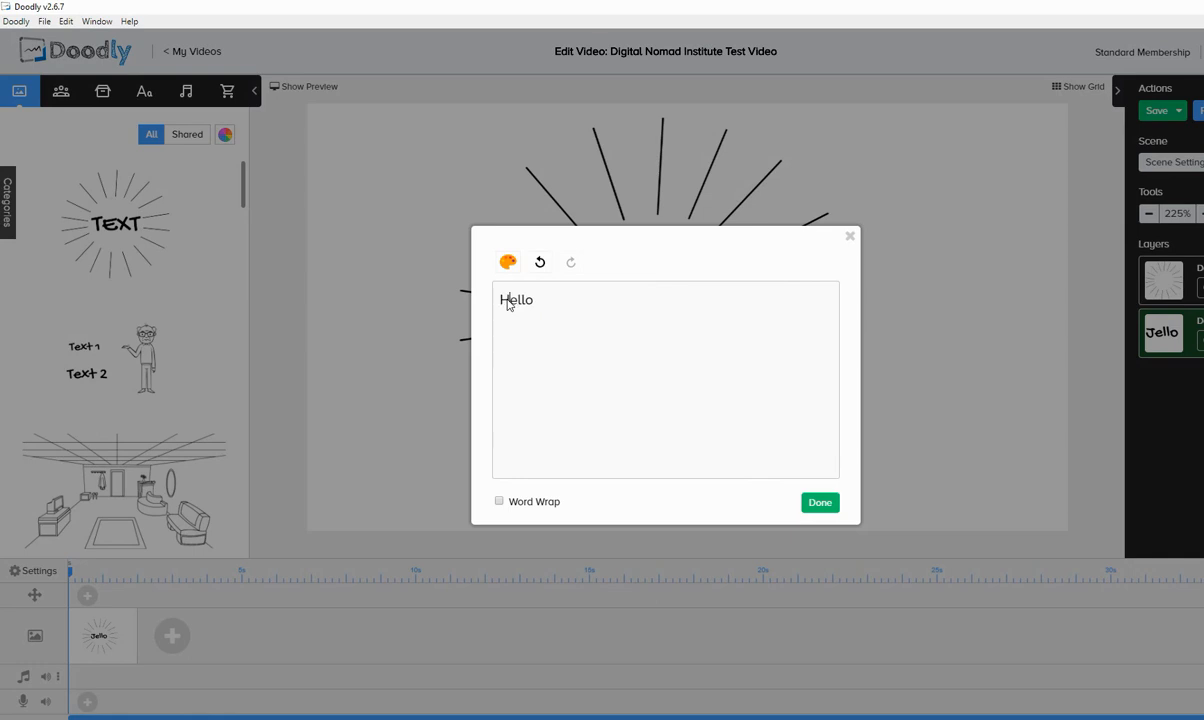
pyautogui.click(819, 502)
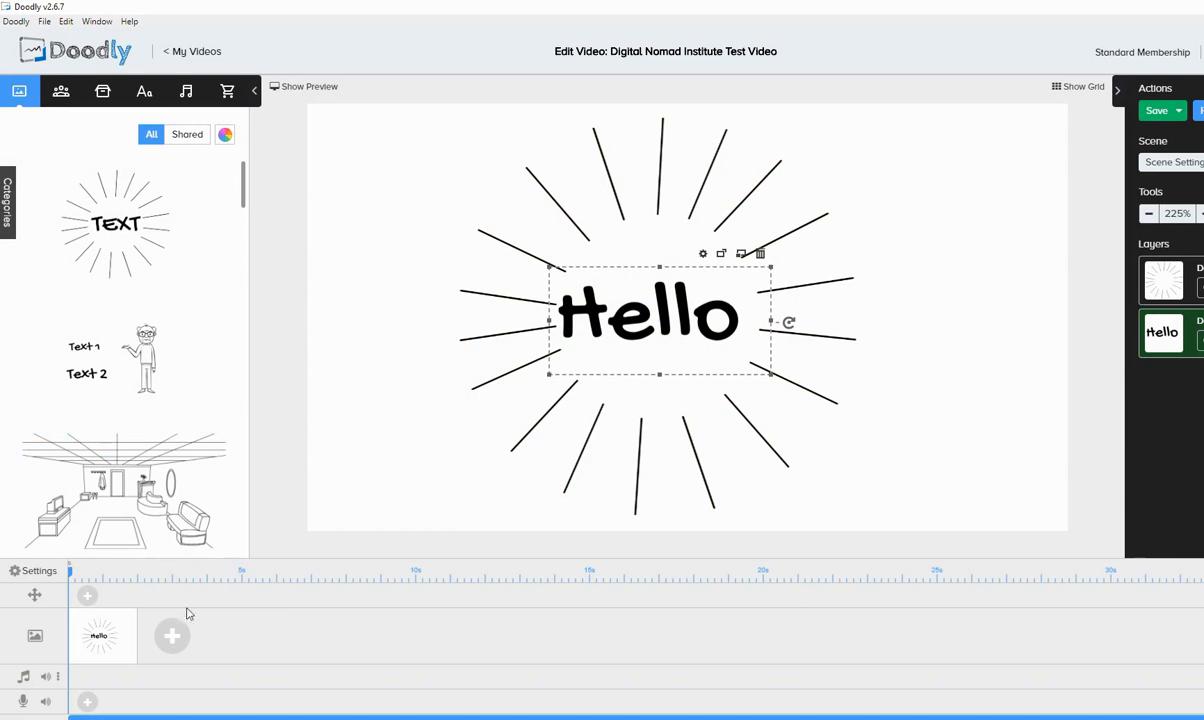
# Add new scenes and draw the beach scene with lighthouse and sailboat on the blank one
pyautogui.click(171, 635)
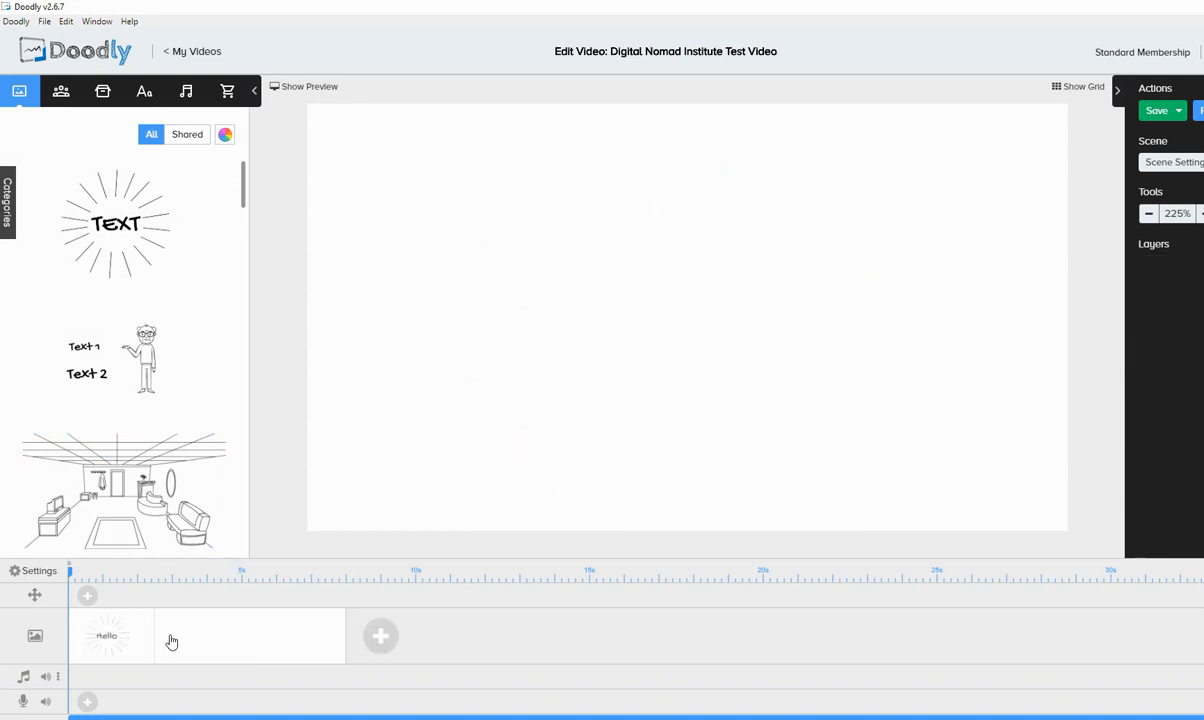
pyautogui.scroll(-3)
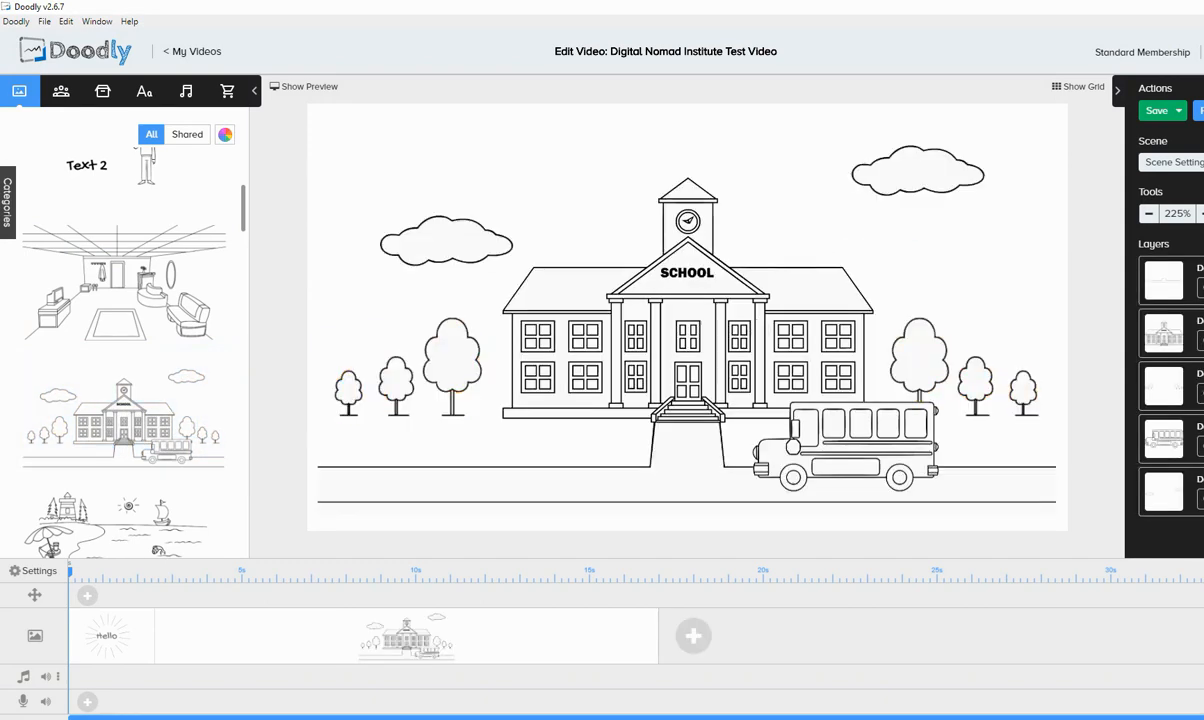
pyautogui.click(704, 470)
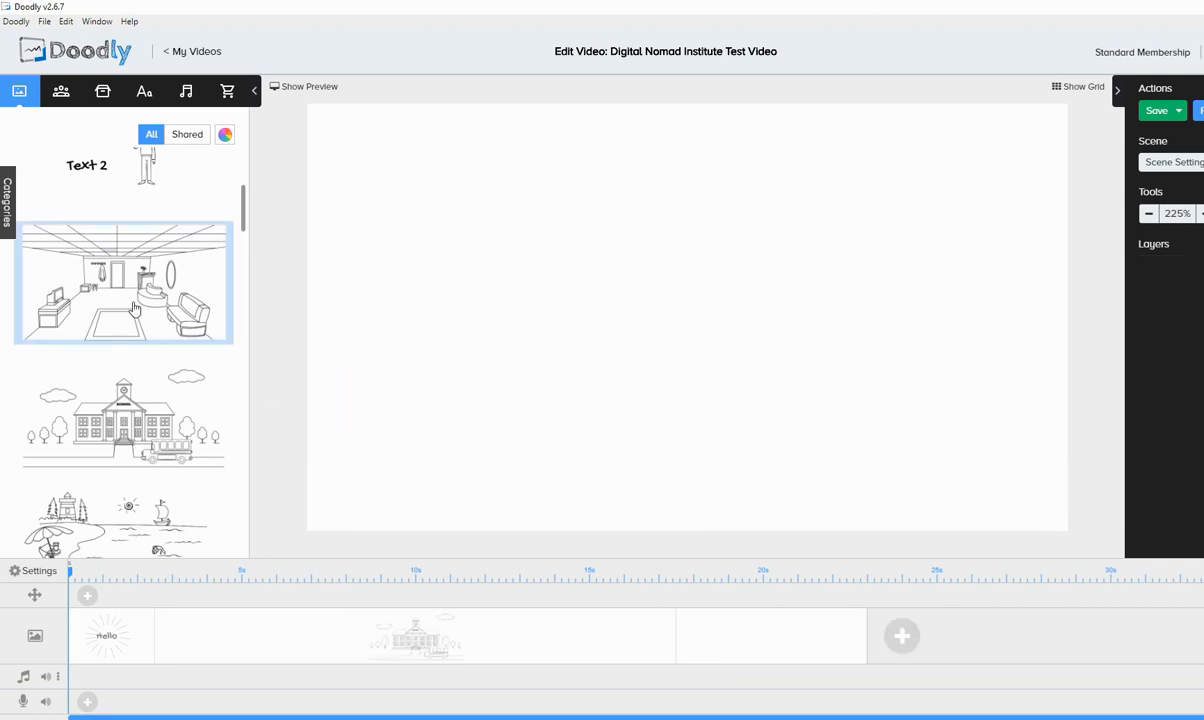
pyautogui.moveTo(143, 288)
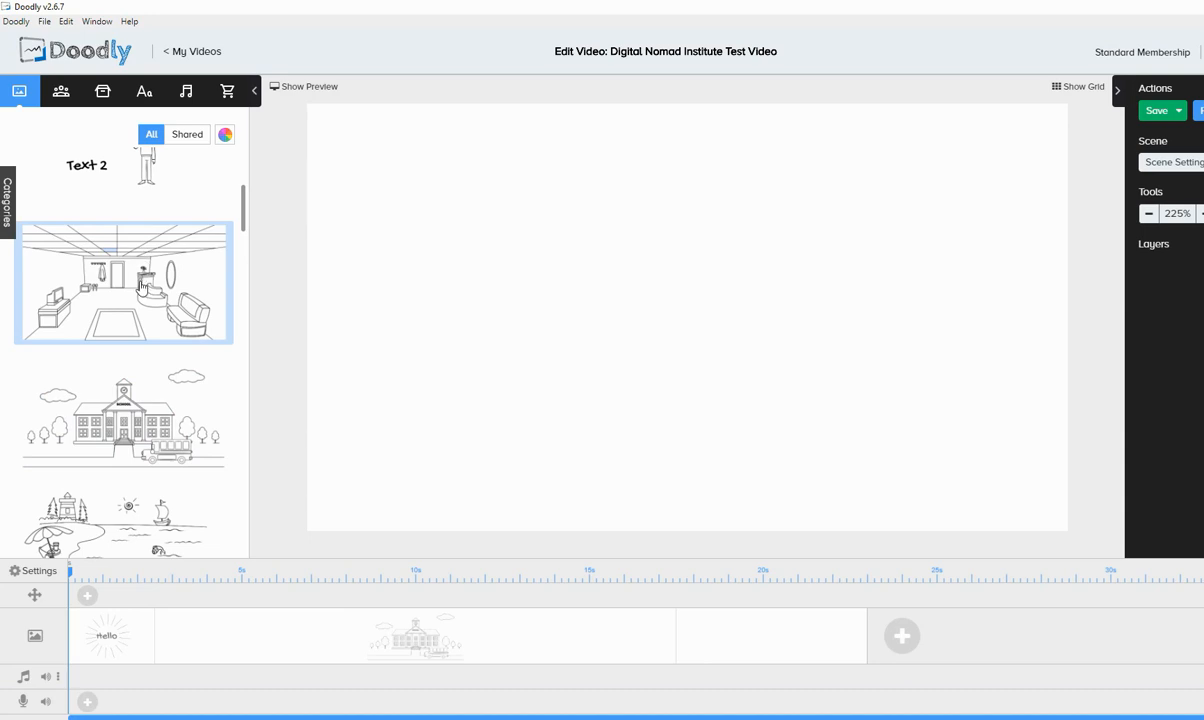
pyautogui.scroll(-3)
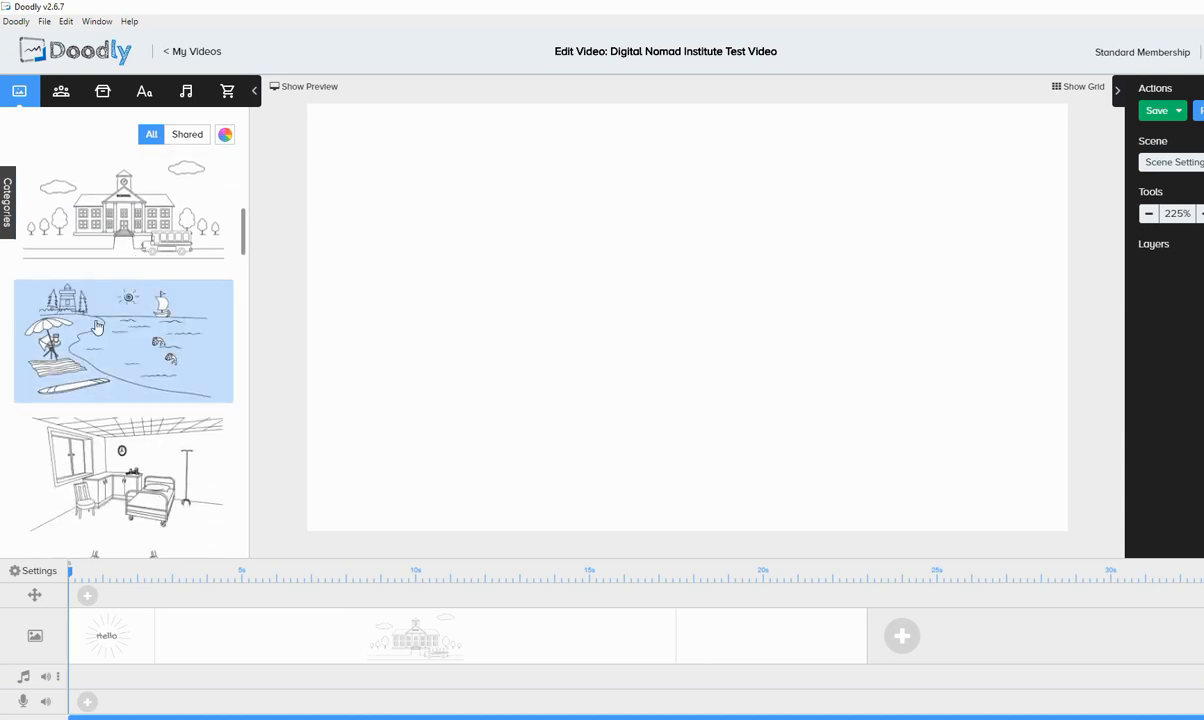
pyautogui.click(124, 340)
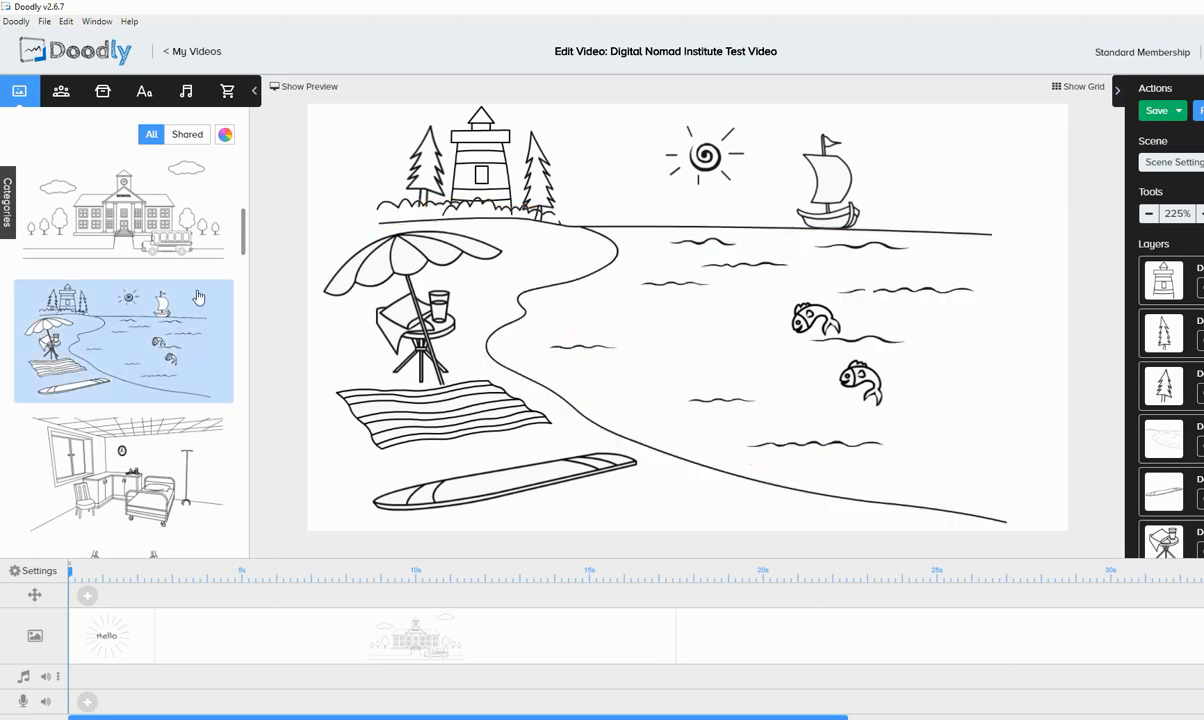
pyautogui.click(61, 91)
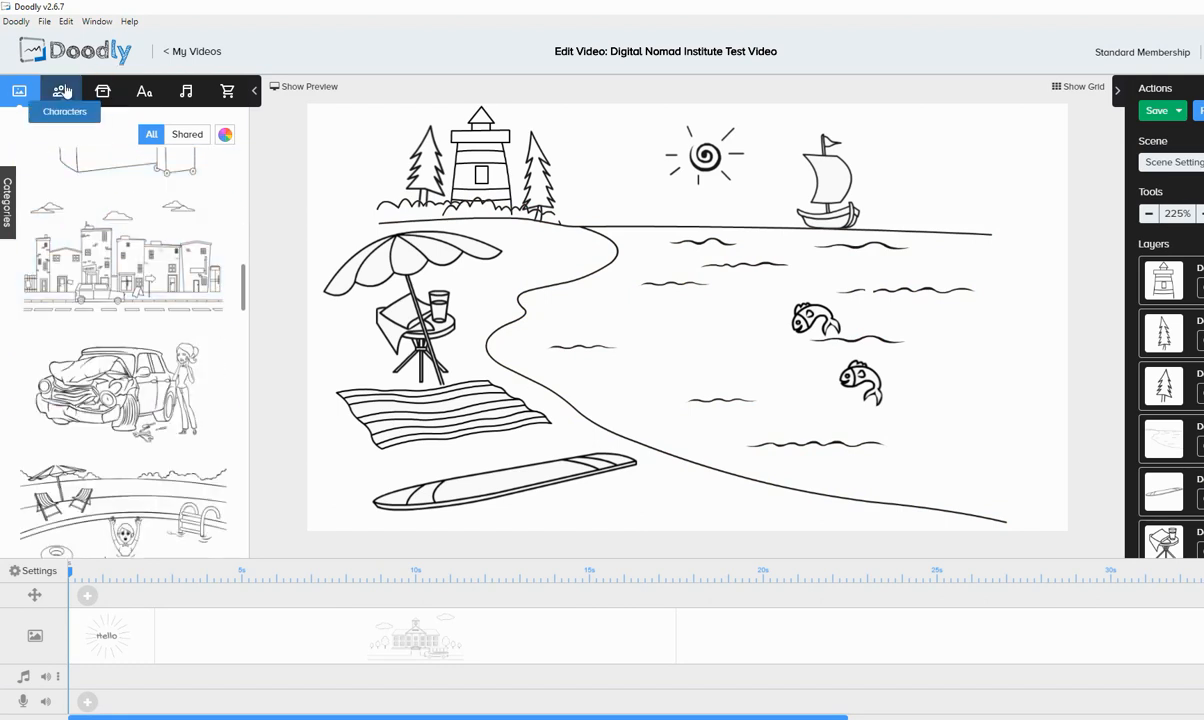
# Browse the Characters library, then the Props library, without adding anything
pyautogui.click(64, 91)
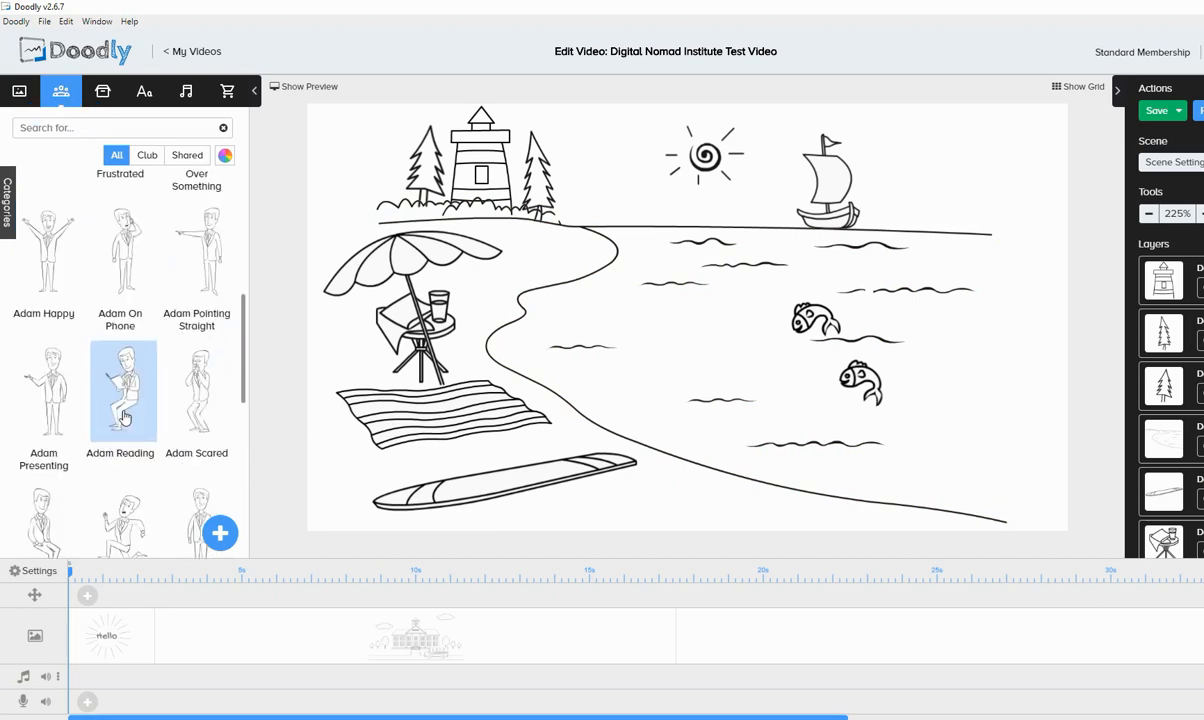
pyautogui.scroll(-3)
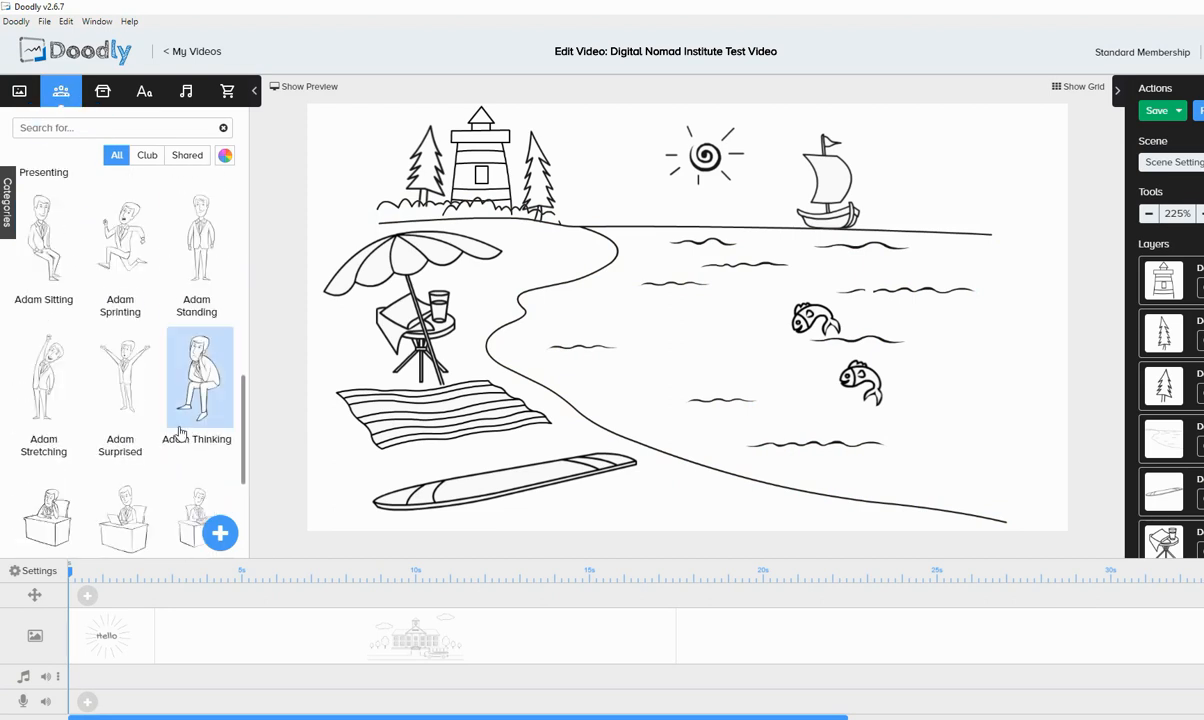
pyautogui.moveTo(191, 425)
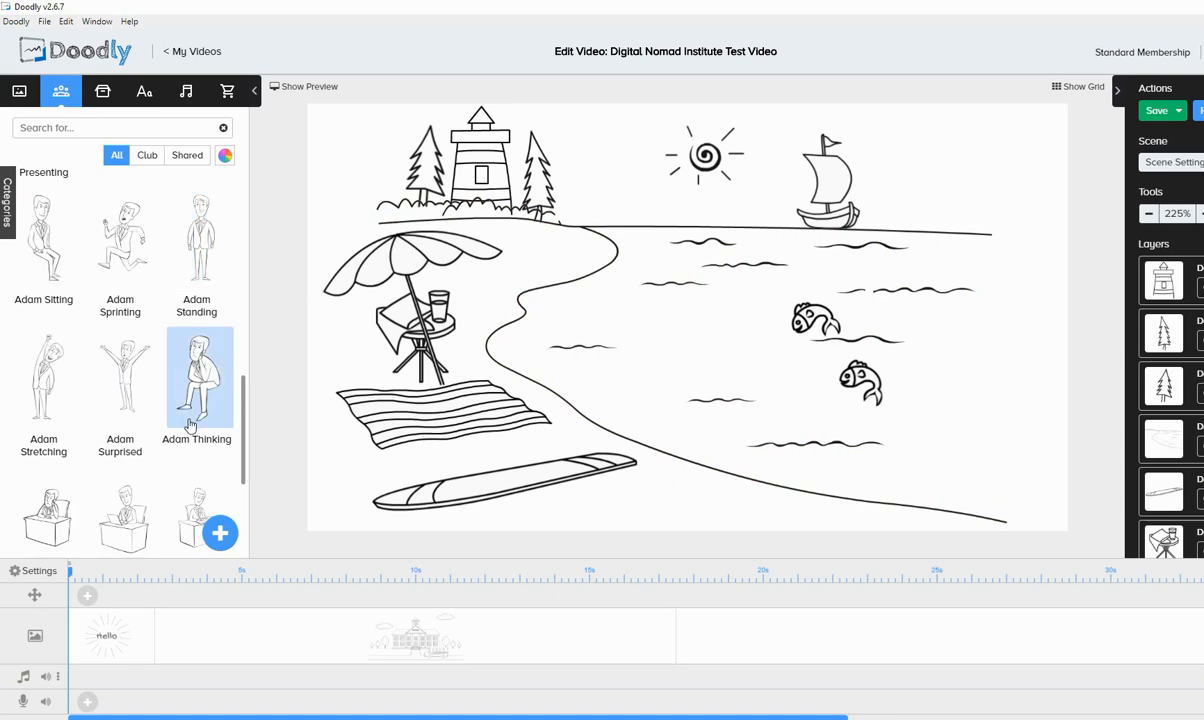
pyautogui.scroll(-3)
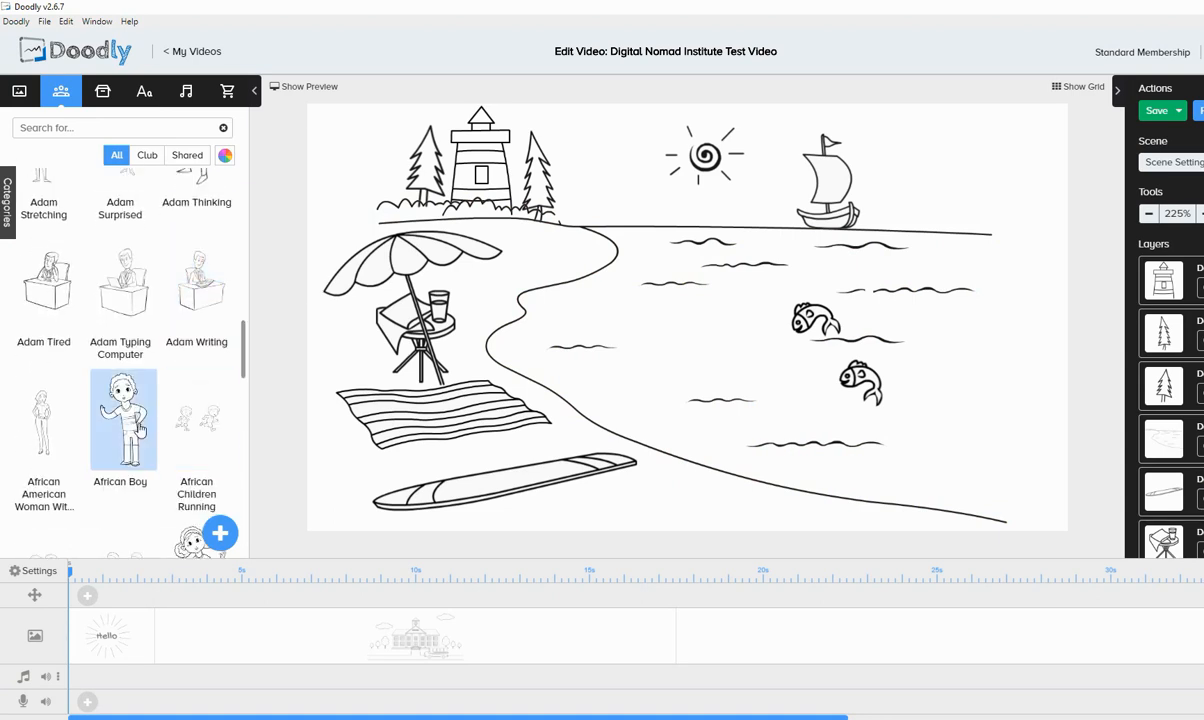
pyautogui.scroll(-3)
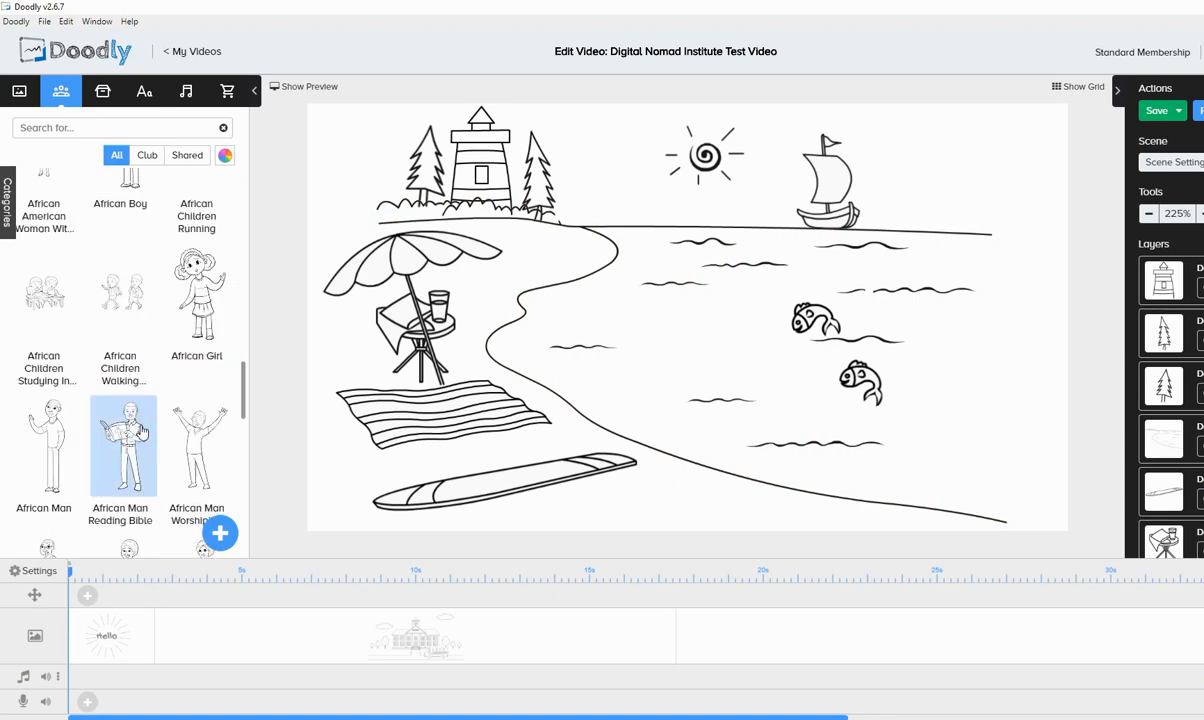
pyautogui.scroll(-3)
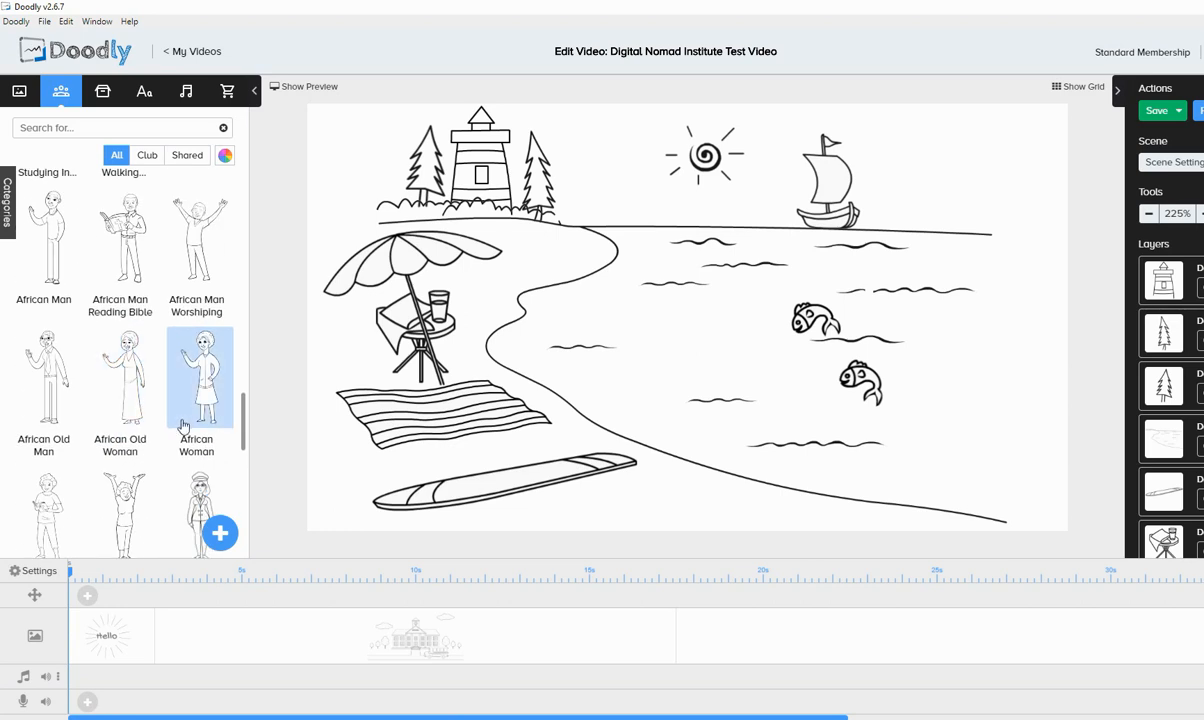
pyautogui.scroll(-3)
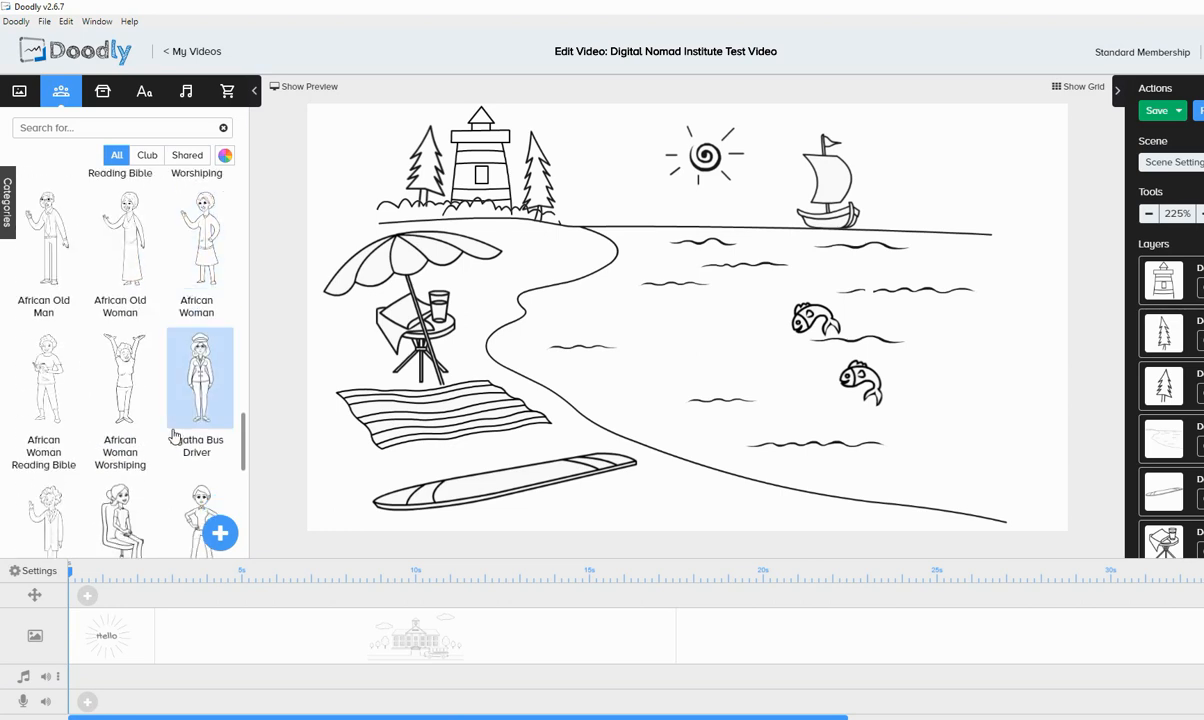
pyautogui.scroll(-3)
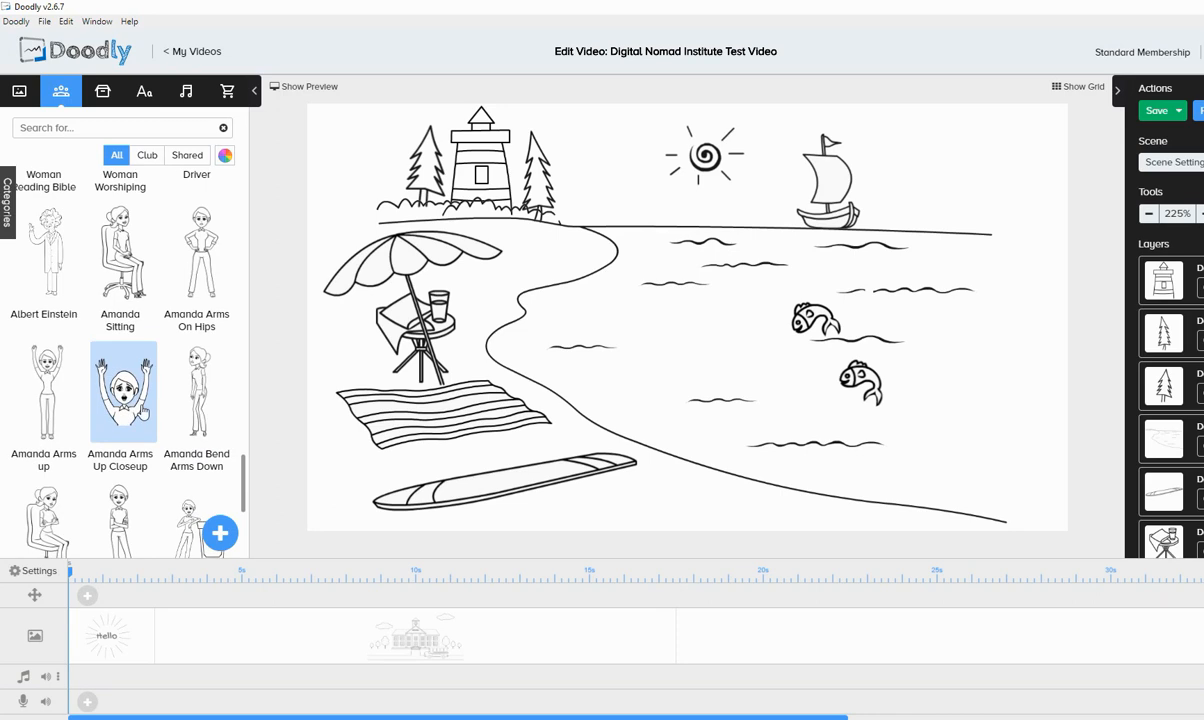
pyautogui.scroll(-3)
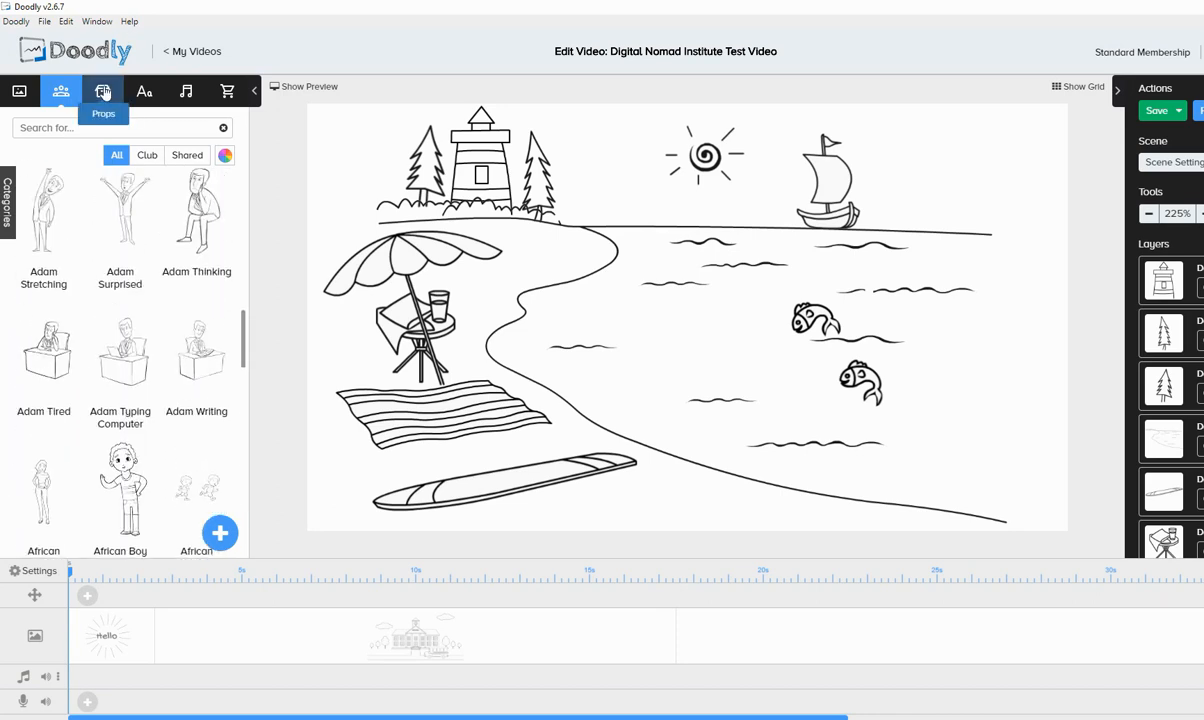
pyautogui.click(101, 91)
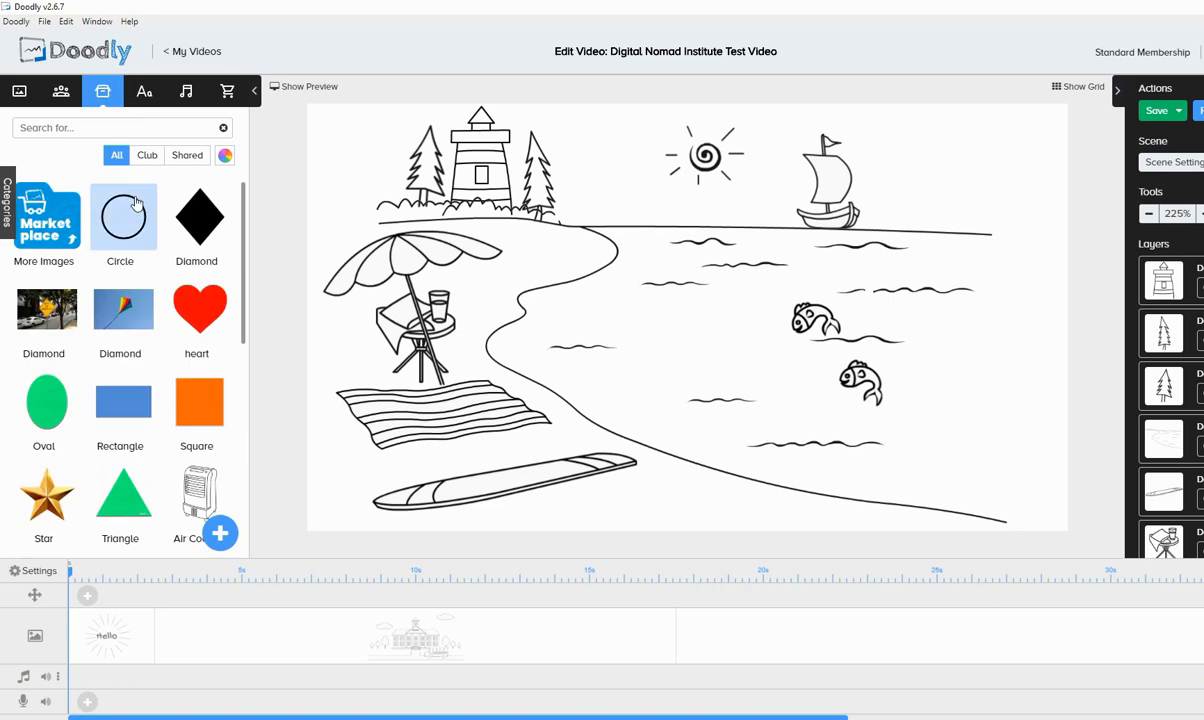
pyautogui.scroll(-3)
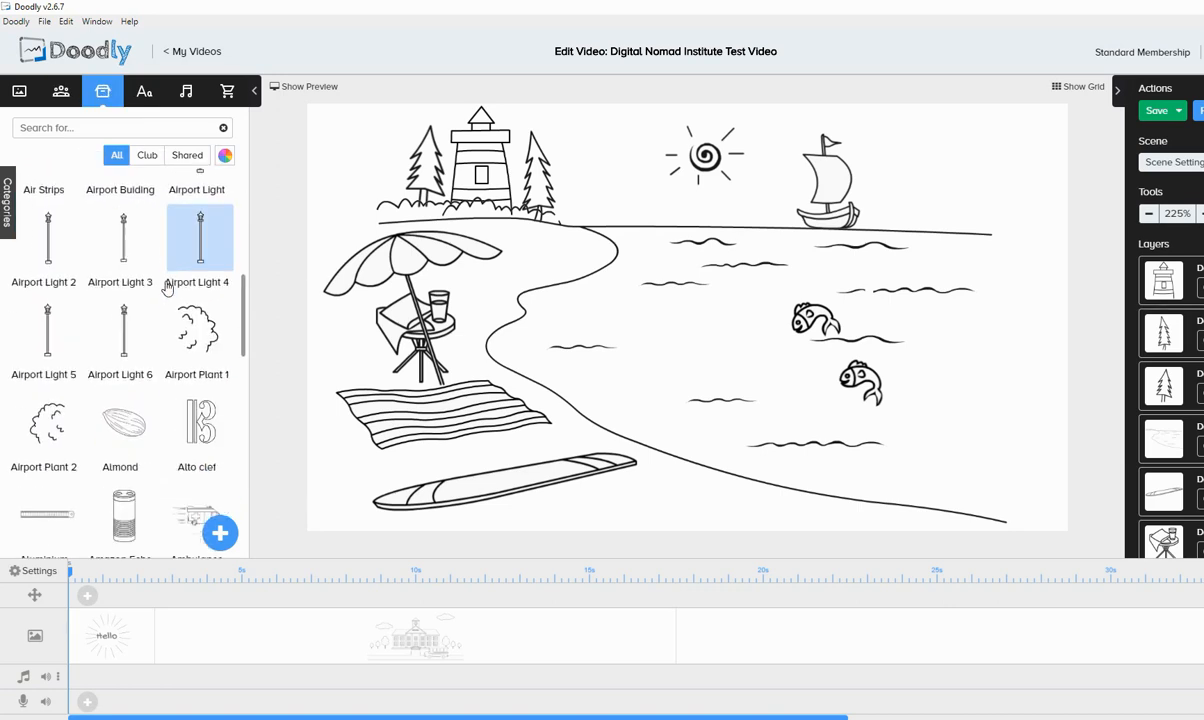
# Browse the music and sound effects tracks in the Sounds library
pyautogui.click(144, 91)
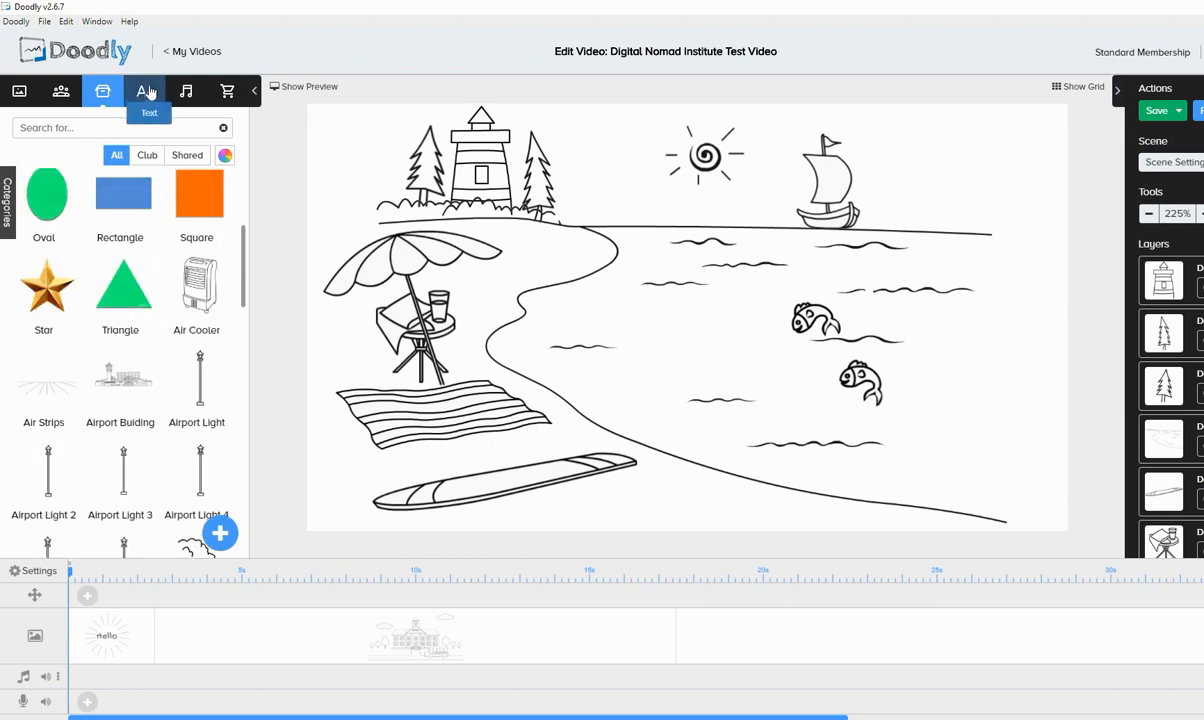
pyautogui.click(185, 91)
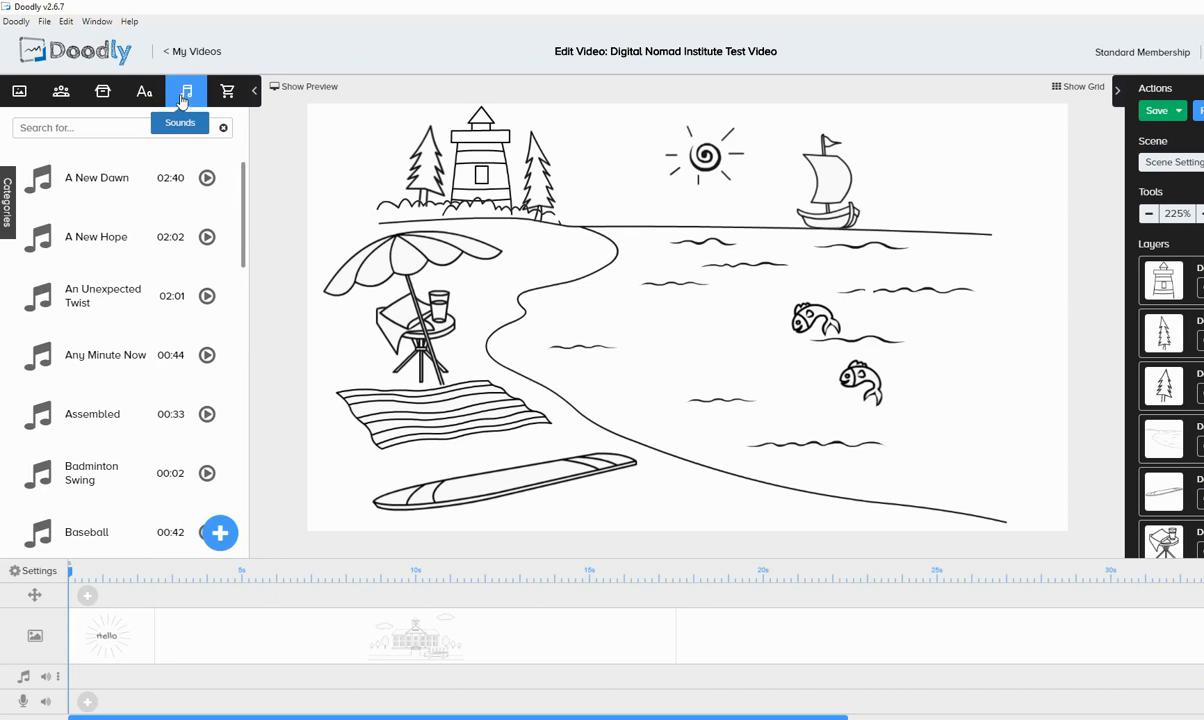
pyautogui.scroll(-3)
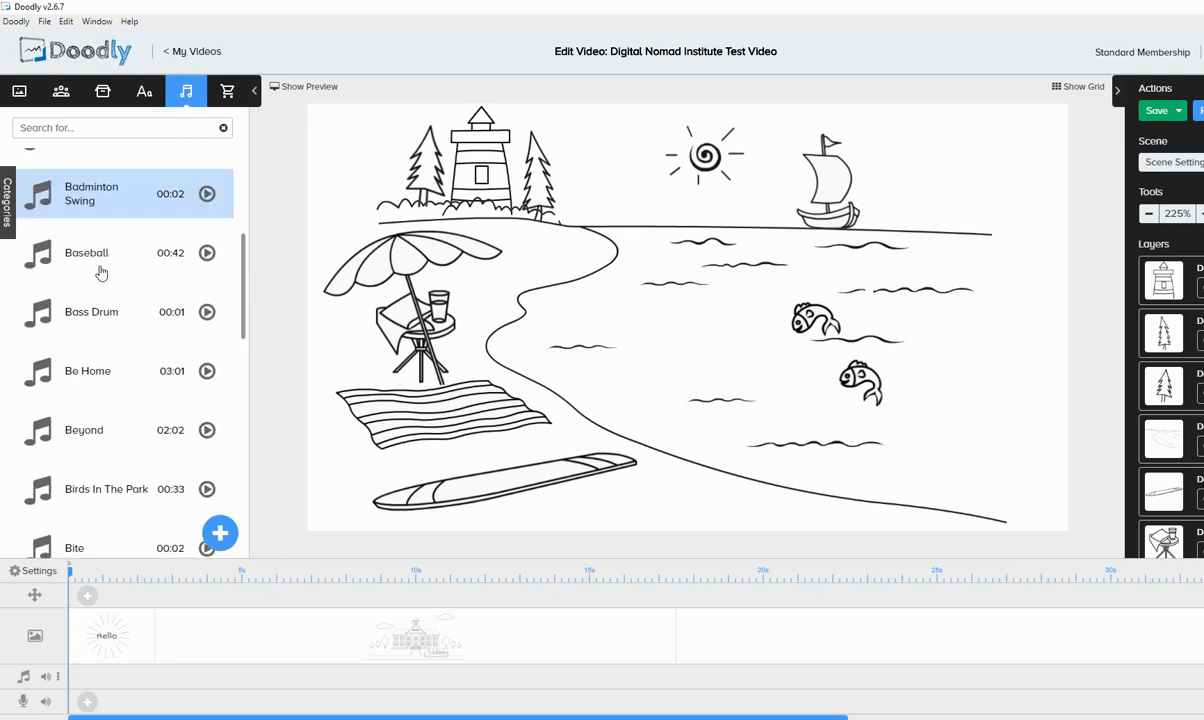
pyautogui.scroll(-3)
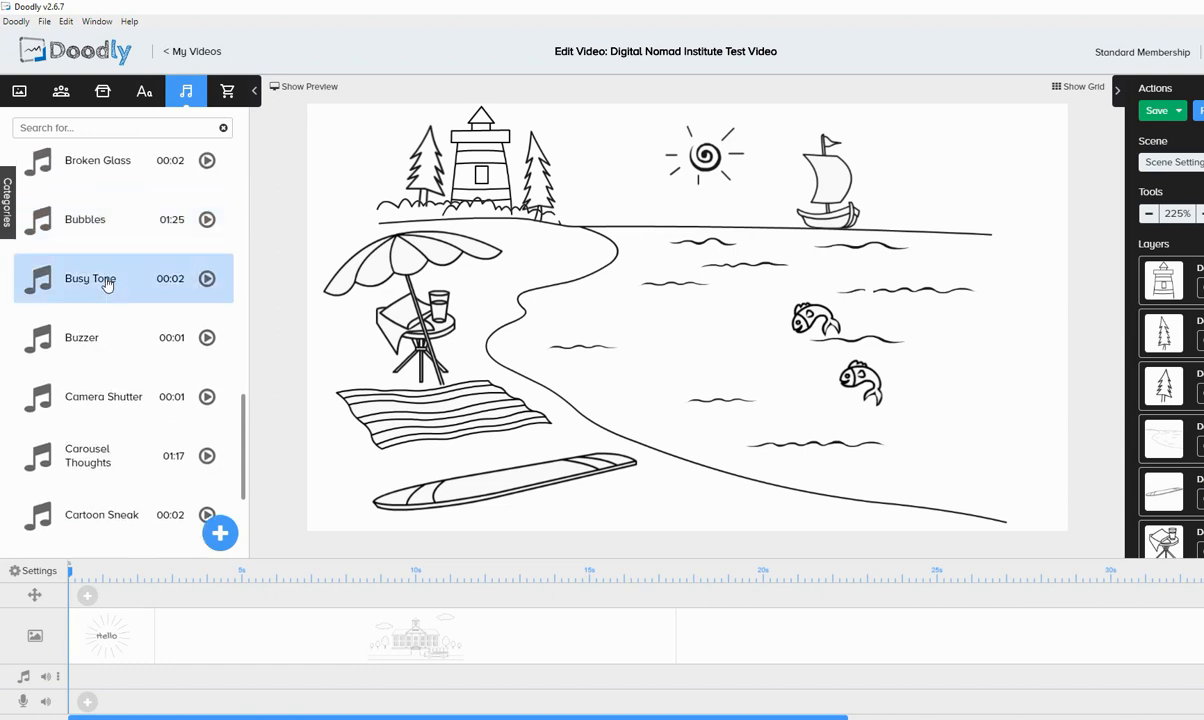
pyautogui.scroll(-3)
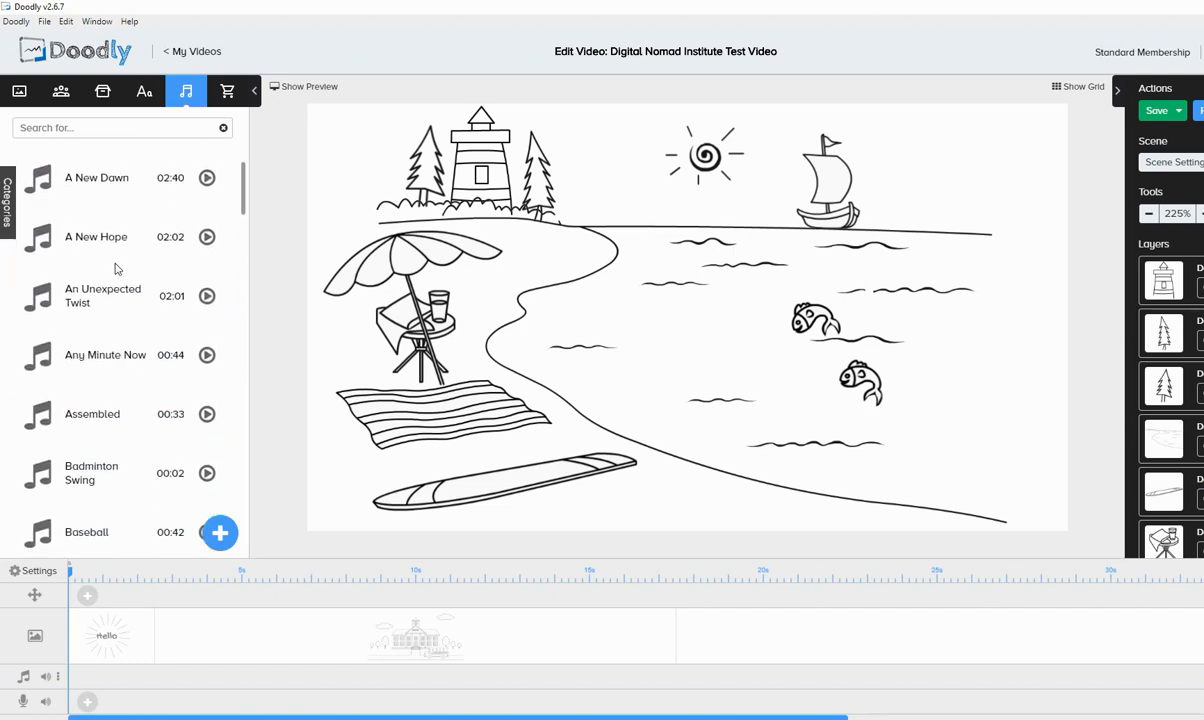
pyautogui.moveTo(239, 180)
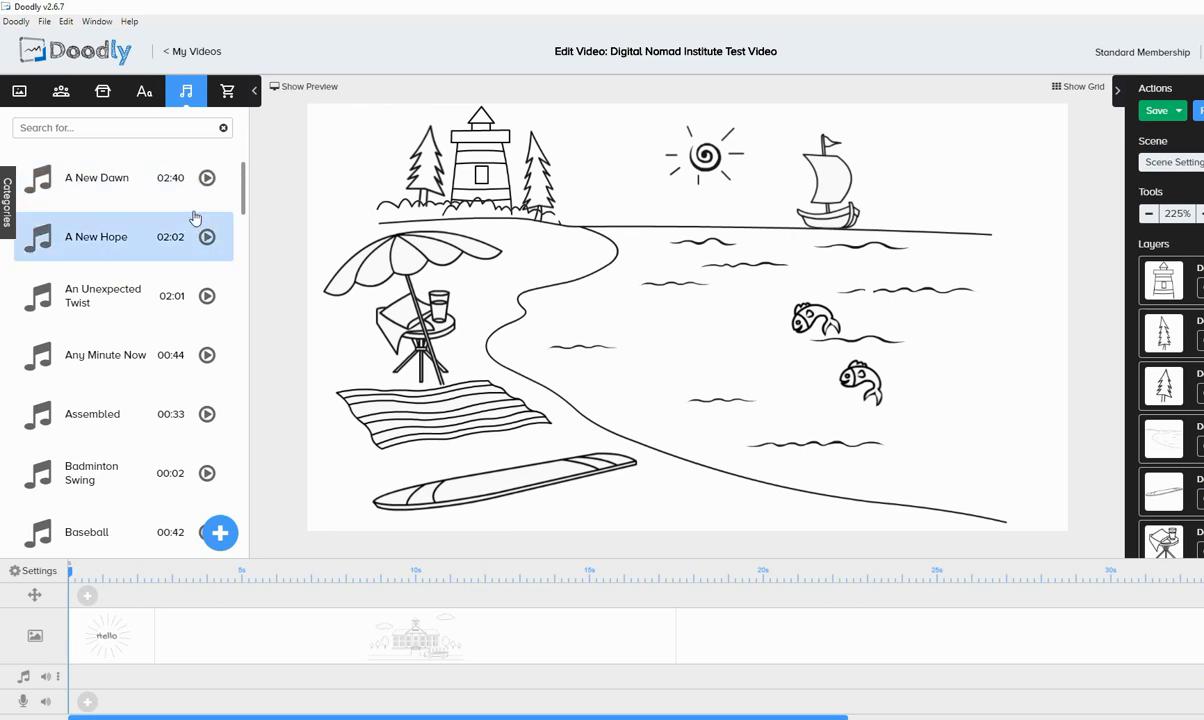
pyautogui.moveTo(227, 91)
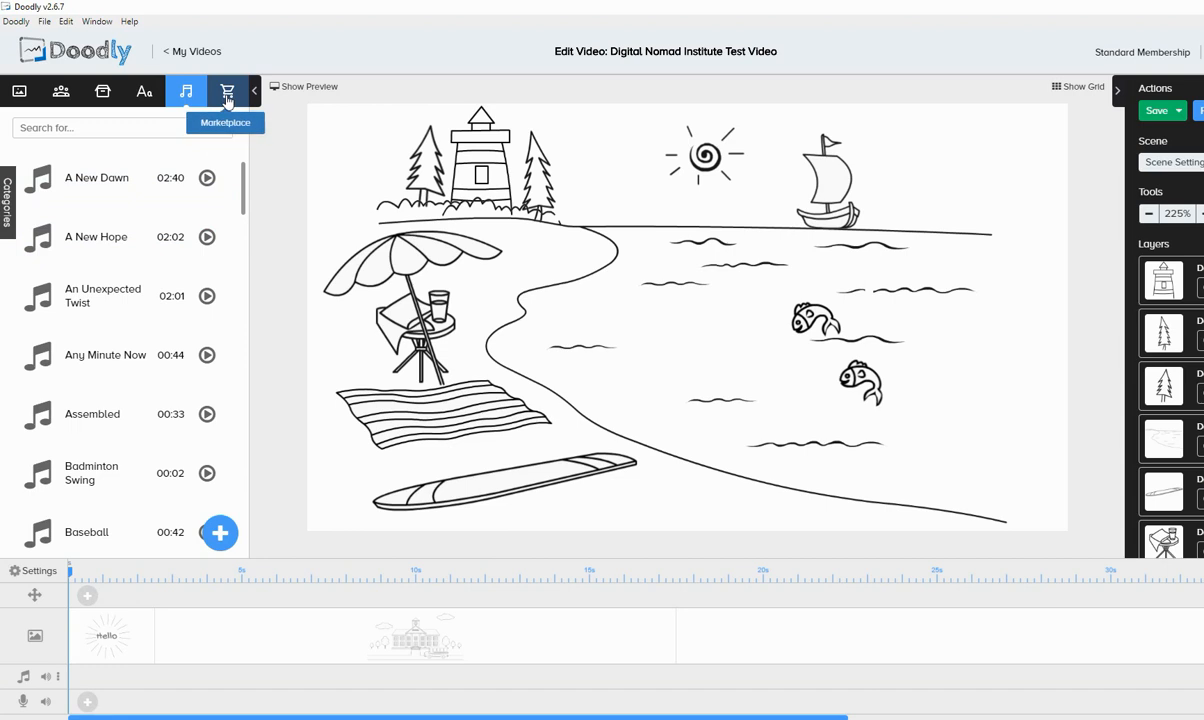
# Show the Marketplace panel offering more audio beside the beach scene
pyautogui.click(227, 91)
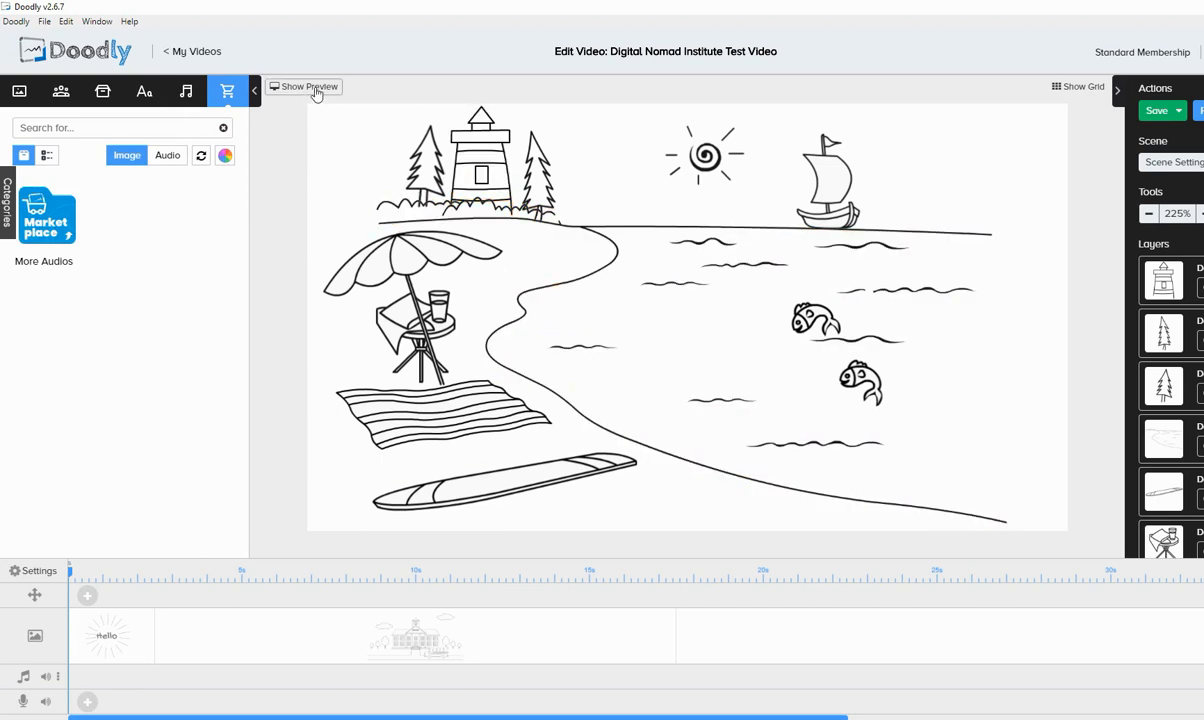
# Play the video preview of the Hello, school and beach scenes, pausing and resuming
pyautogui.click(310, 87)
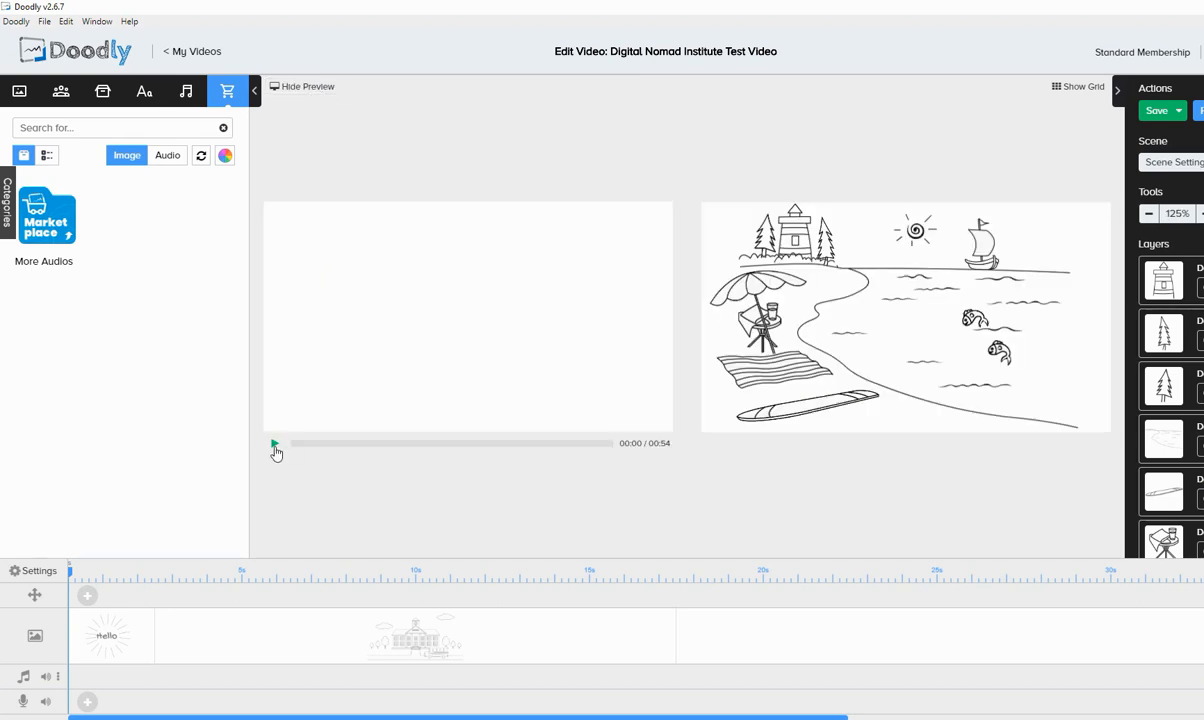
pyautogui.click(275, 445)
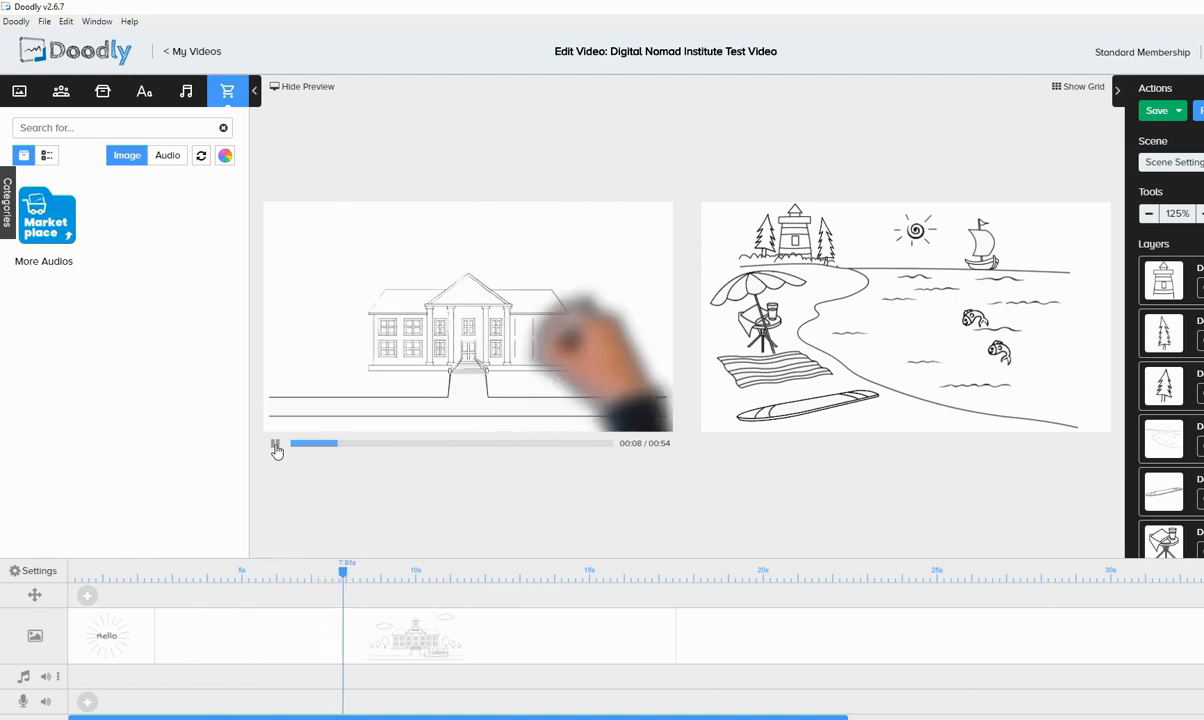
pyautogui.click(277, 446)
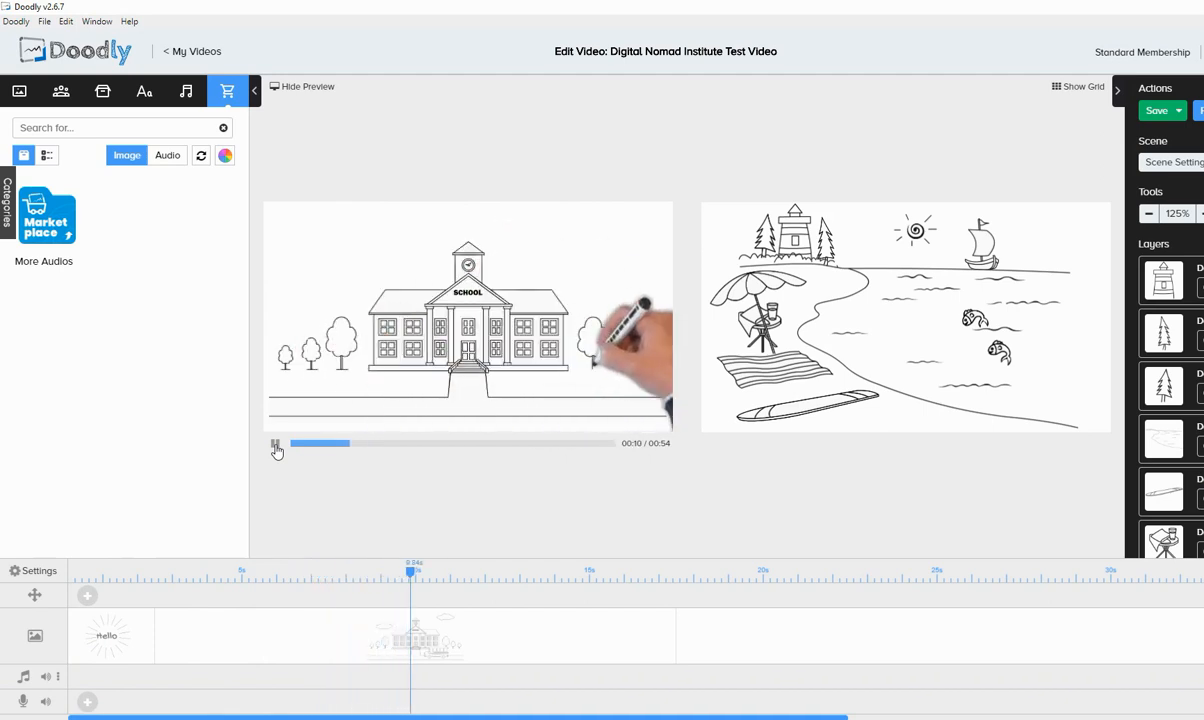
pyautogui.click(277, 446)
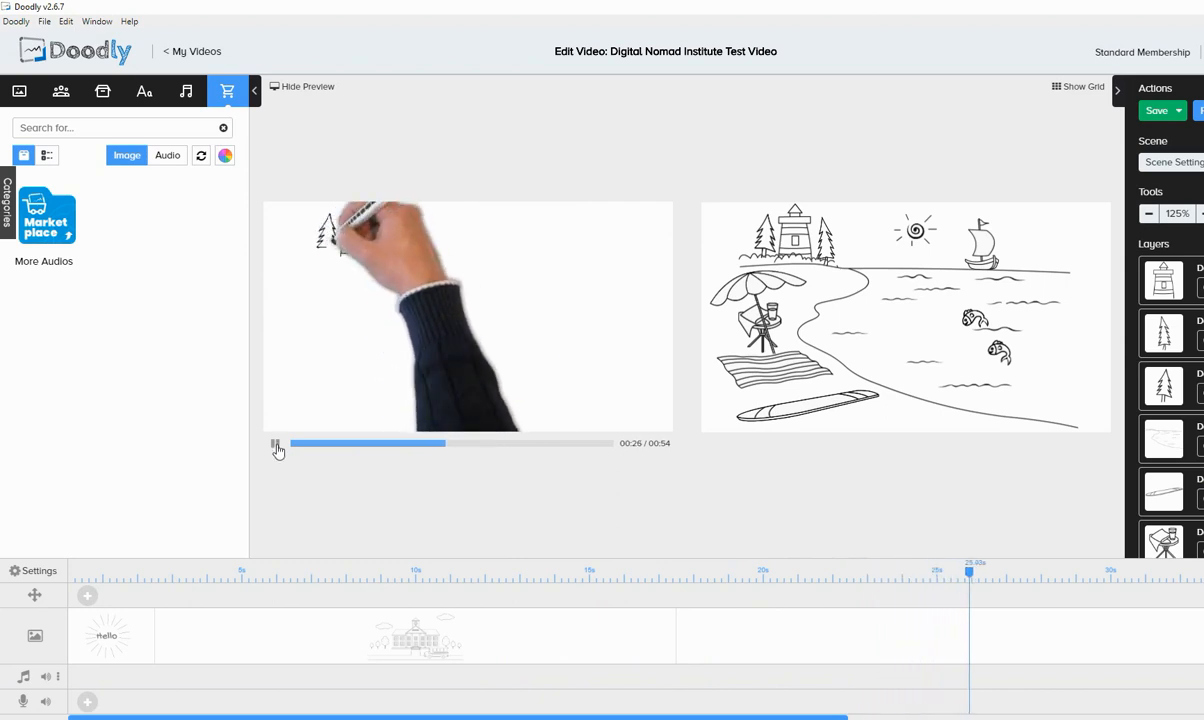
pyautogui.click(278, 445)
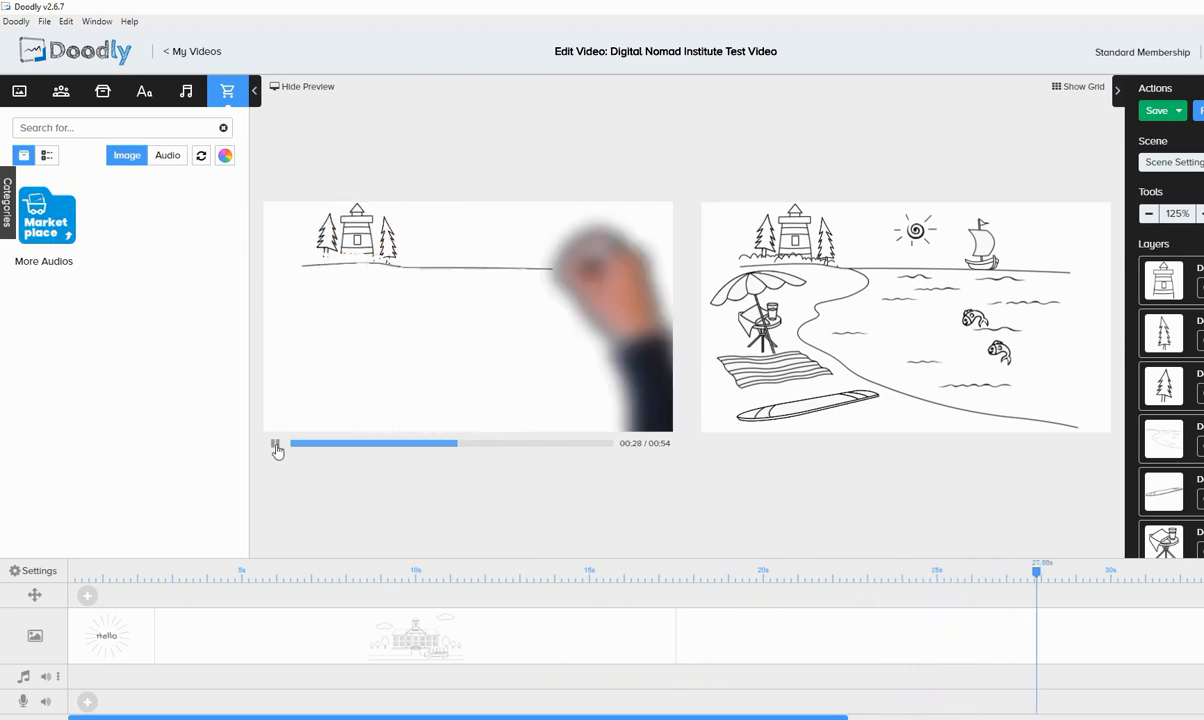
pyautogui.click(278, 446)
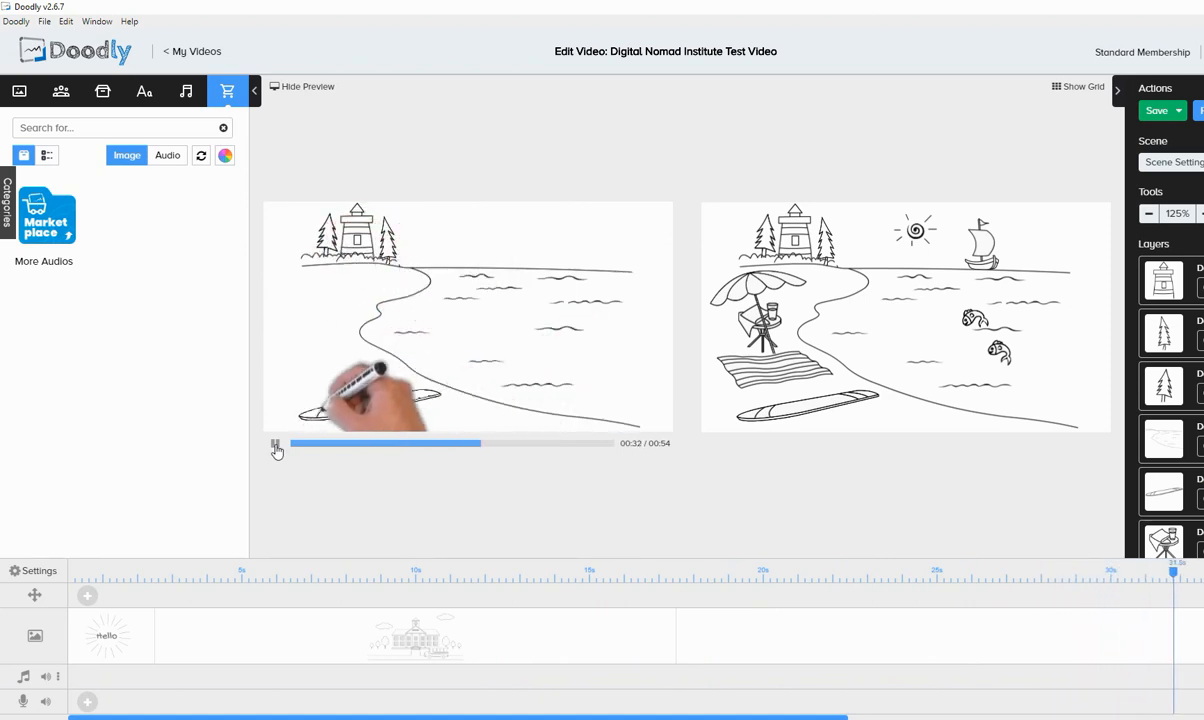
pyautogui.click(276, 445)
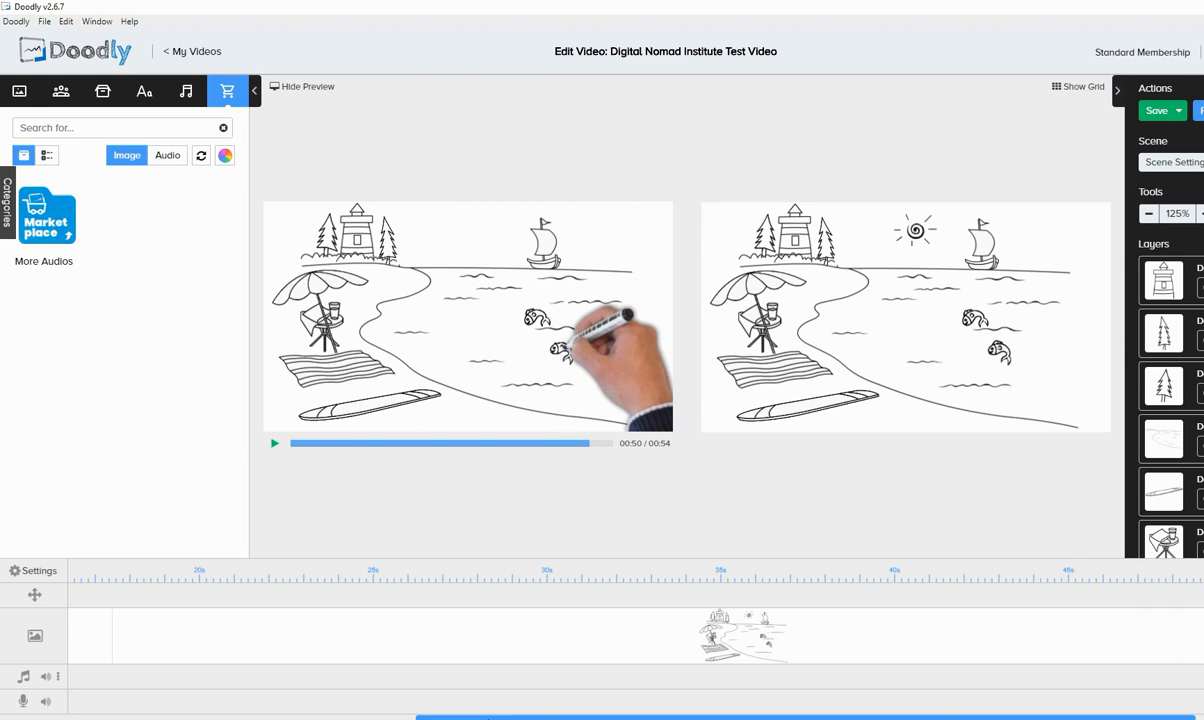
pyautogui.moveTo(228, 91)
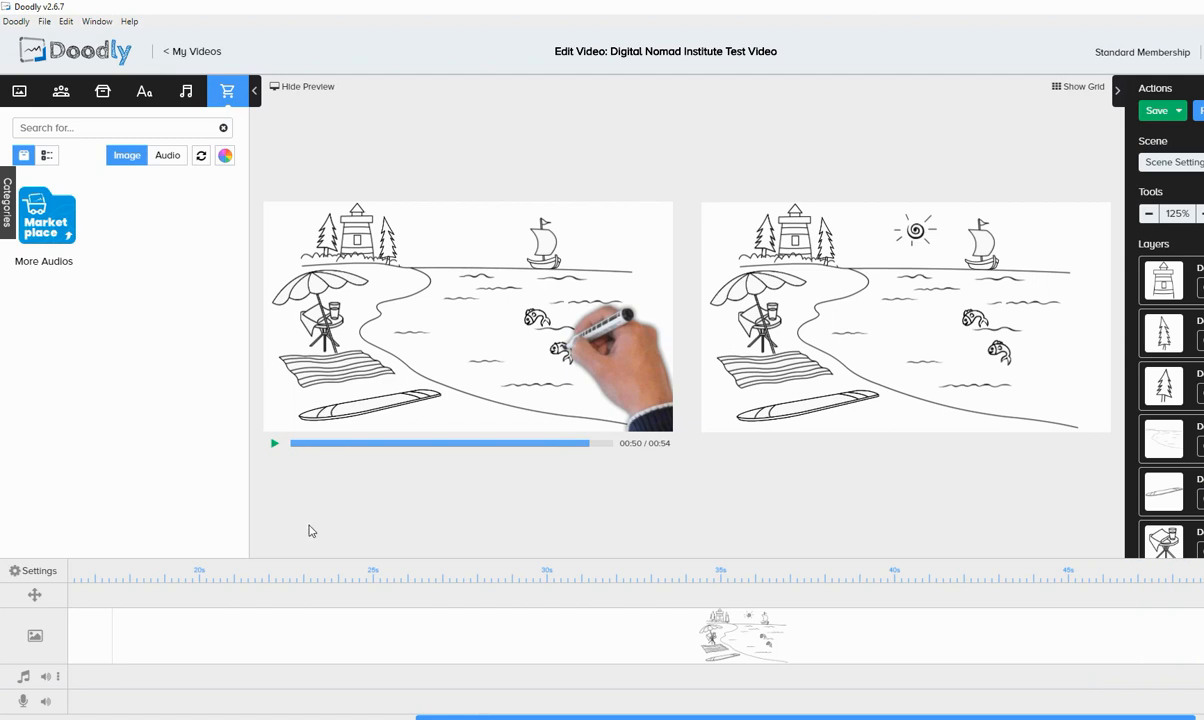
pyautogui.moveTo(297, 202)
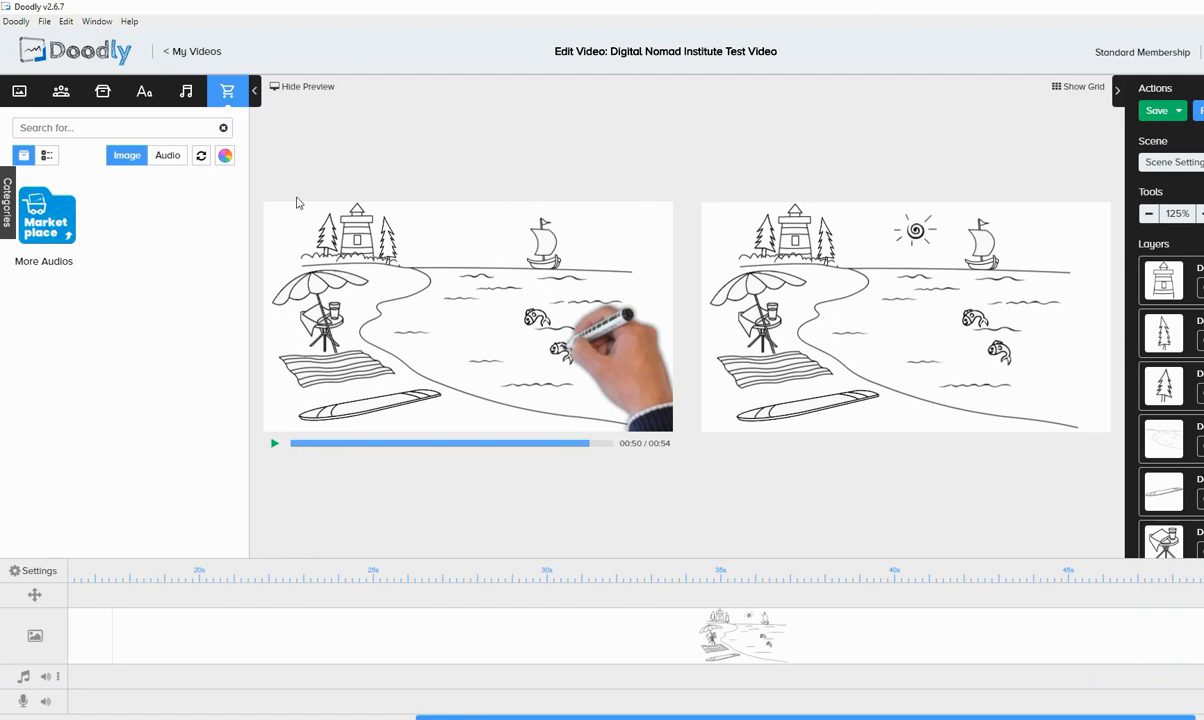
pyautogui.moveTo(264, 198)
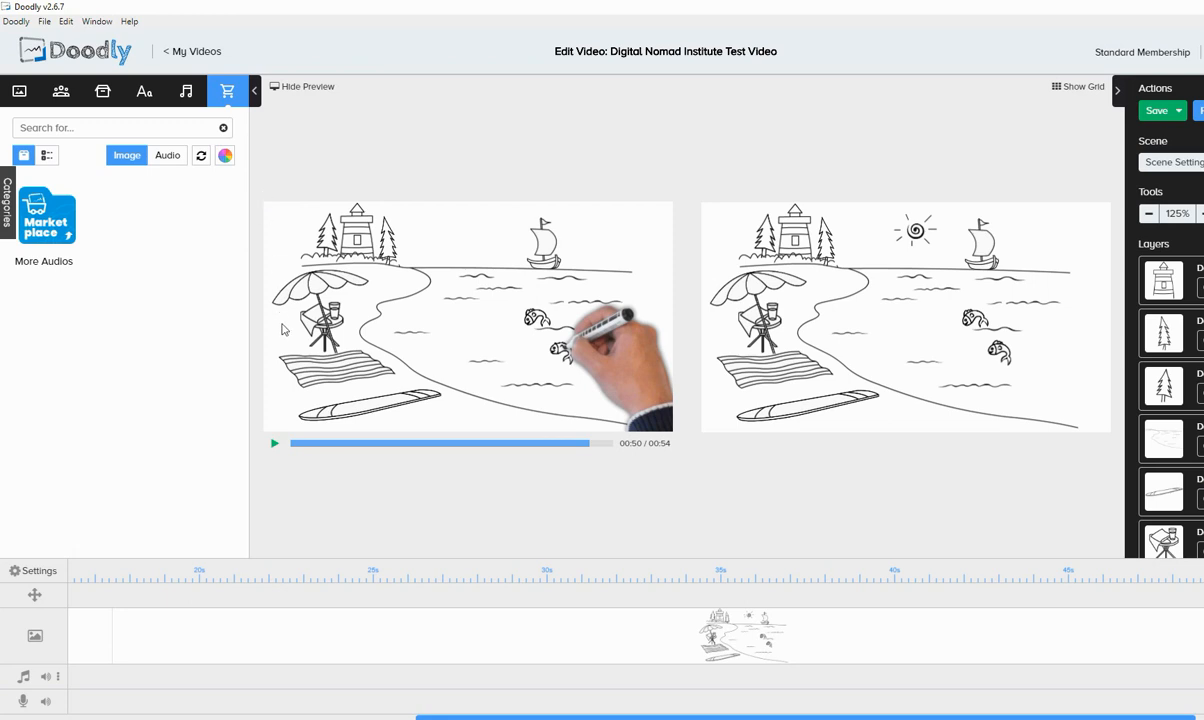
pyautogui.moveTo(173, 133)
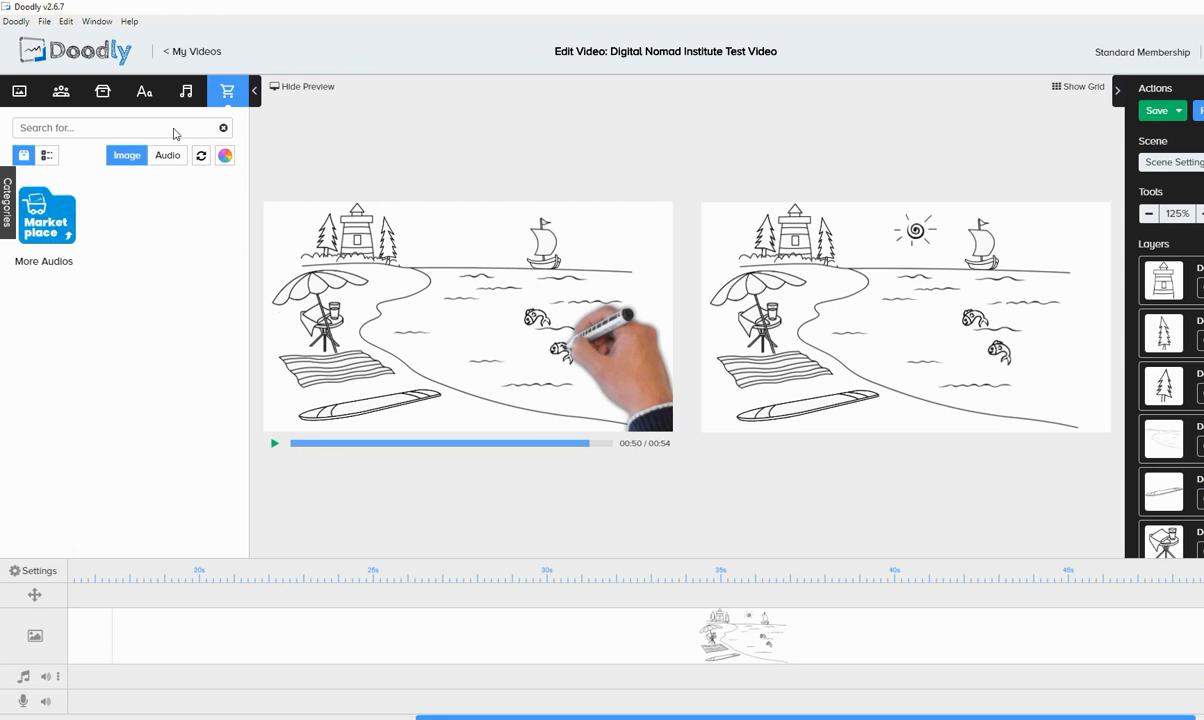
pyautogui.moveTo(64, 103)
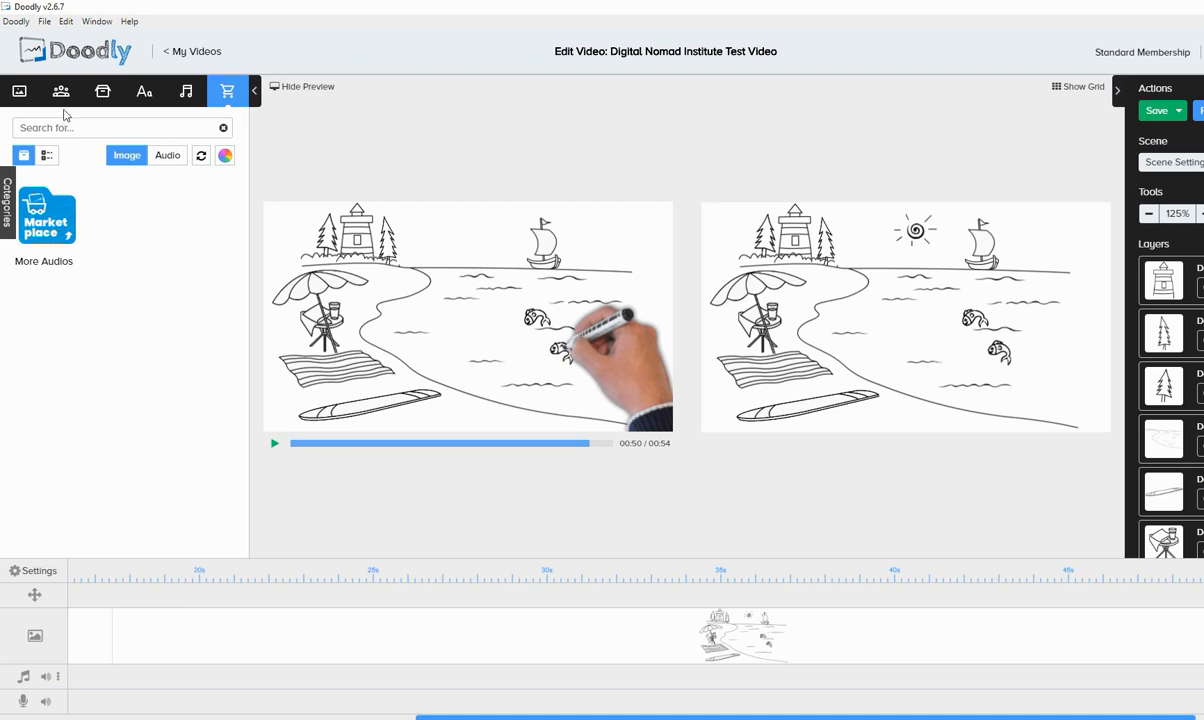
# Scroll through the Images library for the scene
pyautogui.click(18, 91)
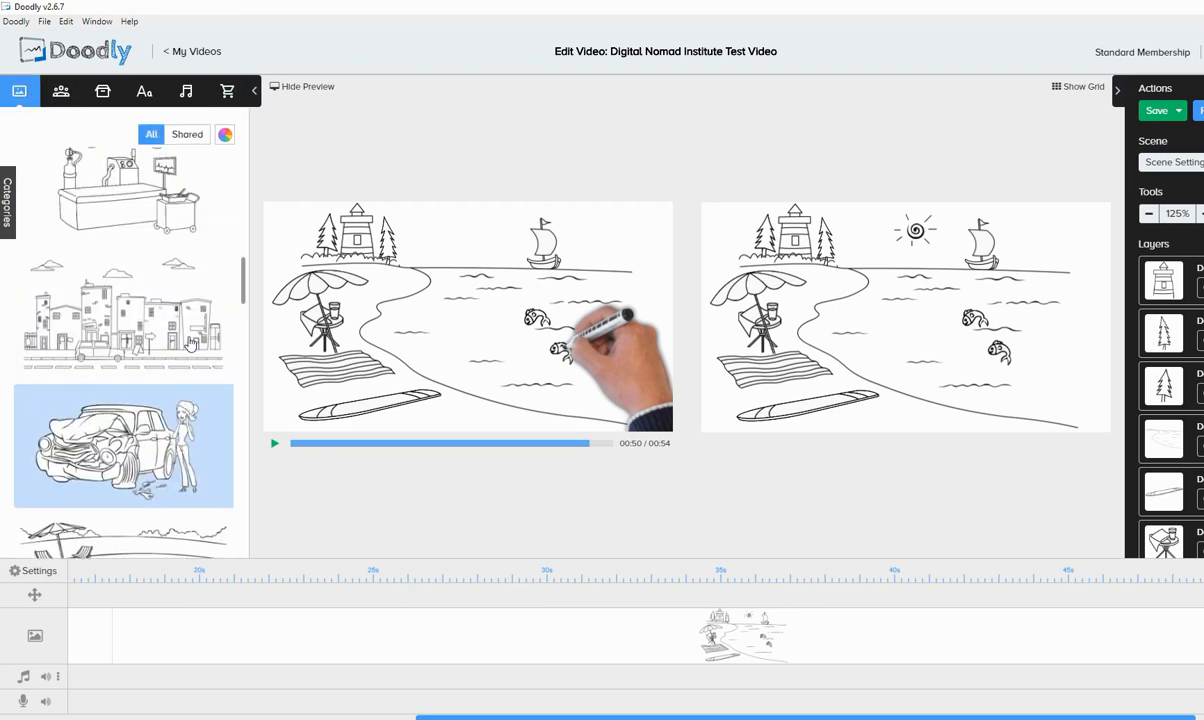
pyautogui.scroll(-3)
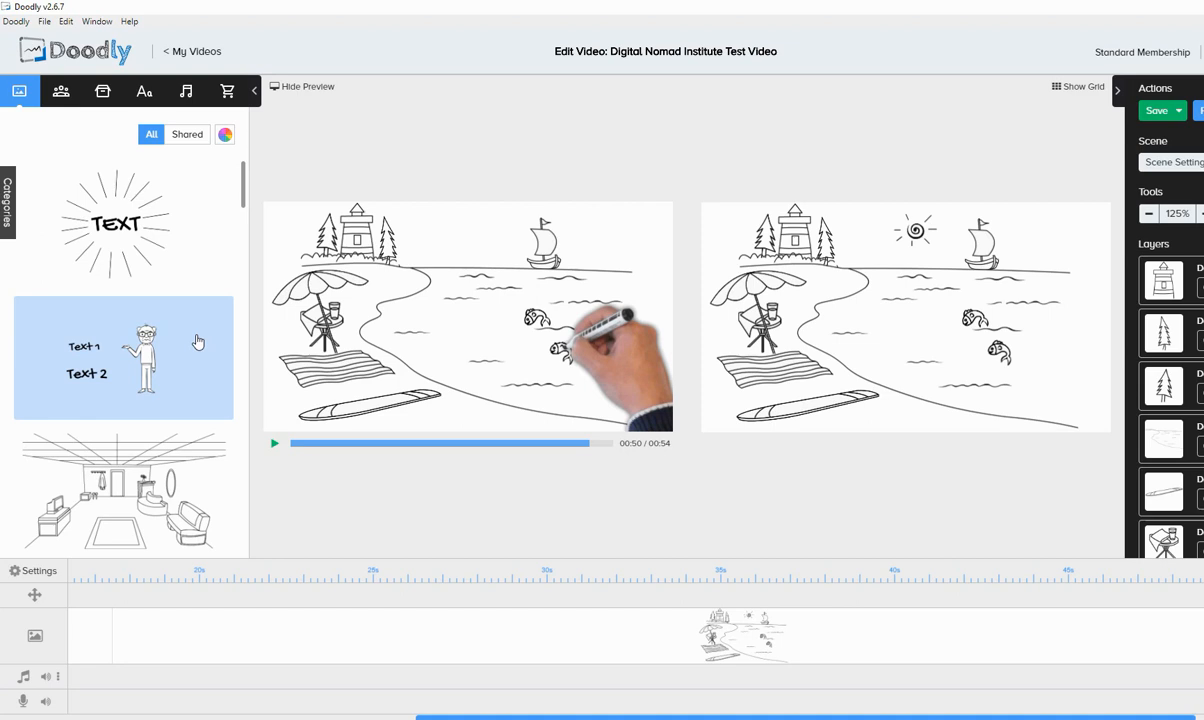
pyautogui.moveTo(198, 347)
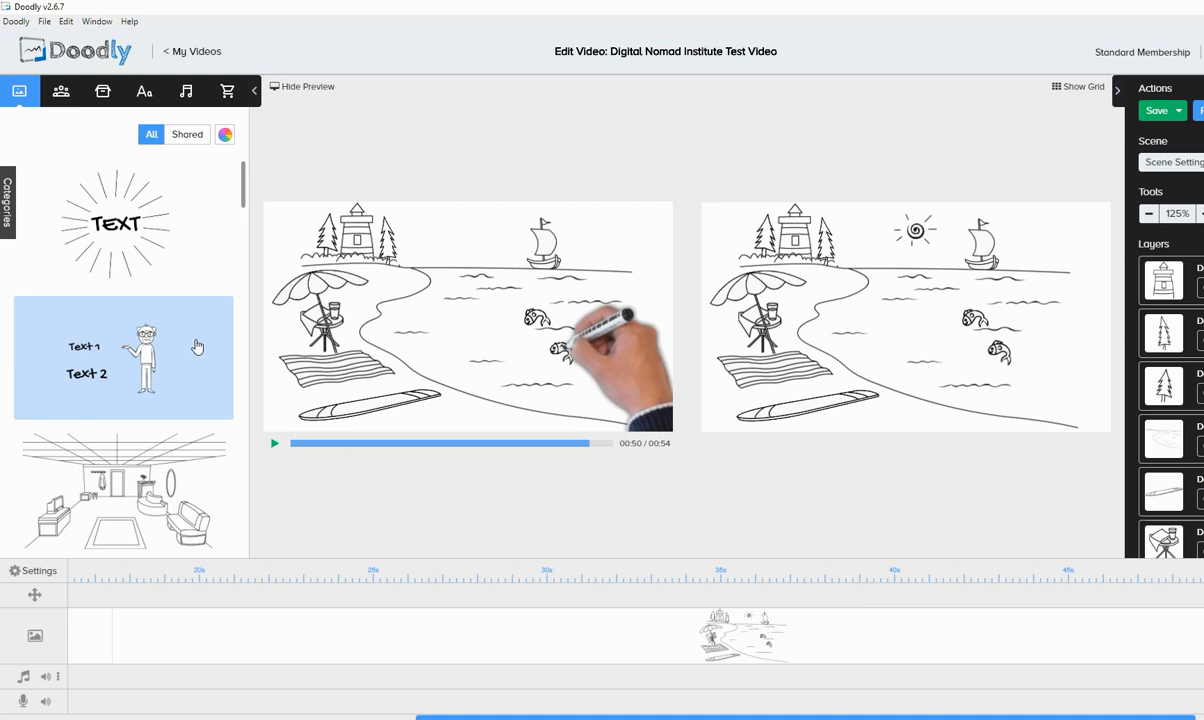
pyautogui.scroll(-3)
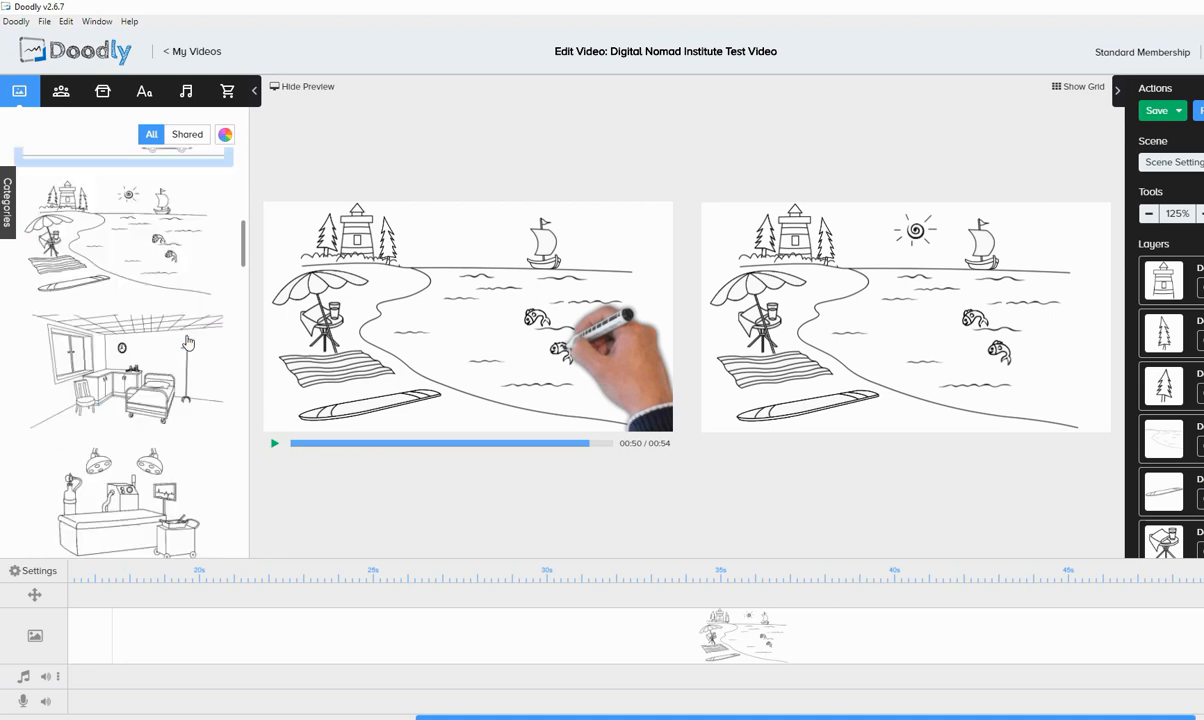
pyautogui.scroll(-3)
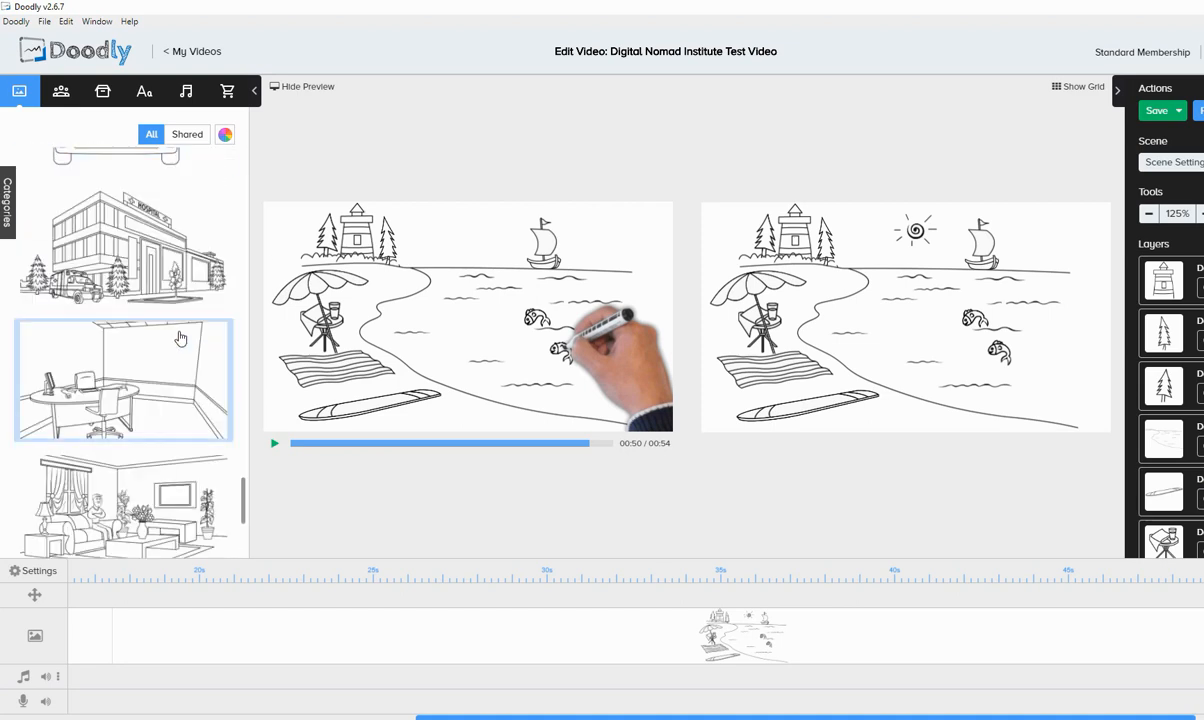
# Filter the Characters library to Club characters and scroll through them
pyautogui.click(62, 90)
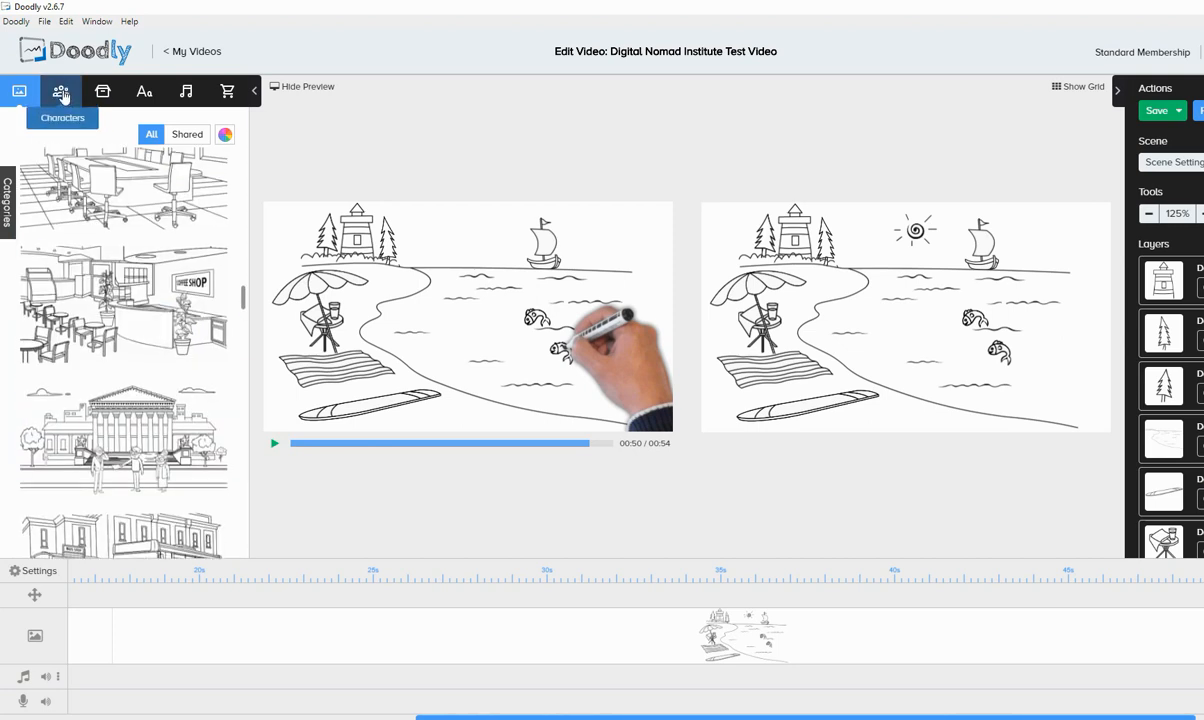
pyautogui.click(61, 91)
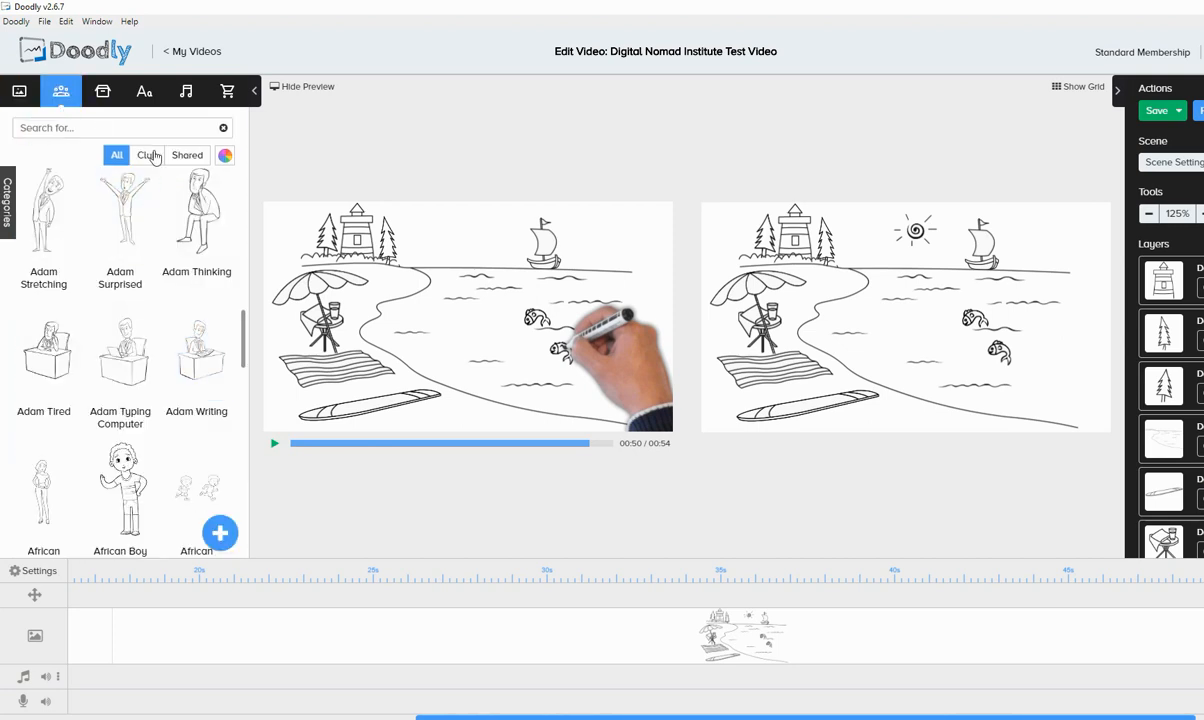
pyautogui.click(146, 155)
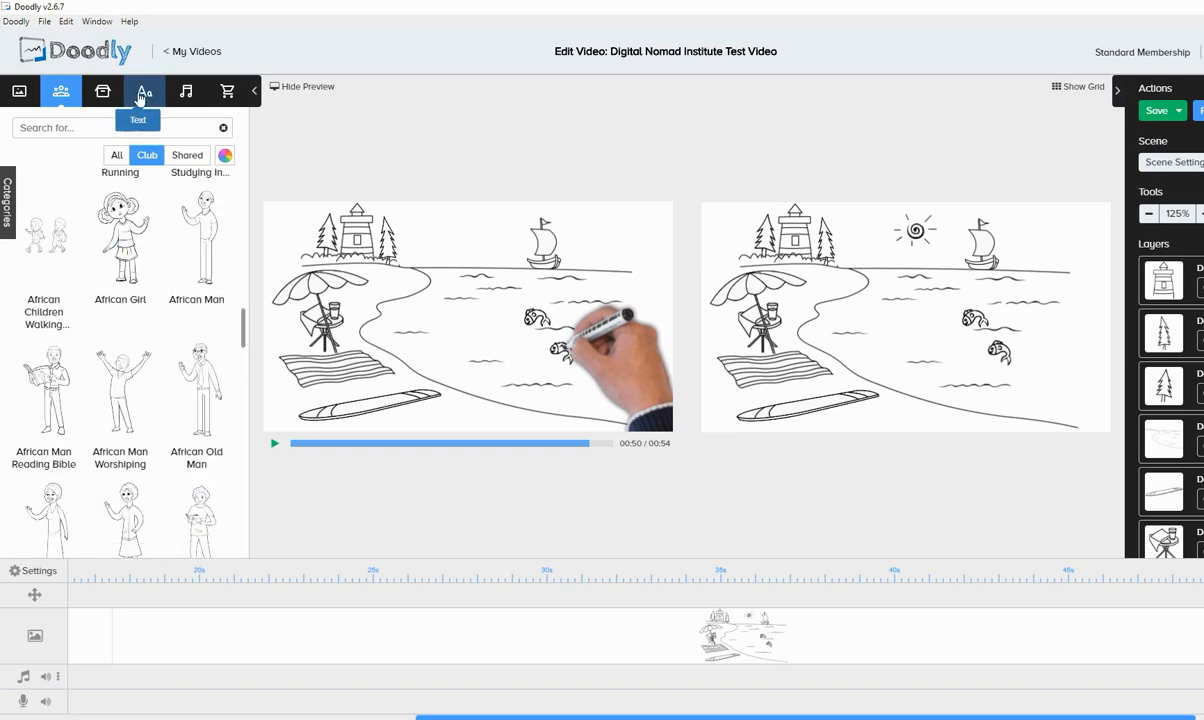
pyautogui.moveTo(108, 22)
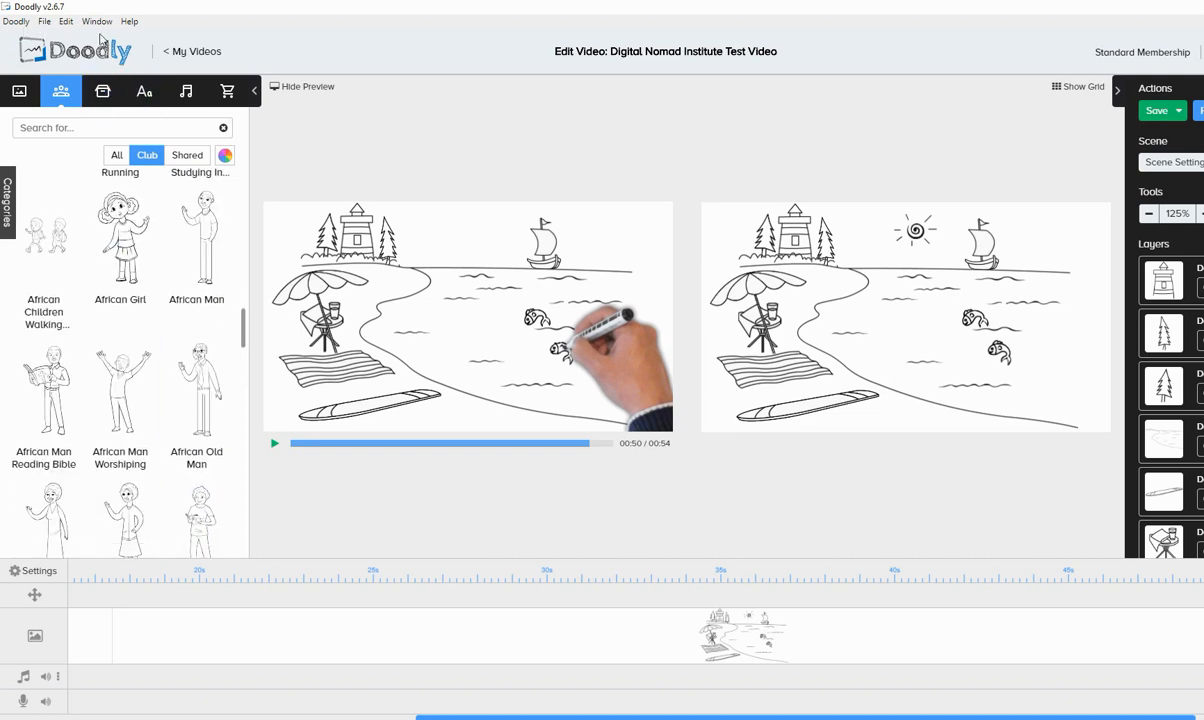
pyautogui.moveTo(677, 322)
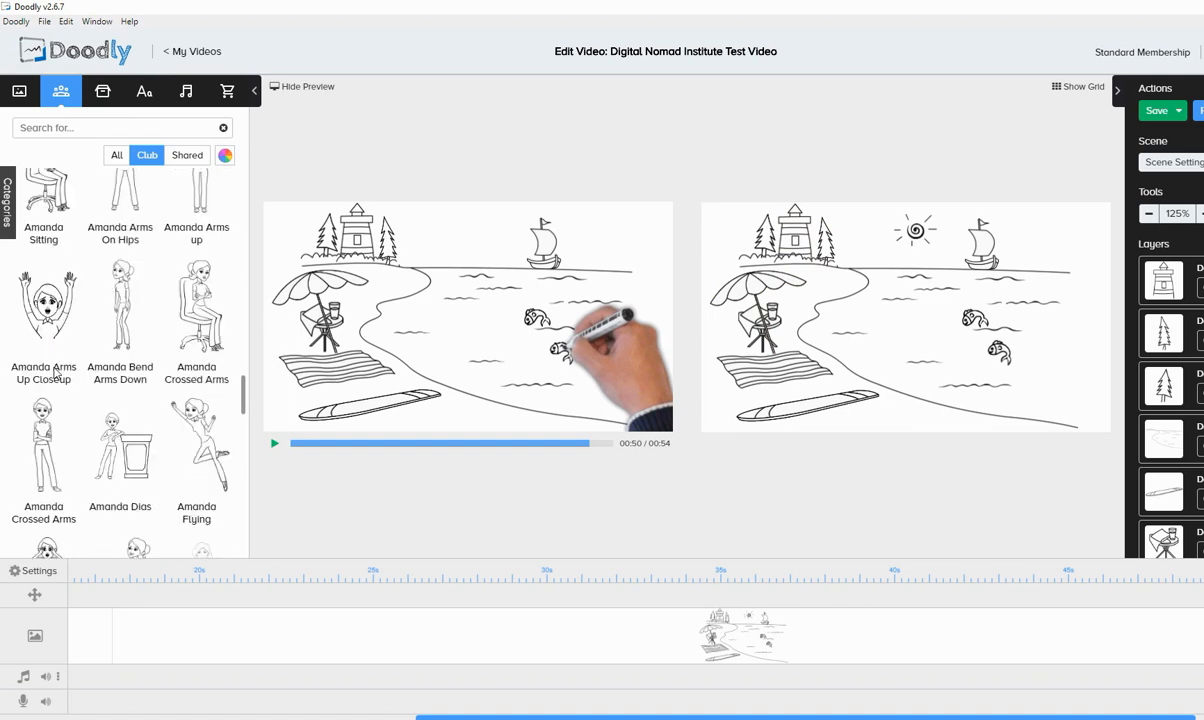
pyautogui.scroll(-3)
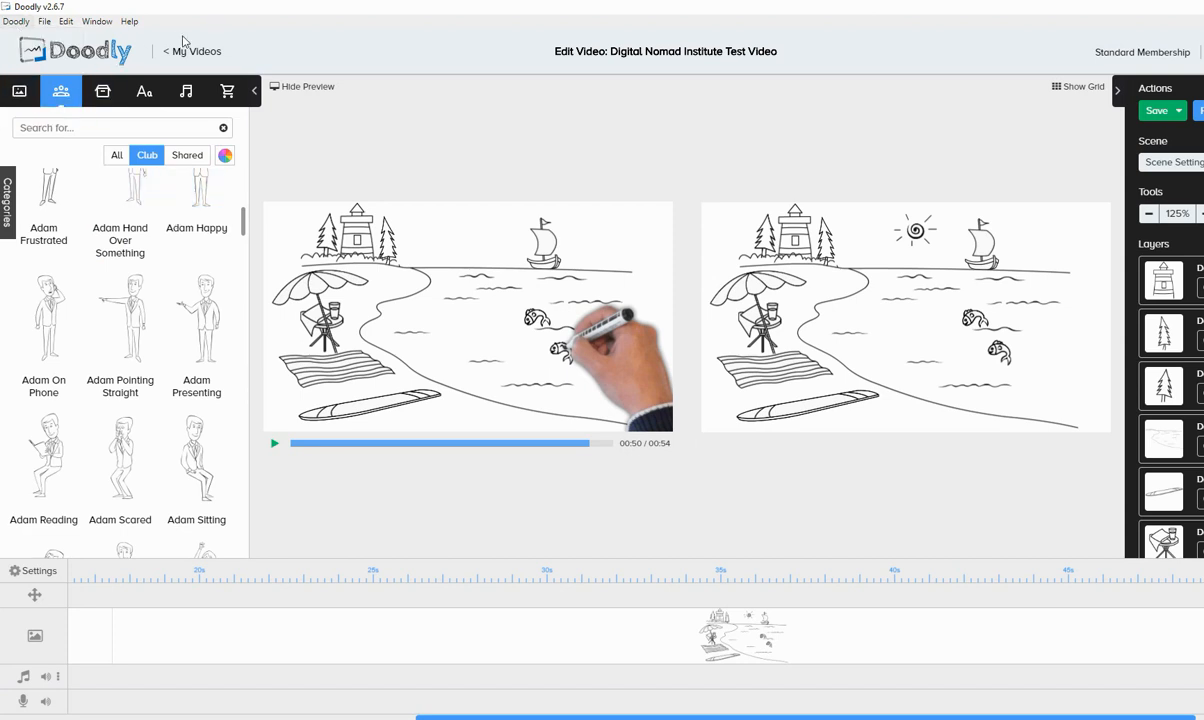
pyautogui.moveTo(186, 22)
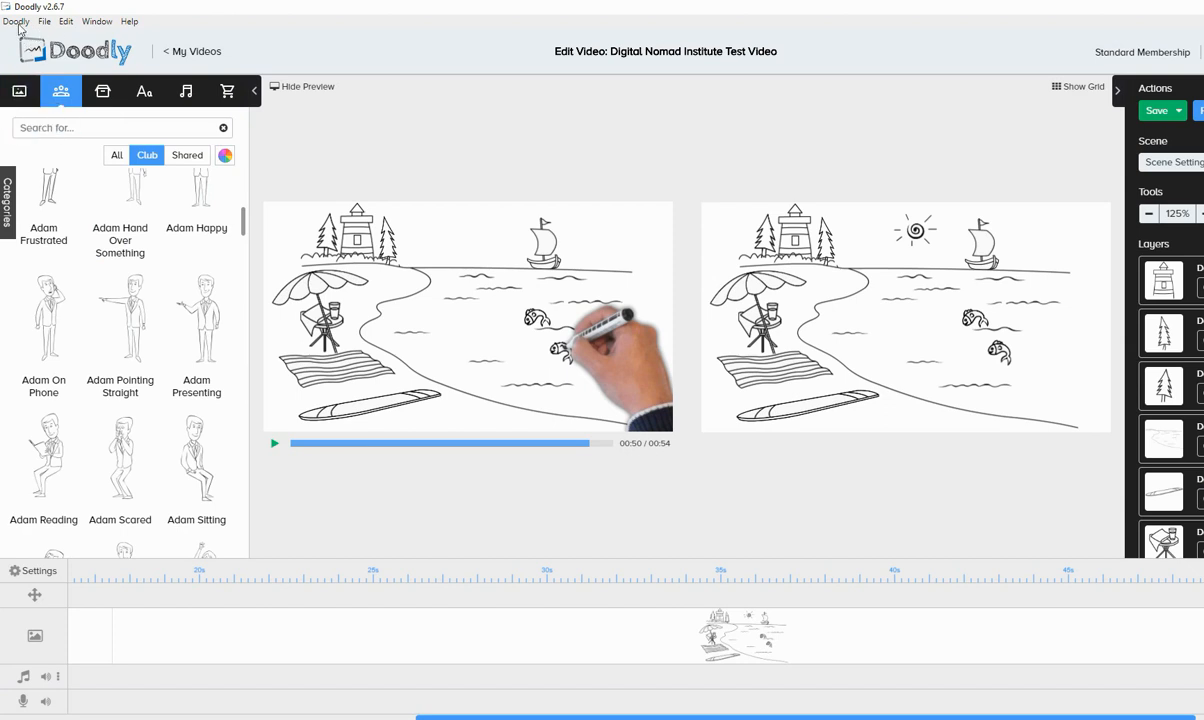
pyautogui.click(44, 20)
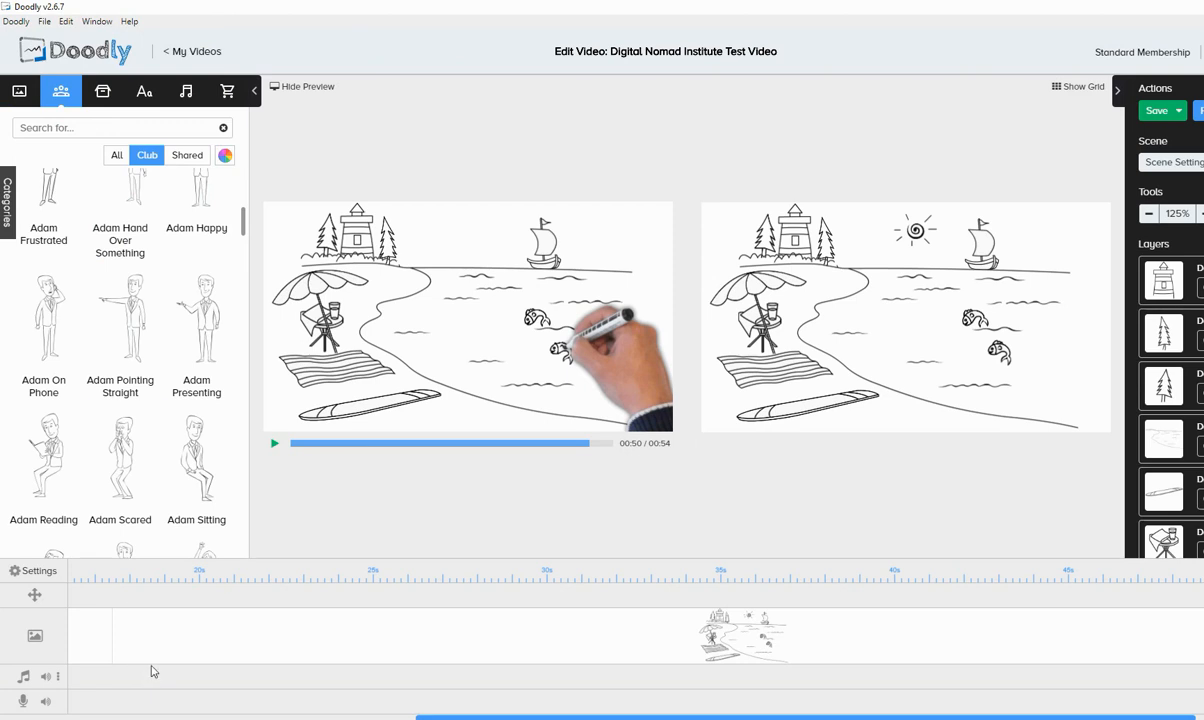
pyautogui.moveTo(1069, 236)
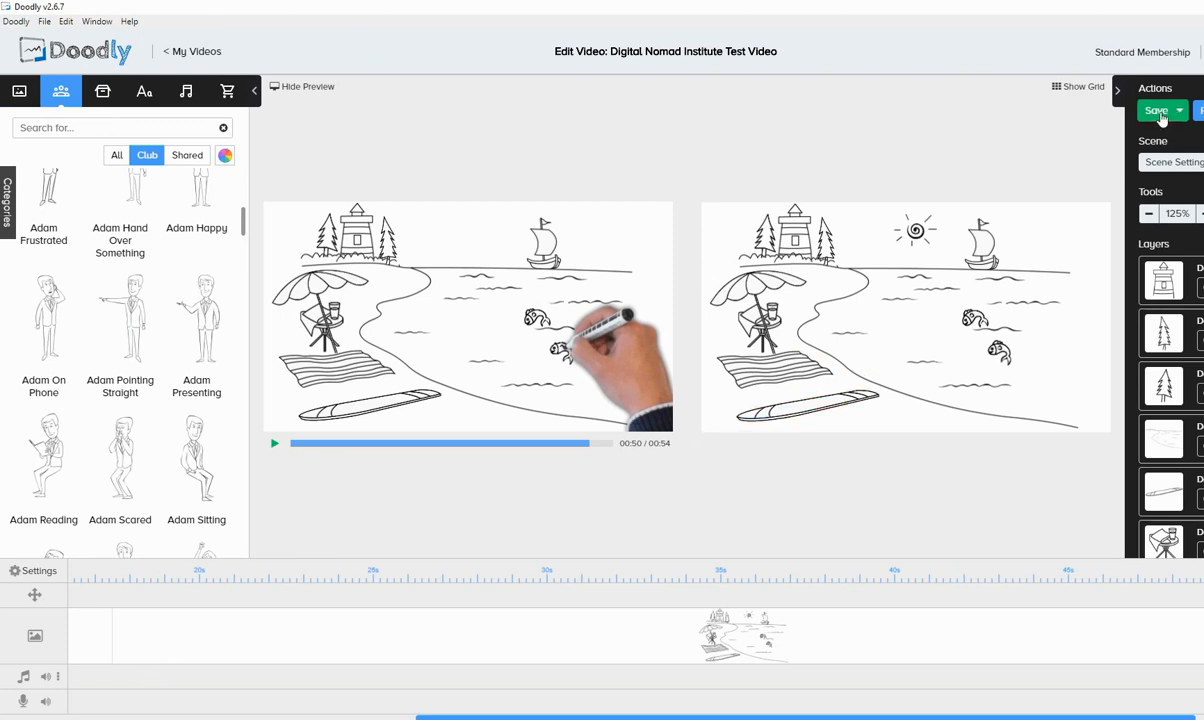
# Save the Digital Nomad Institute Test Video and return to My Videos
pyautogui.click(1158, 110)
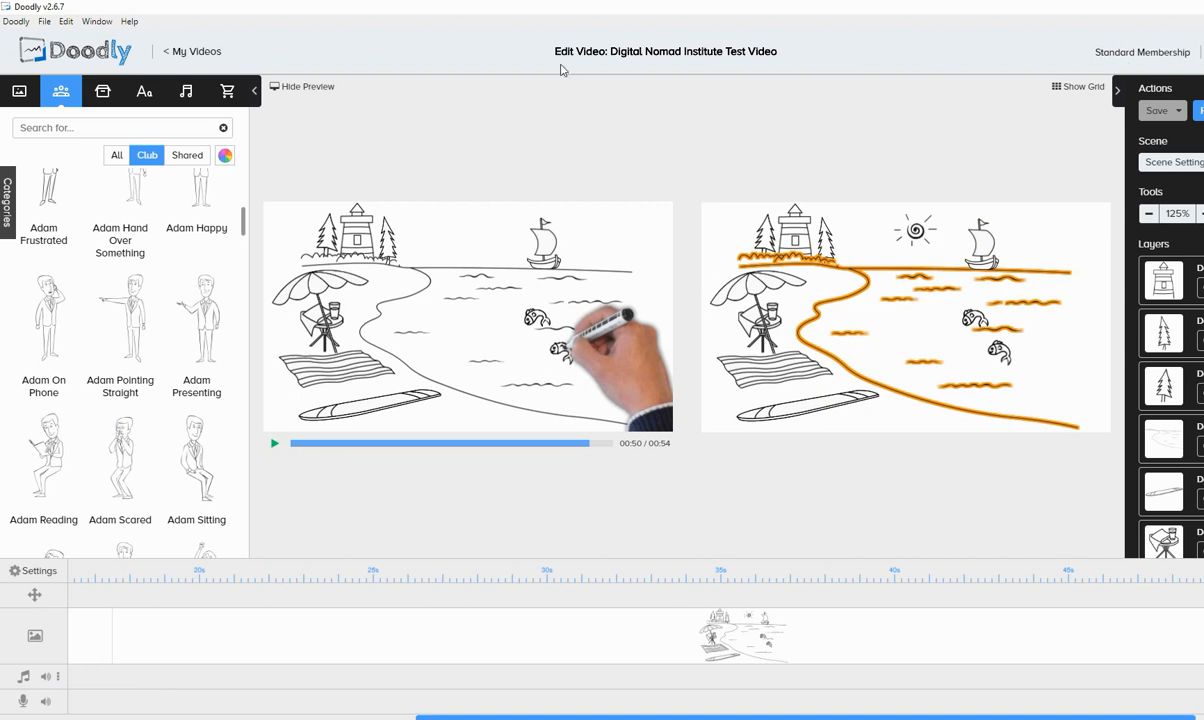
pyautogui.click(197, 51)
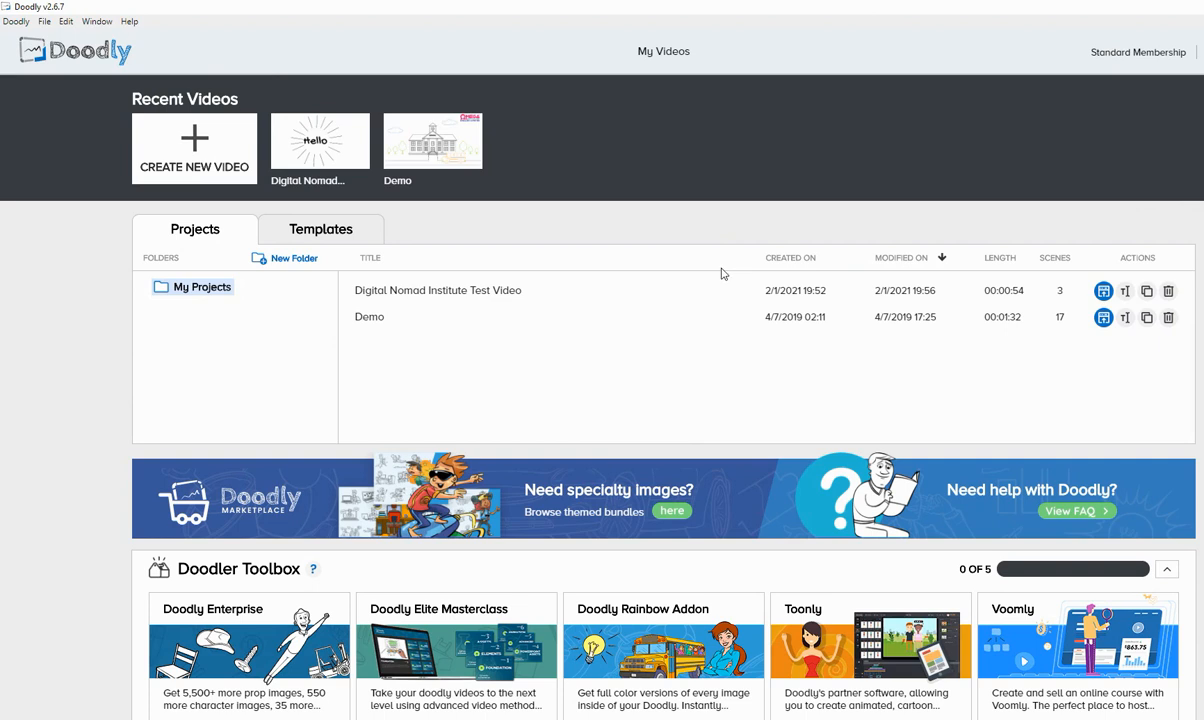
pyautogui.moveTo(521, 361)
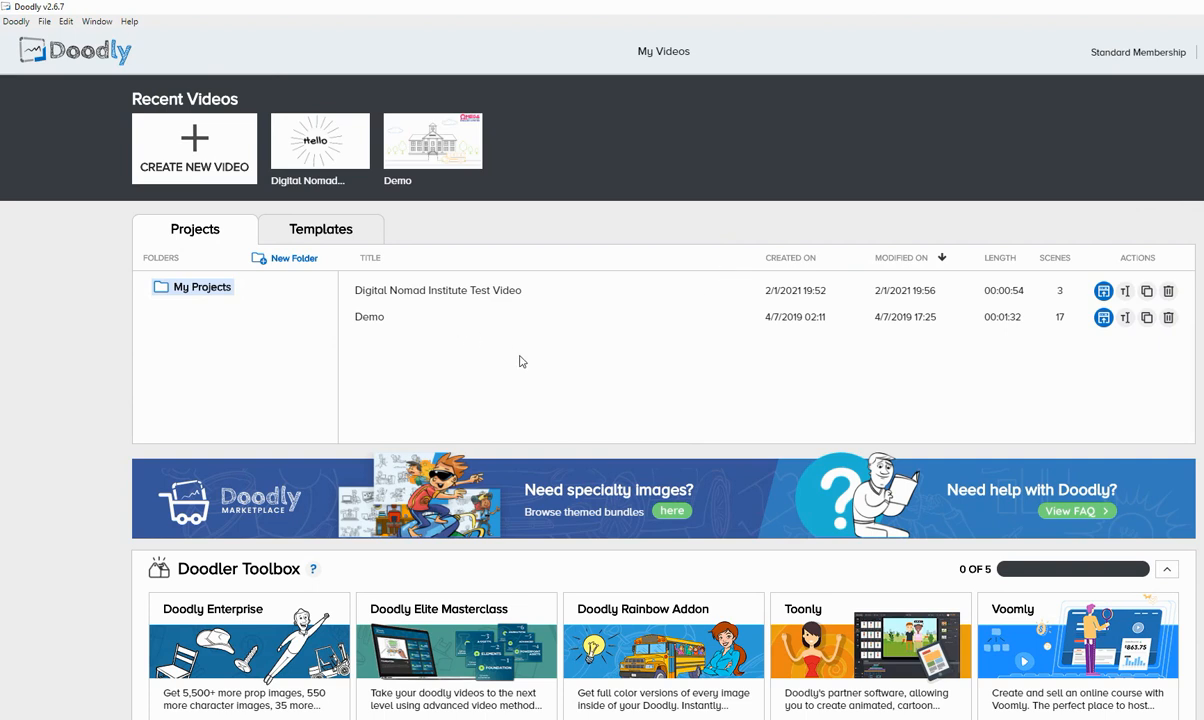
# Scroll through the Doodler Toolbox offers such as Toonly, Voomly and Enterprise
pyautogui.scroll(-3)
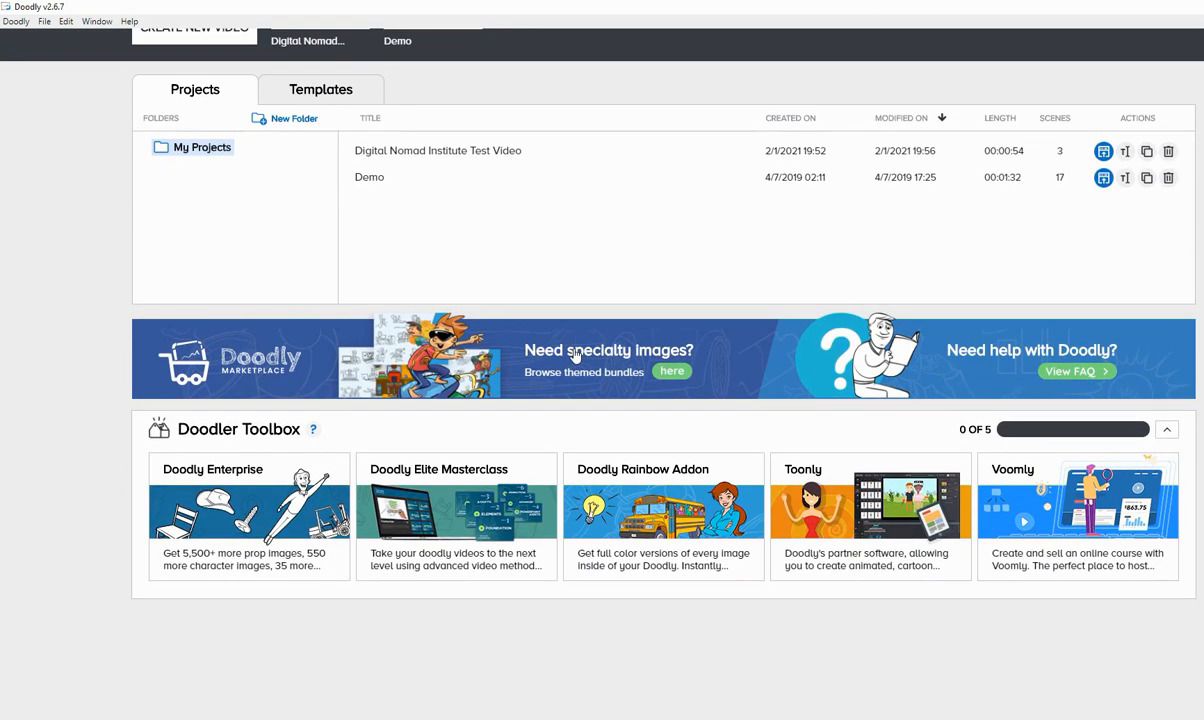
pyautogui.moveTo(270, 495)
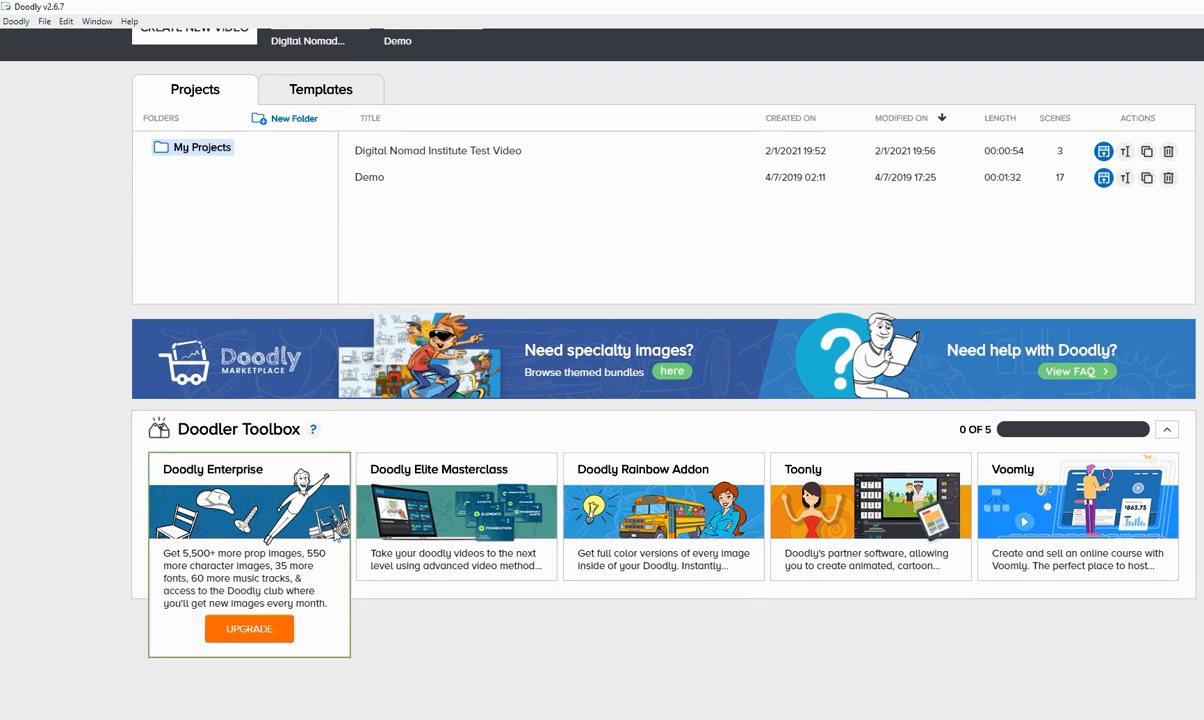
pyautogui.moveTo(310, 591)
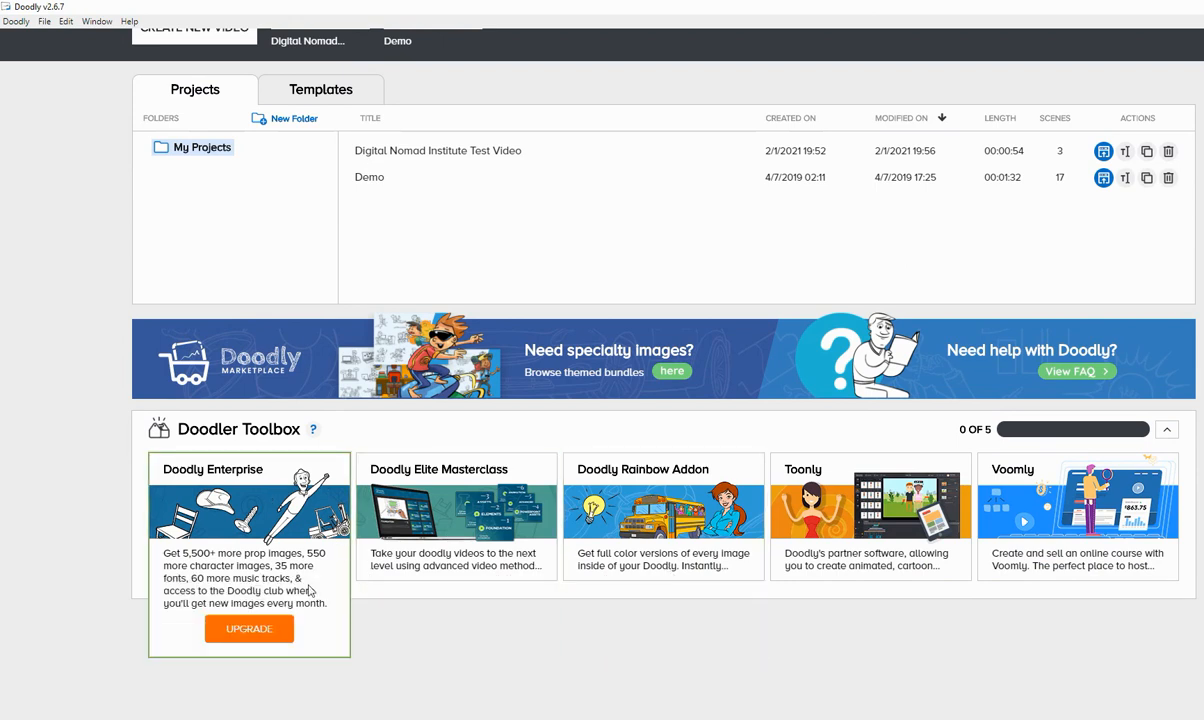
pyautogui.moveTo(322, 571)
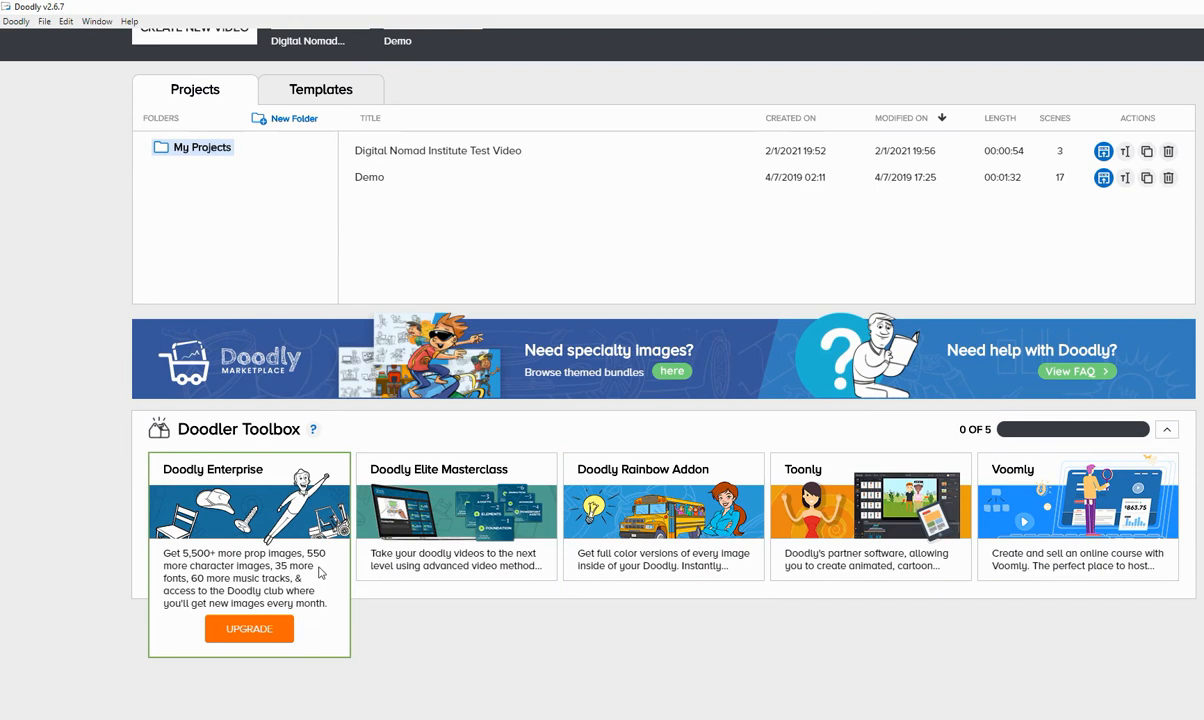
pyautogui.moveTo(293, 635)
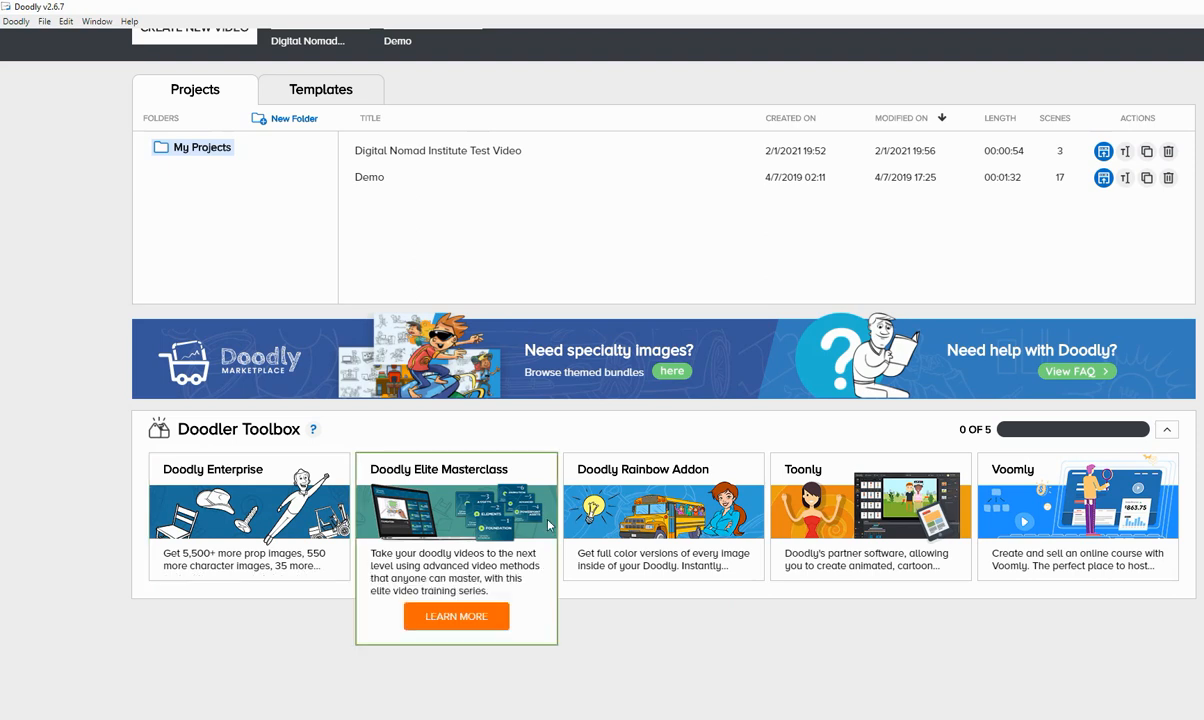
pyautogui.moveTo(508, 534)
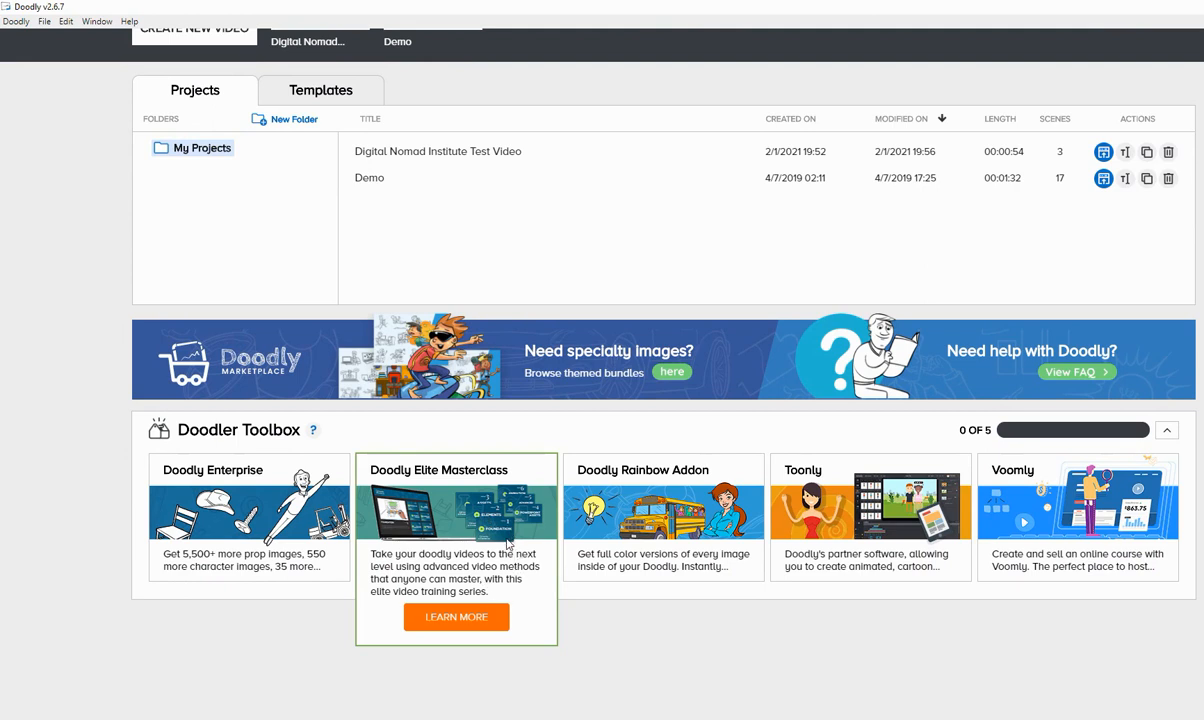
pyautogui.moveTo(663, 510)
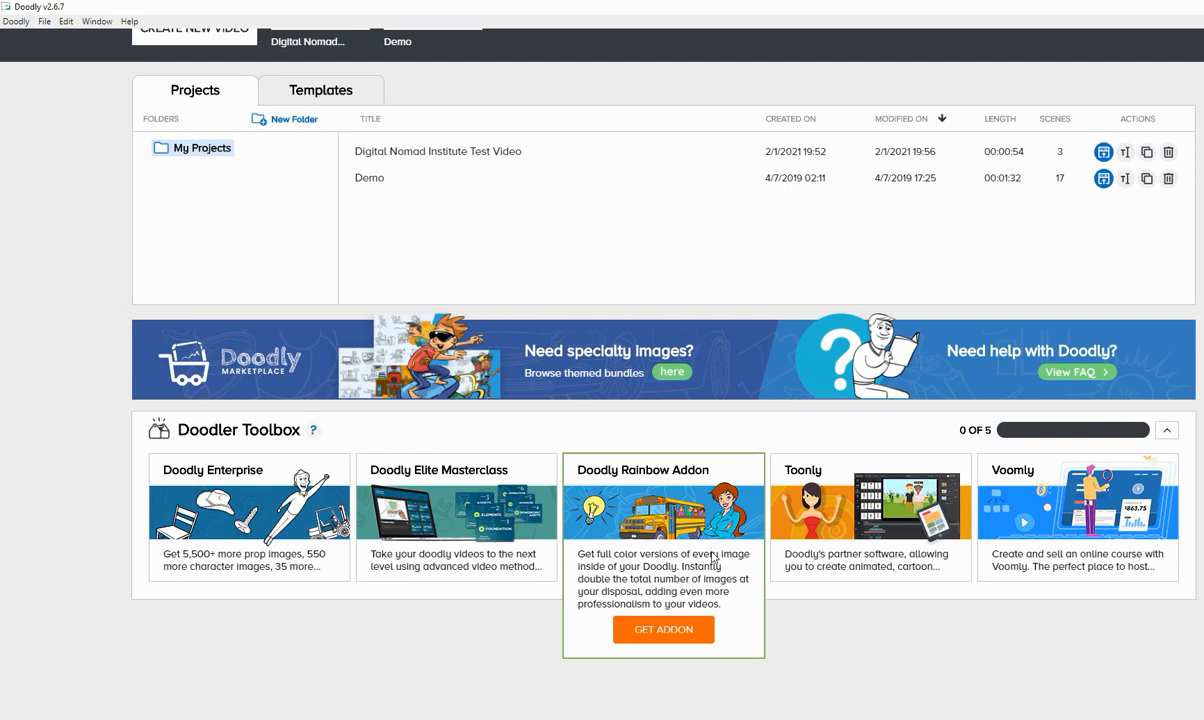
pyautogui.moveTo(711, 567)
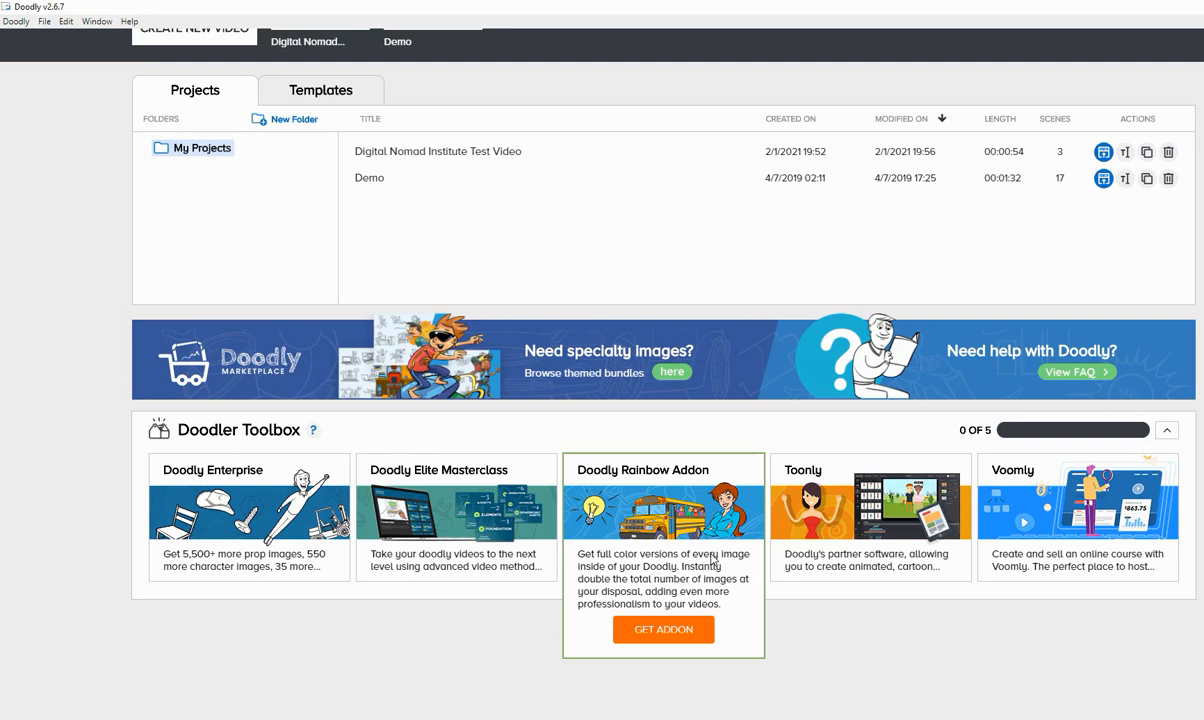
pyautogui.moveTo(848, 534)
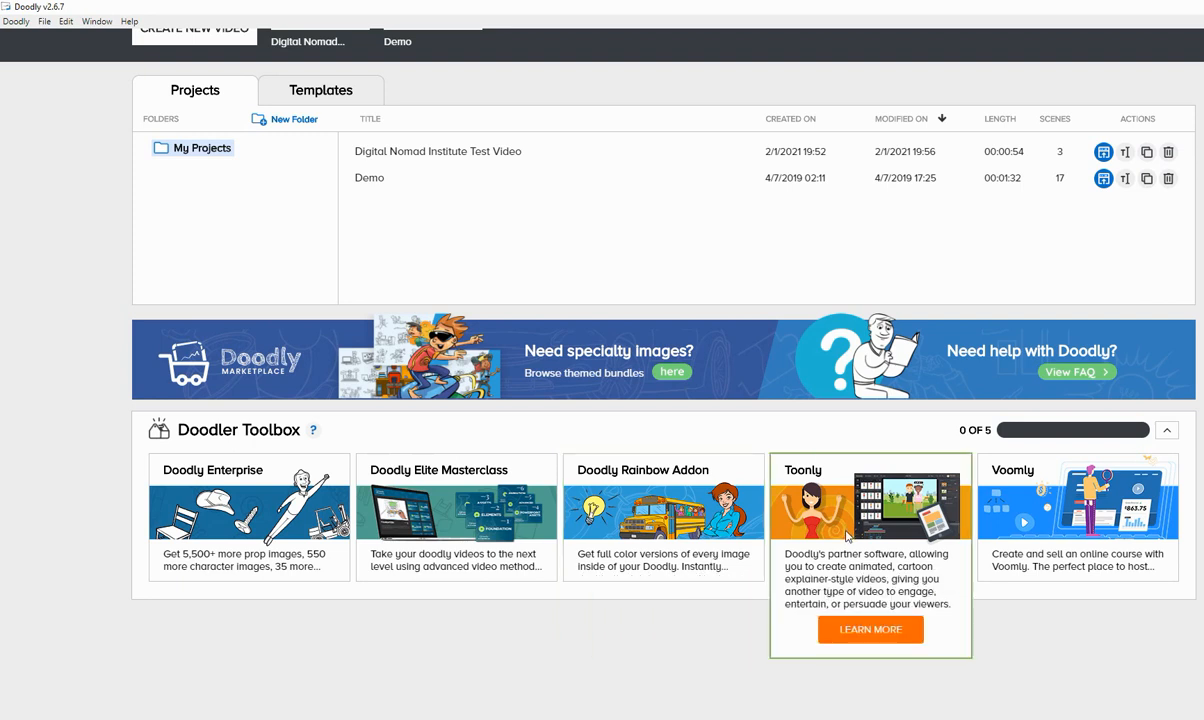
pyautogui.moveTo(904, 509)
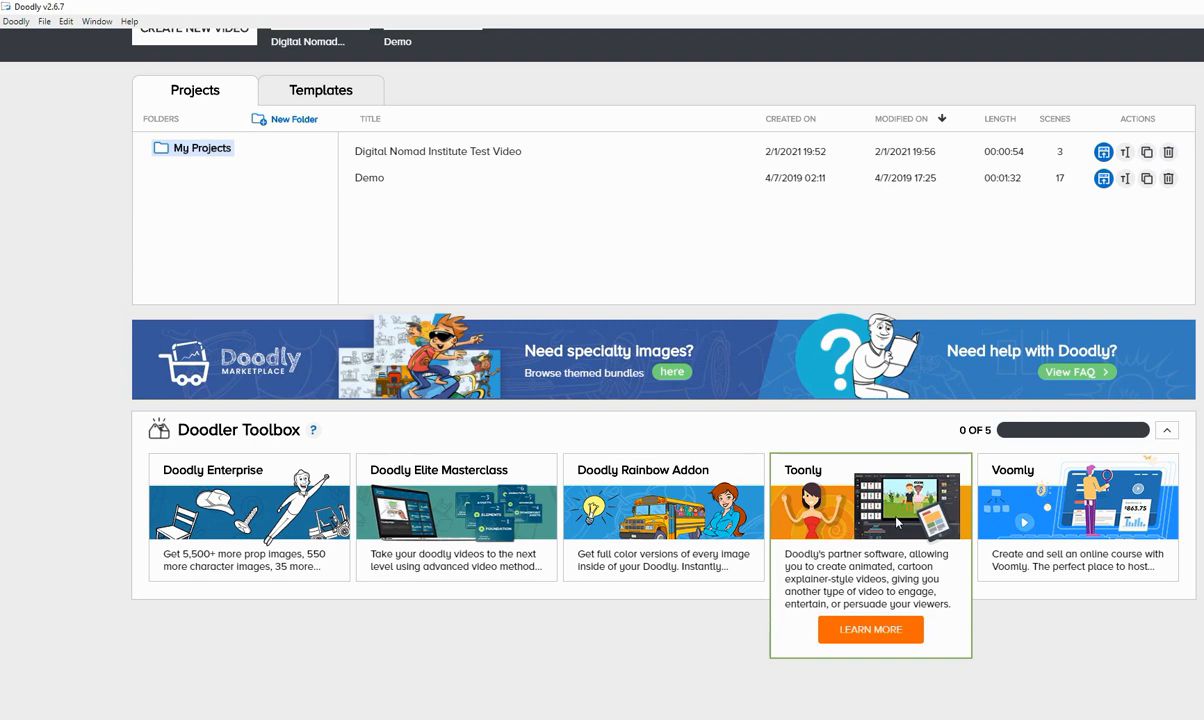
pyautogui.moveTo(896, 530)
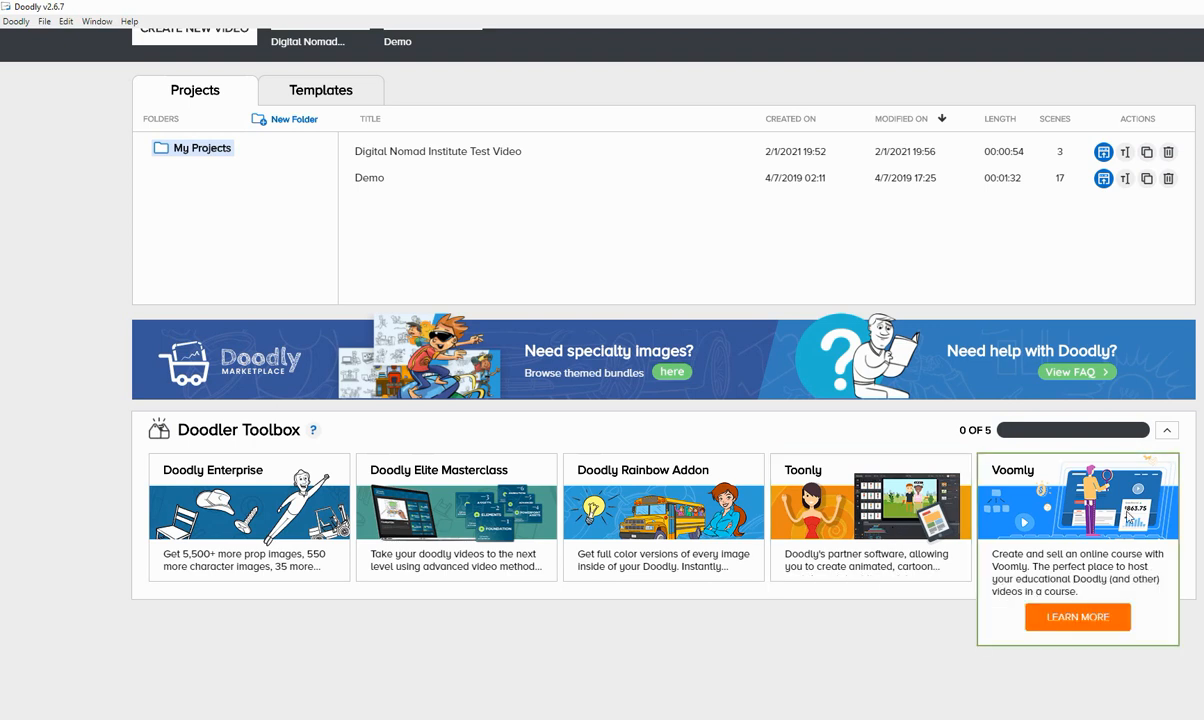
pyautogui.moveTo(1128, 507)
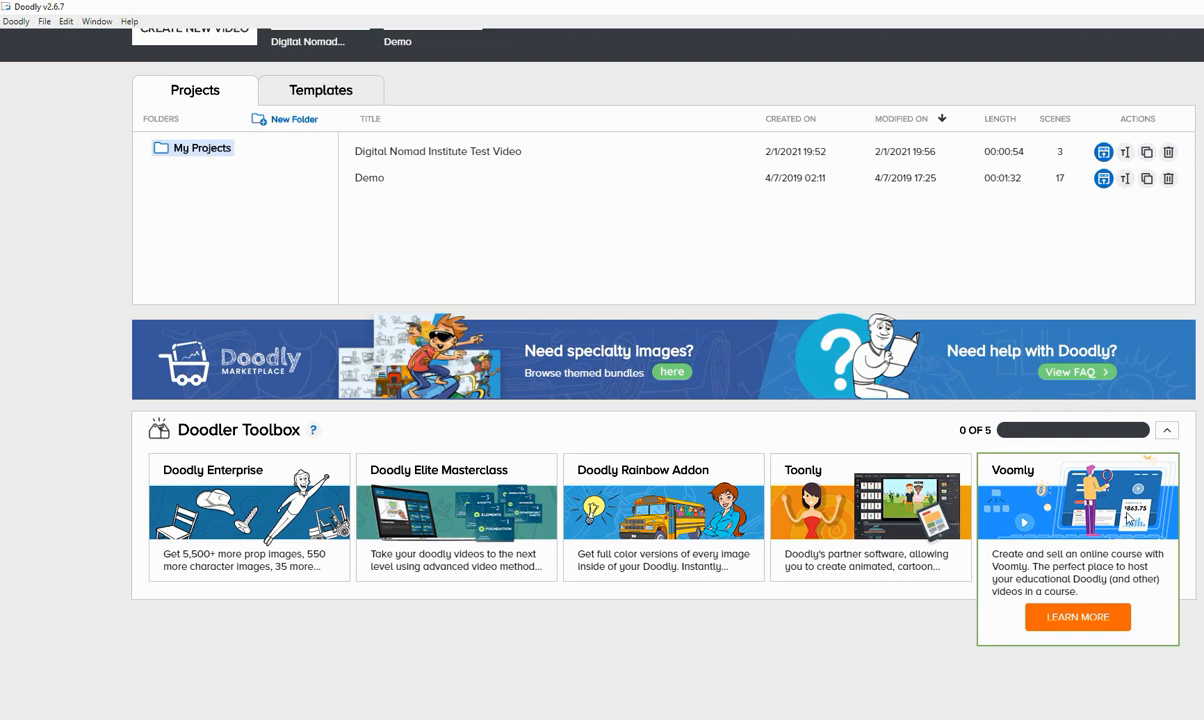
pyautogui.moveTo(608, 560)
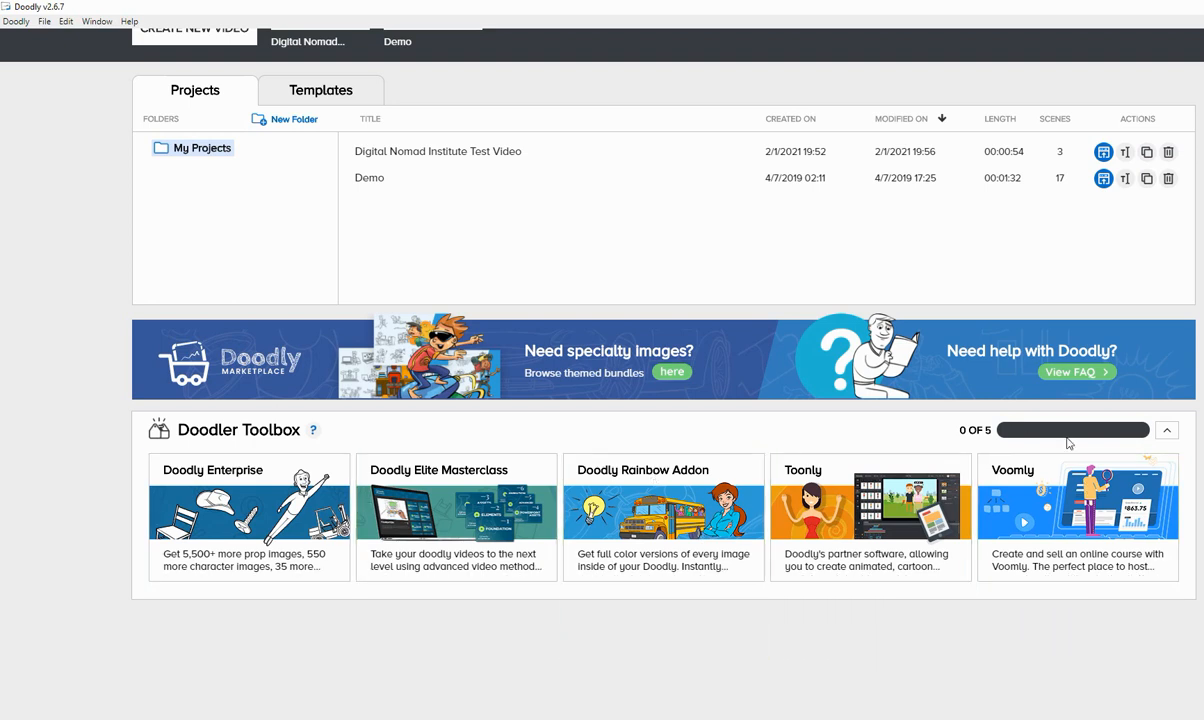
pyautogui.moveTo(969, 411)
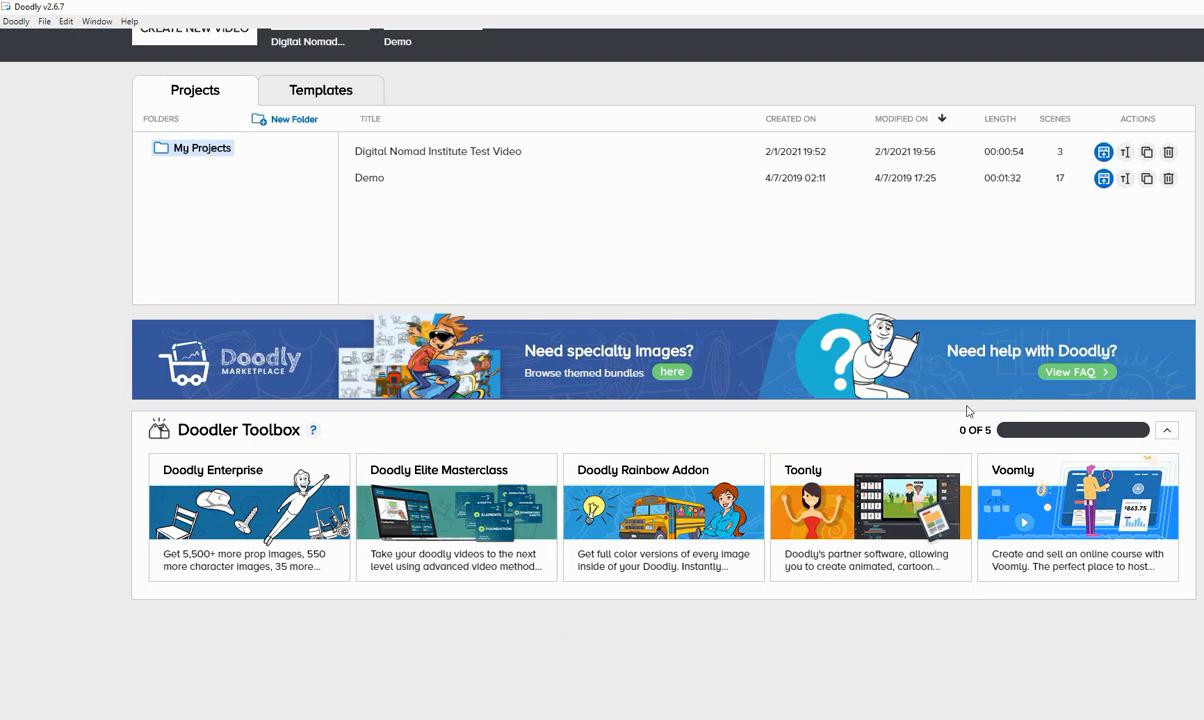
pyautogui.moveTo(1077, 520)
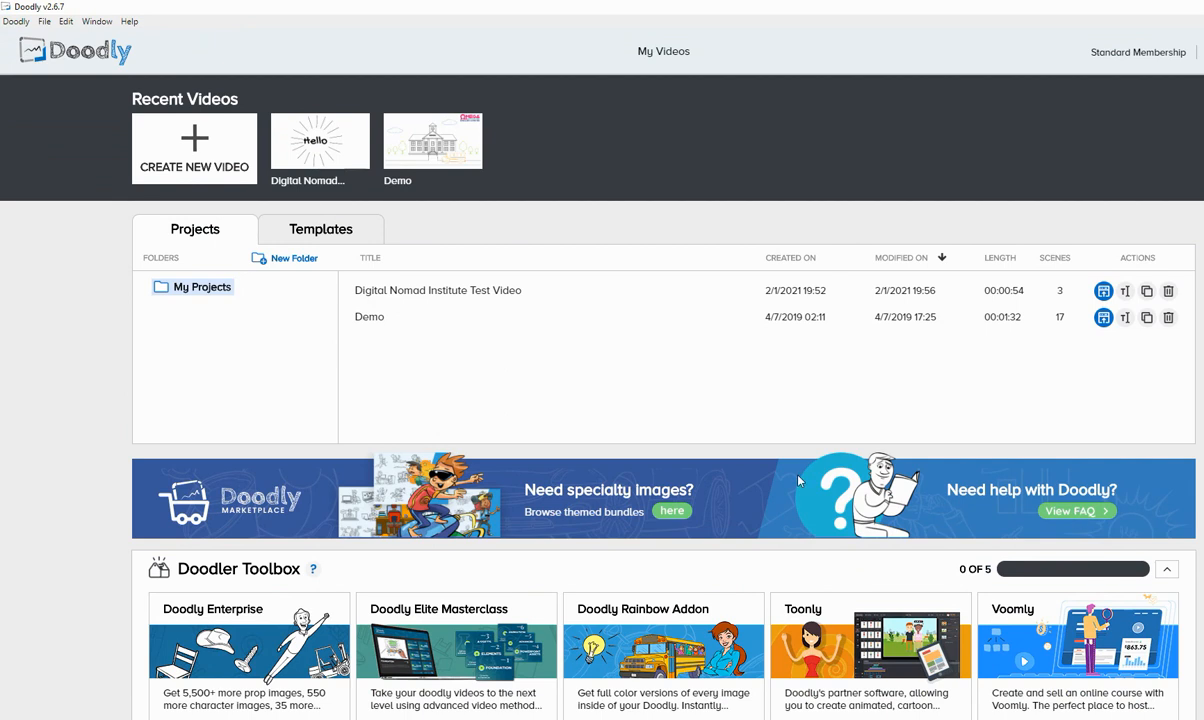
pyautogui.scroll(-3)
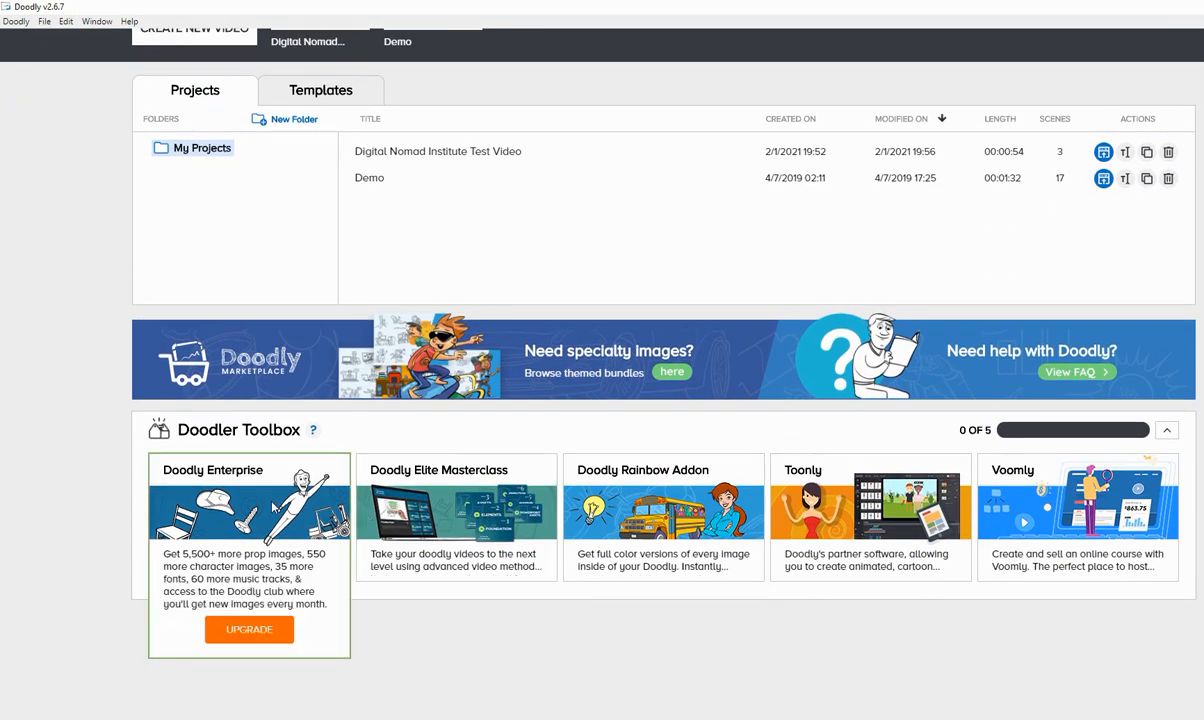
pyautogui.moveTo(489, 500)
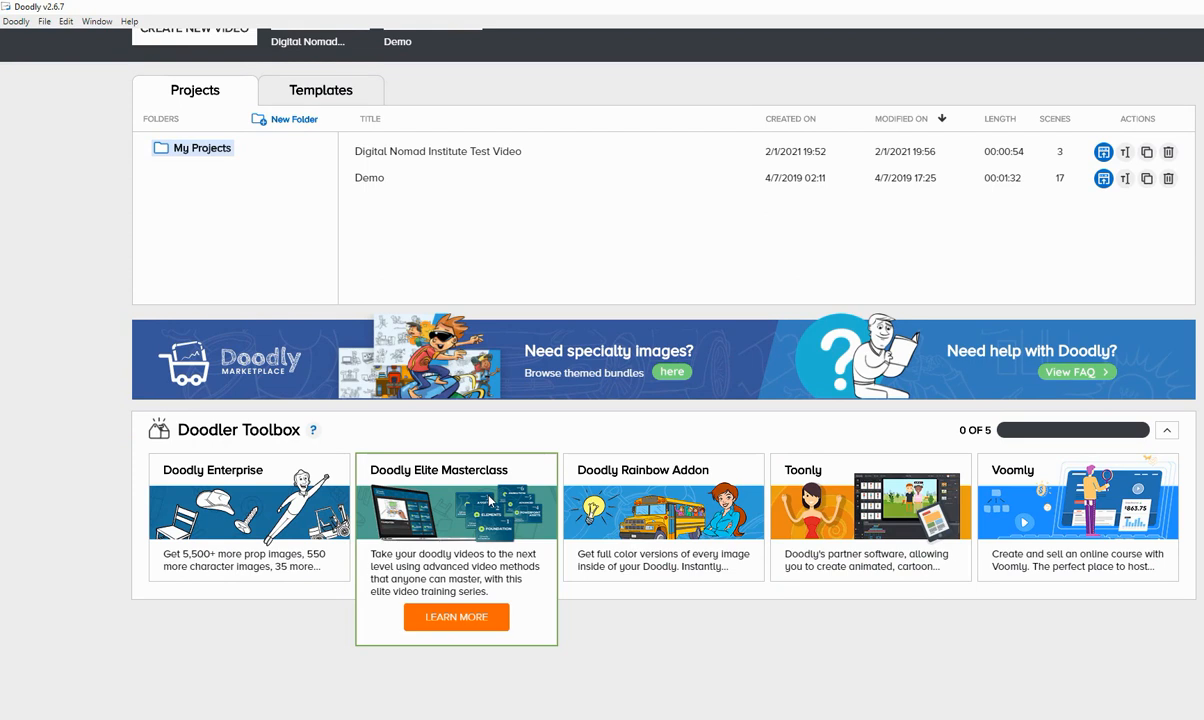
pyautogui.moveTo(249, 500)
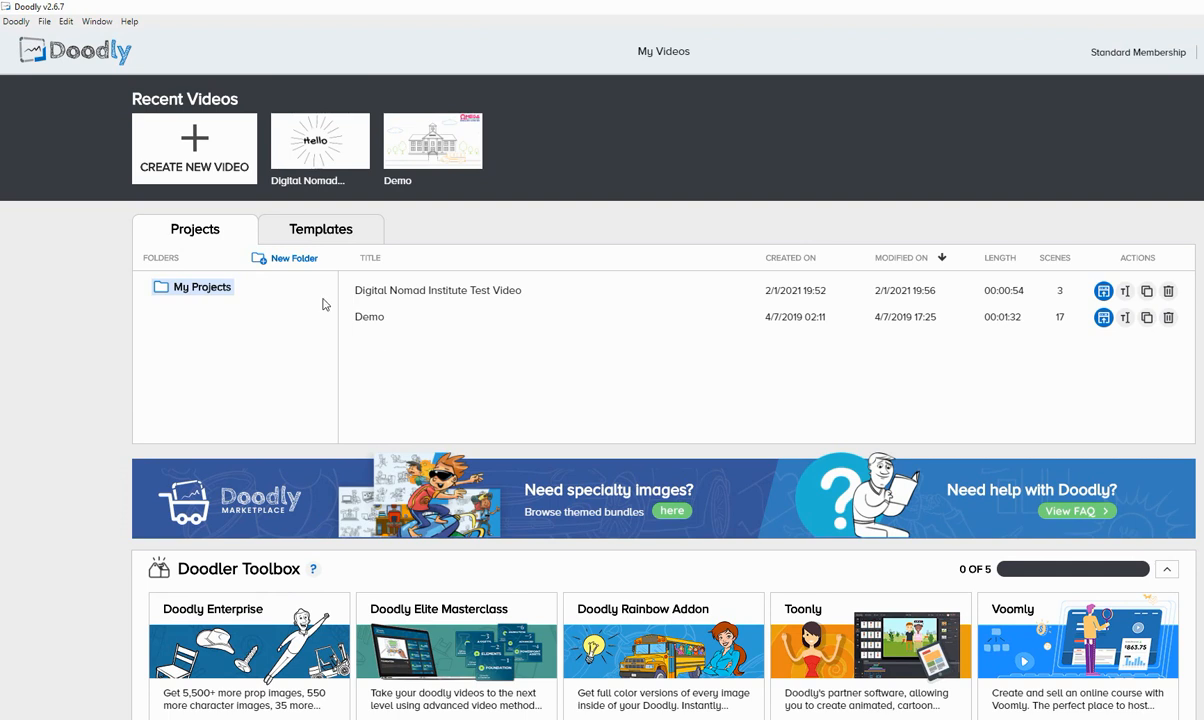
pyautogui.moveTo(205, 154)
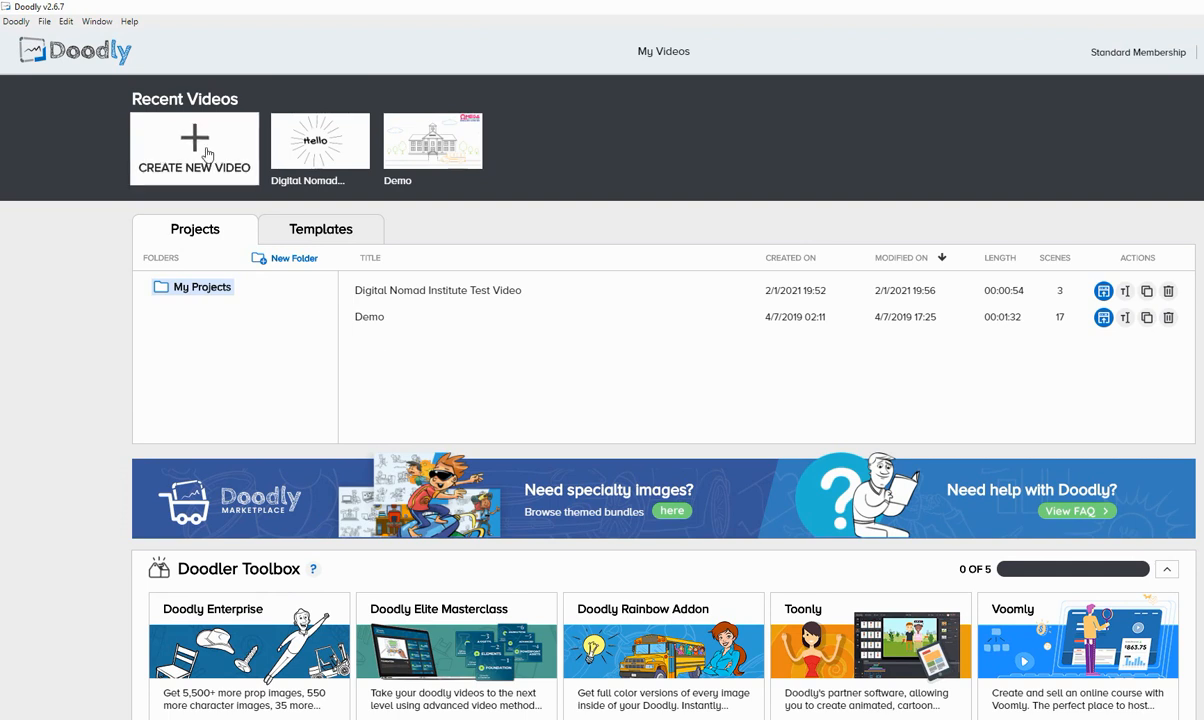
# Create a new whiteboard video and enter its title 'test two'
pyautogui.click(194, 148)
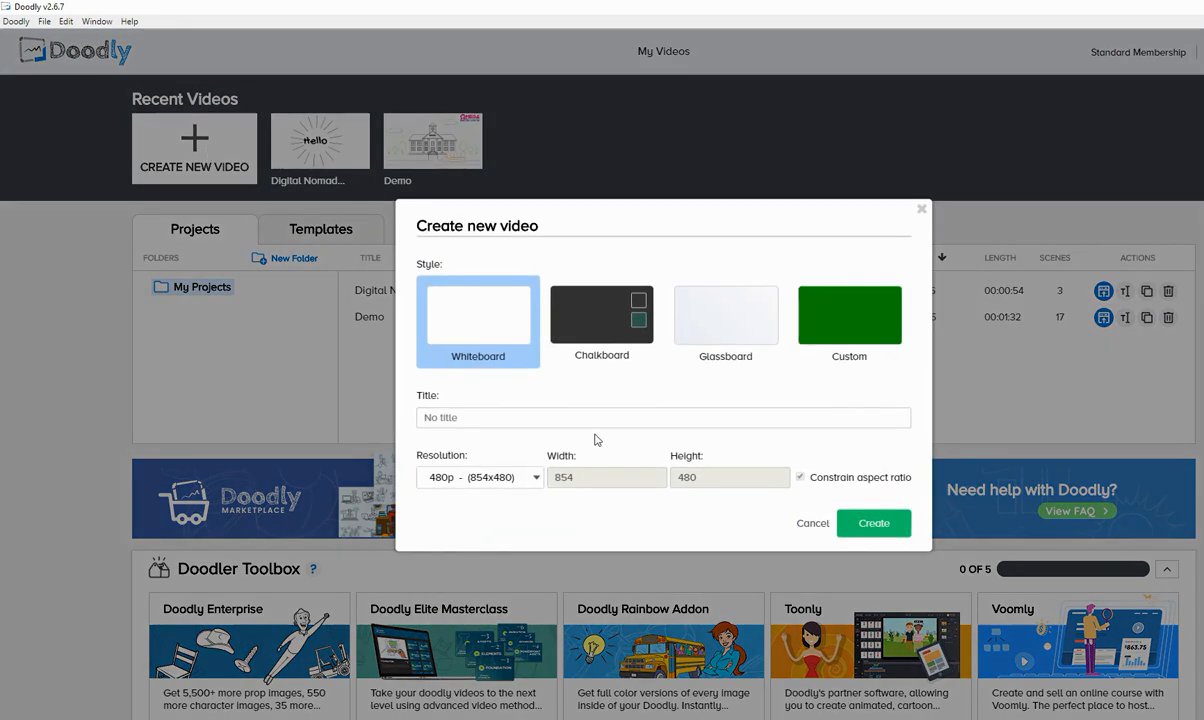
pyautogui.write('test')
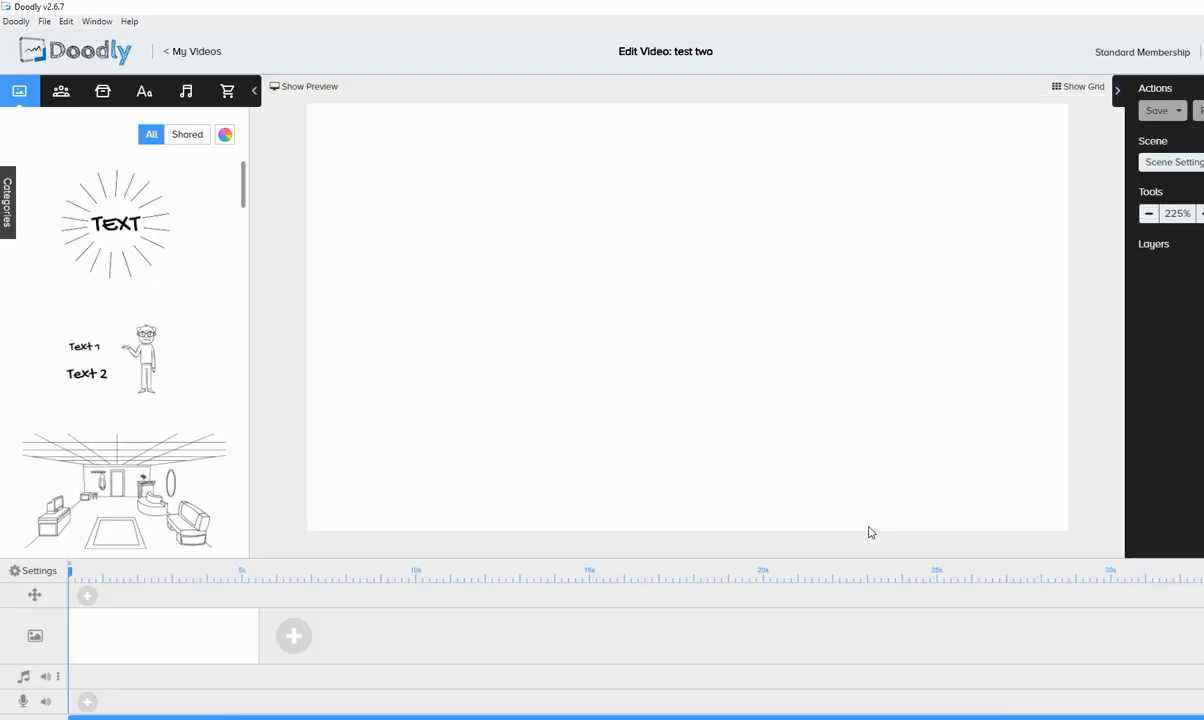
pyautogui.moveTo(402, 235)
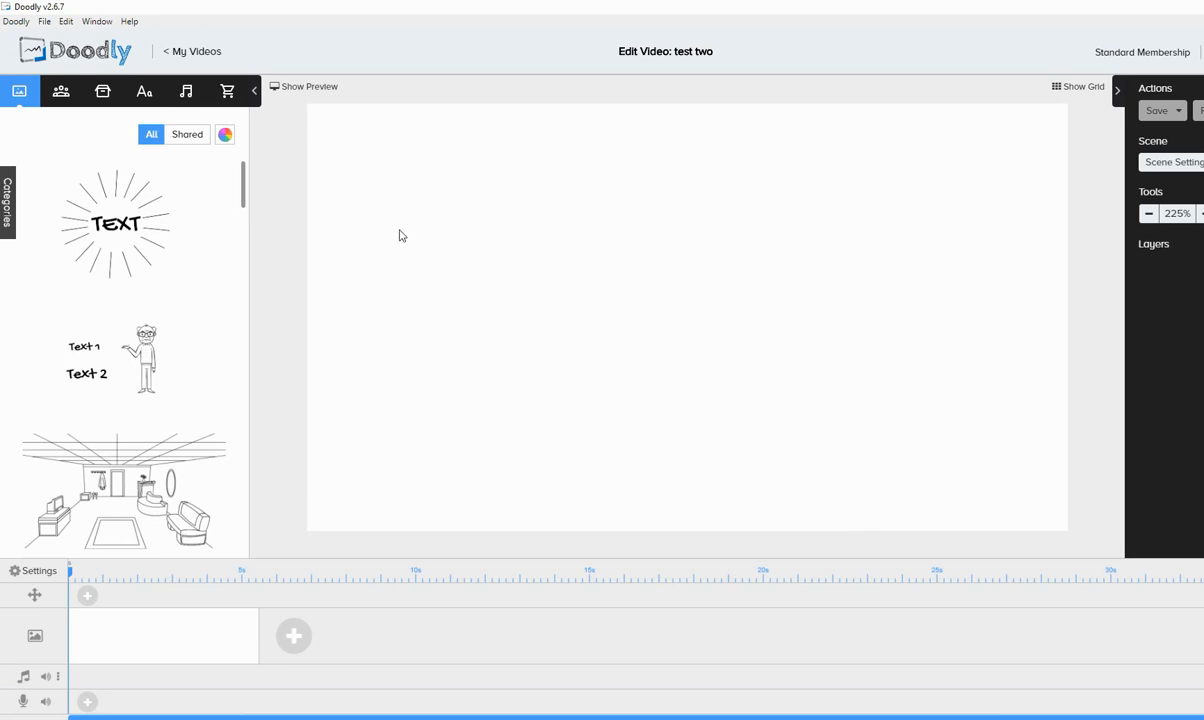
pyautogui.moveTo(629, 254)
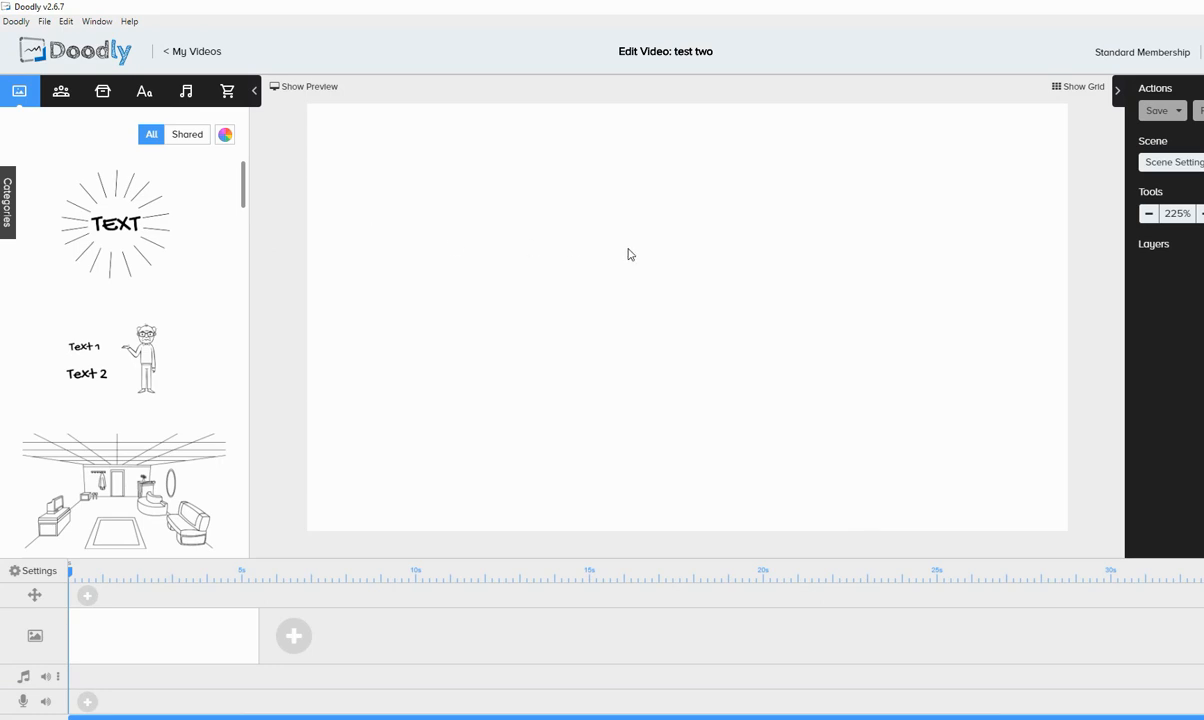
pyautogui.moveTo(290, 140)
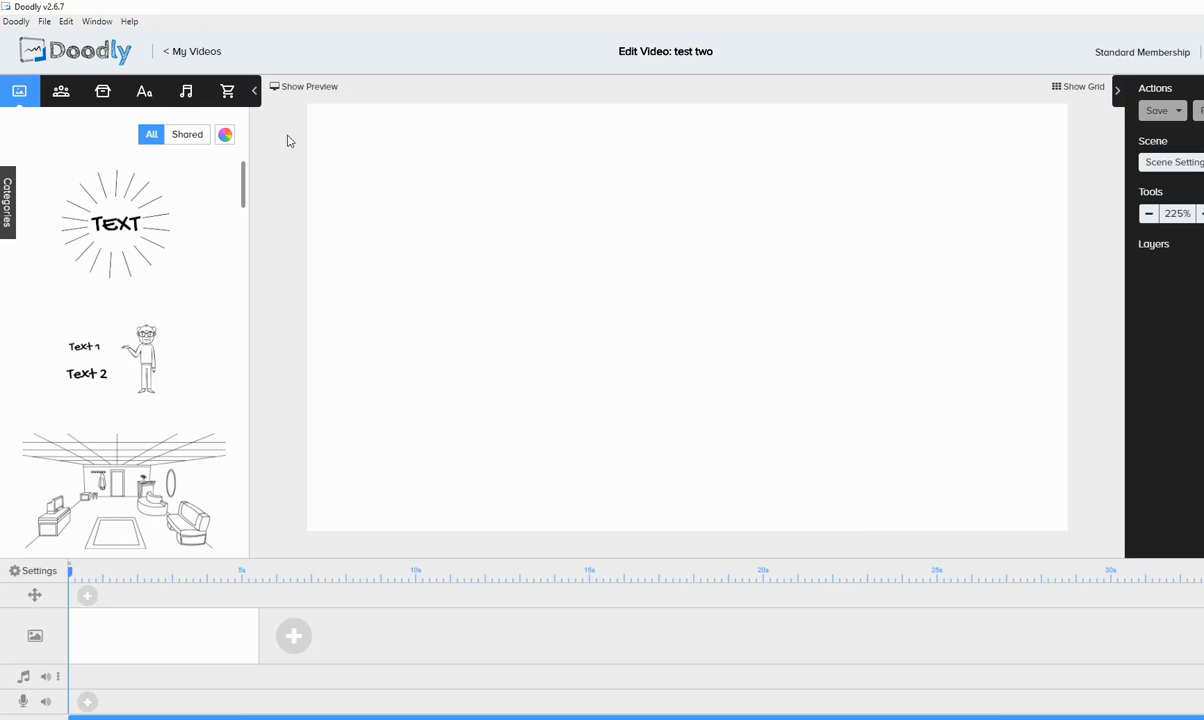
# Scroll through the Images library, then switch to the Characters library
pyautogui.scroll(-3)
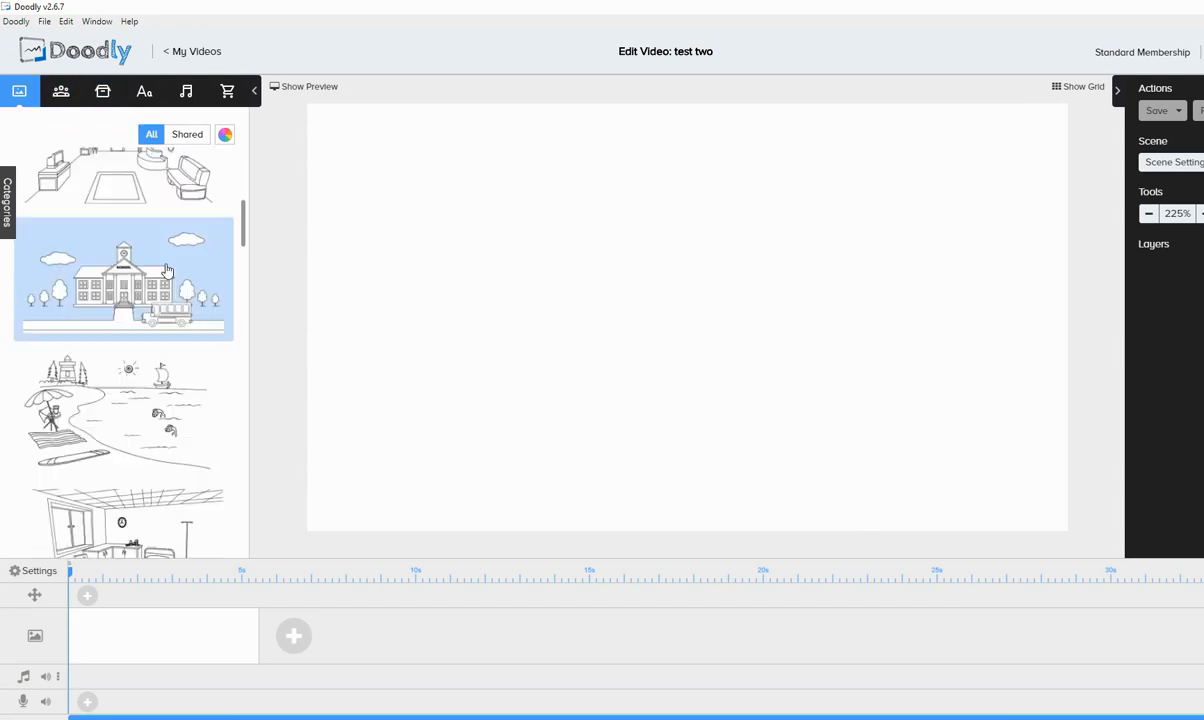
pyautogui.scroll(-3)
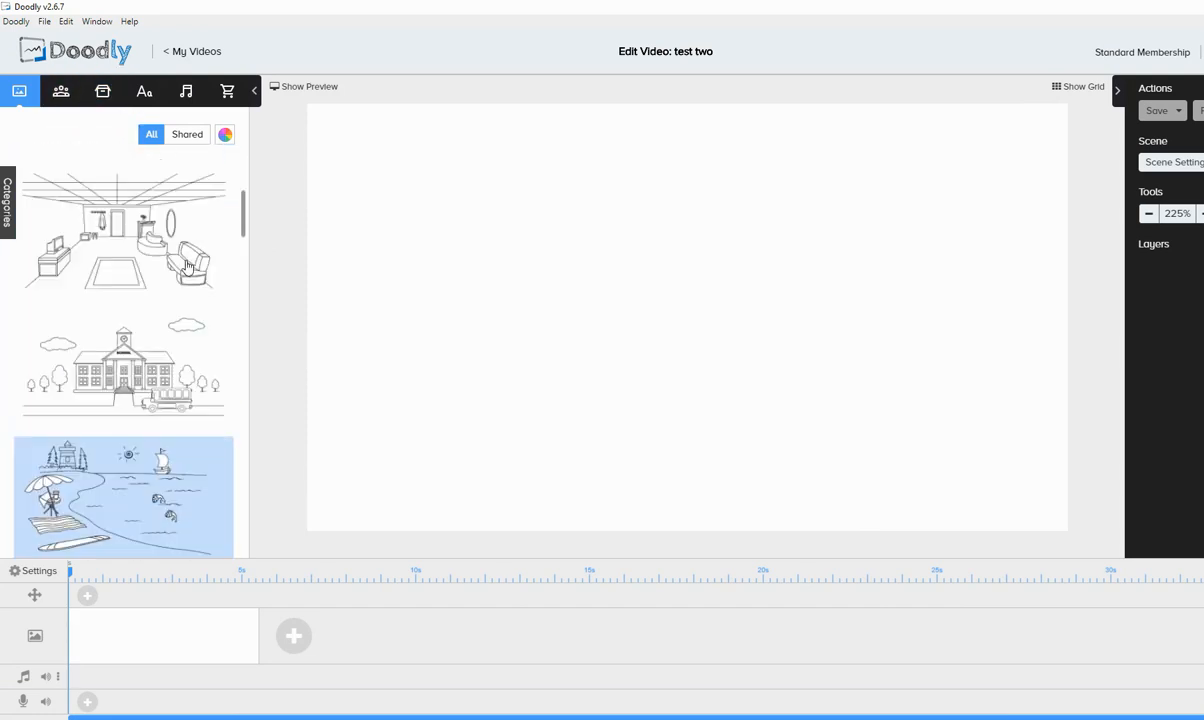
pyautogui.click(60, 91)
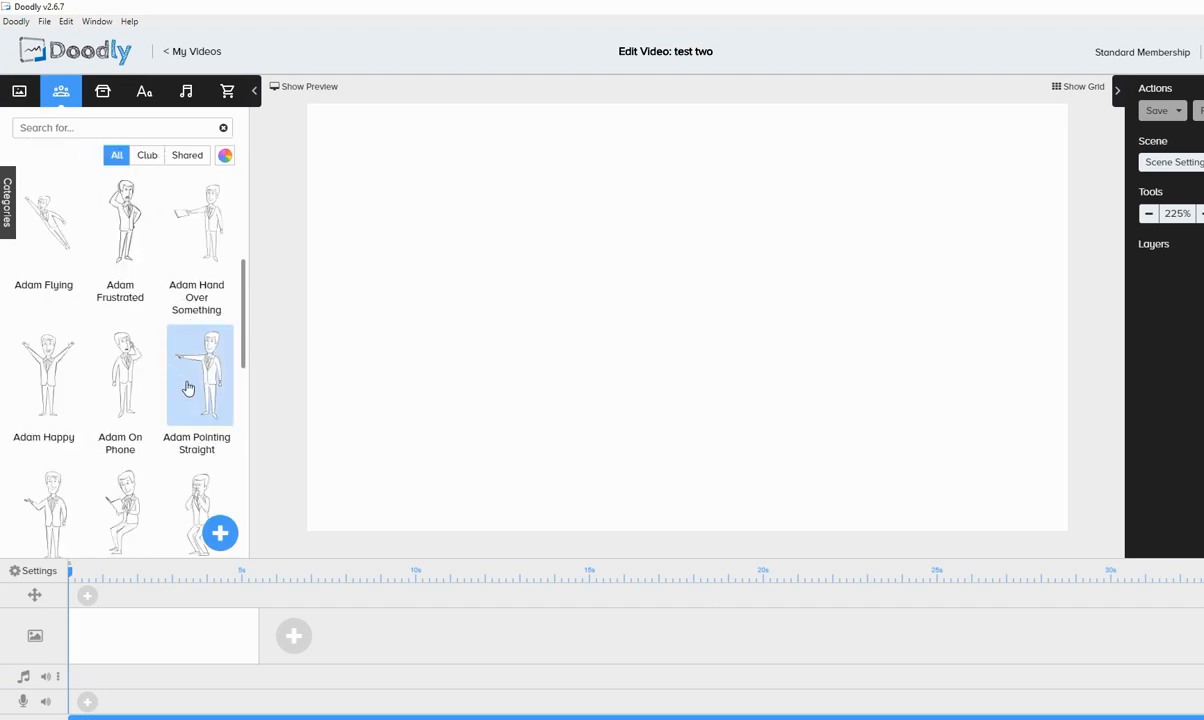
pyautogui.moveTo(191, 392)
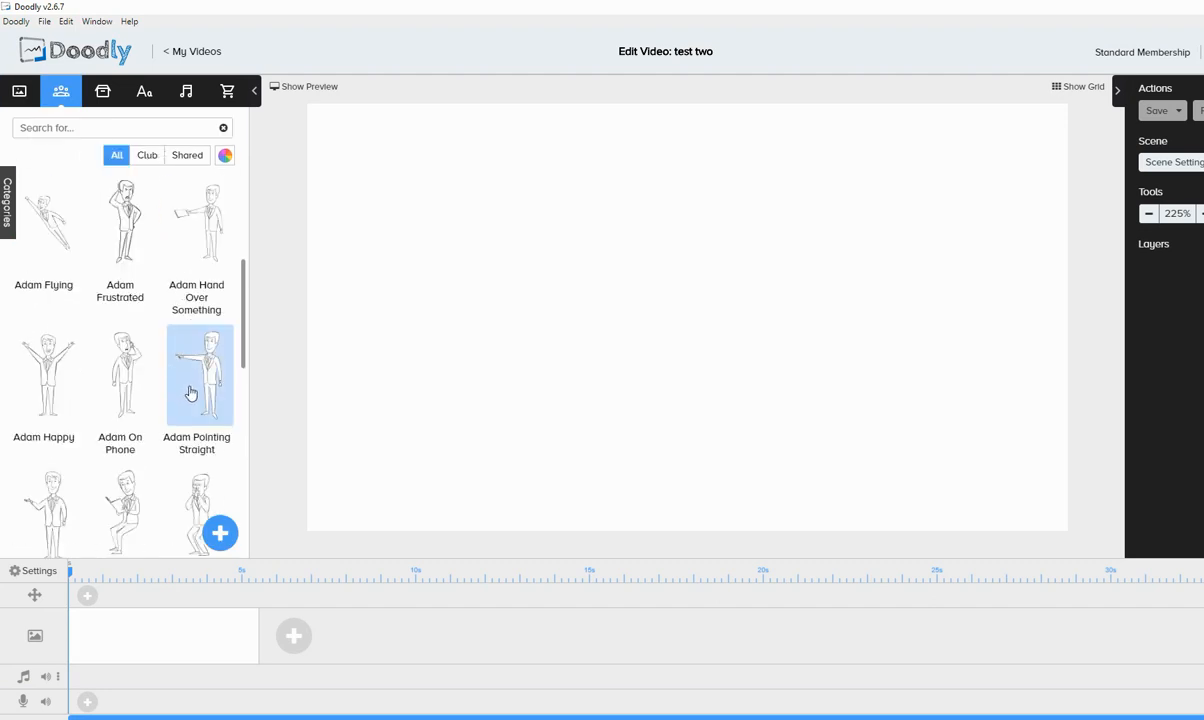
pyautogui.moveTo(136, 404)
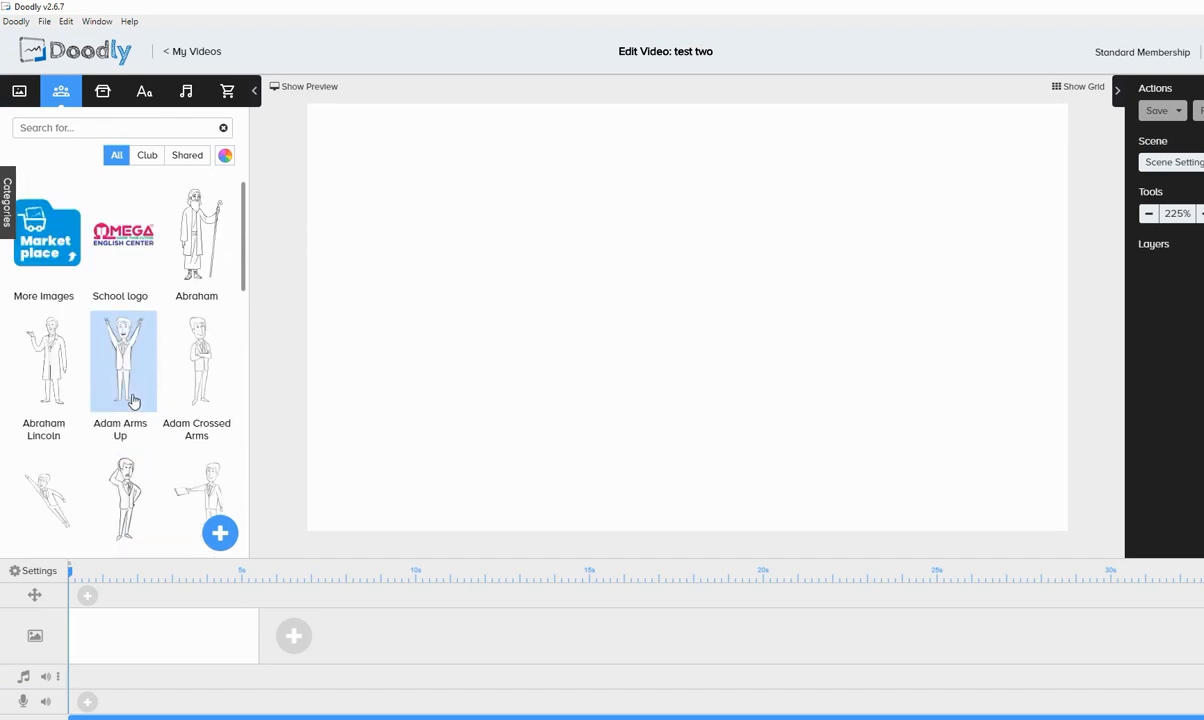
pyautogui.moveTo(183, 291)
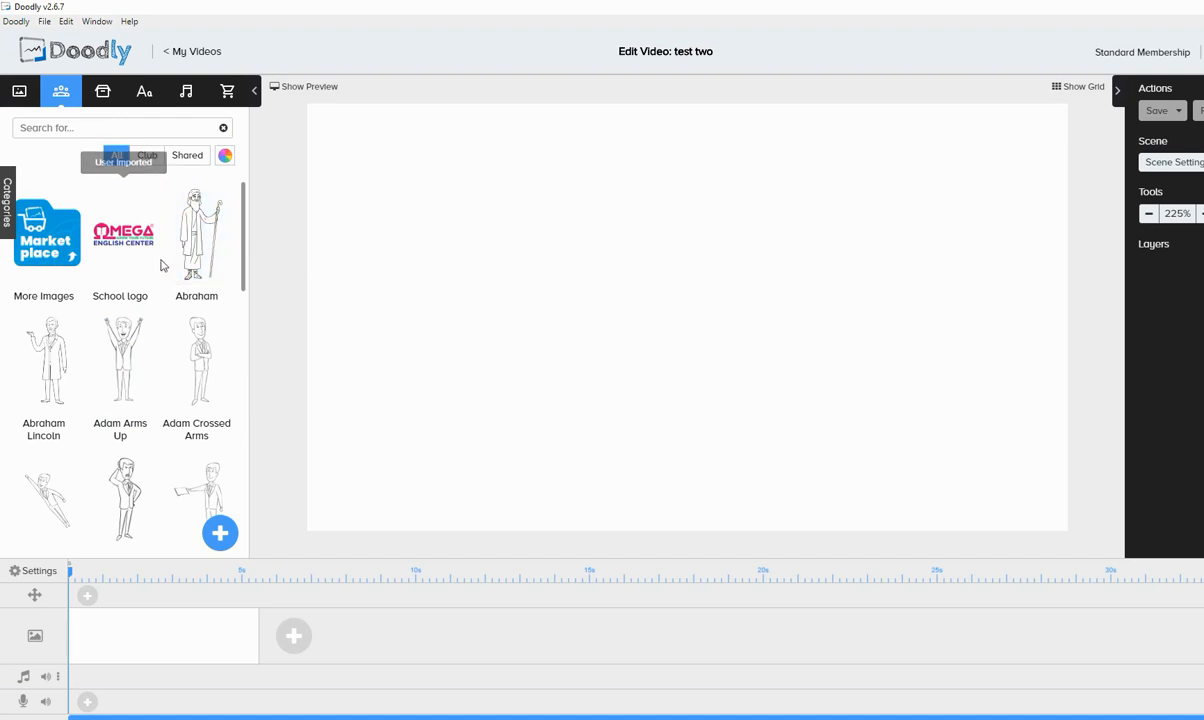
pyautogui.moveTo(410, 267)
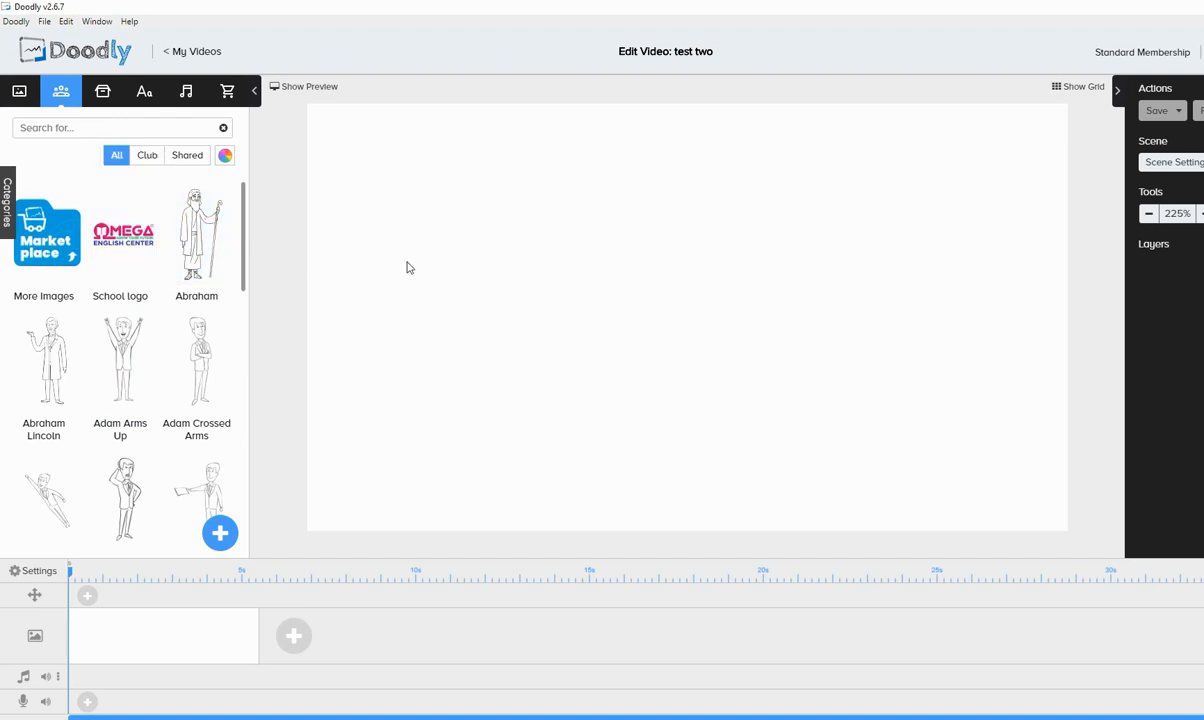
pyautogui.scroll(-3)
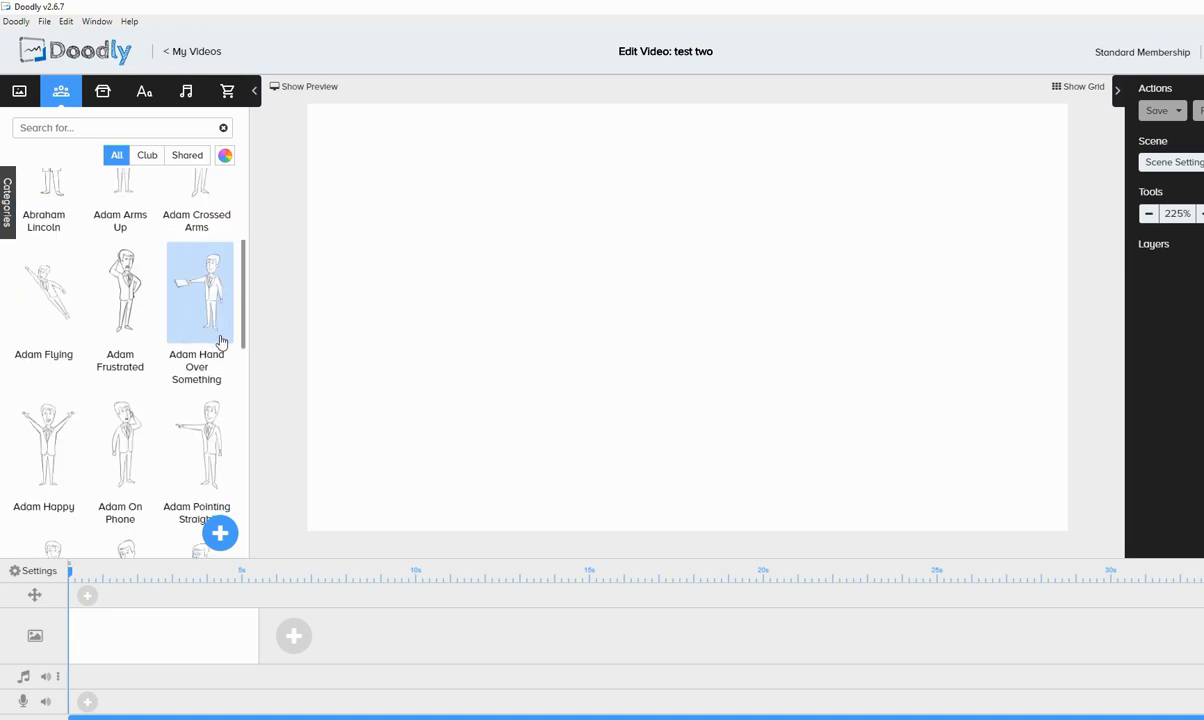
pyautogui.scroll(-3)
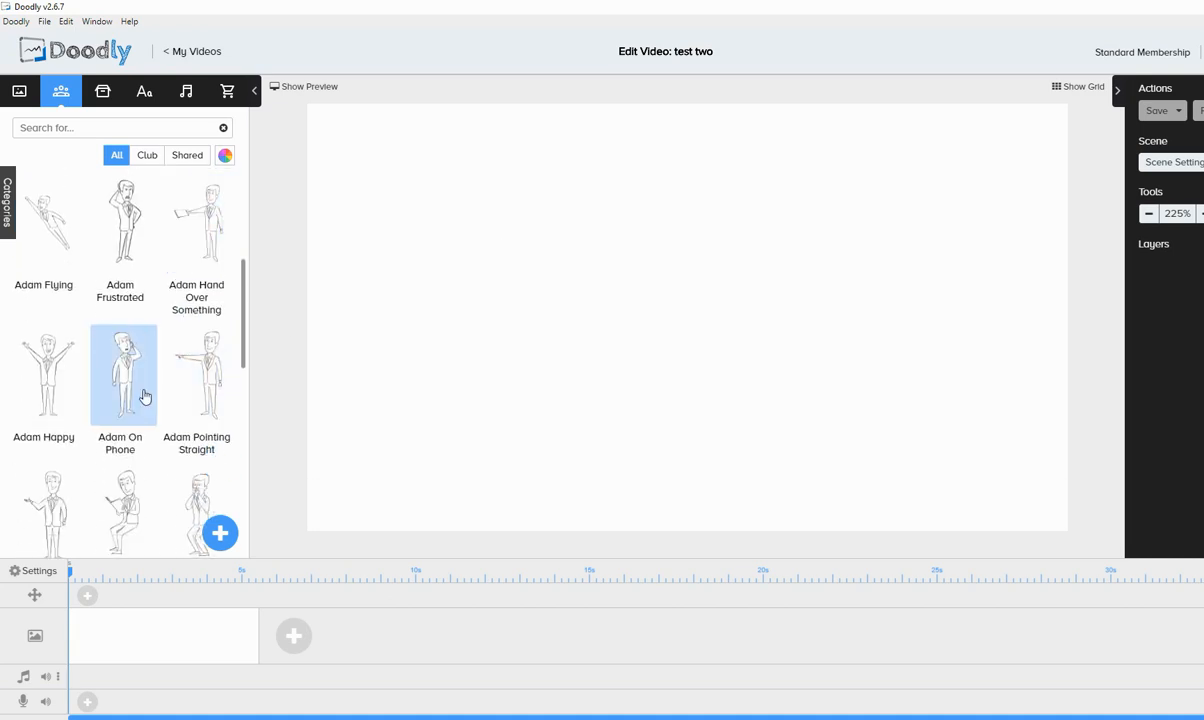
pyautogui.scroll(-3)
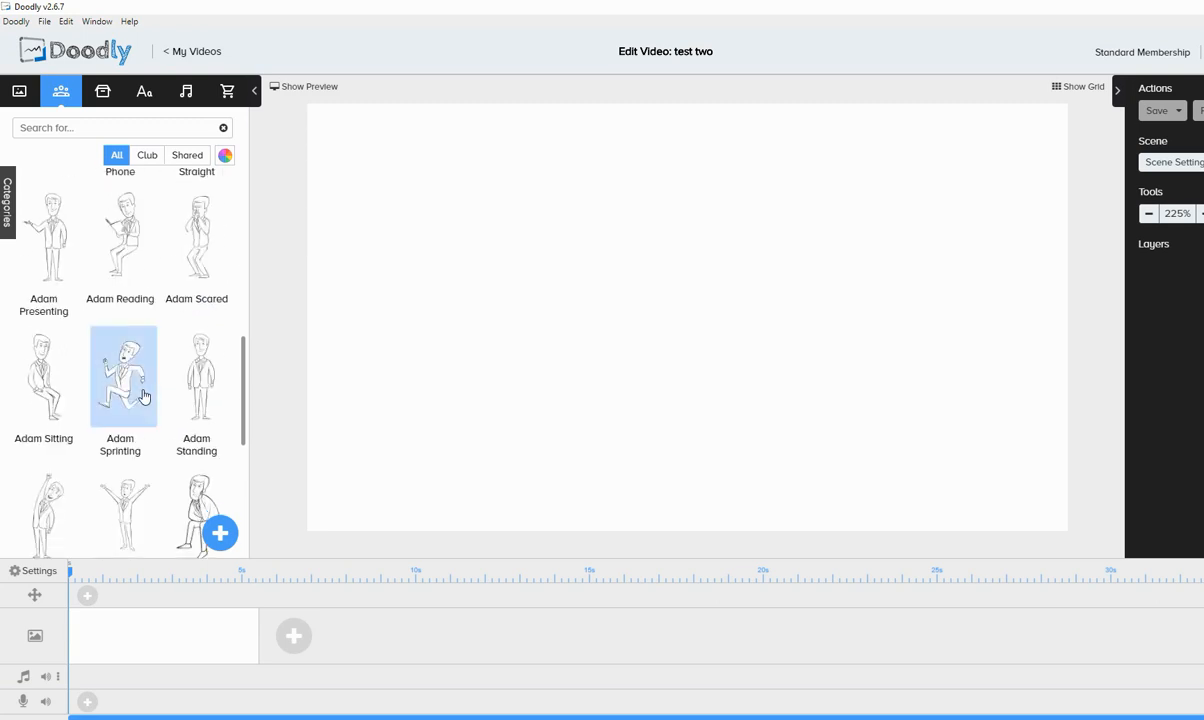
pyautogui.scroll(-3)
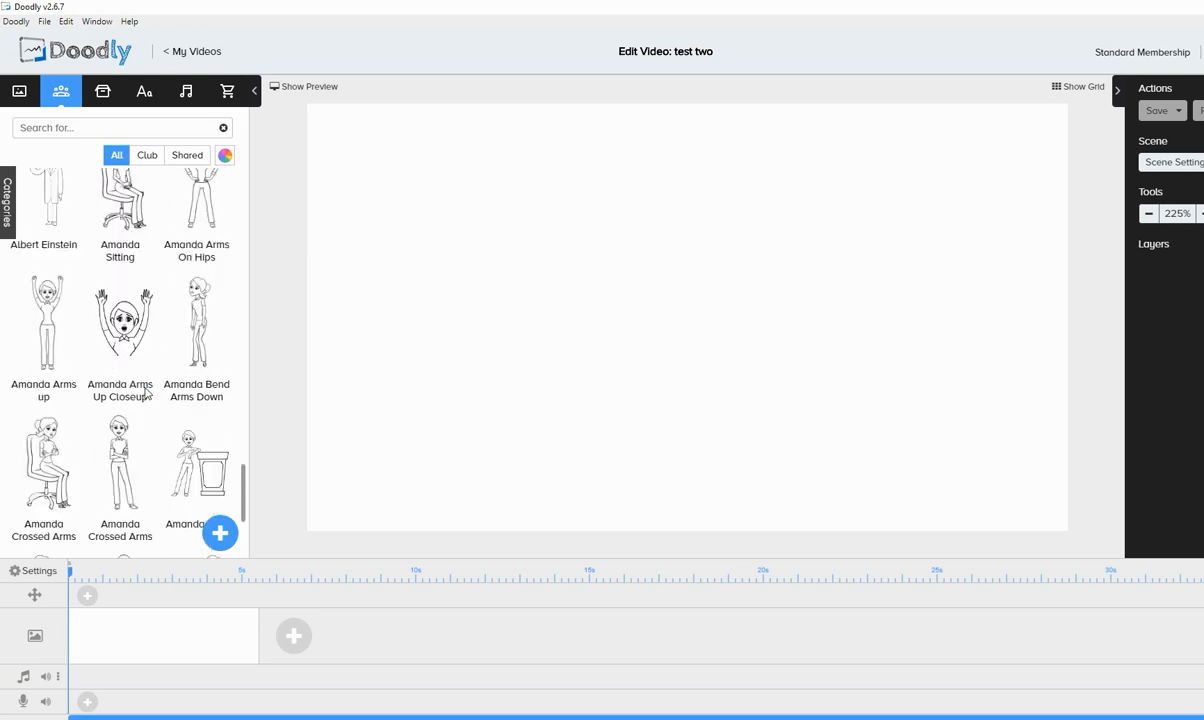
pyautogui.scroll(-3)
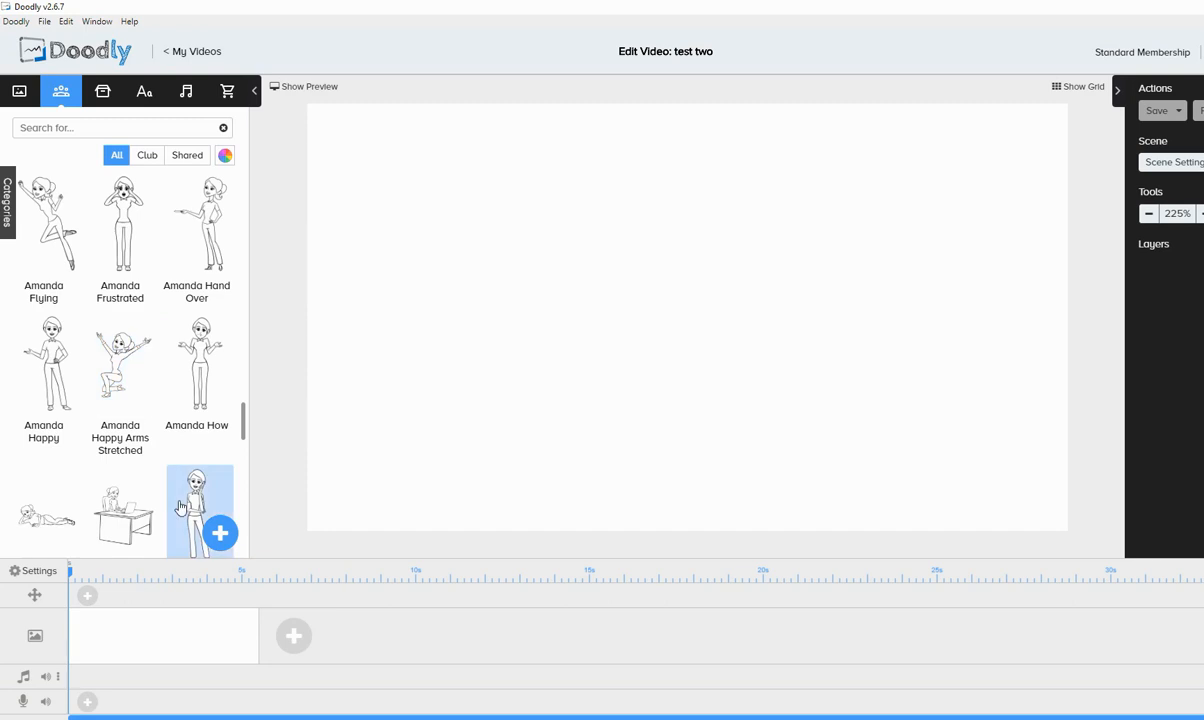
pyautogui.click(220, 533)
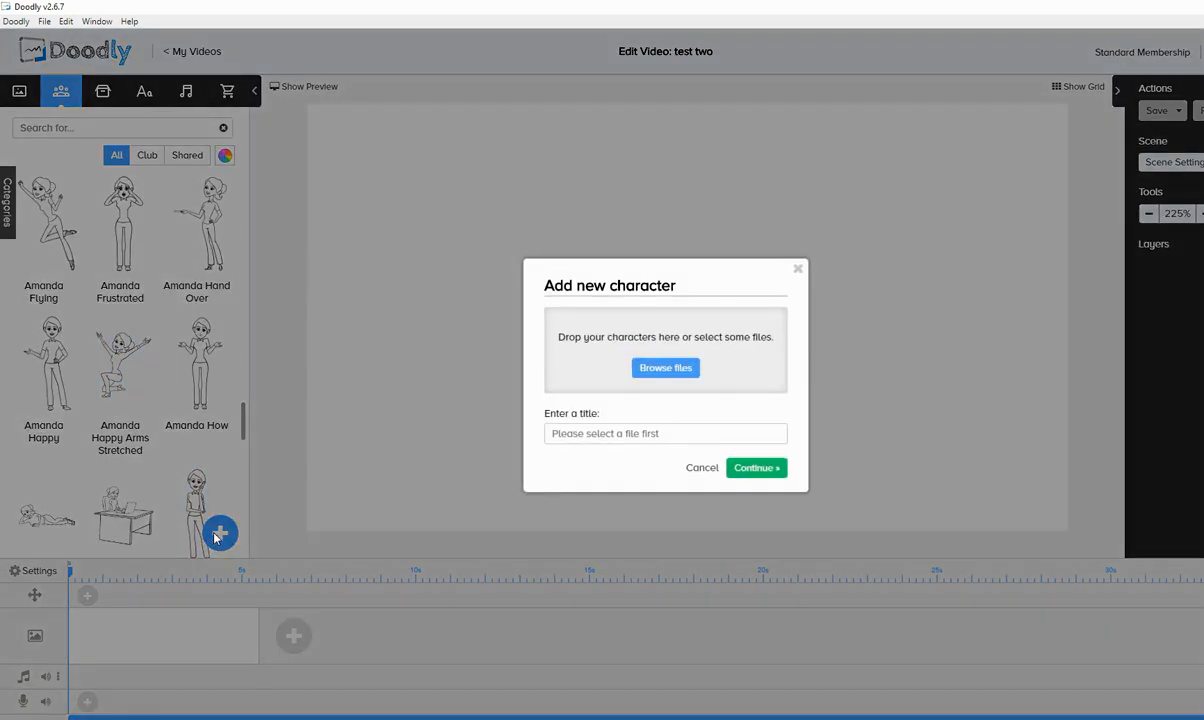
pyautogui.moveTo(597, 357)
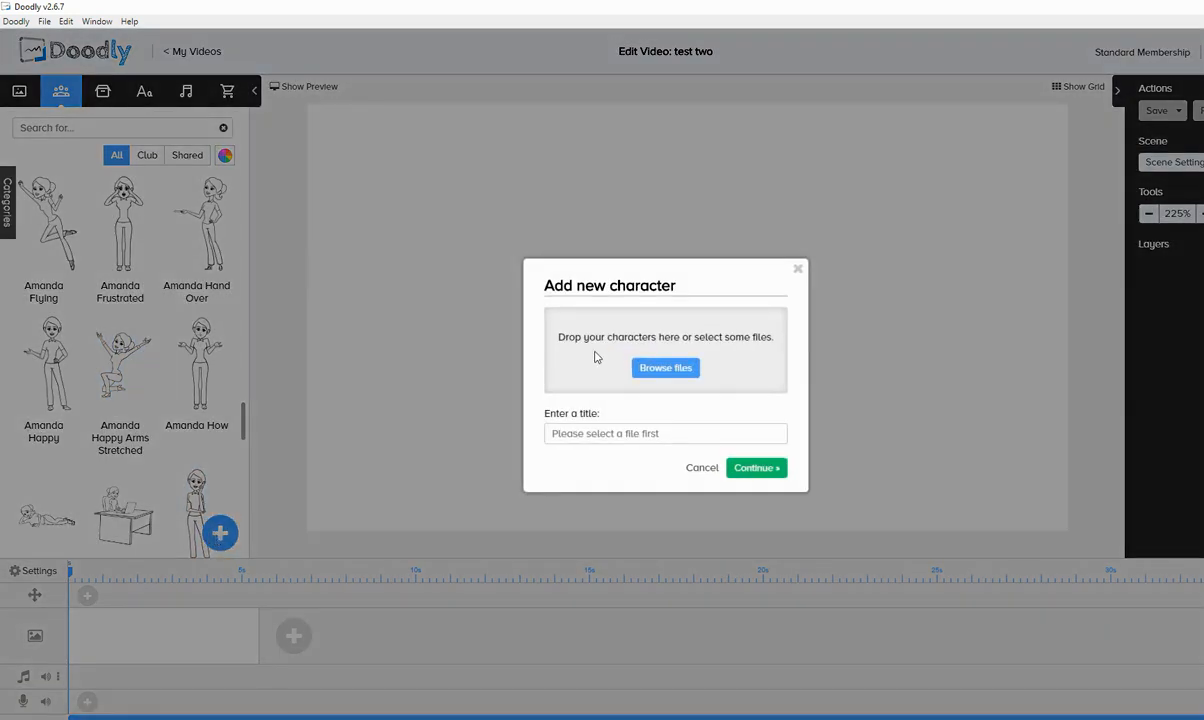
pyautogui.moveTo(762, 343)
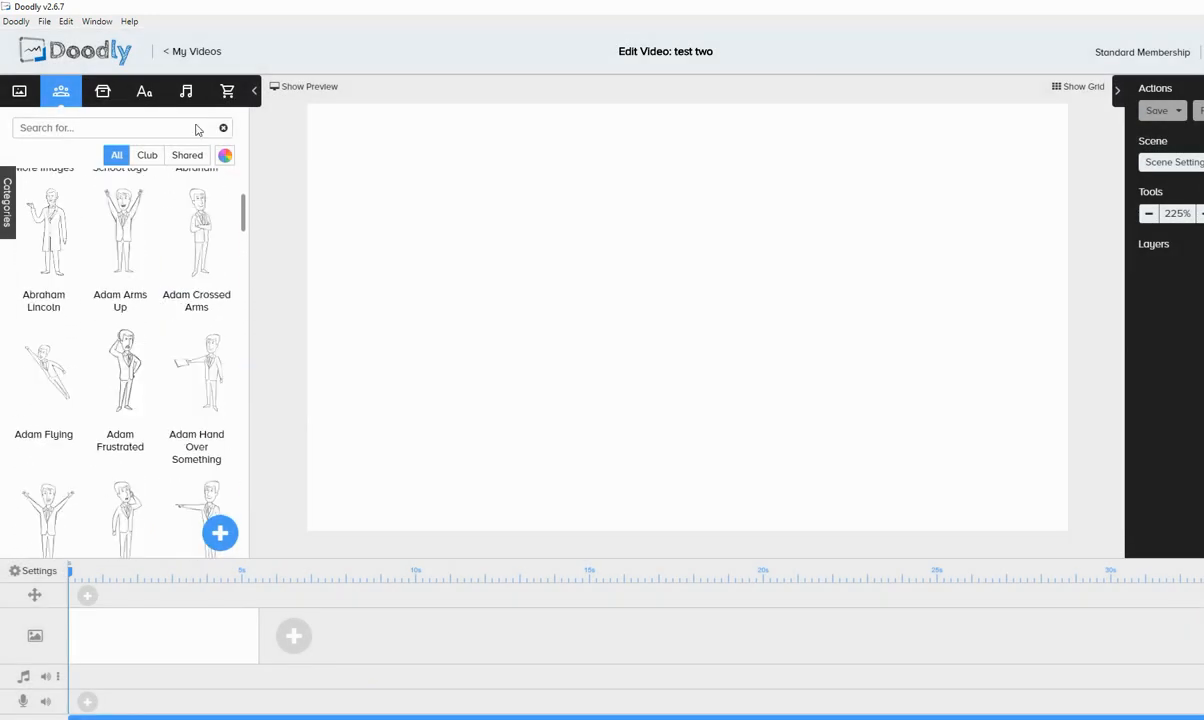
# Scroll through the Characters library beside test two's empty canvas
pyautogui.scroll(-3)
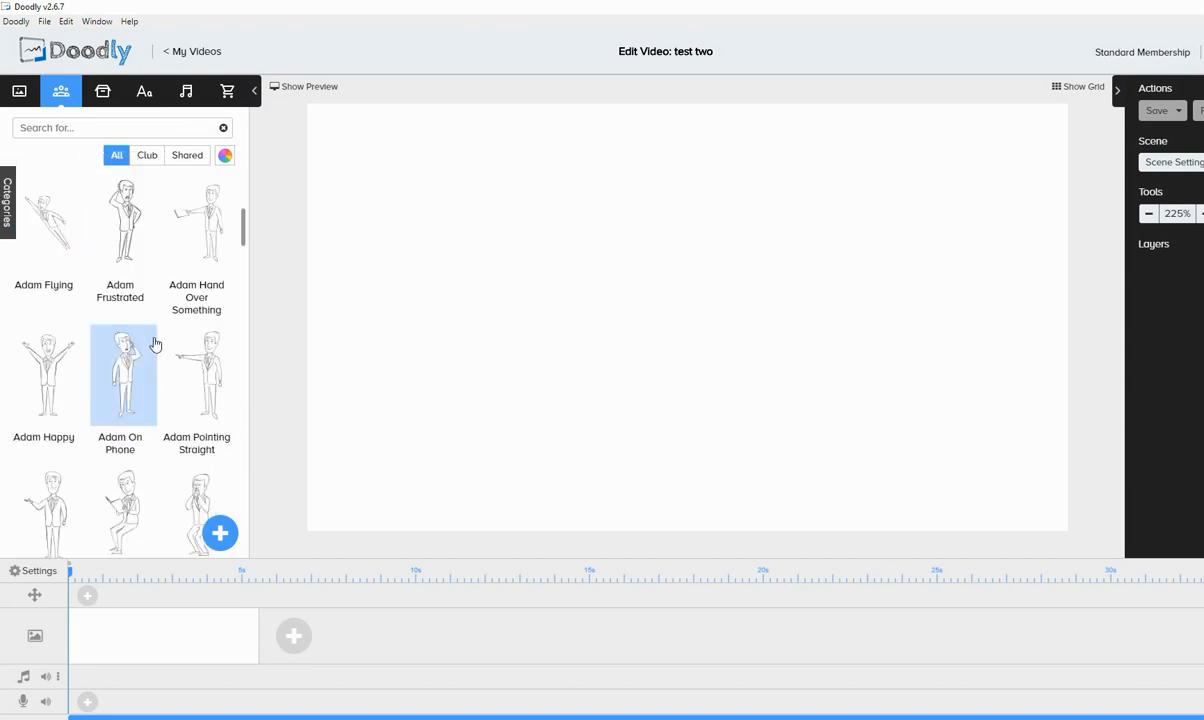
pyautogui.scroll(-3)
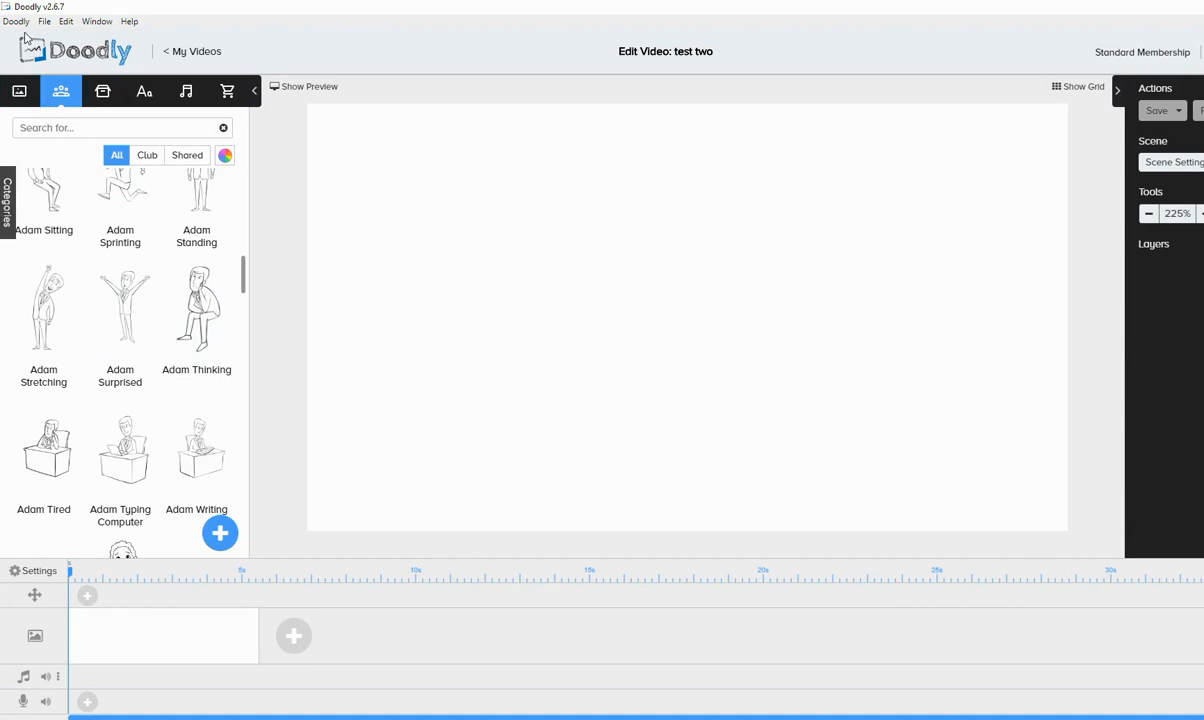
pyautogui.moveTo(548, 224)
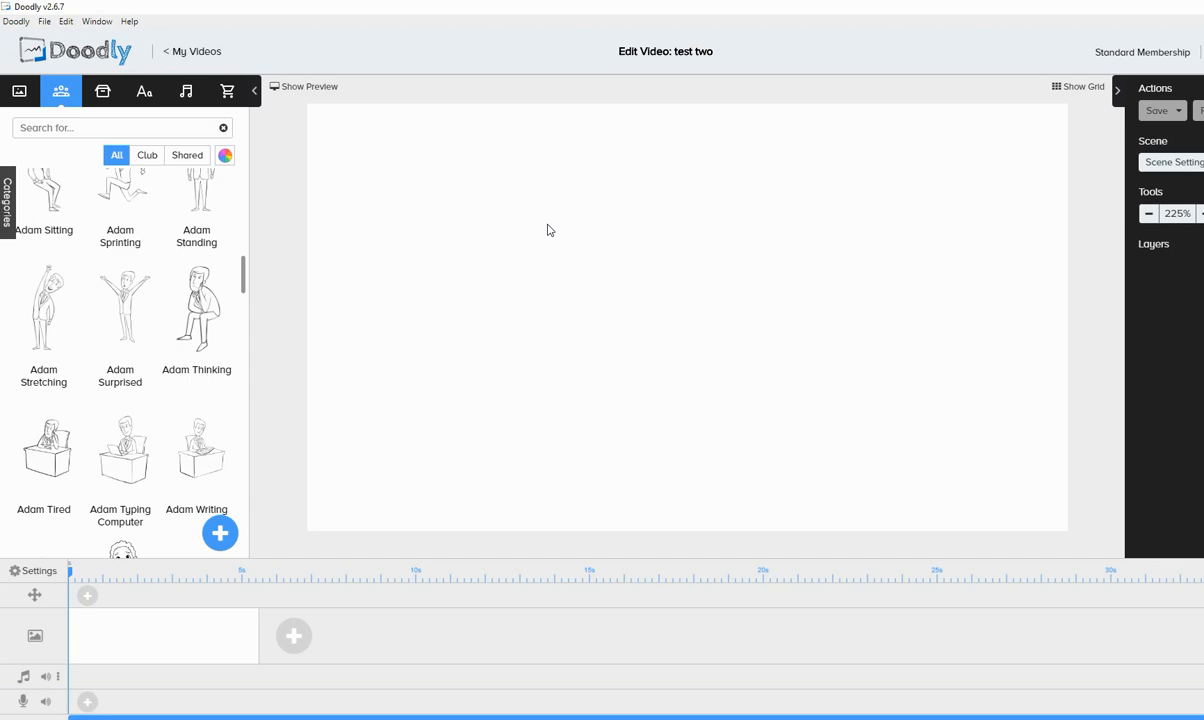
pyautogui.moveTo(508, 224)
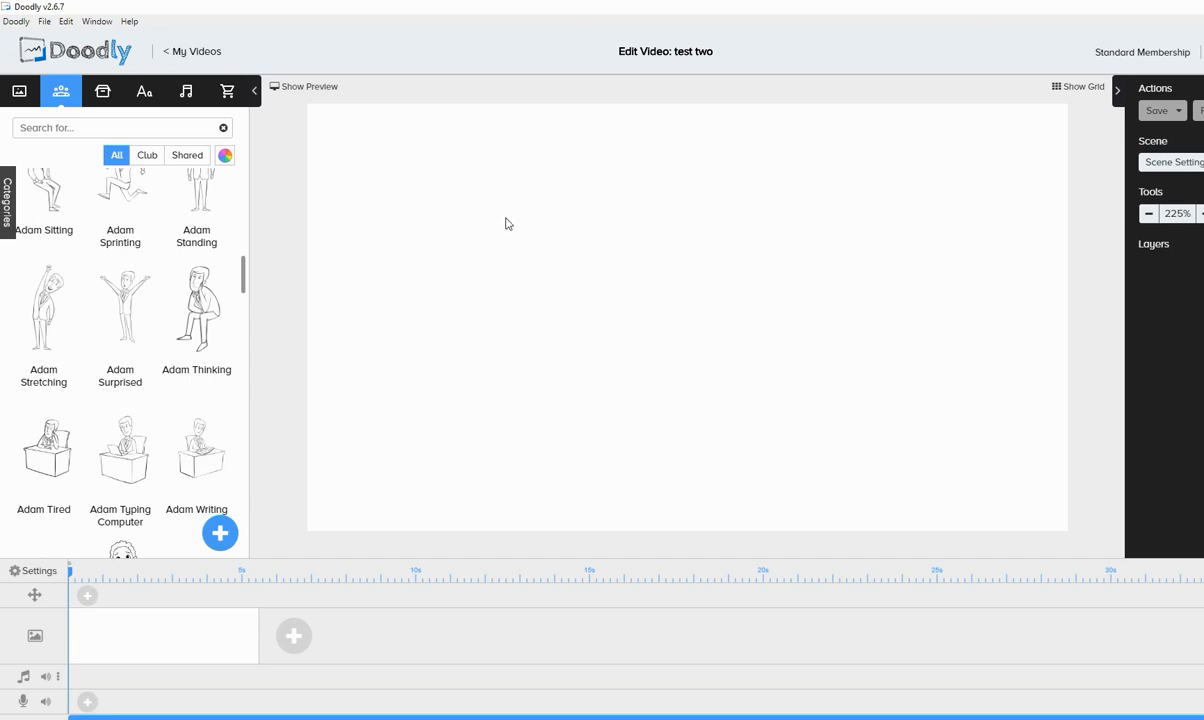
pyautogui.scroll(-3)
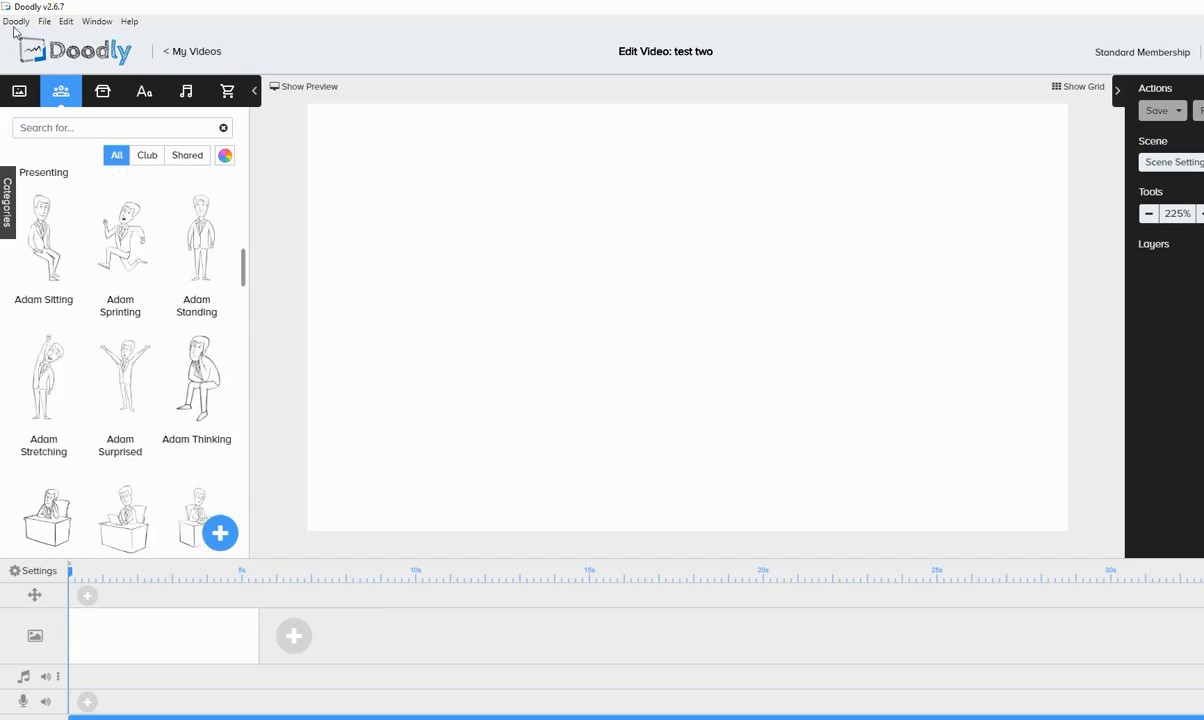
pyautogui.moveTo(999, 76)
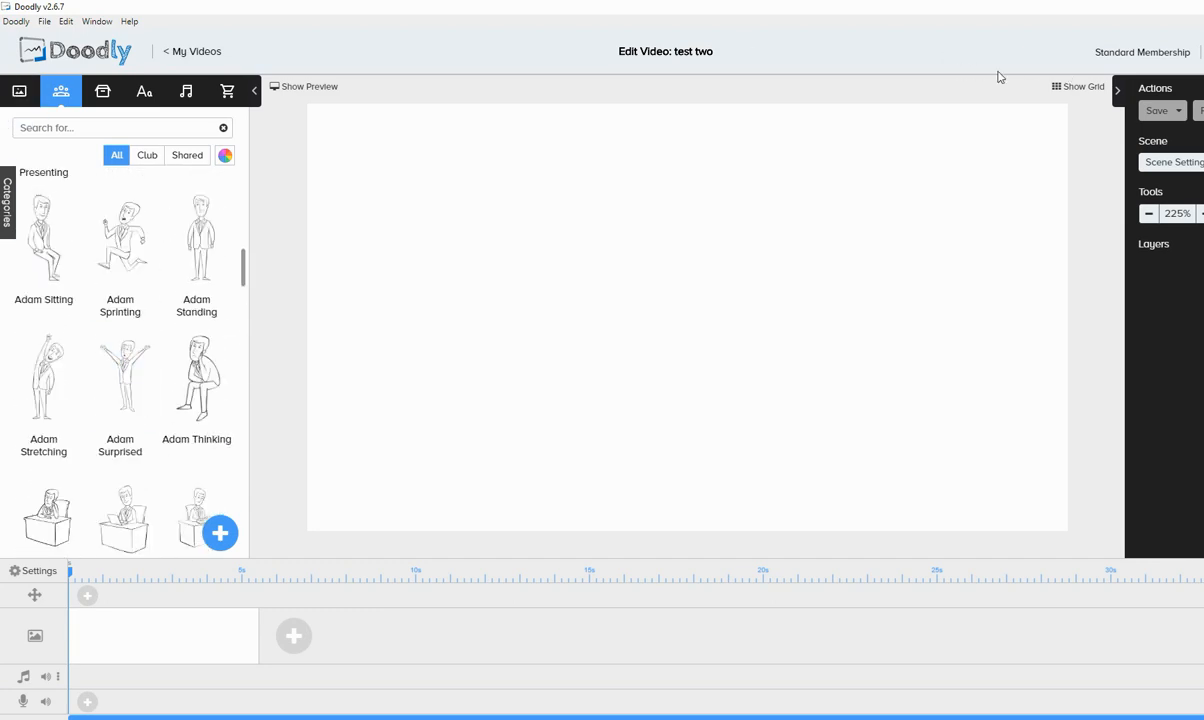
pyautogui.moveTo(185, 51)
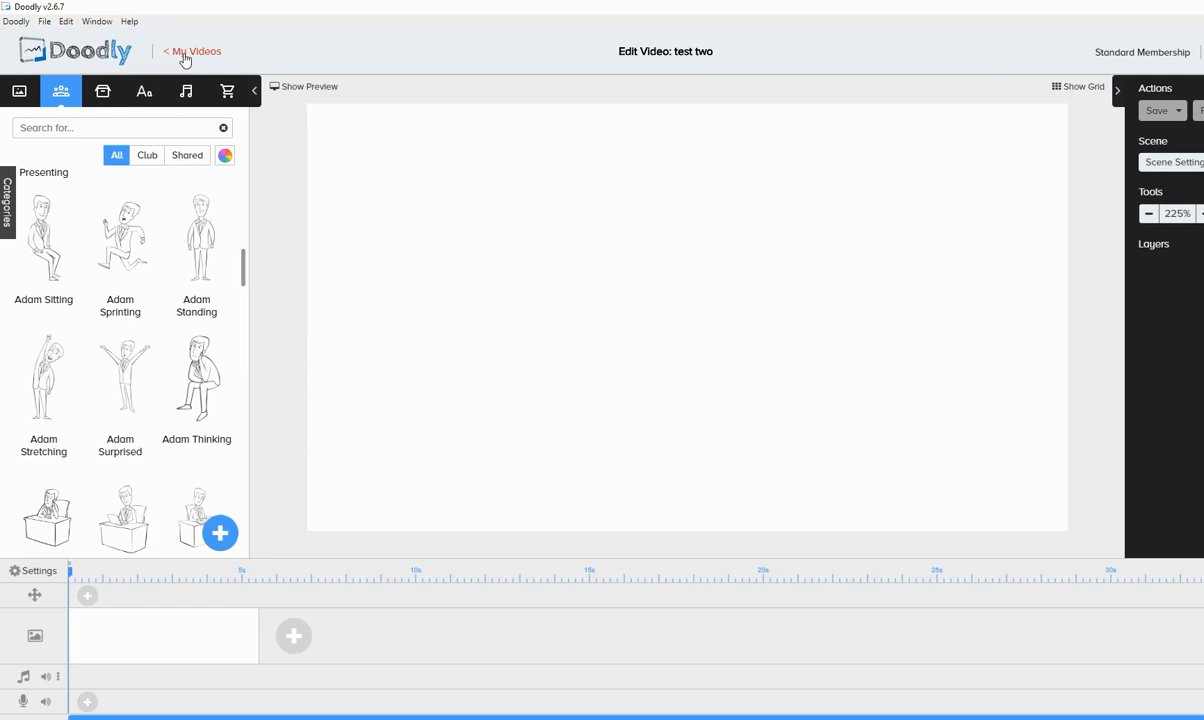
# Return to My Videos and scroll the Projects list and Doodler Toolbox cards
pyautogui.click(196, 51)
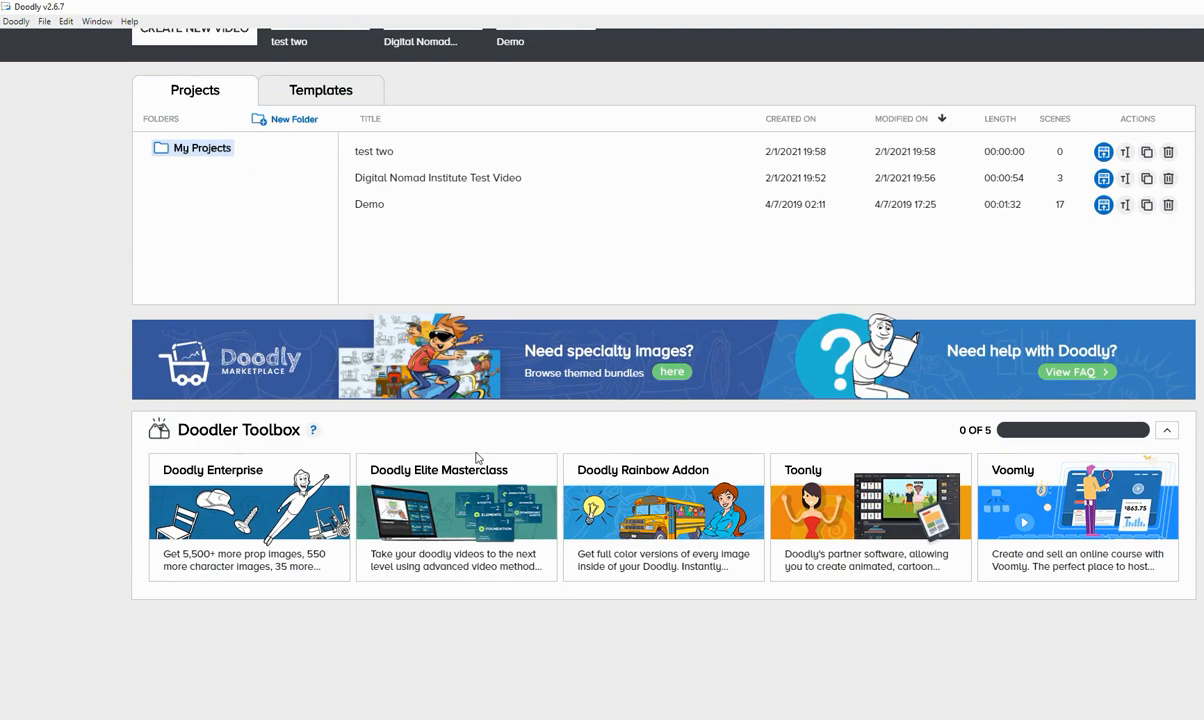
pyautogui.moveTo(477, 458)
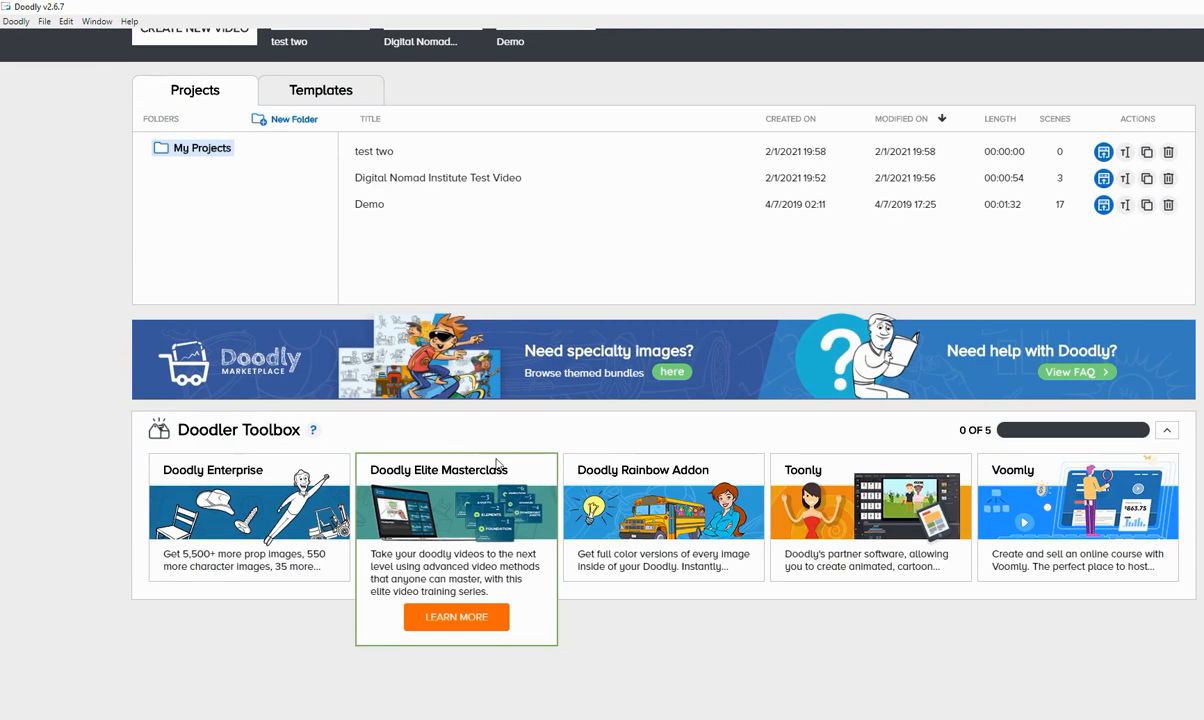
pyautogui.moveTo(508, 491)
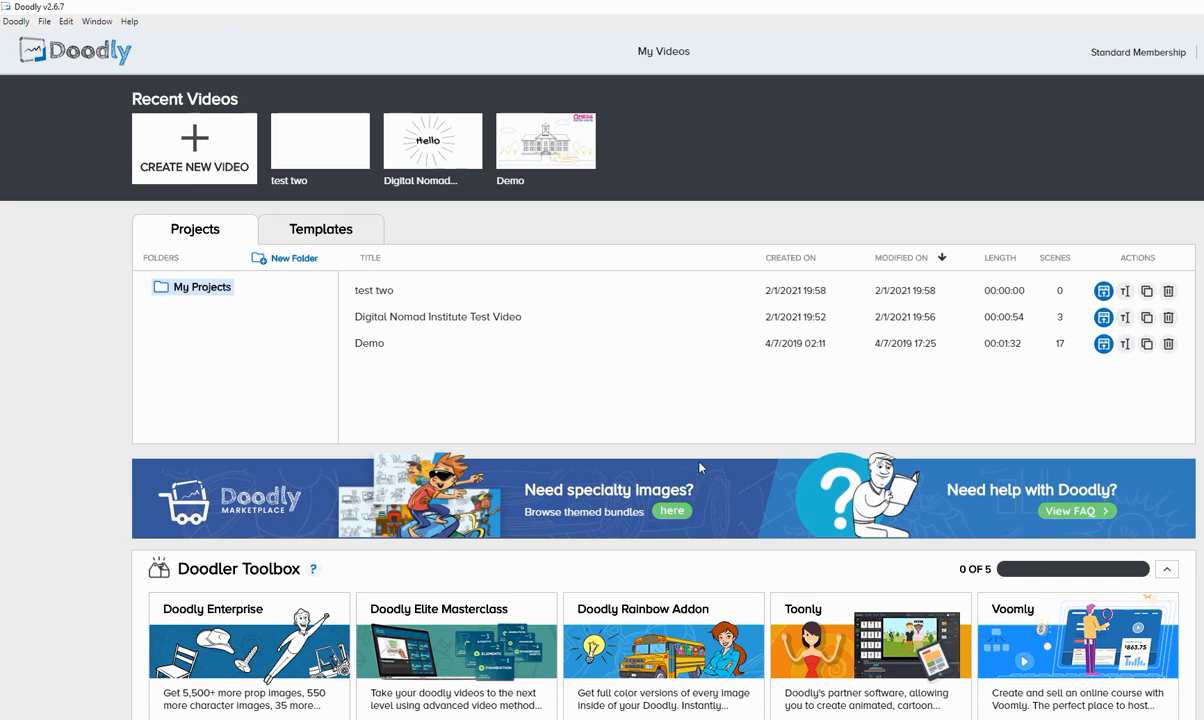
pyautogui.scroll(-3)
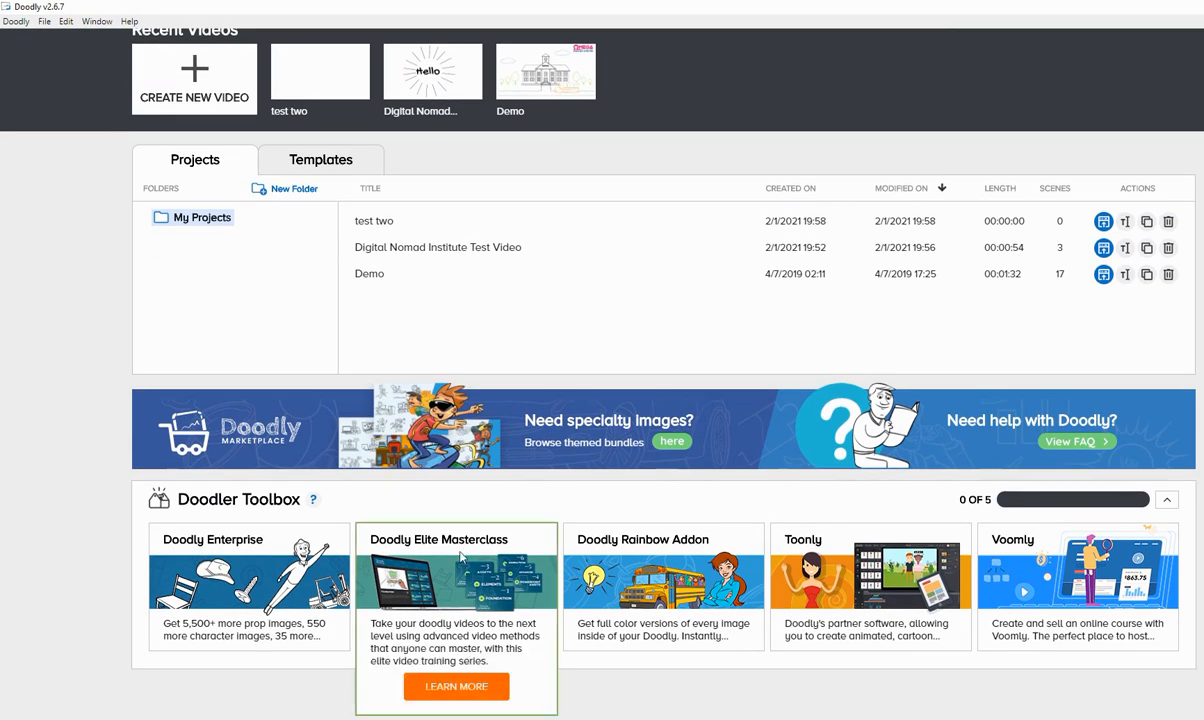
pyautogui.moveTo(444, 539)
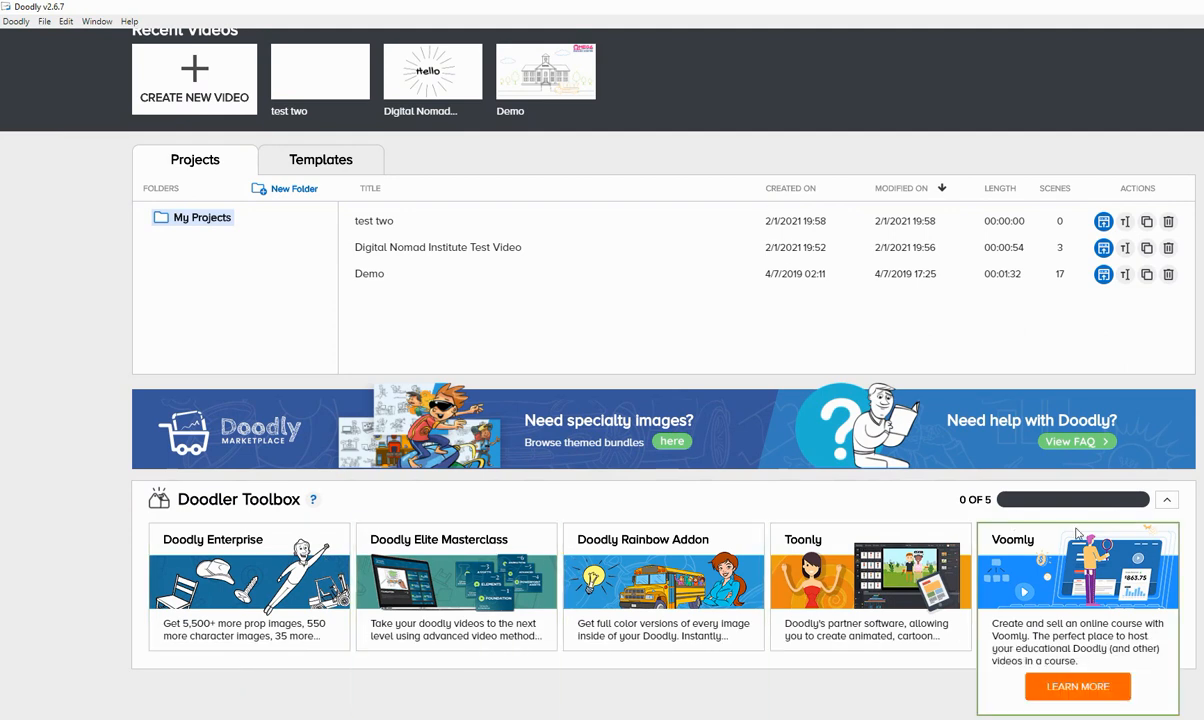
pyautogui.moveTo(1030, 573)
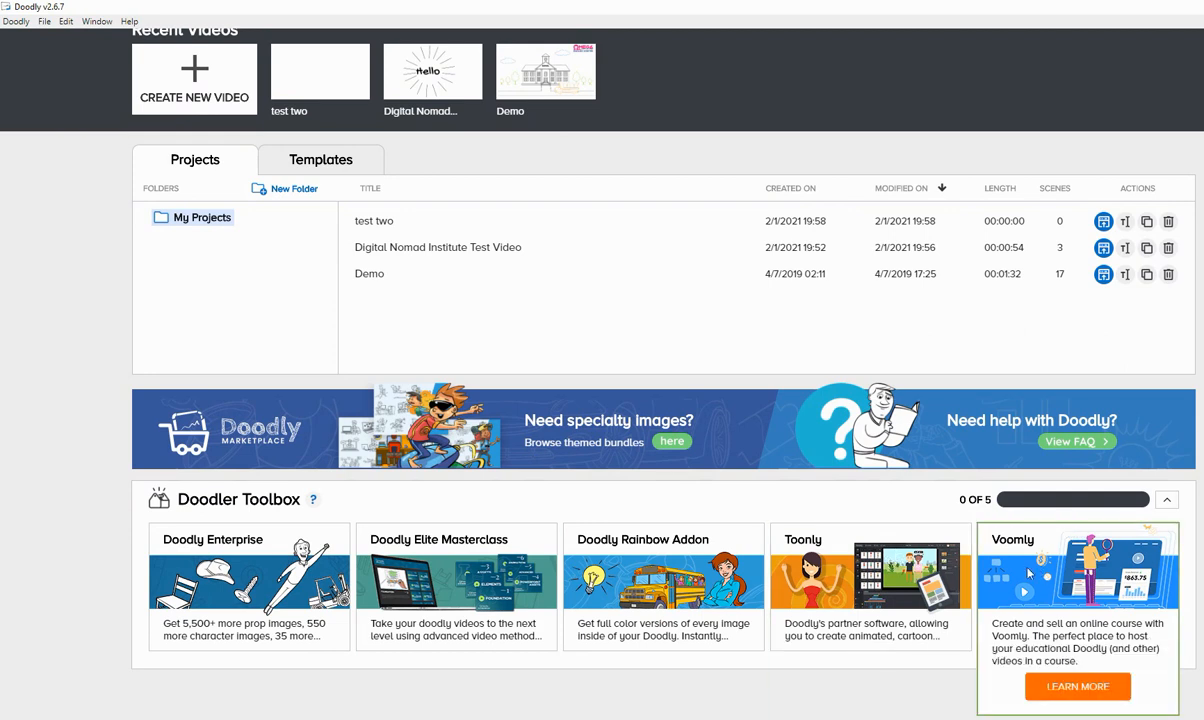
pyautogui.moveTo(929, 360)
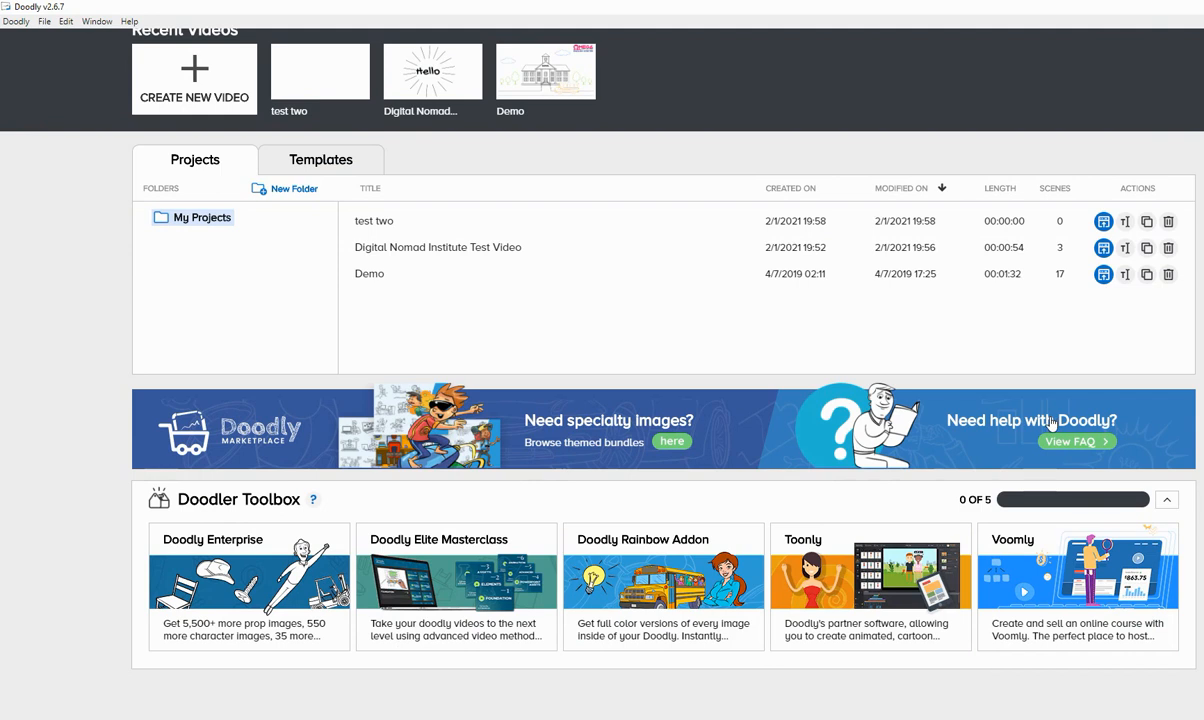
pyautogui.moveTo(1050, 425)
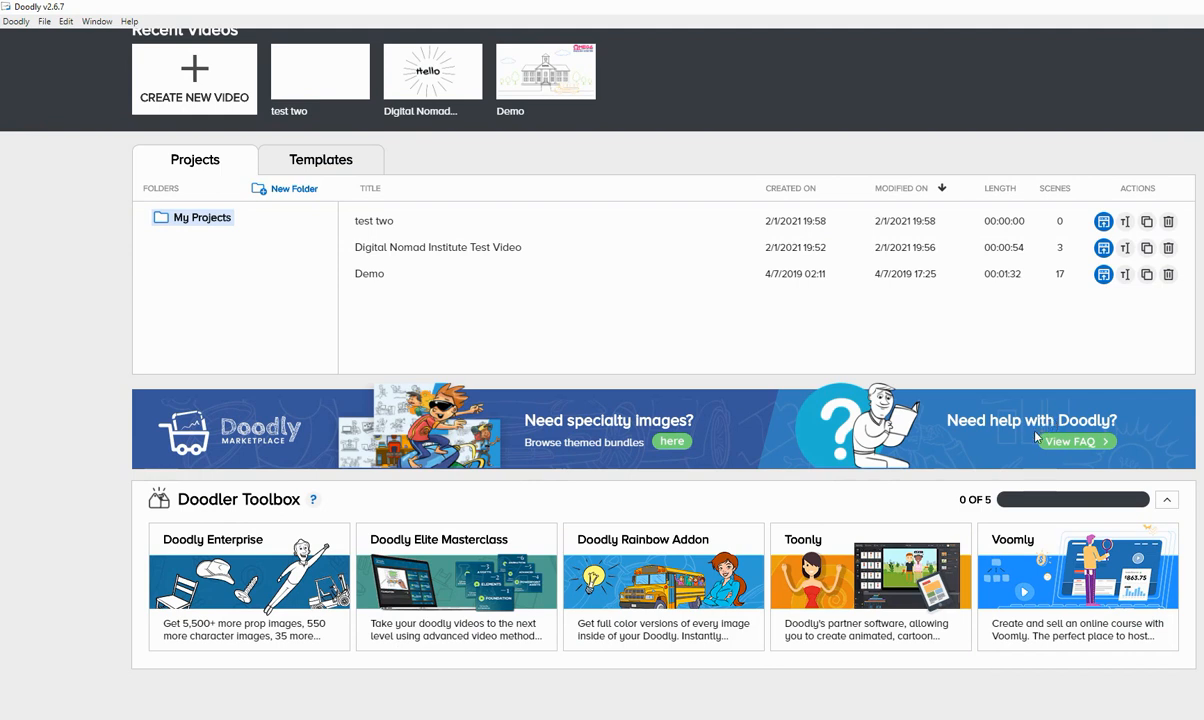
pyautogui.moveTo(1020, 471)
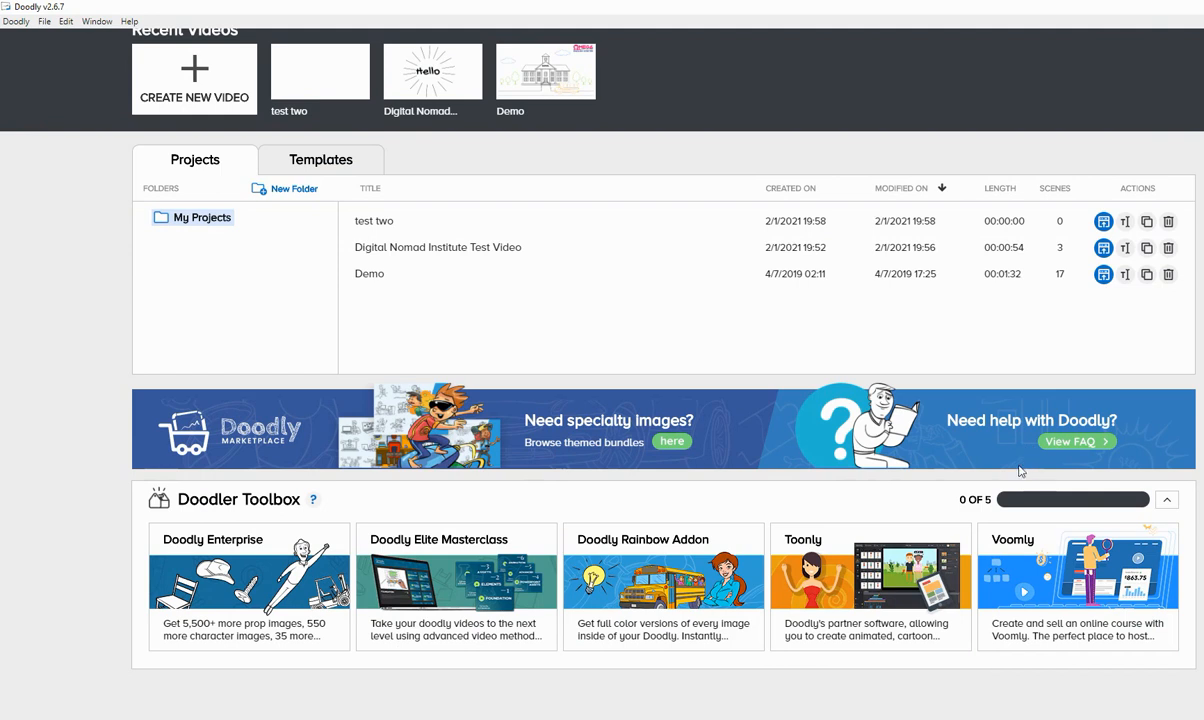
pyautogui.moveTo(1055, 555)
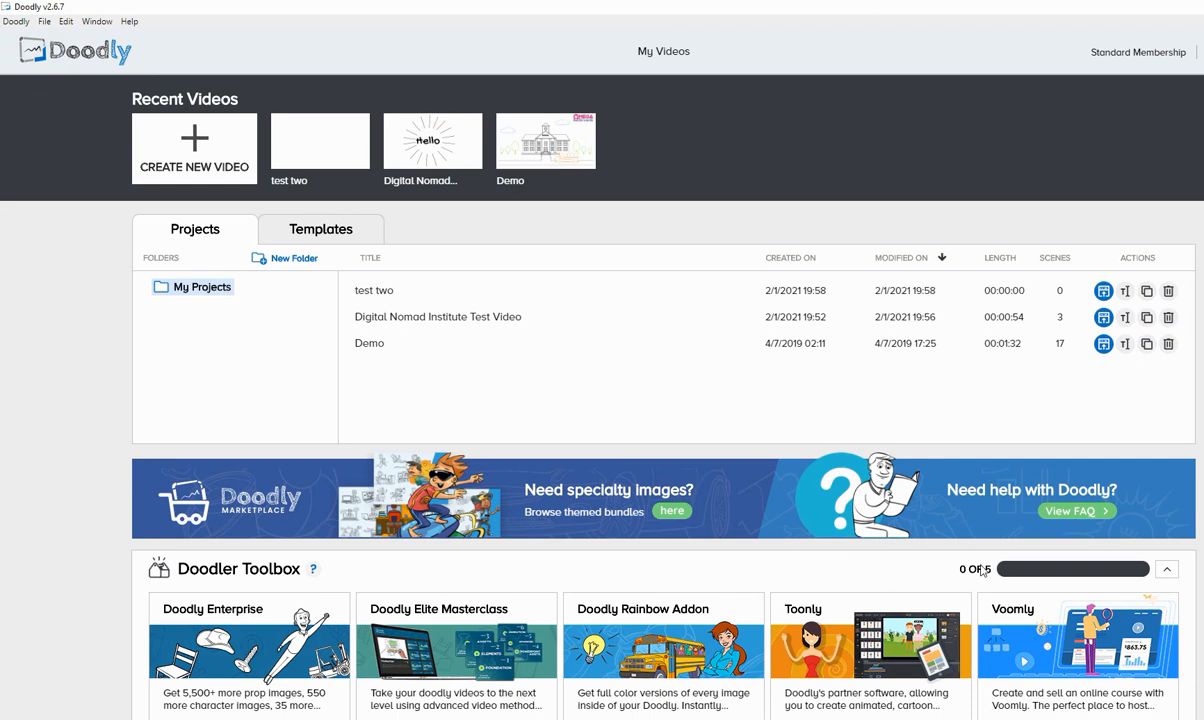
pyautogui.moveTo(313, 519)
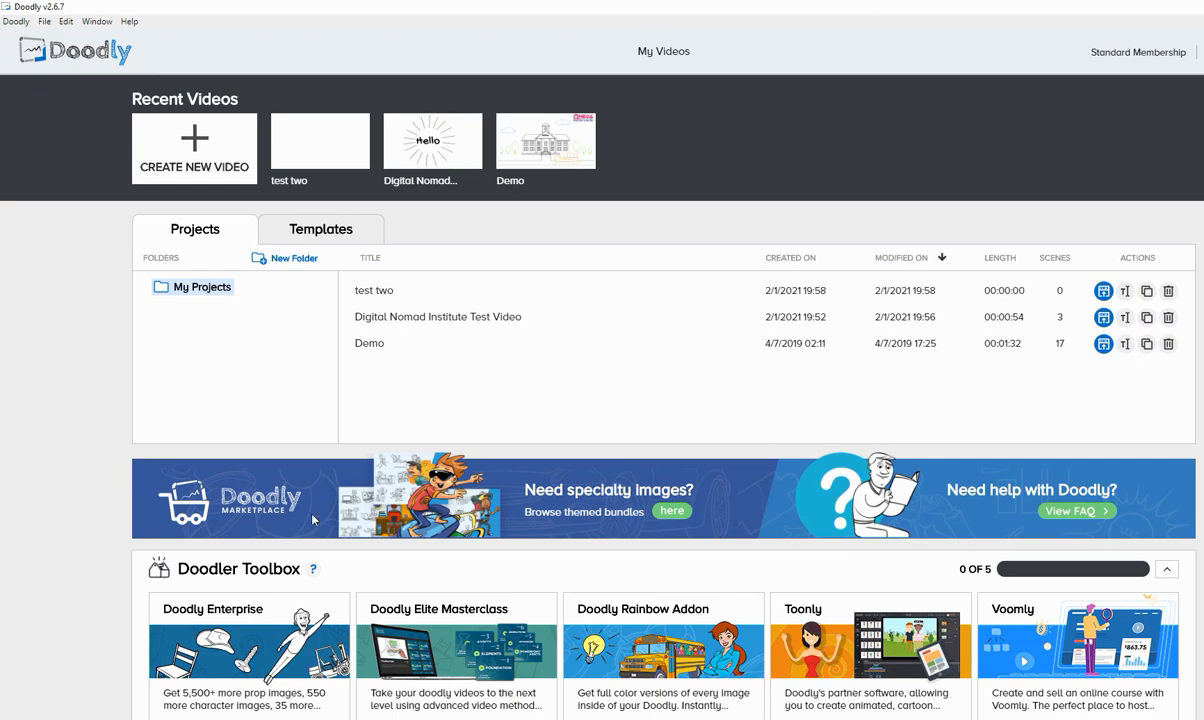
pyautogui.scroll(-3)
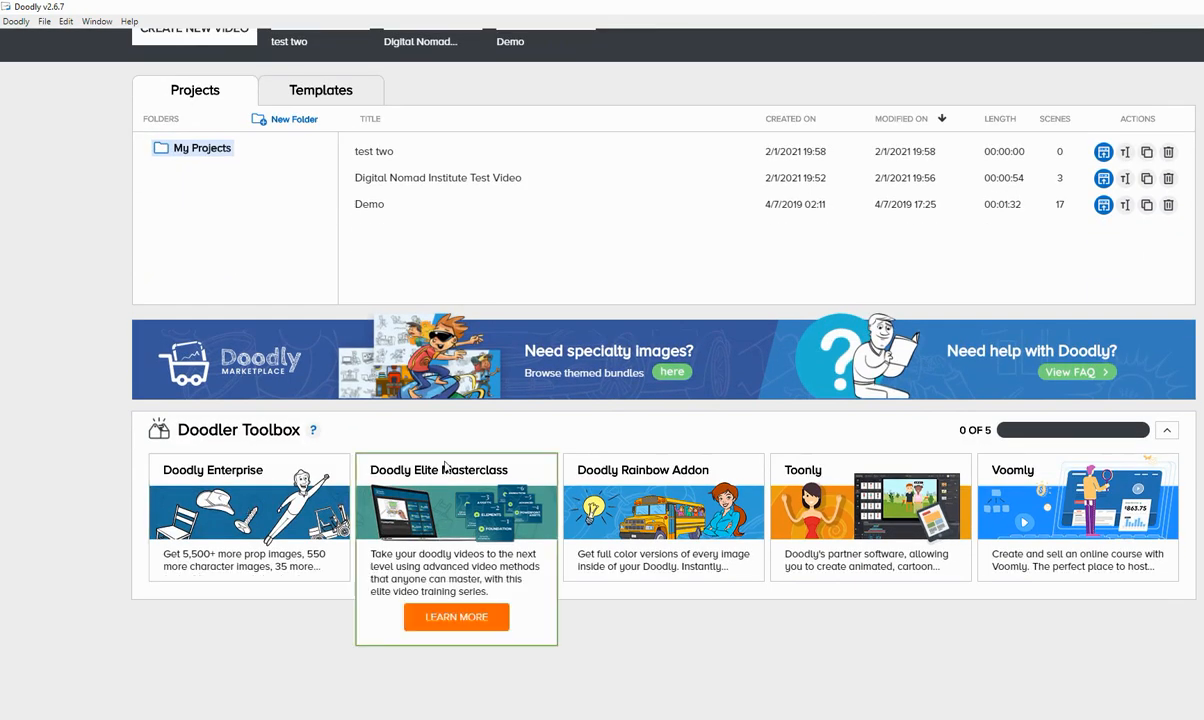
pyautogui.moveTo(672, 372)
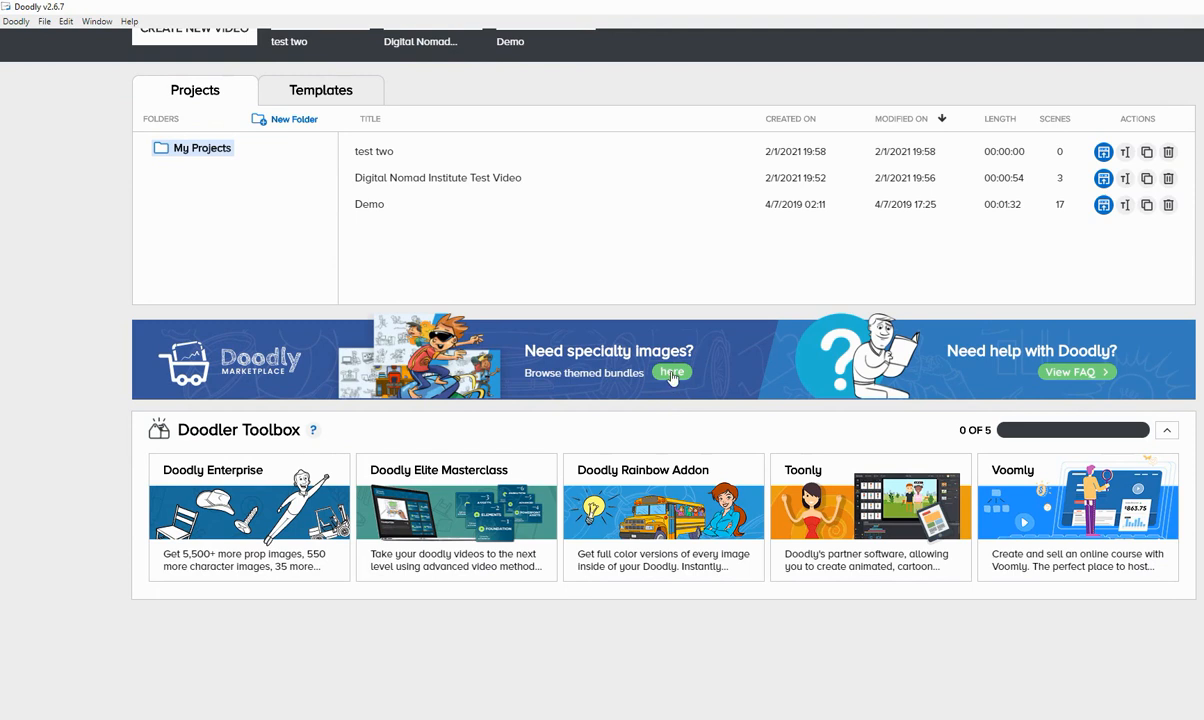
pyautogui.moveTo(676, 390)
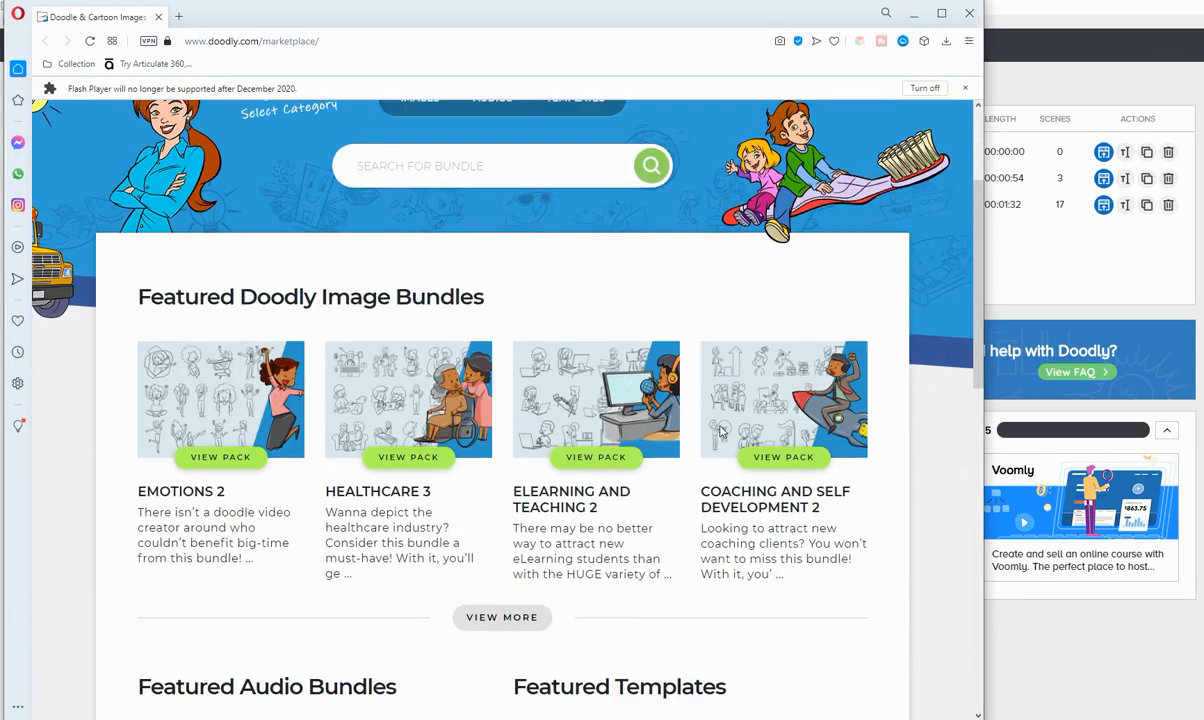
# Scroll the Doodly Marketplace's featured image, audio and template bundles
pyautogui.scroll(-3)
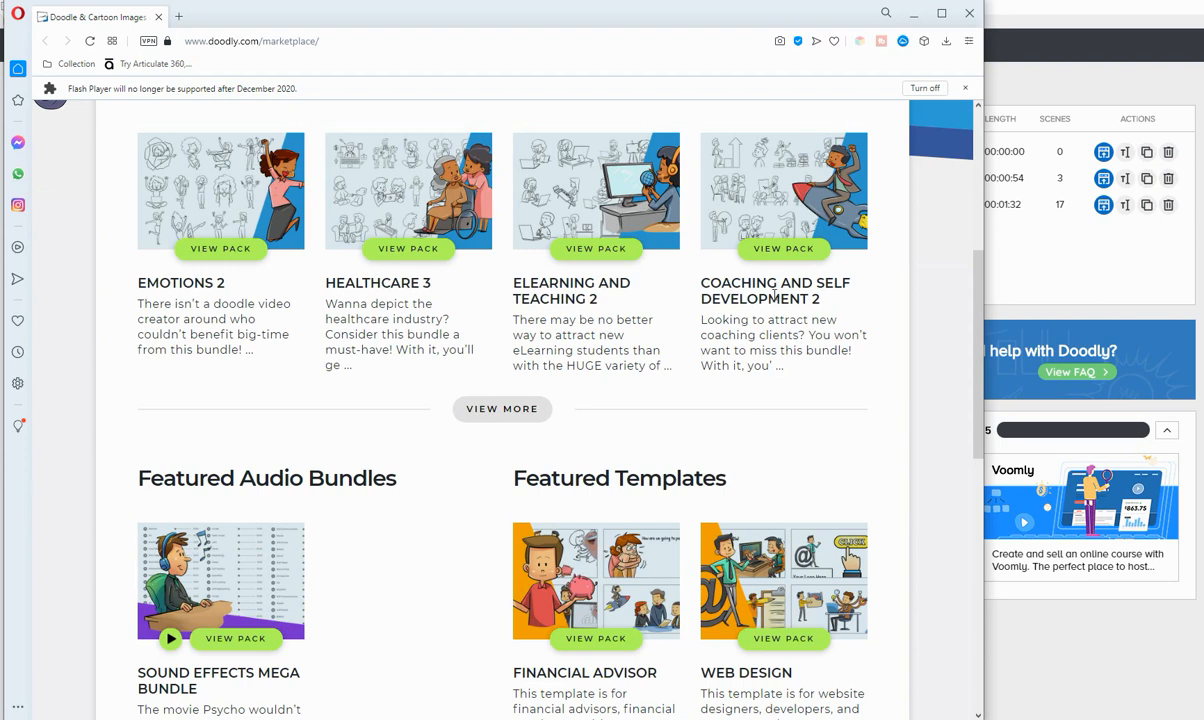
pyautogui.moveTo(650, 314)
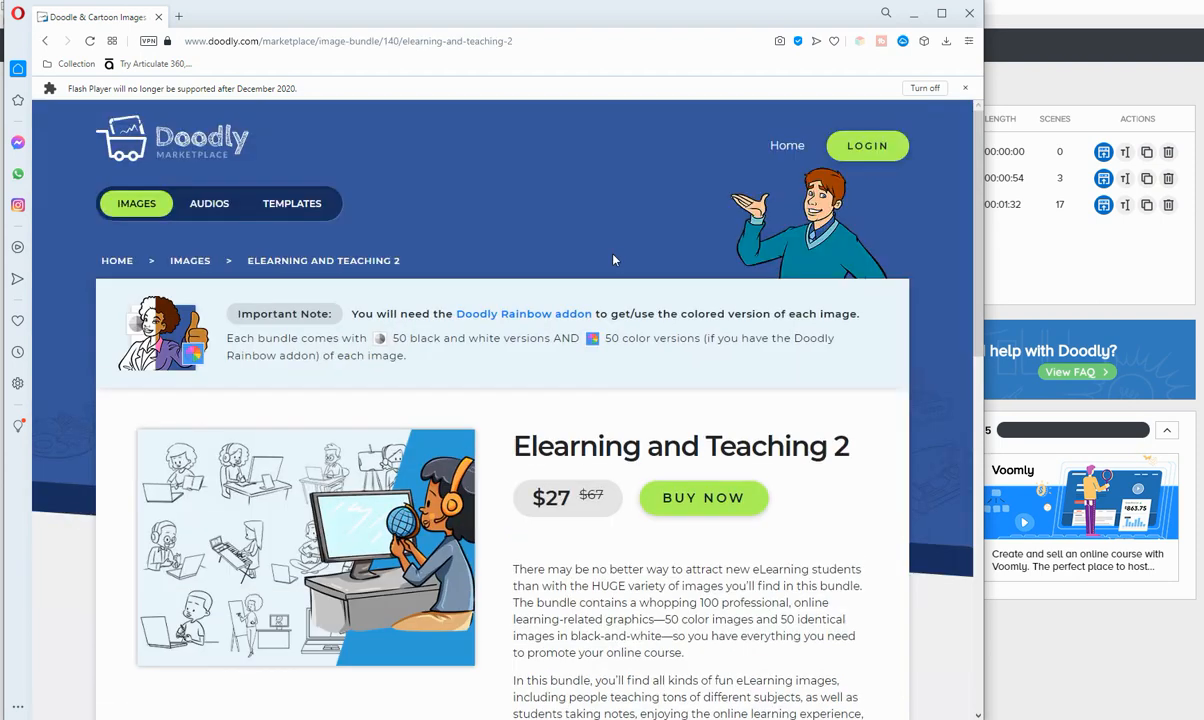
pyautogui.scroll(-3)
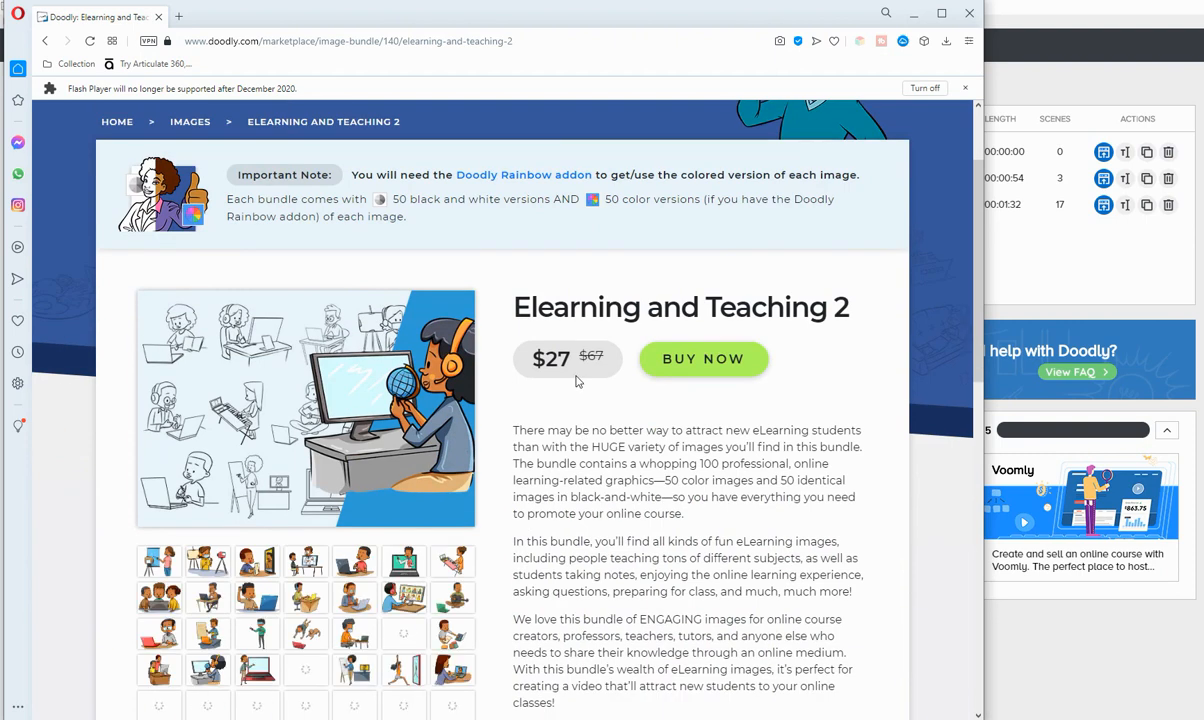
pyautogui.moveTo(453, 562)
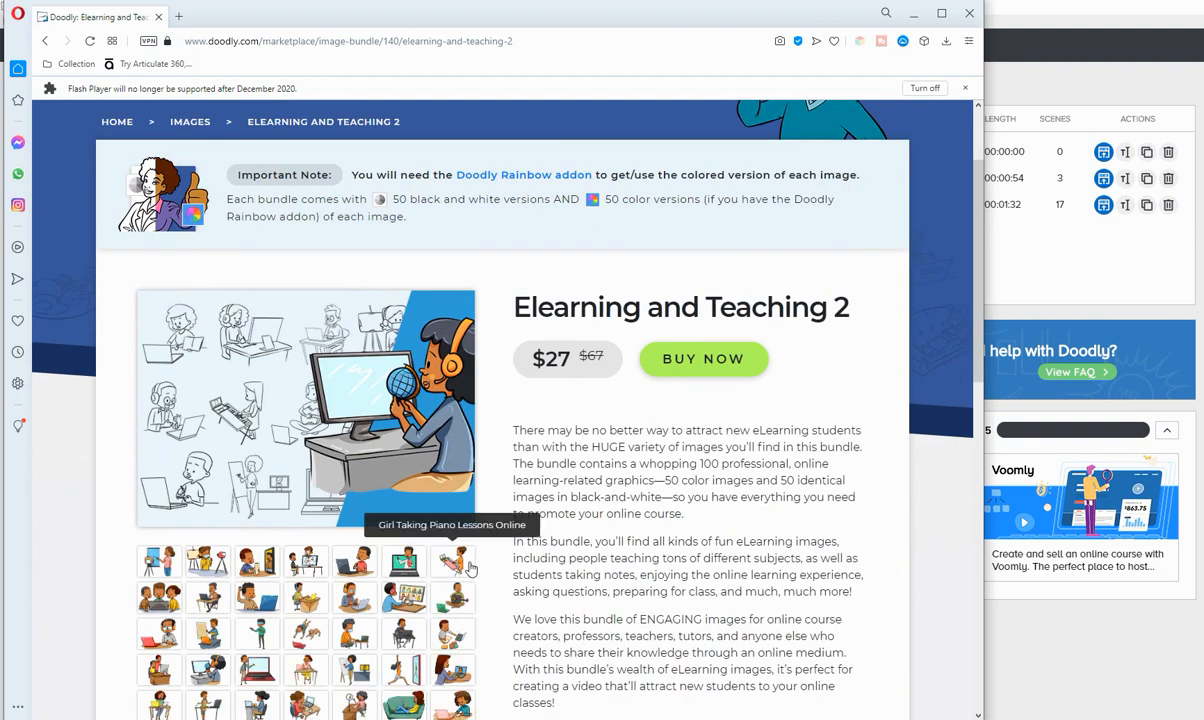
pyautogui.scroll(-3)
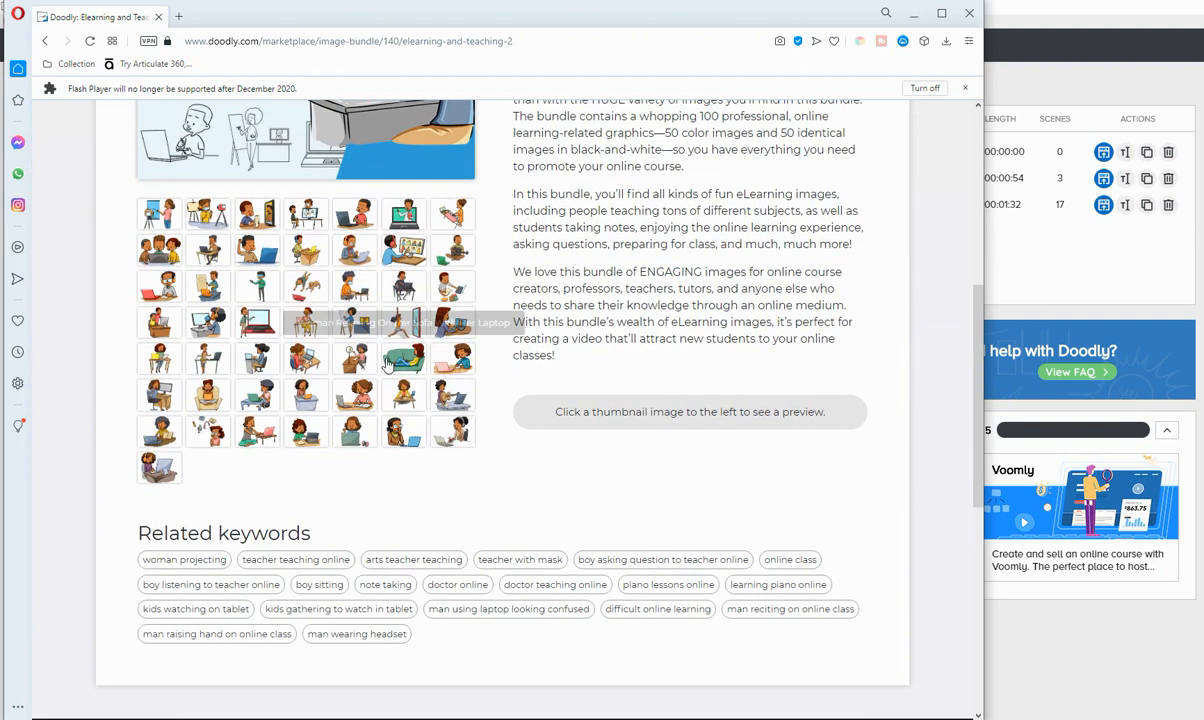
pyautogui.scroll(3)
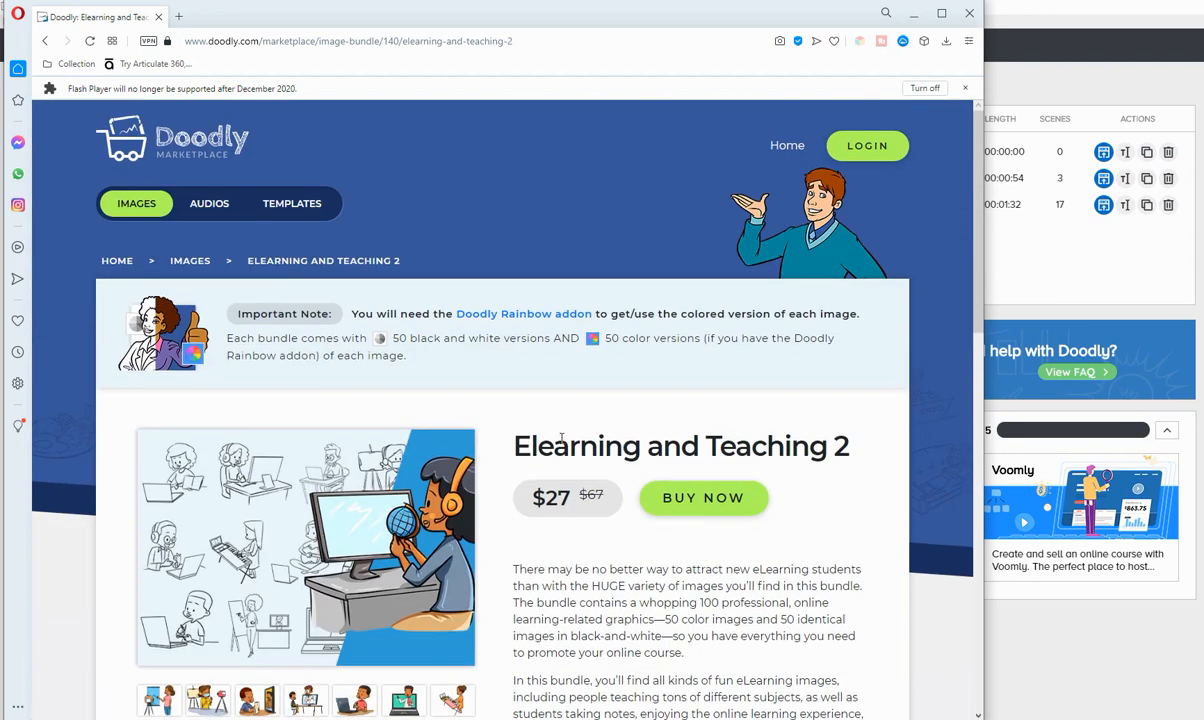
pyautogui.scroll(-3)
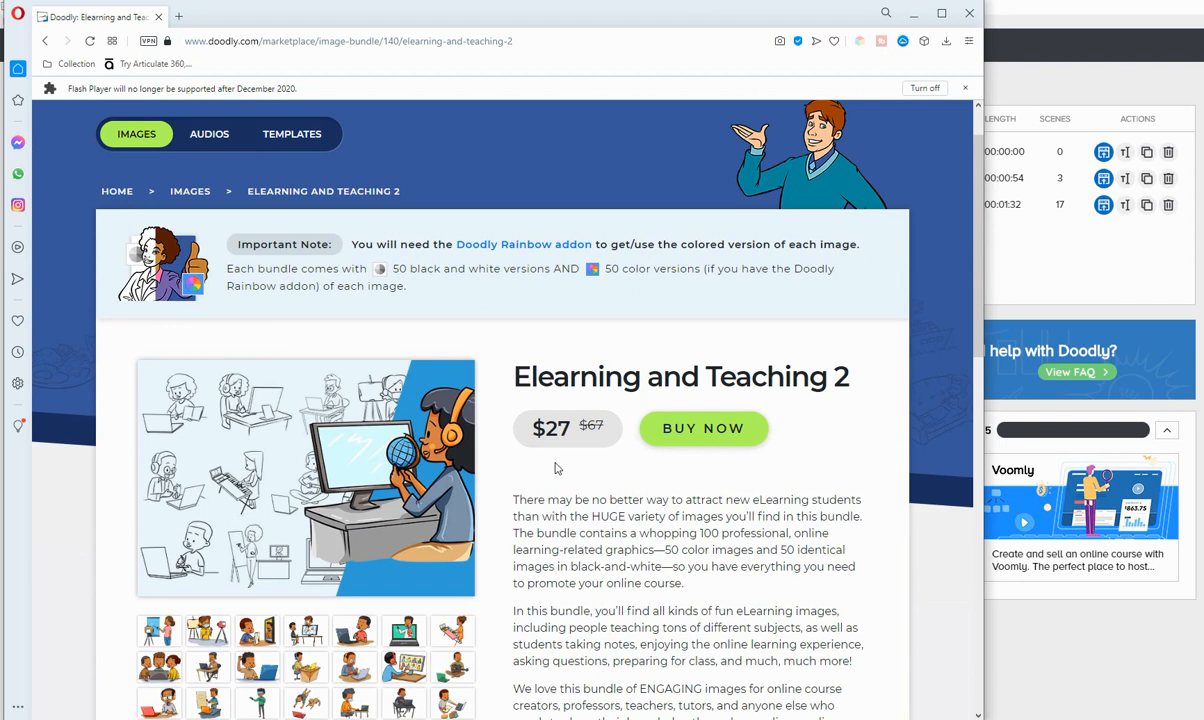
pyautogui.moveTo(555, 469)
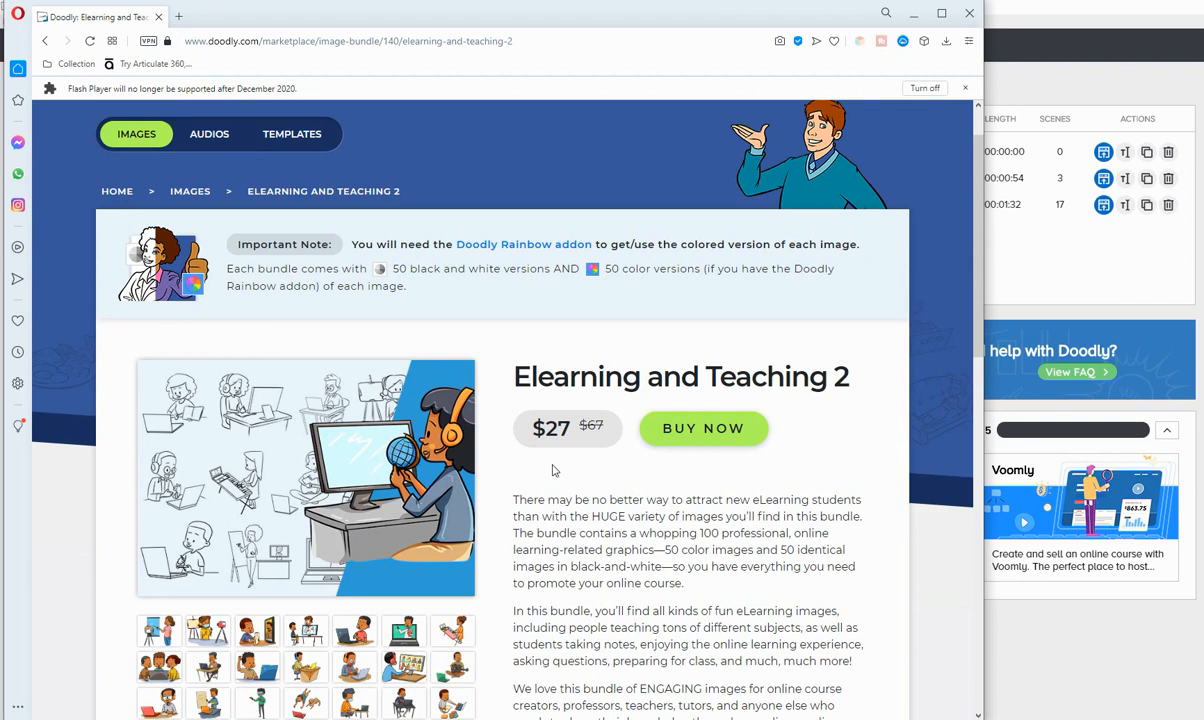
pyautogui.moveTo(942, 343)
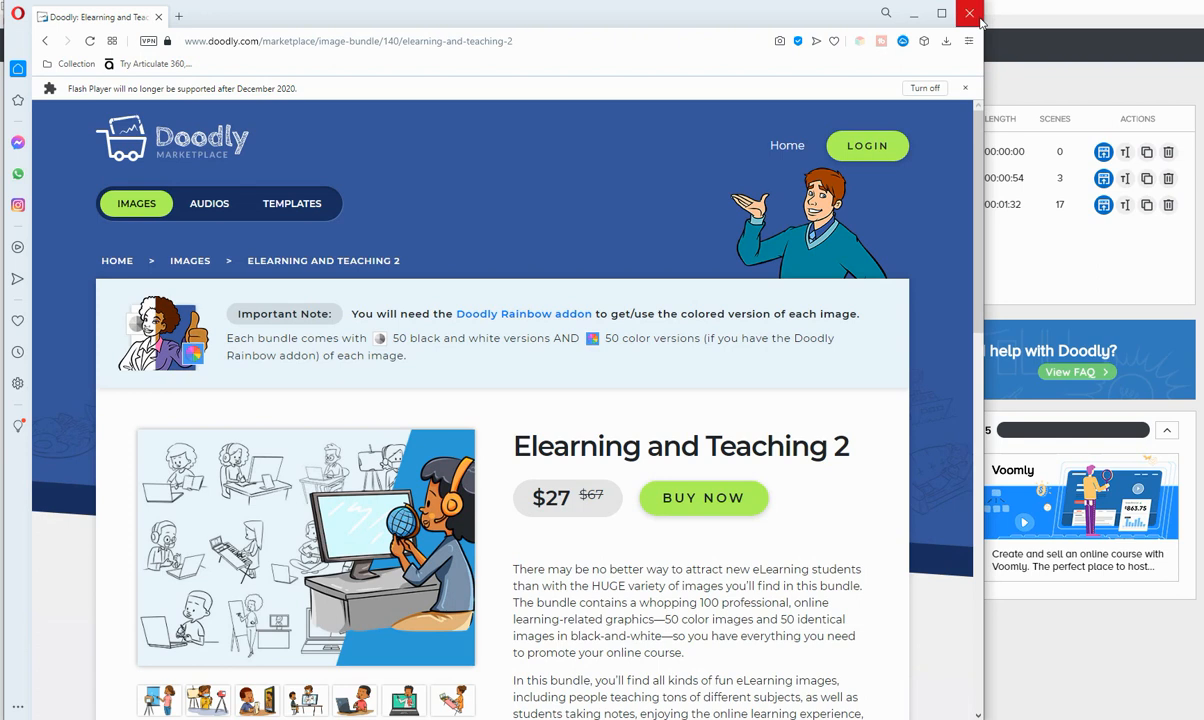
pyautogui.scroll(-3)
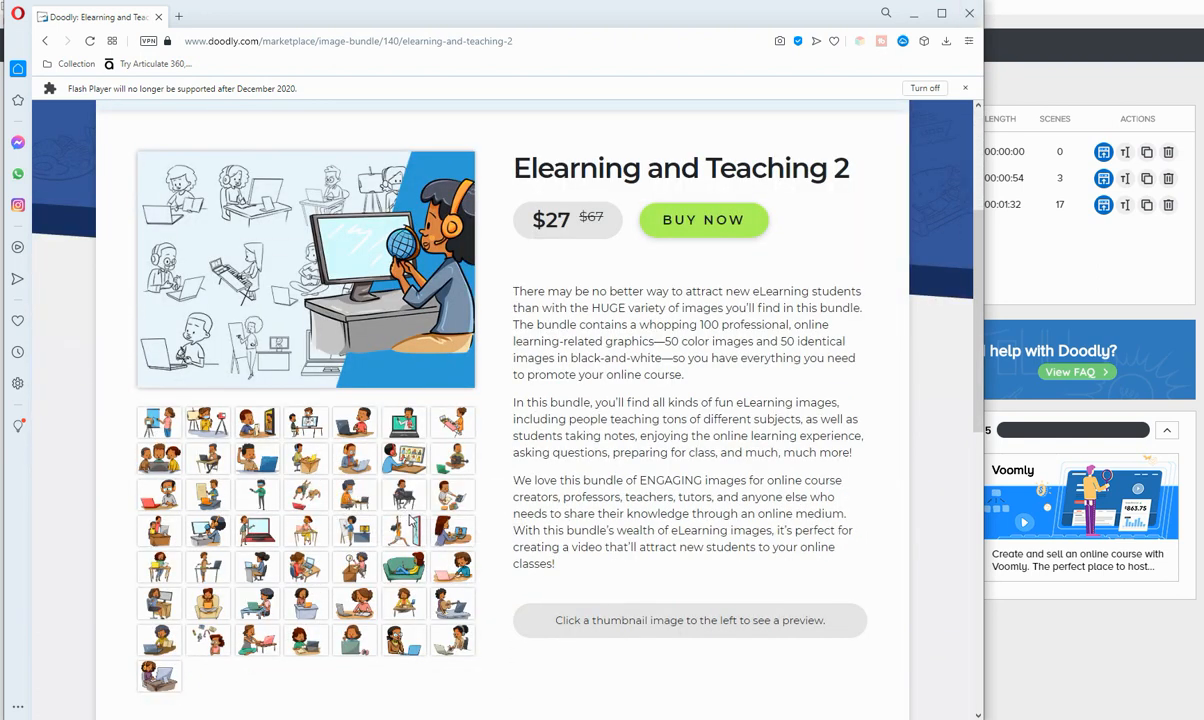
pyautogui.moveTo(925, 87)
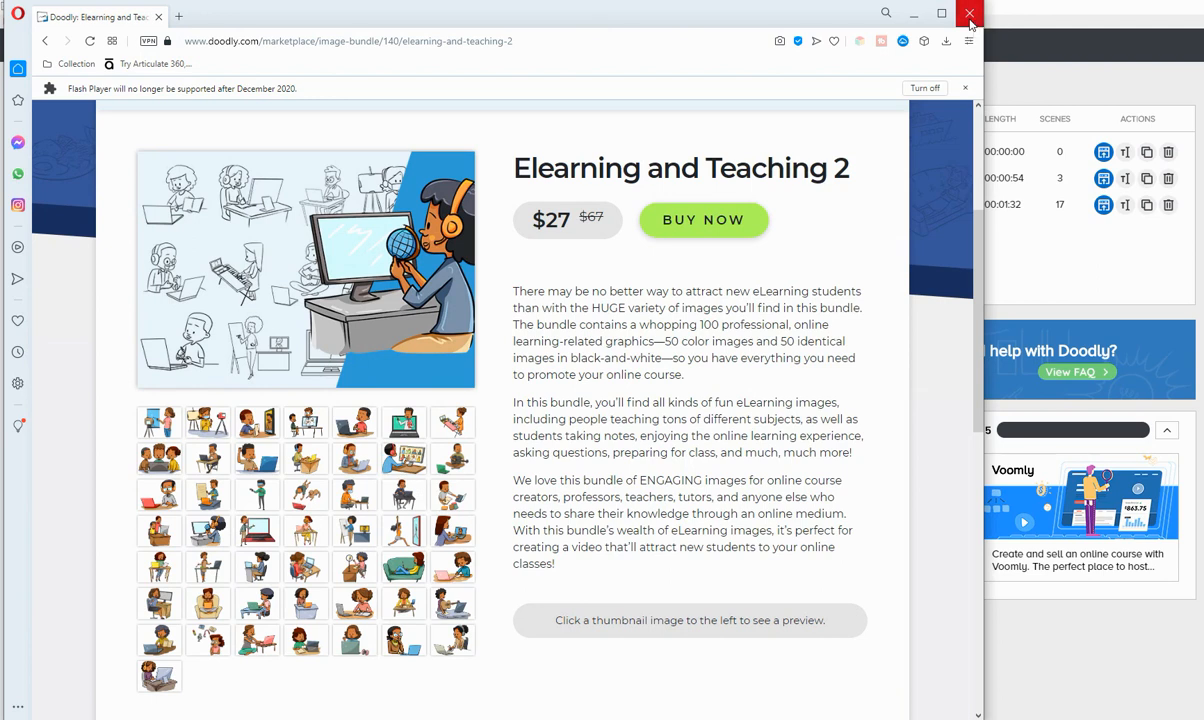
# Close the marketplace browser window and scroll the My Videos dashboard
pyautogui.click(967, 12)
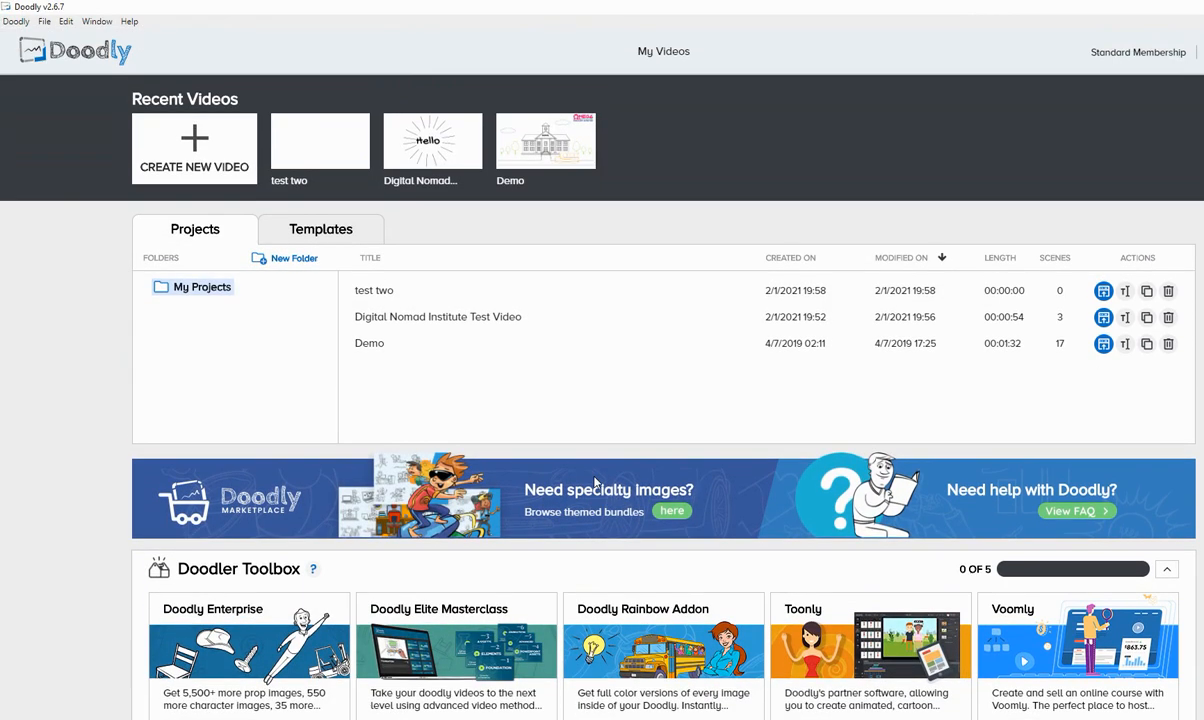
pyautogui.scroll(-3)
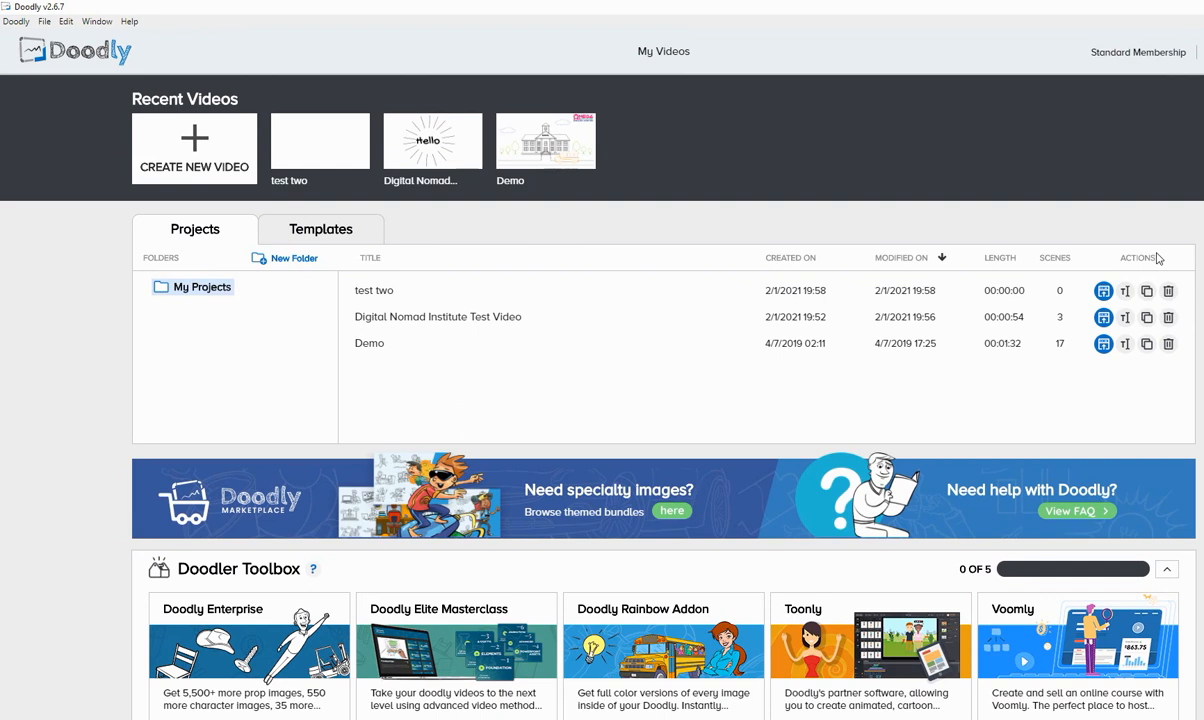
pyautogui.moveTo(1143, 263)
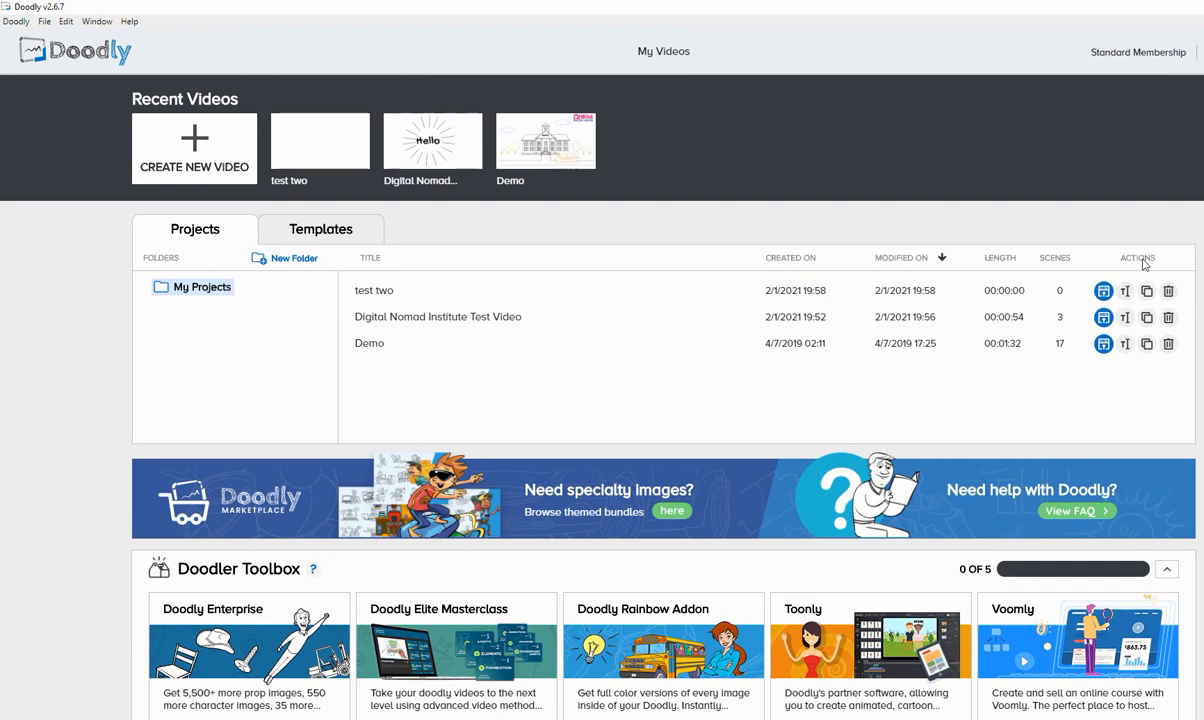
pyautogui.moveTo(969, 202)
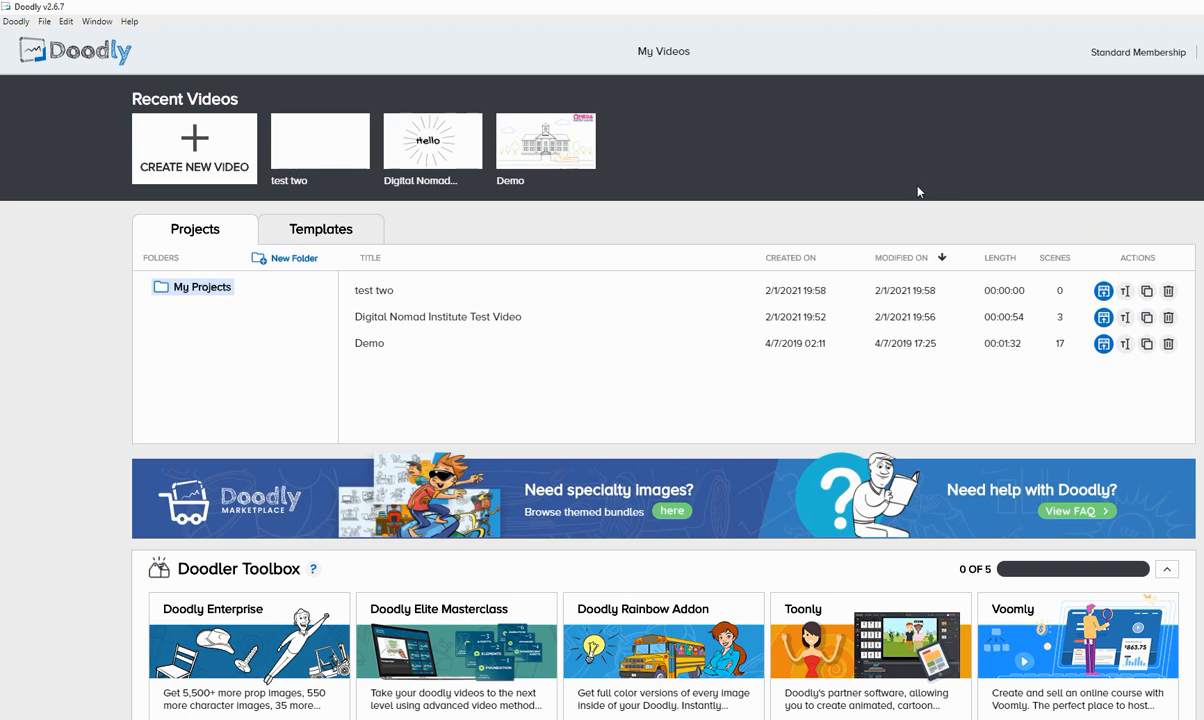
pyautogui.moveTo(841, 194)
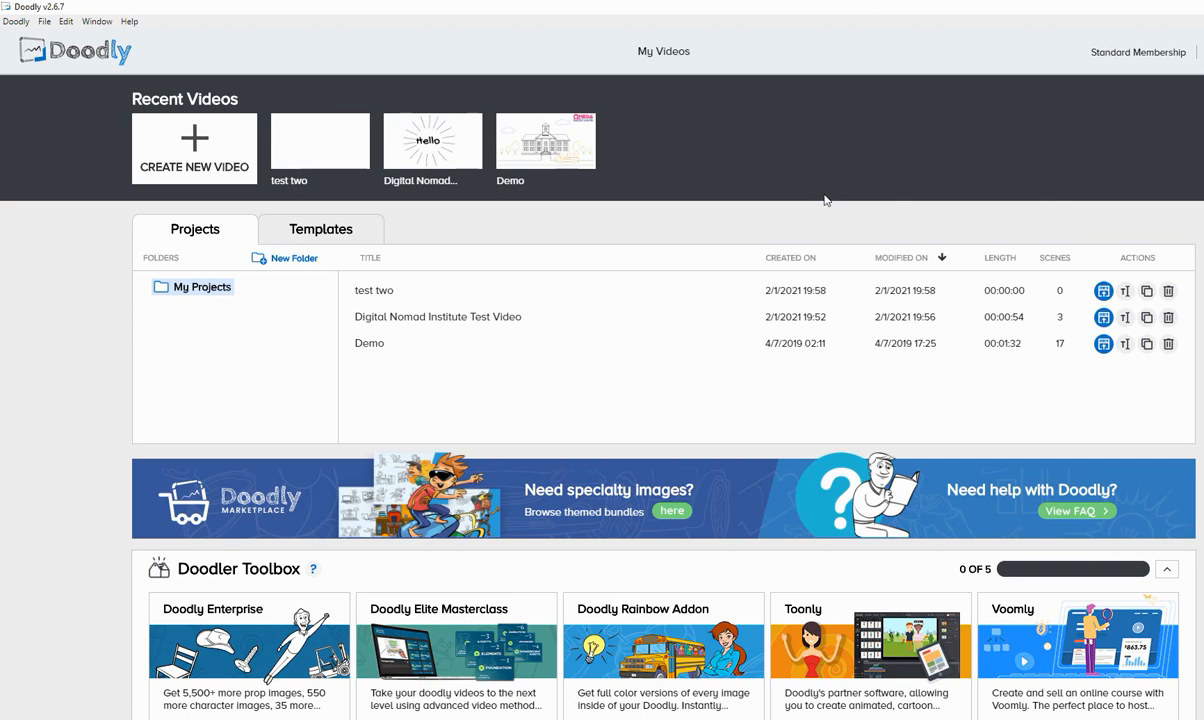
pyautogui.moveTo(819, 205)
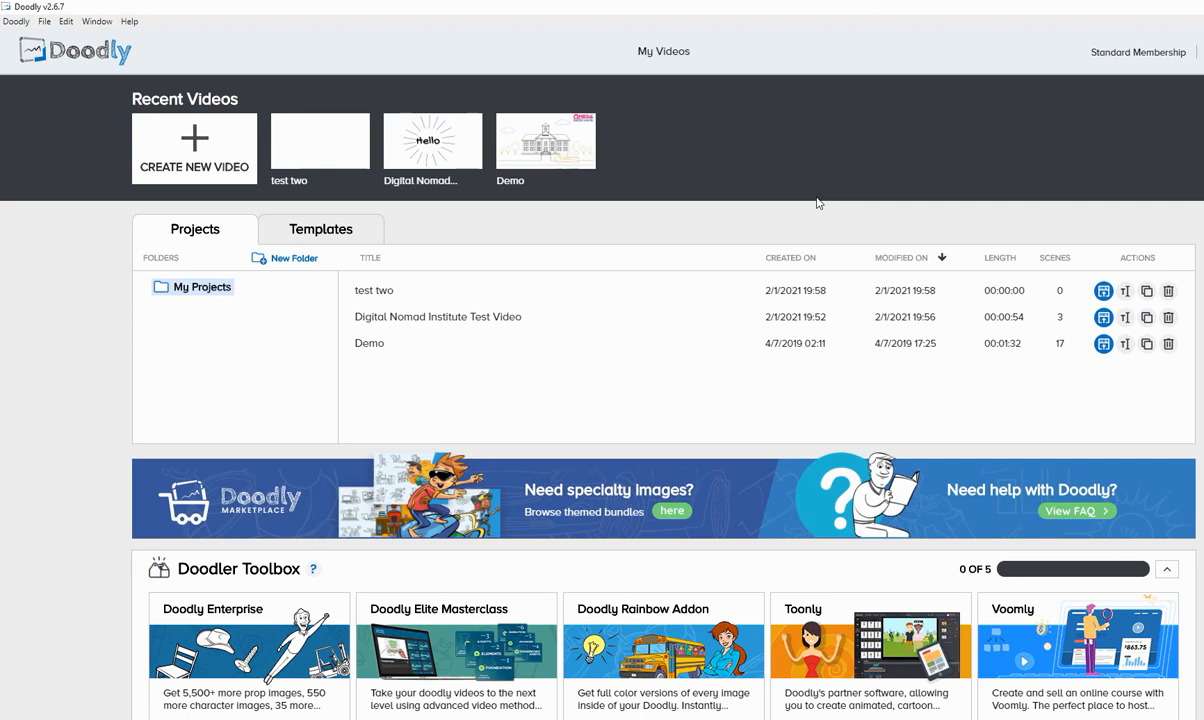
pyautogui.moveTo(745, 204)
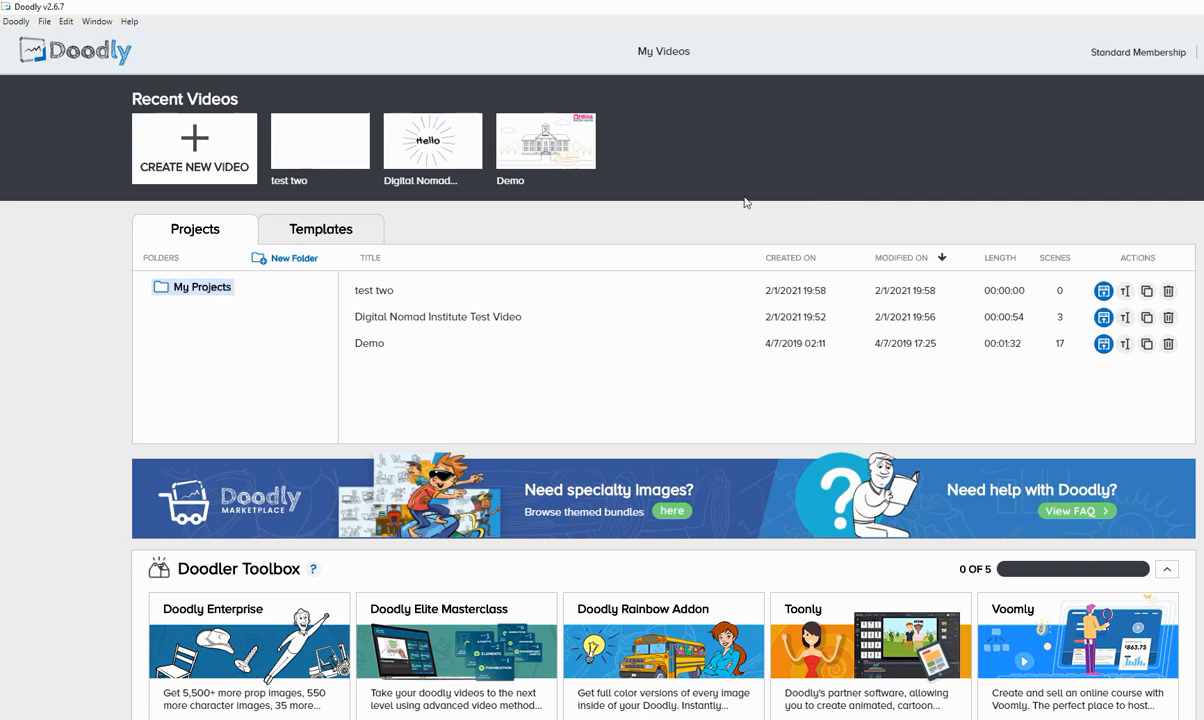
pyautogui.scroll(-3)
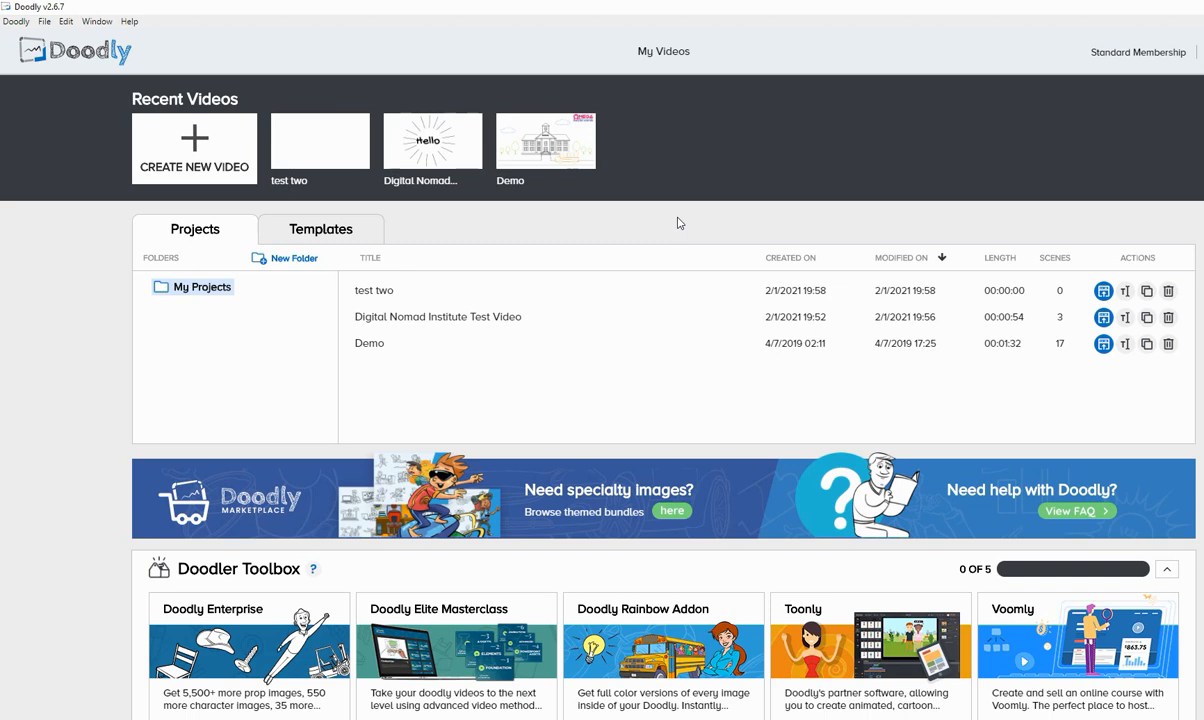
pyautogui.moveTo(653, 223)
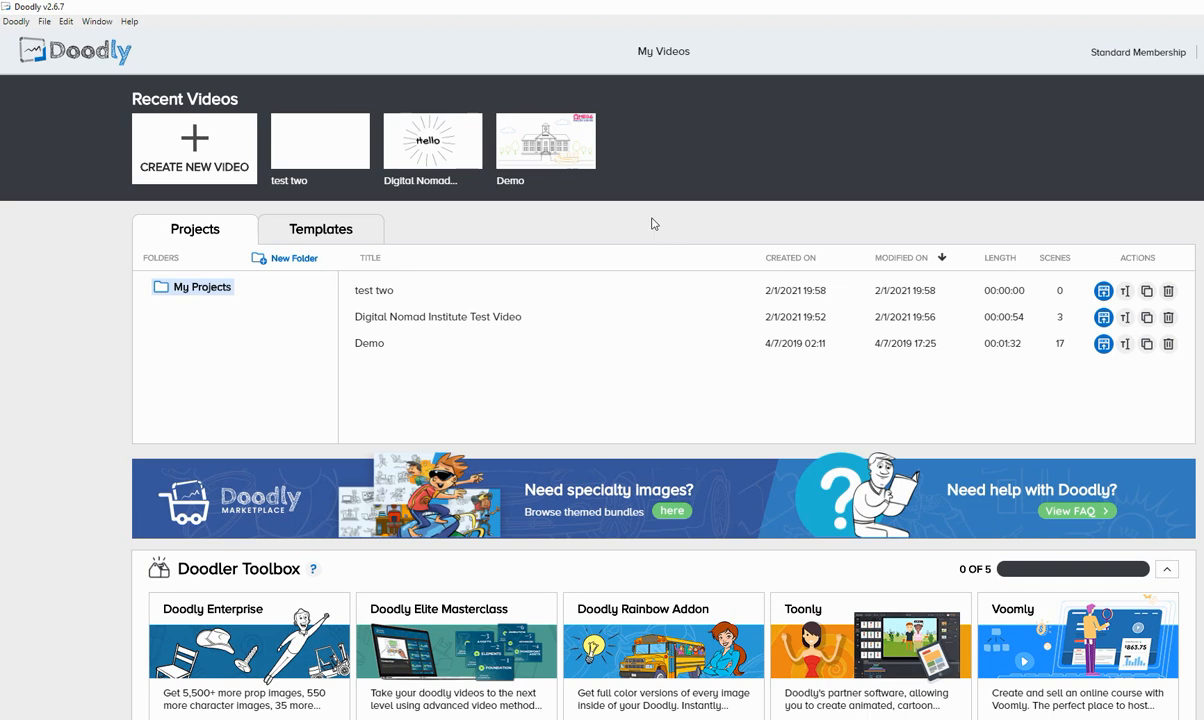
pyautogui.moveTo(640, 300)
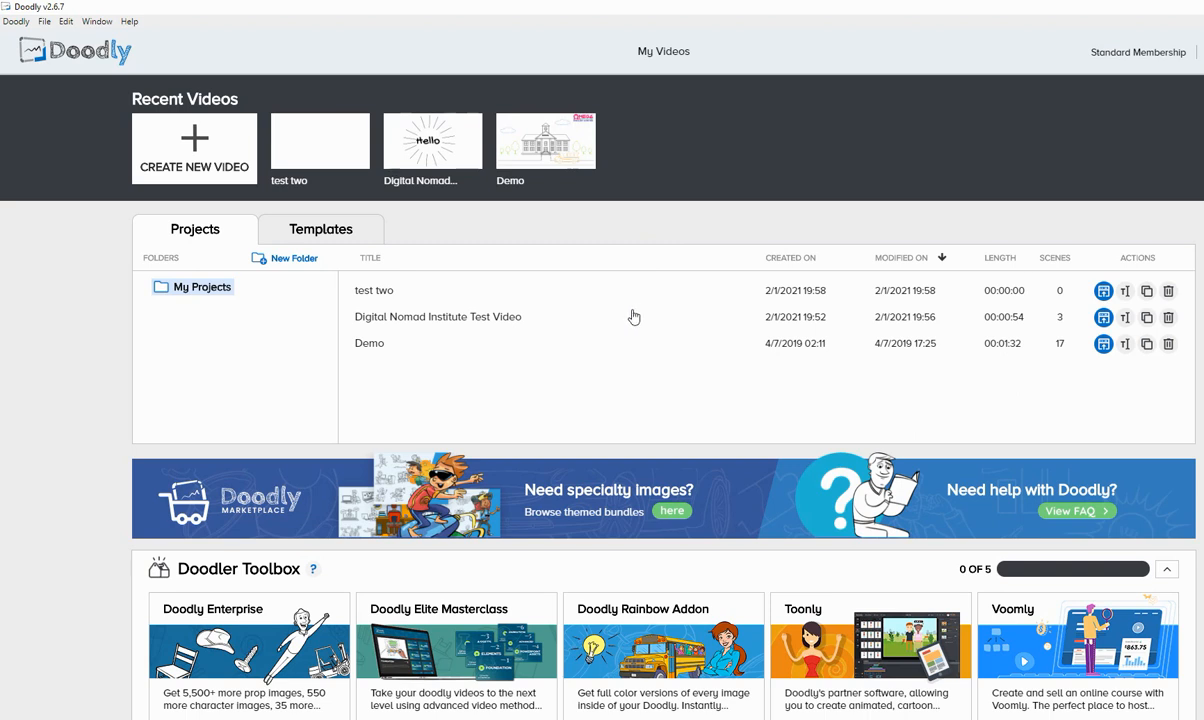
pyautogui.moveTo(631, 321)
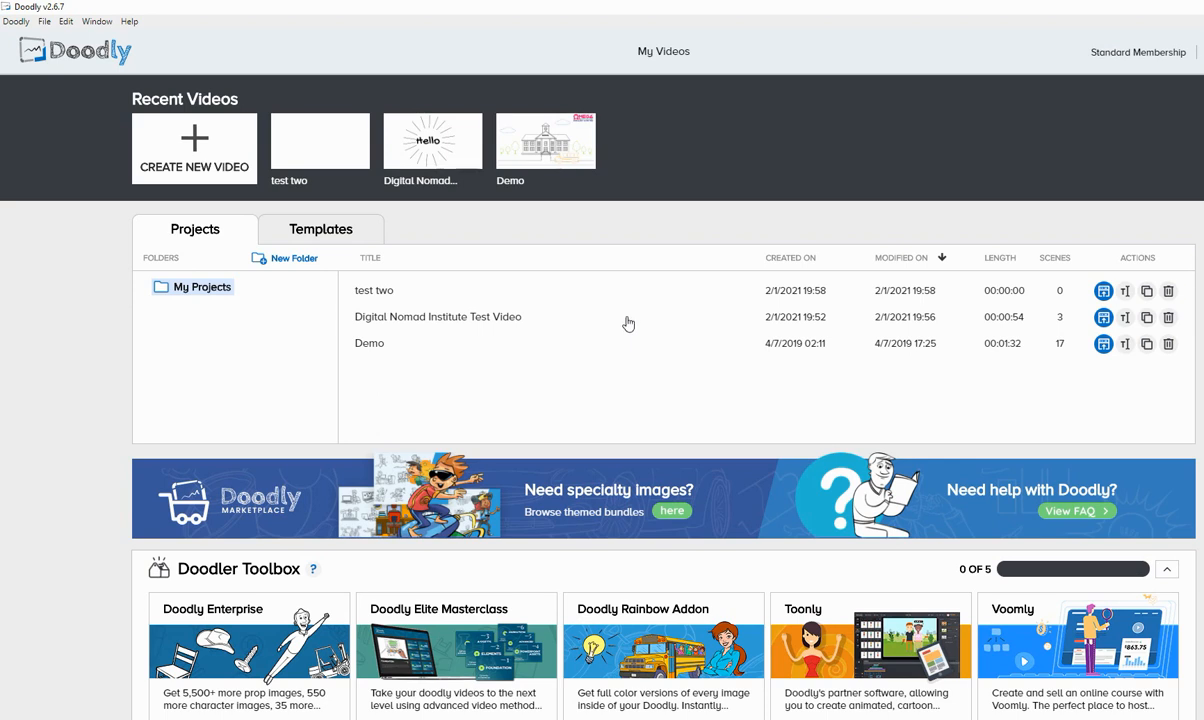
pyautogui.moveTo(620, 303)
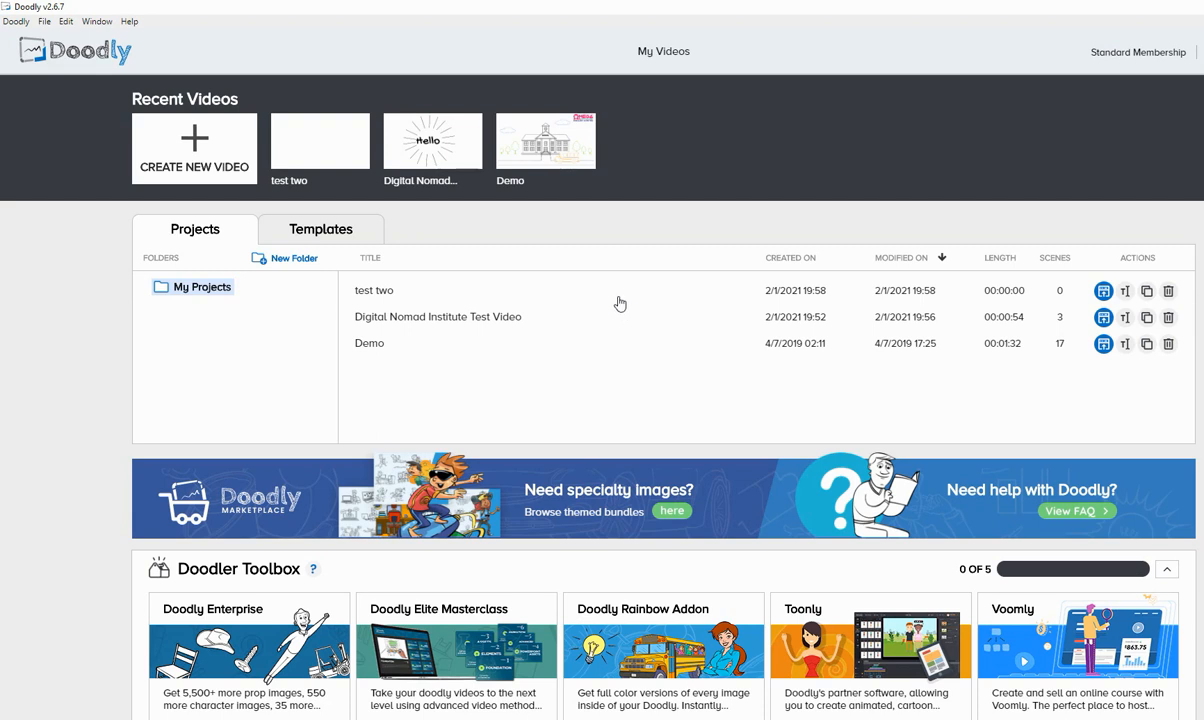
pyautogui.scroll(-3)
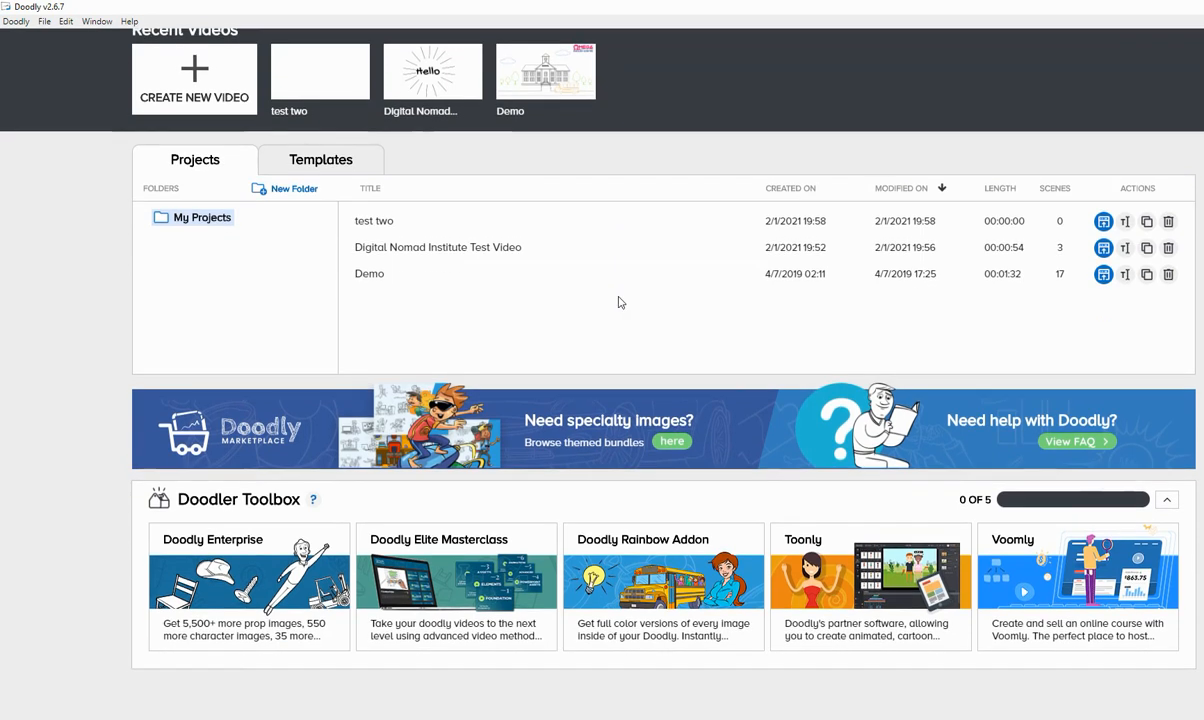
pyautogui.scroll(3)
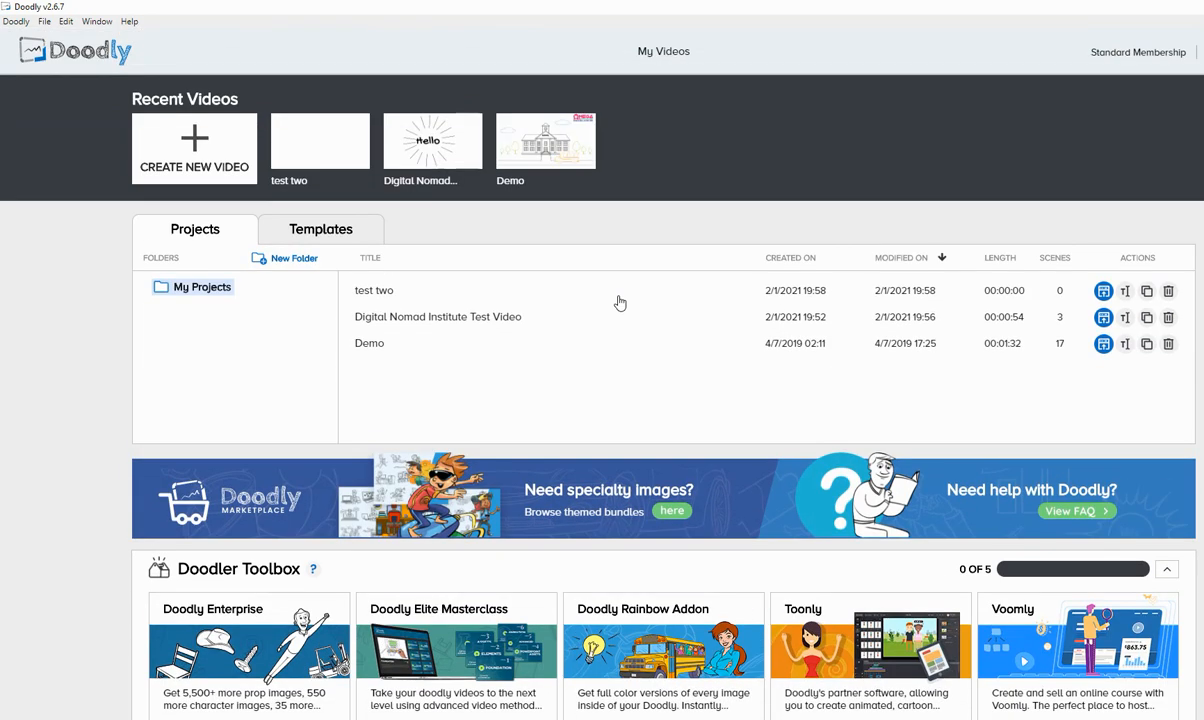
pyautogui.moveTo(619, 302)
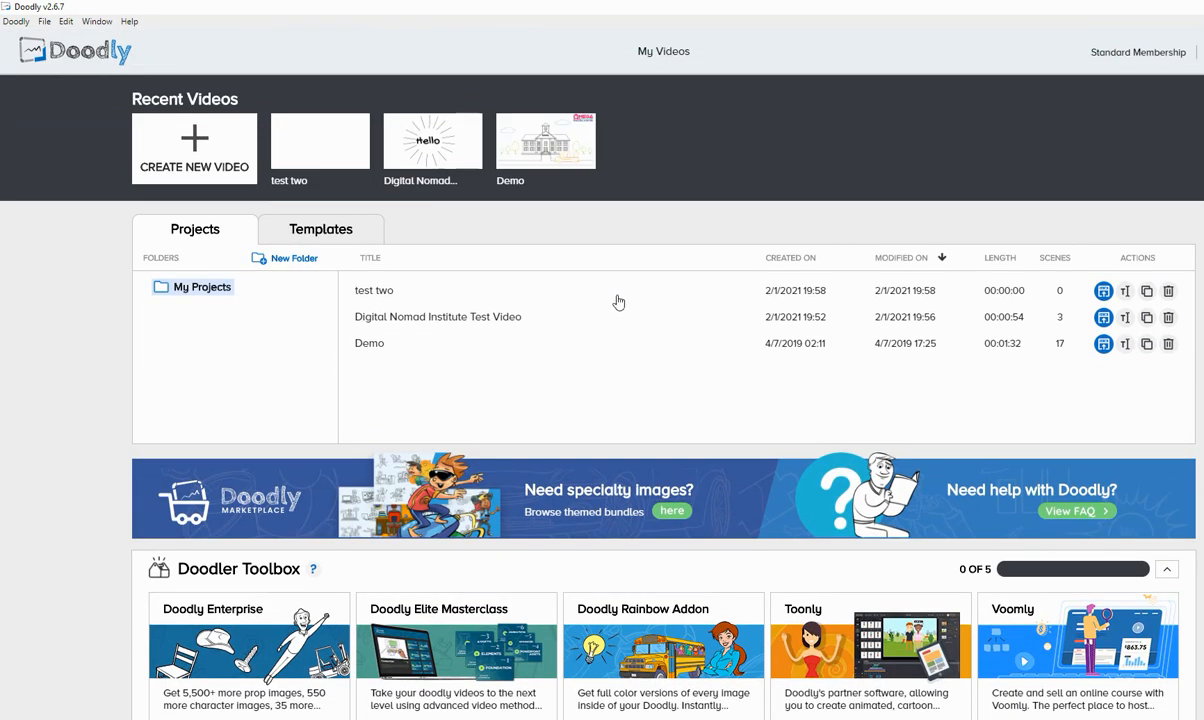
pyautogui.moveTo(613, 309)
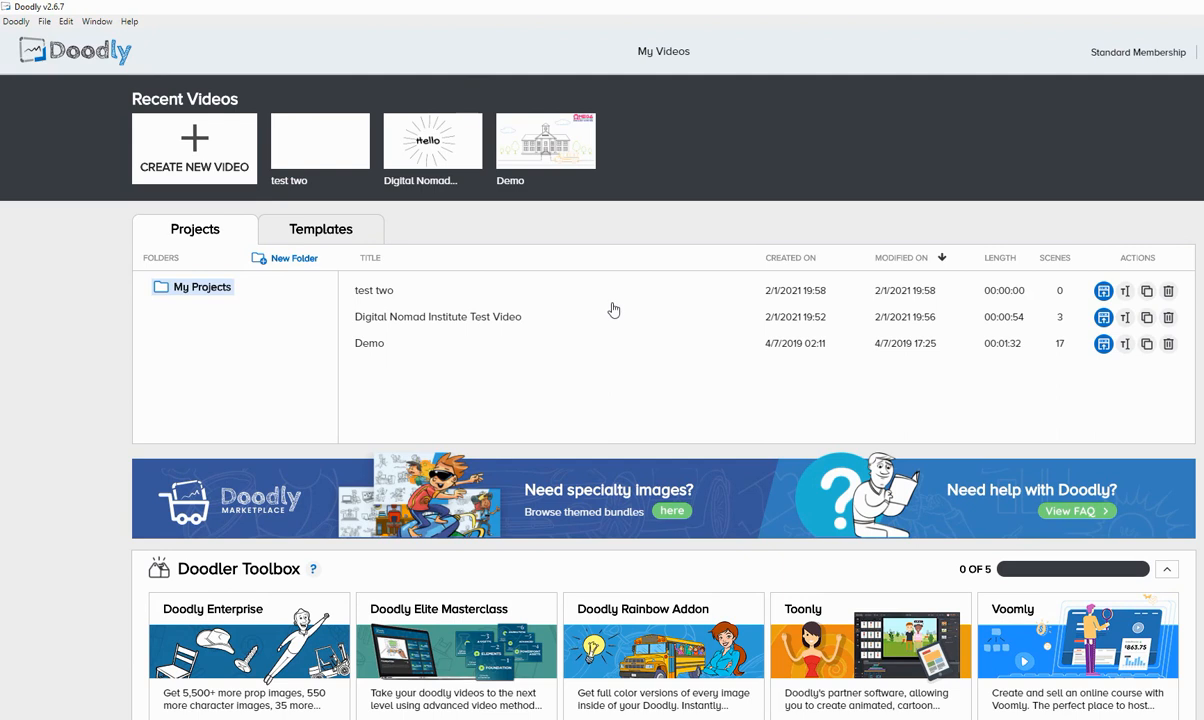
pyautogui.scroll(-3)
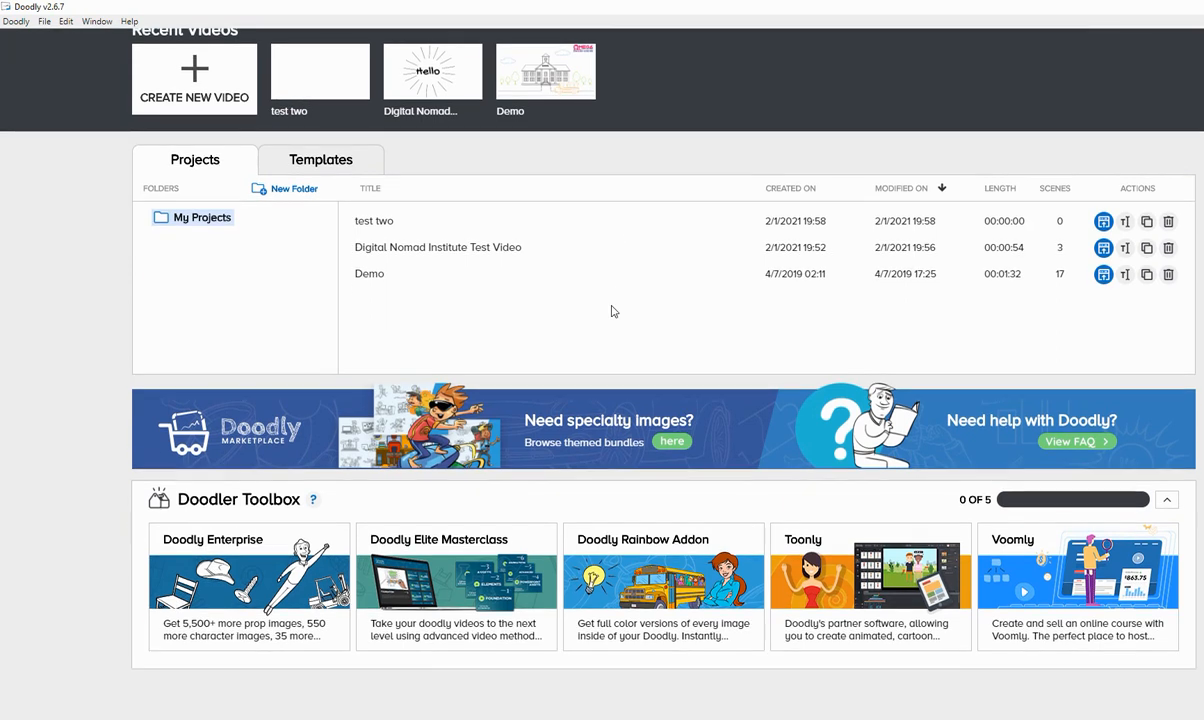
pyautogui.scroll(3)
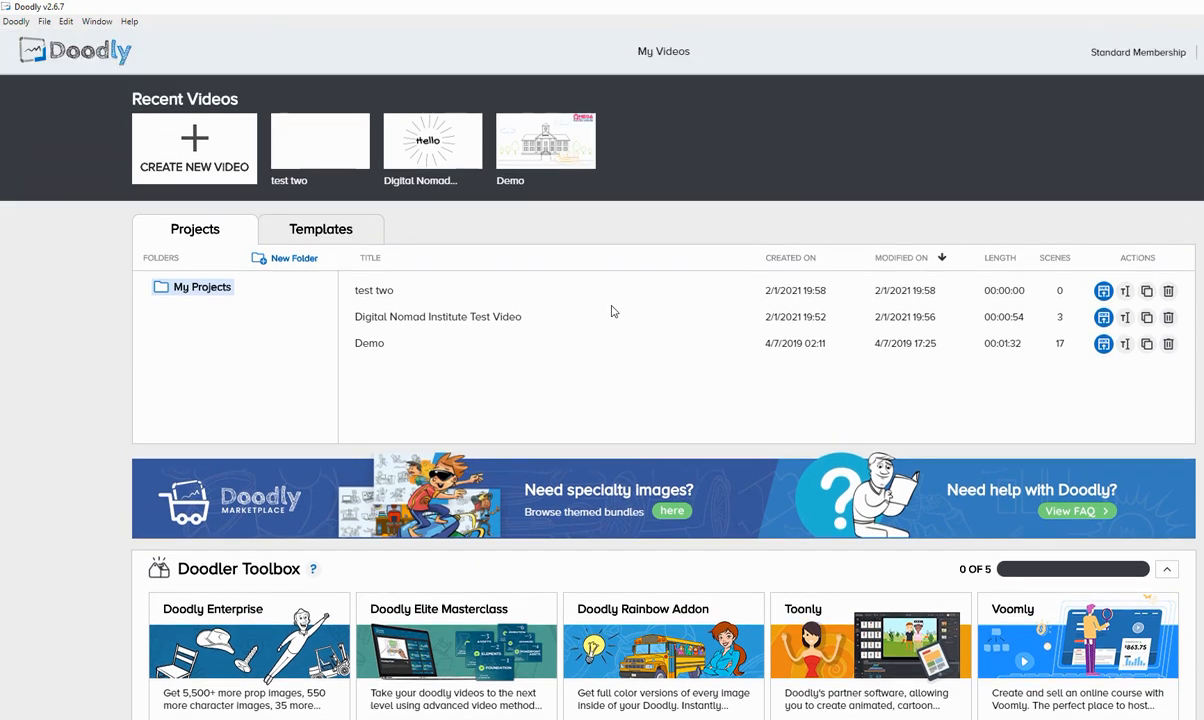
pyautogui.scroll(-3)
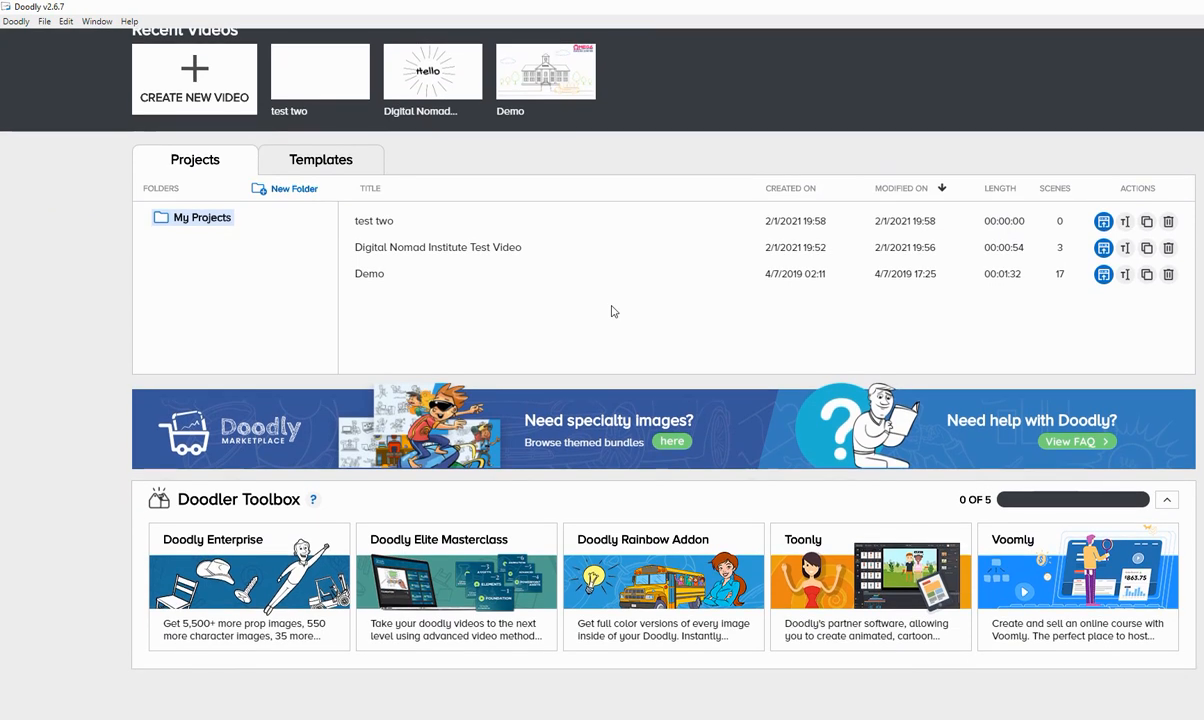
pyautogui.moveTo(610, 321)
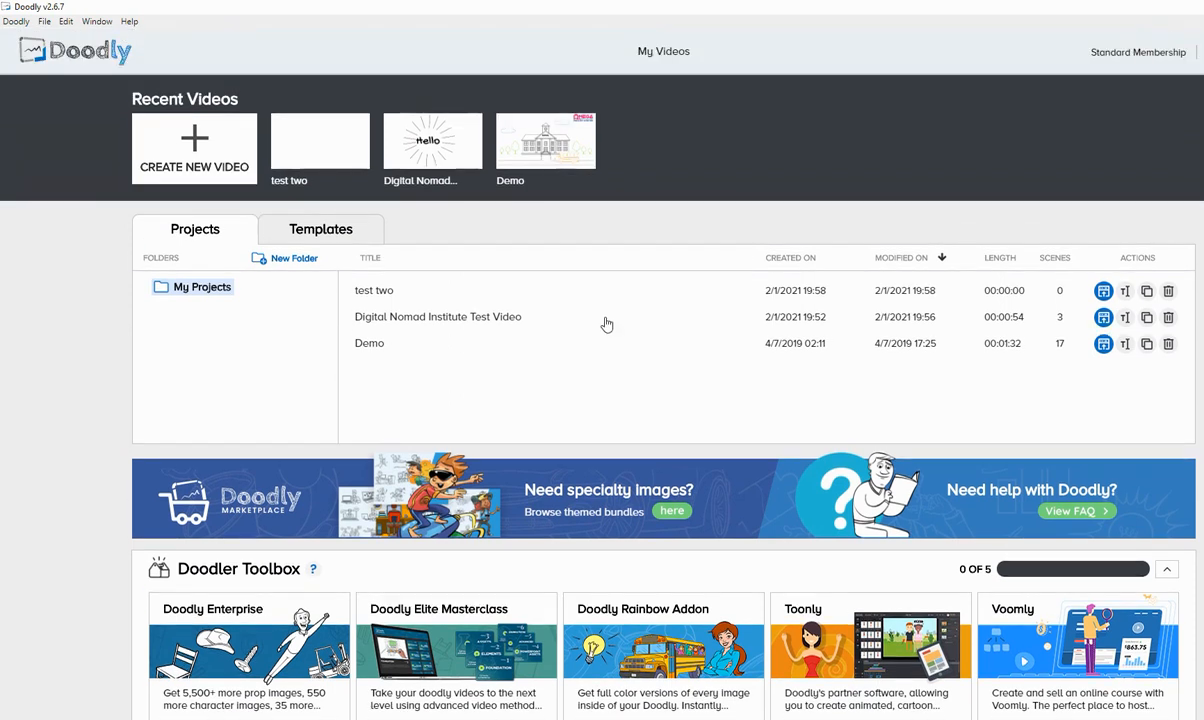
pyautogui.moveTo(606, 324)
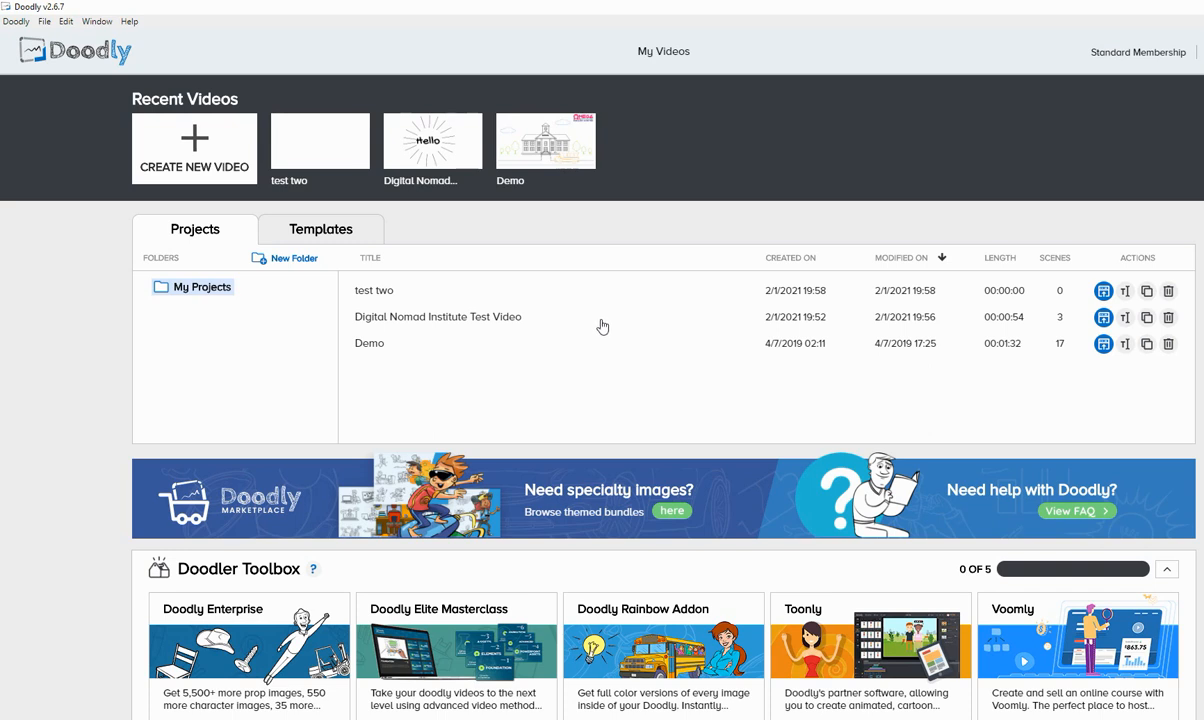
pyautogui.moveTo(600, 328)
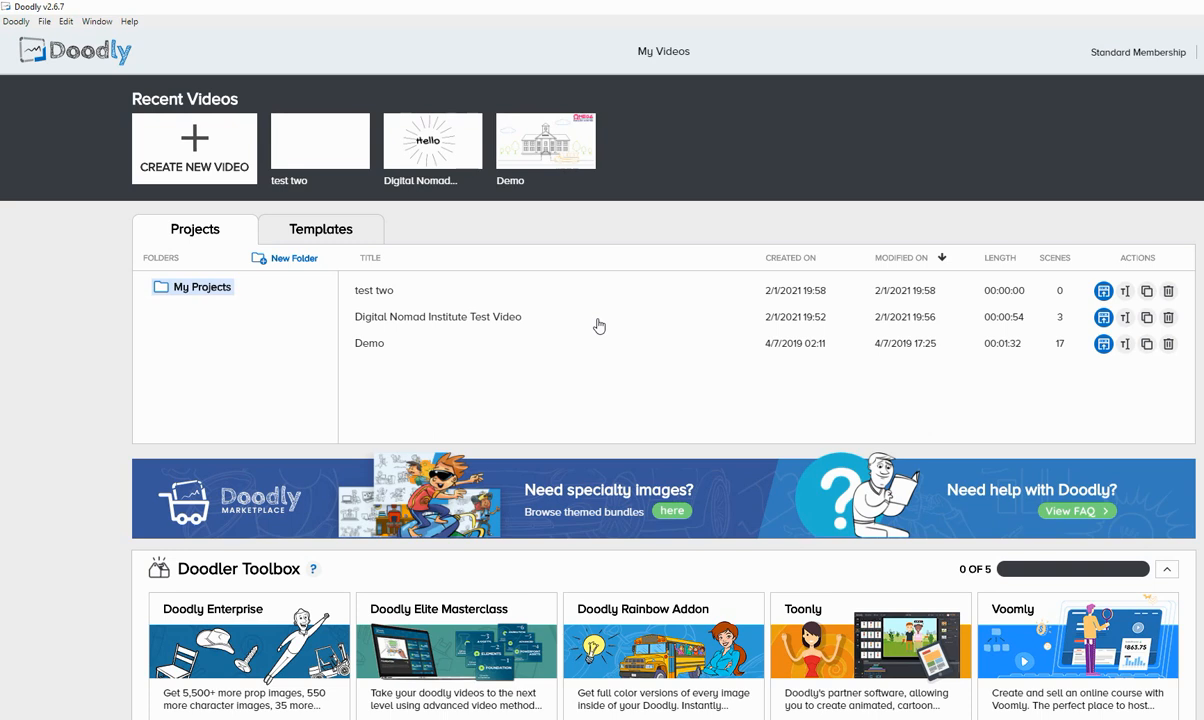
pyautogui.moveTo(599, 325)
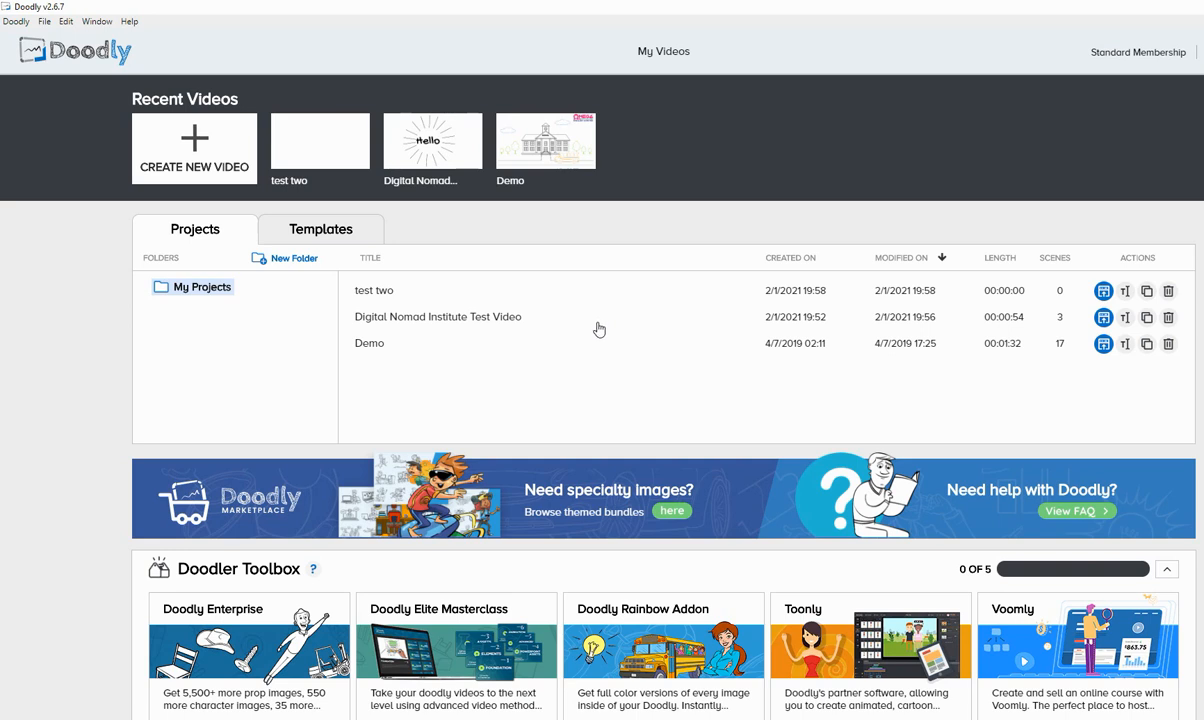
pyautogui.moveTo(388, 344)
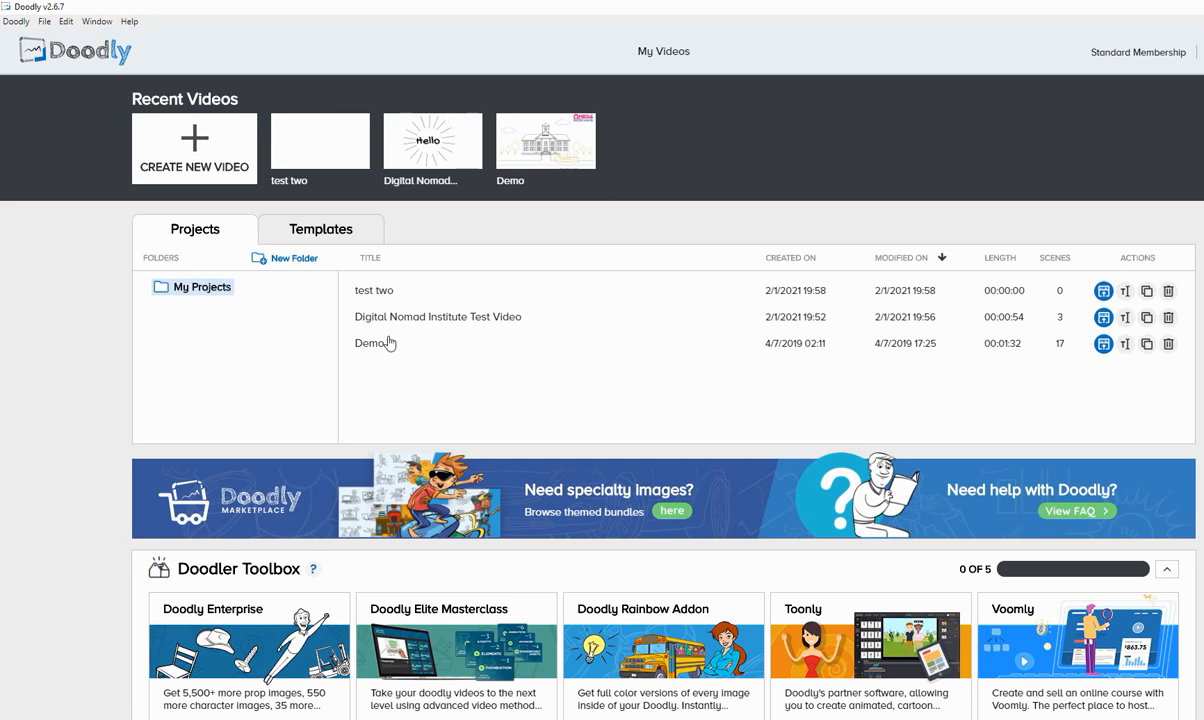
pyautogui.moveTo(625, 372)
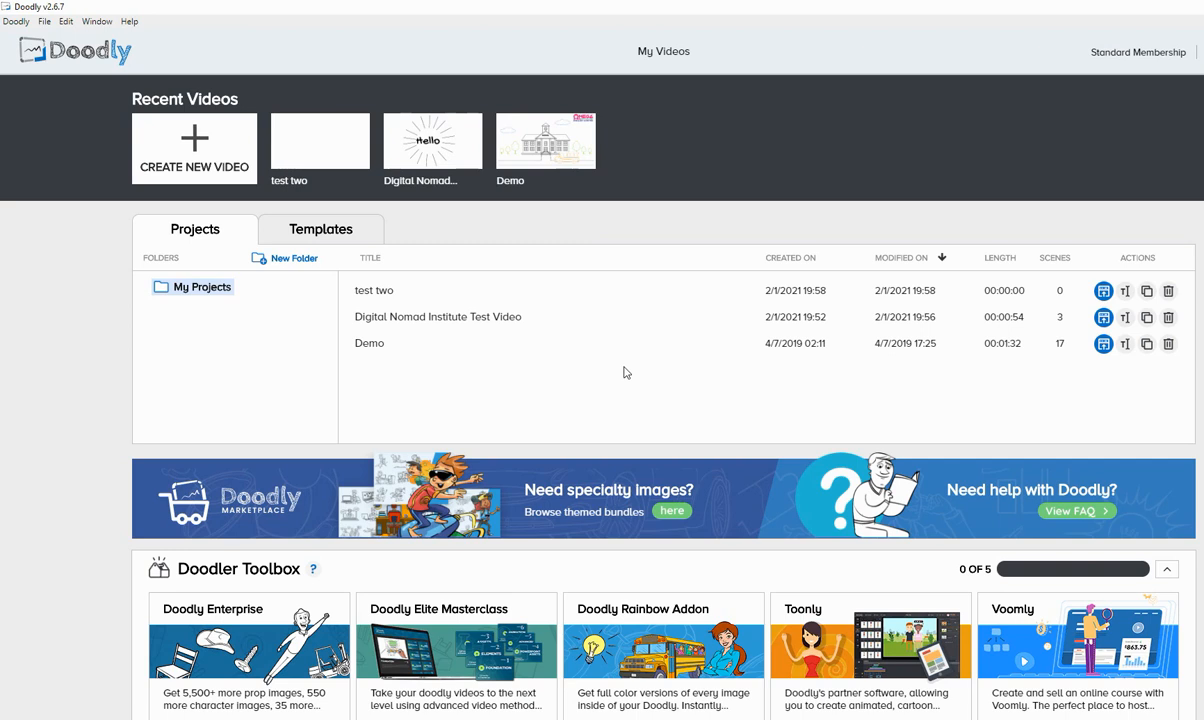
pyautogui.moveTo(672, 220)
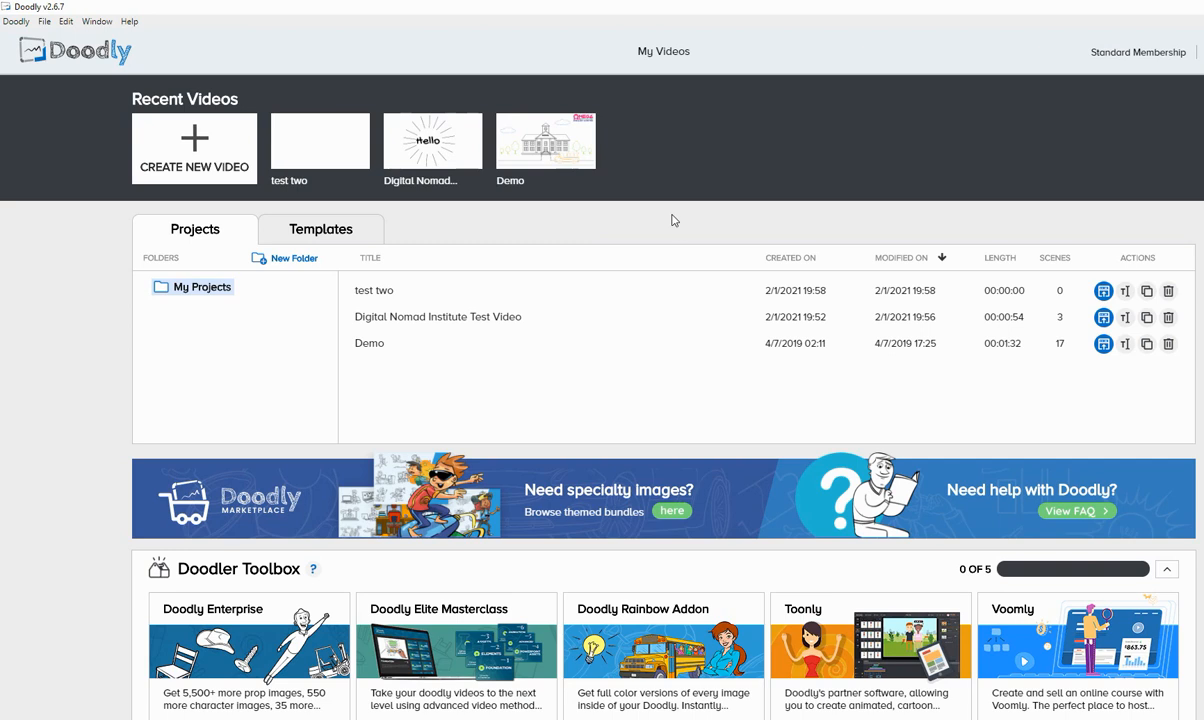
pyautogui.moveTo(679, 227)
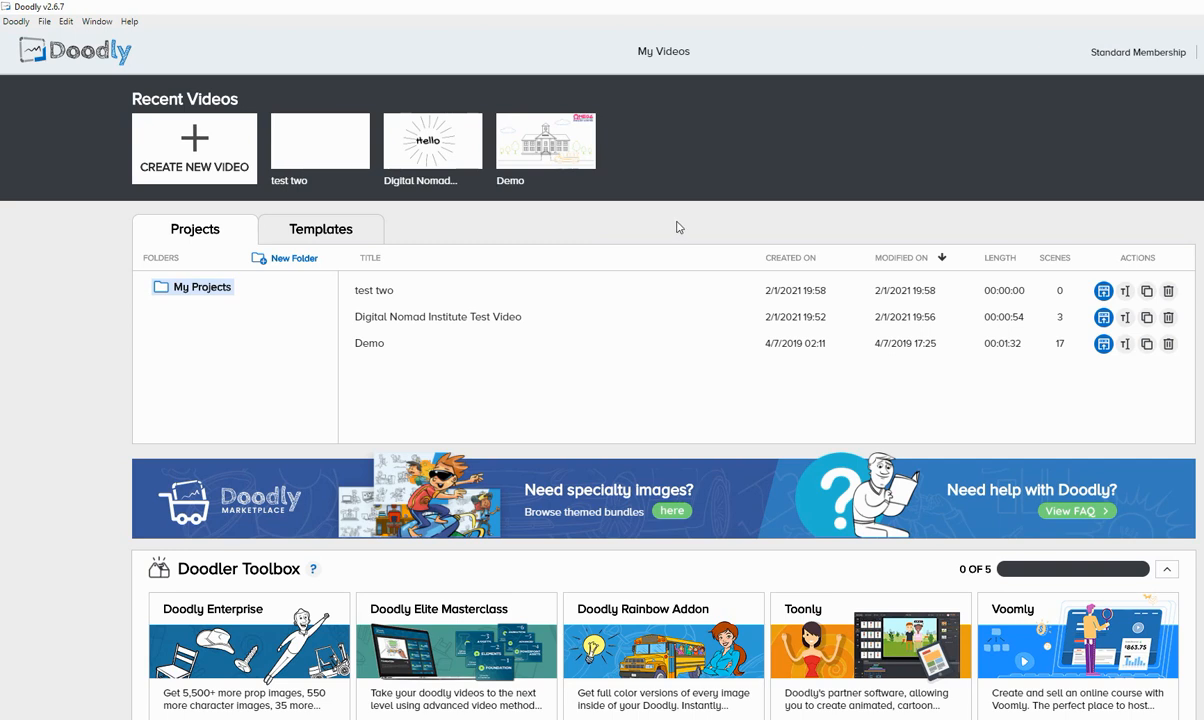
pyautogui.moveTo(675, 231)
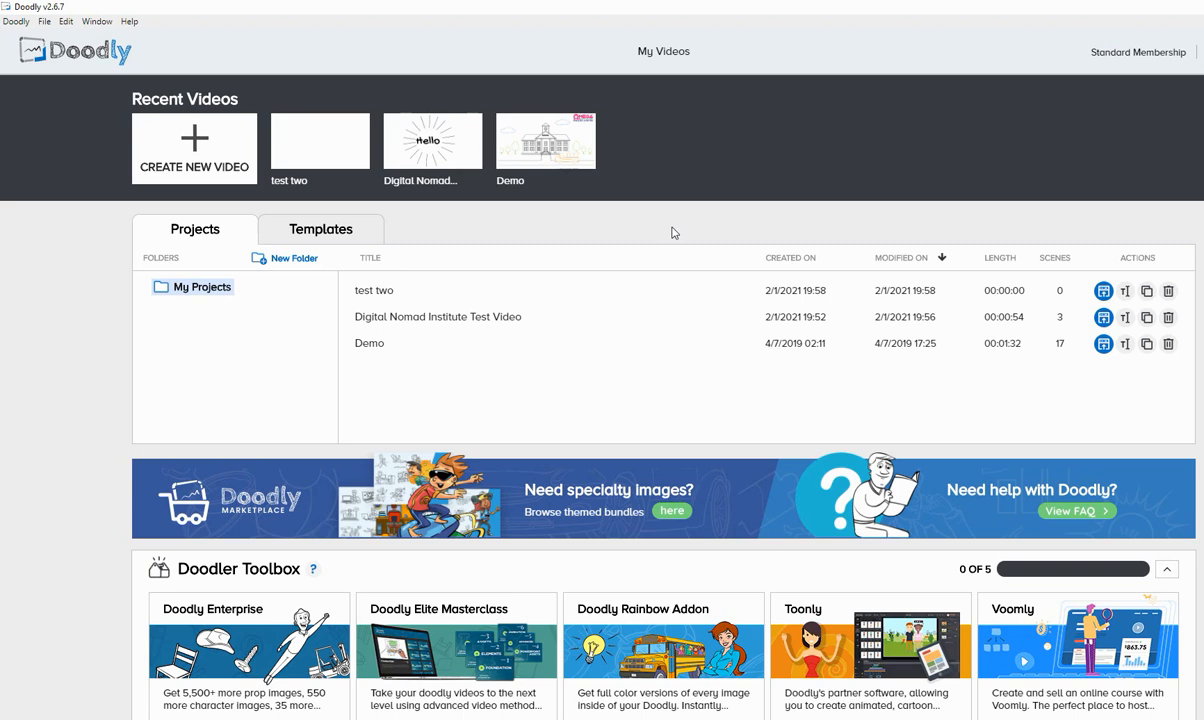
pyautogui.scroll(-3)
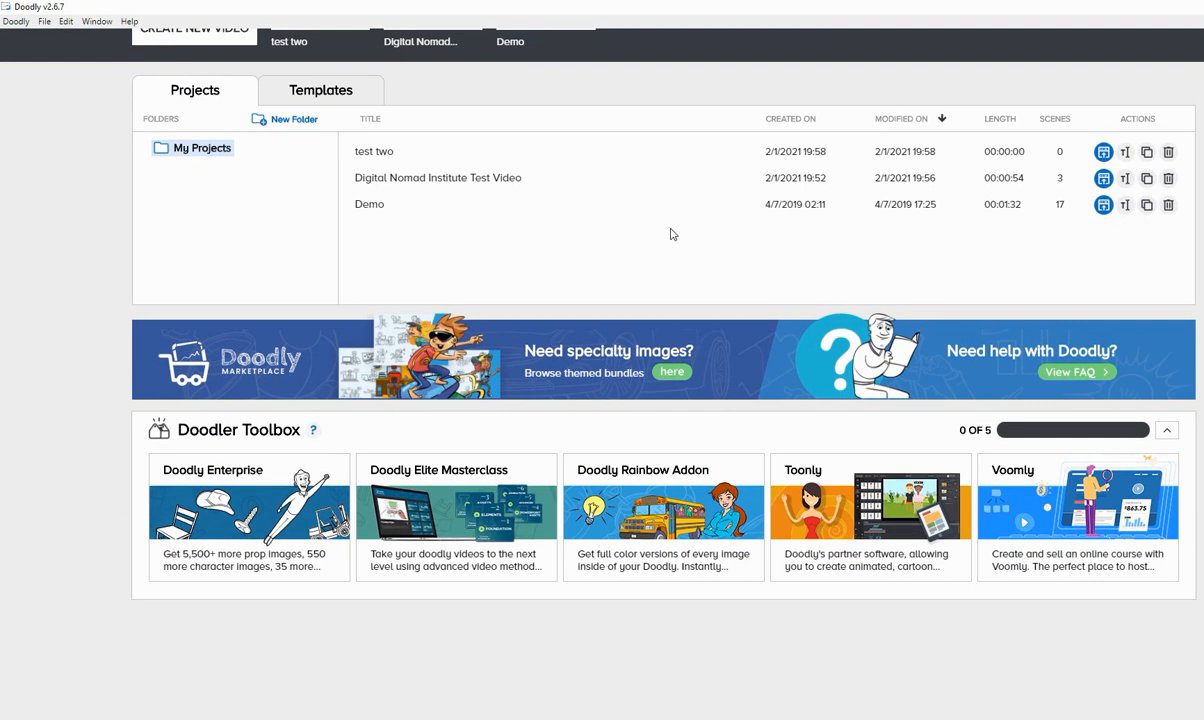
pyautogui.moveTo(1020, 515)
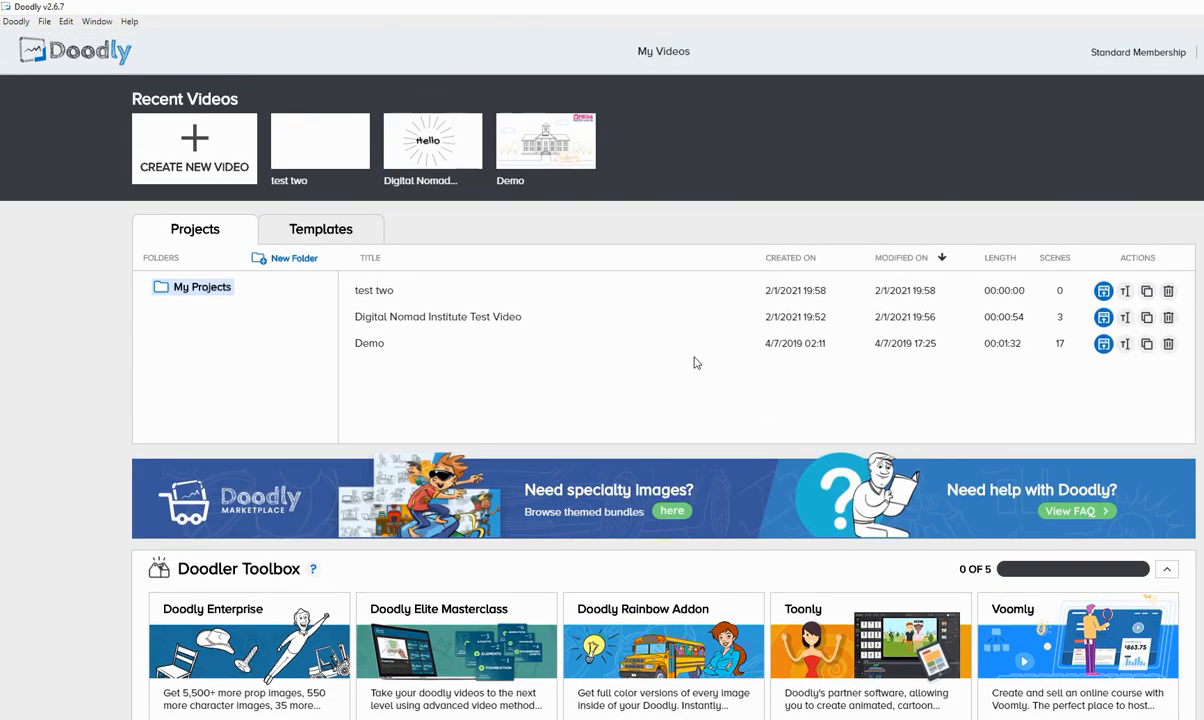
pyautogui.moveTo(673, 323)
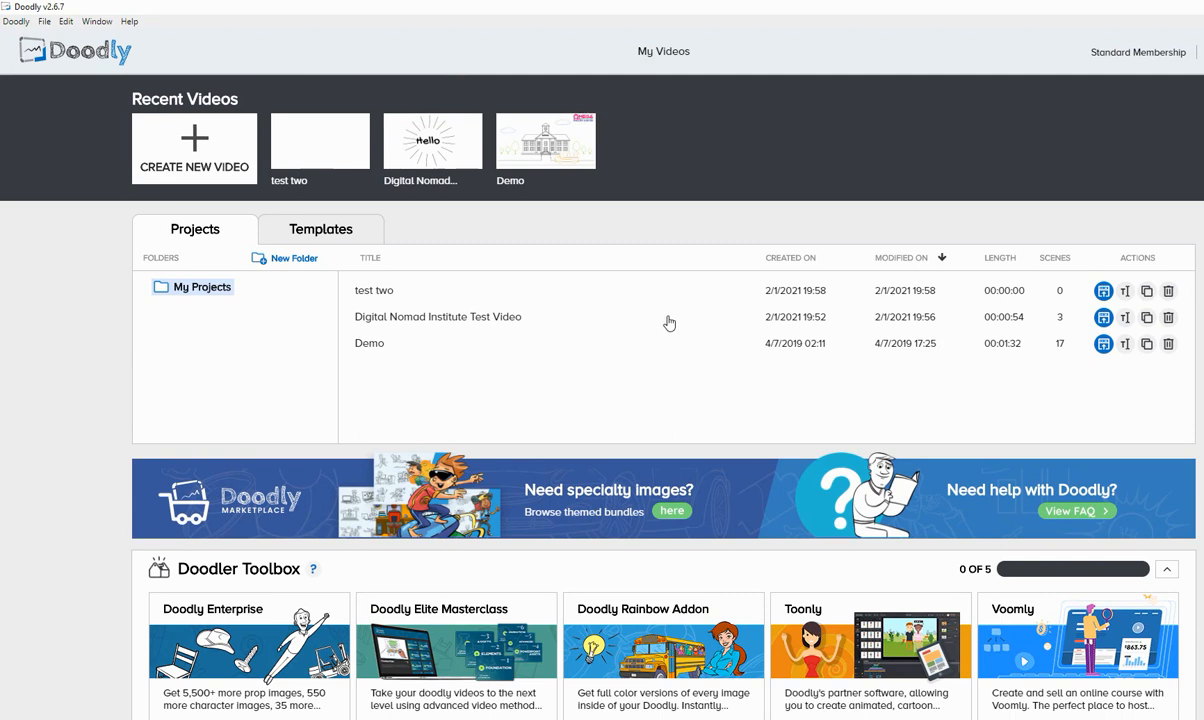
pyautogui.moveTo(665, 290)
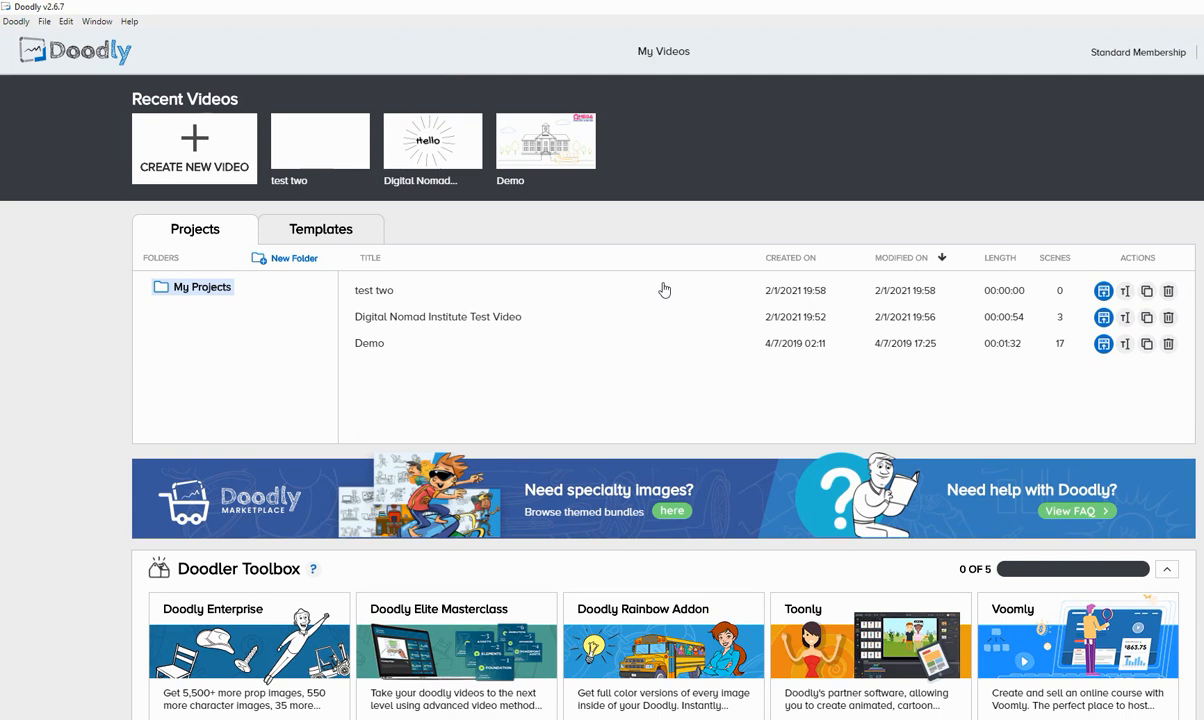
pyautogui.moveTo(655, 268)
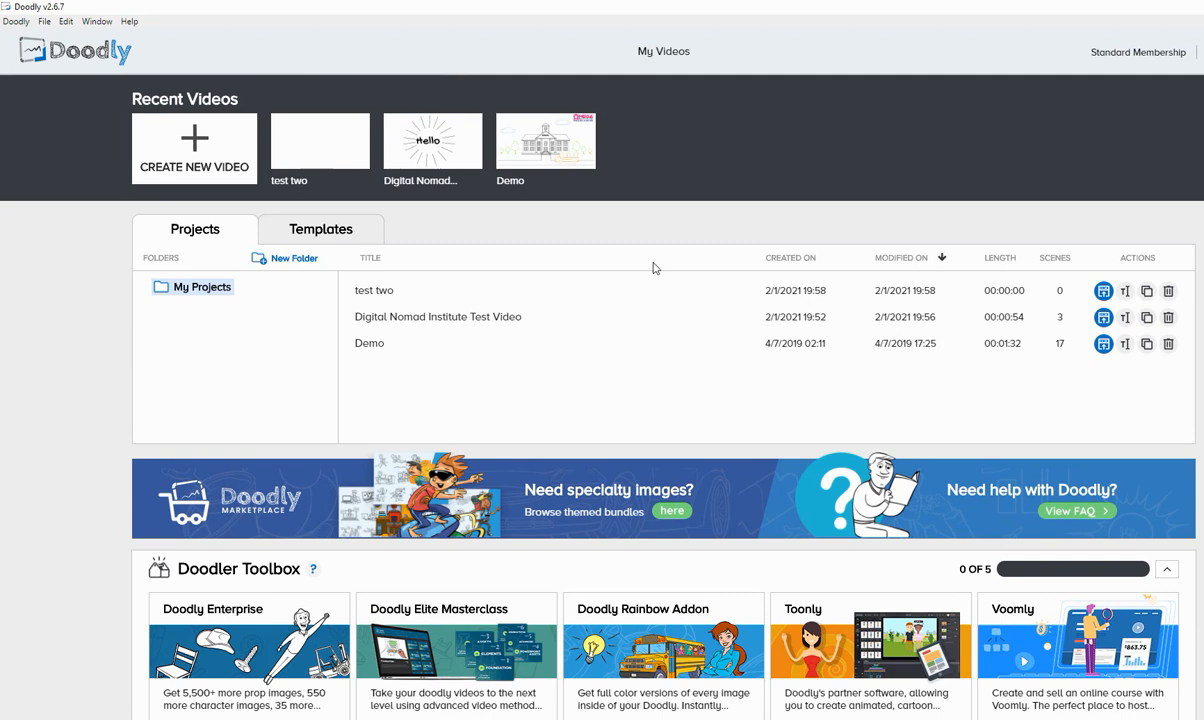